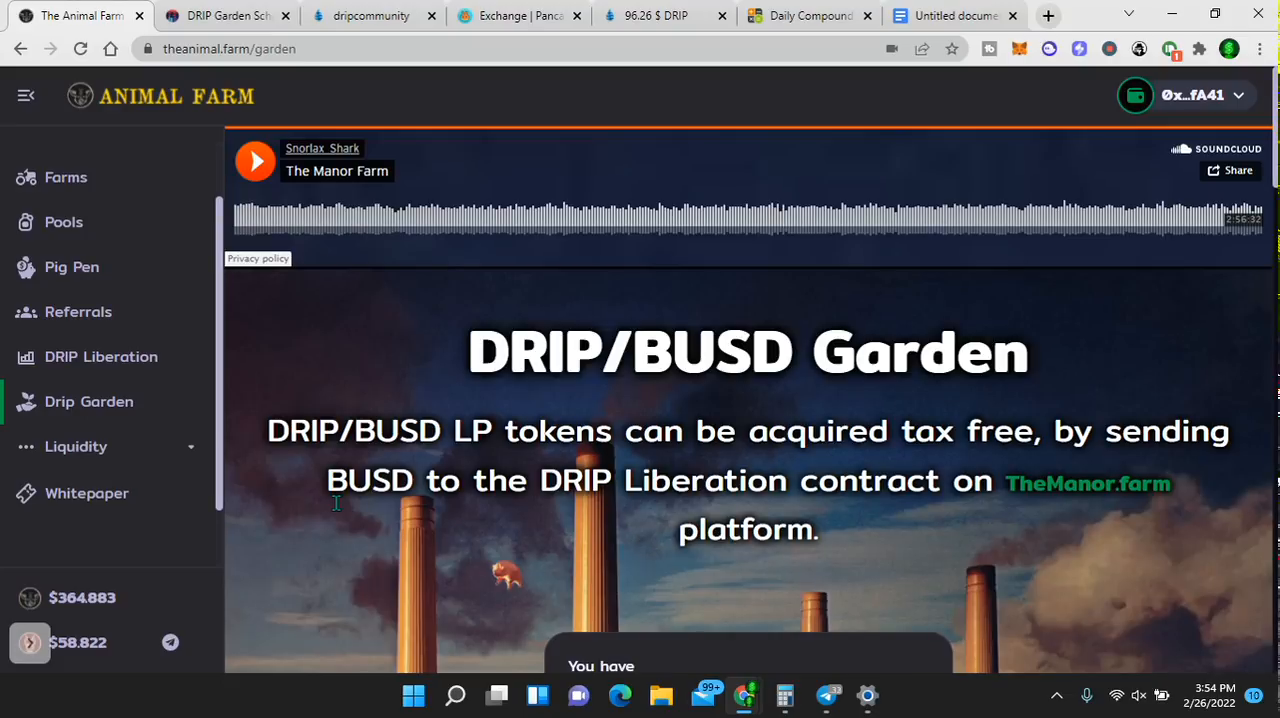
mouse_move(88, 401)
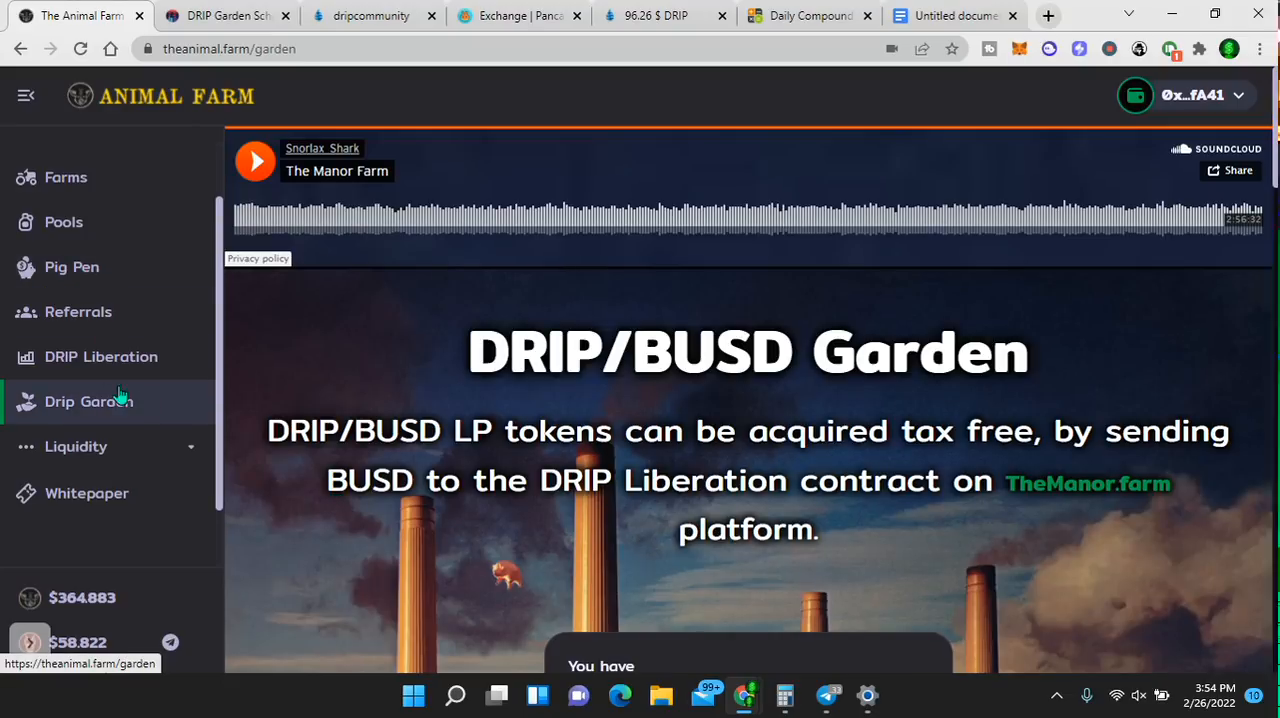
mouse_move(100, 357)
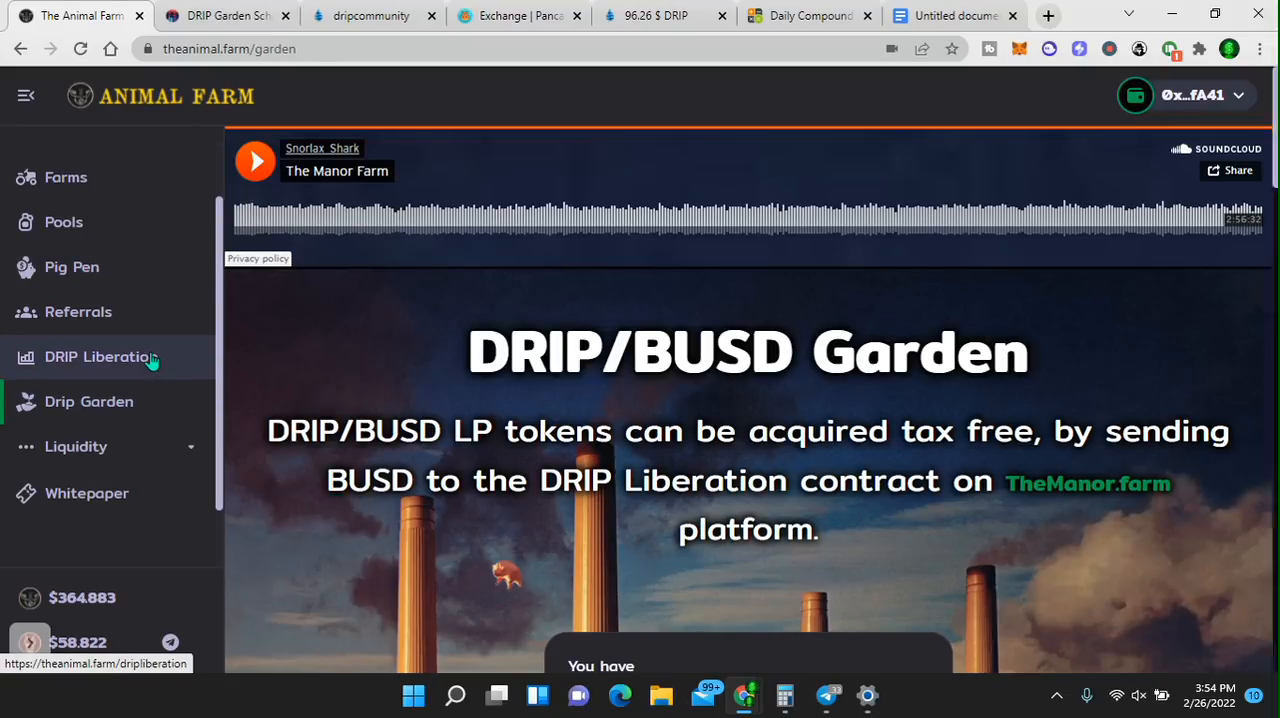
- Open DRIP Liberation from the sidebar and scroll down to the Liberate Drip panel
left_click(100, 356)
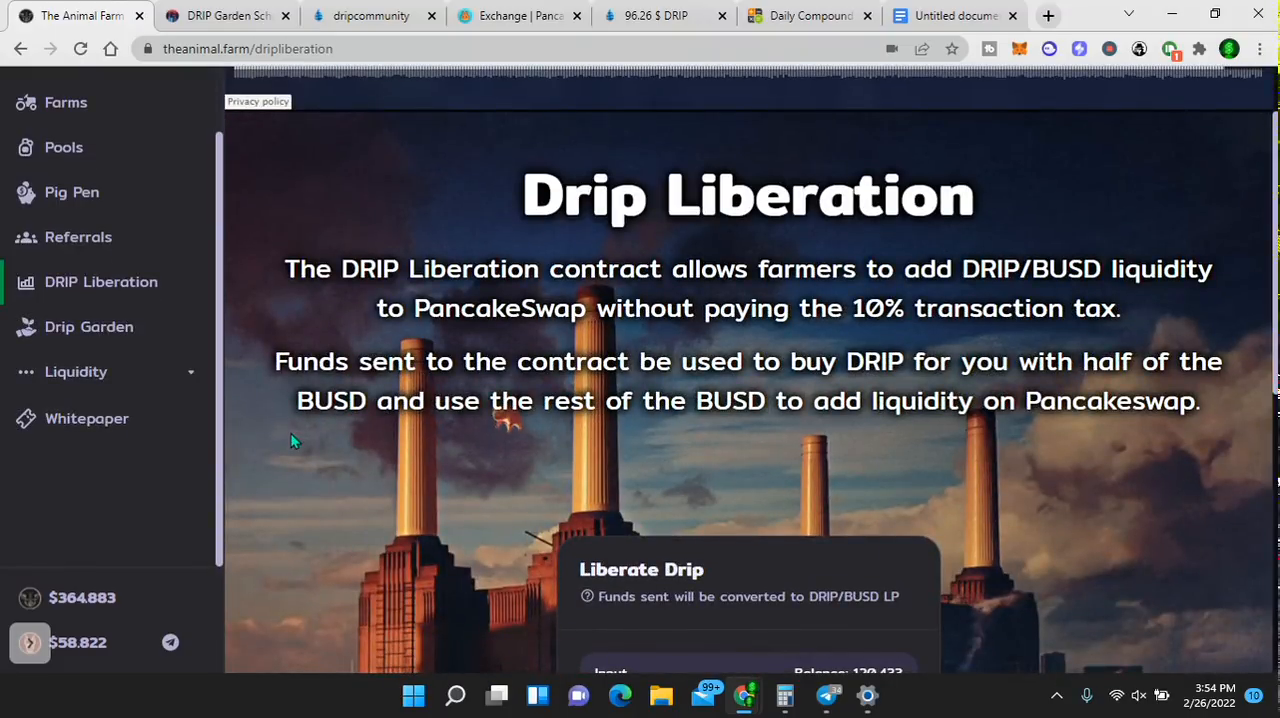
scroll("down", 3)
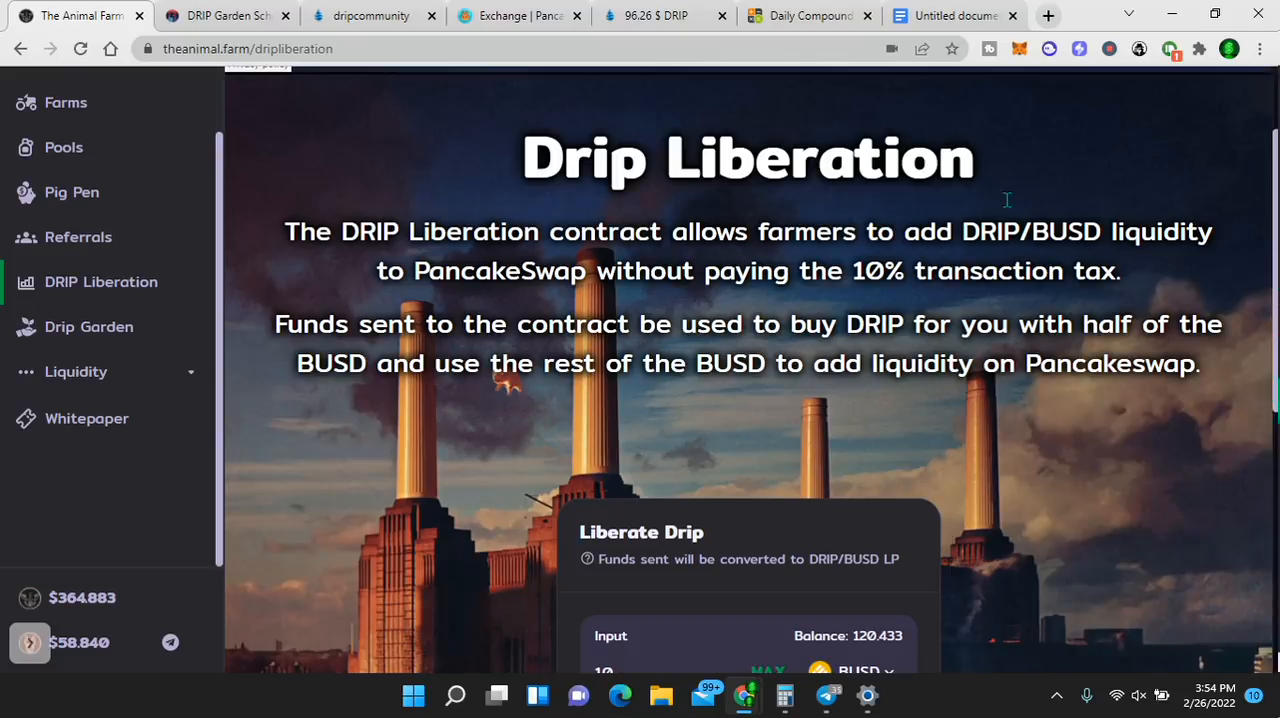
mouse_move(1020, 47)
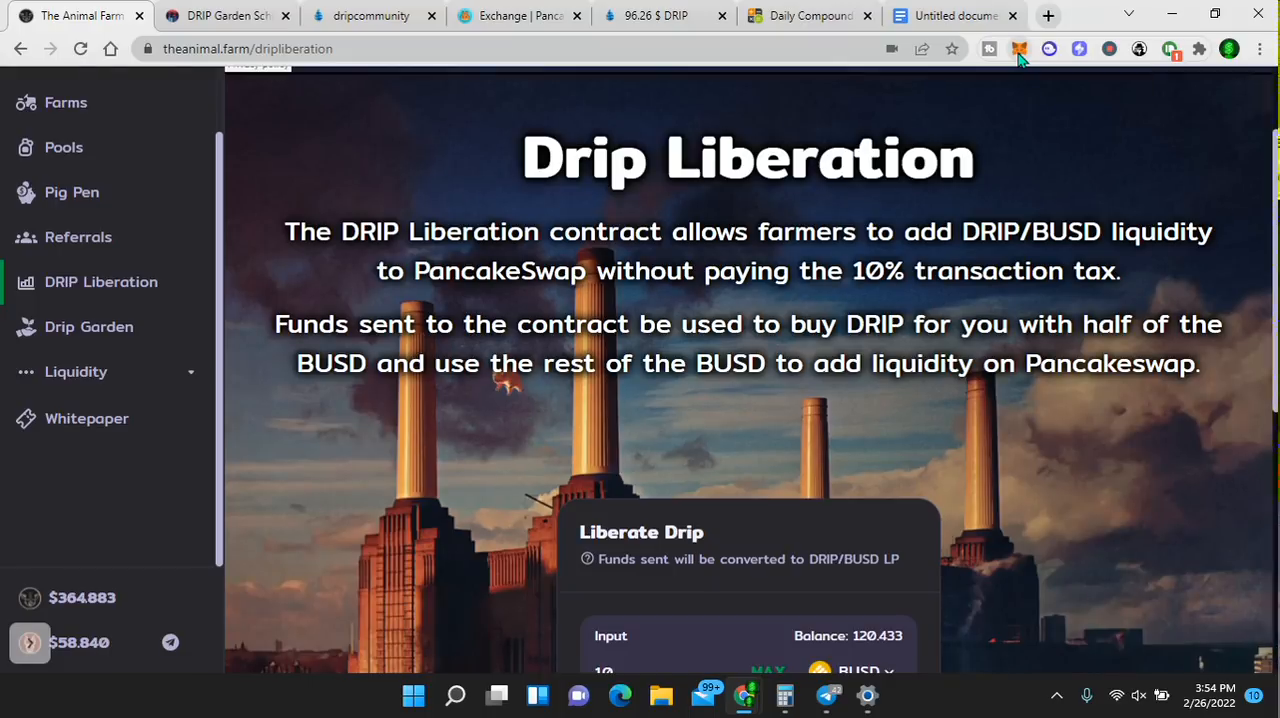
left_click(1019, 48)
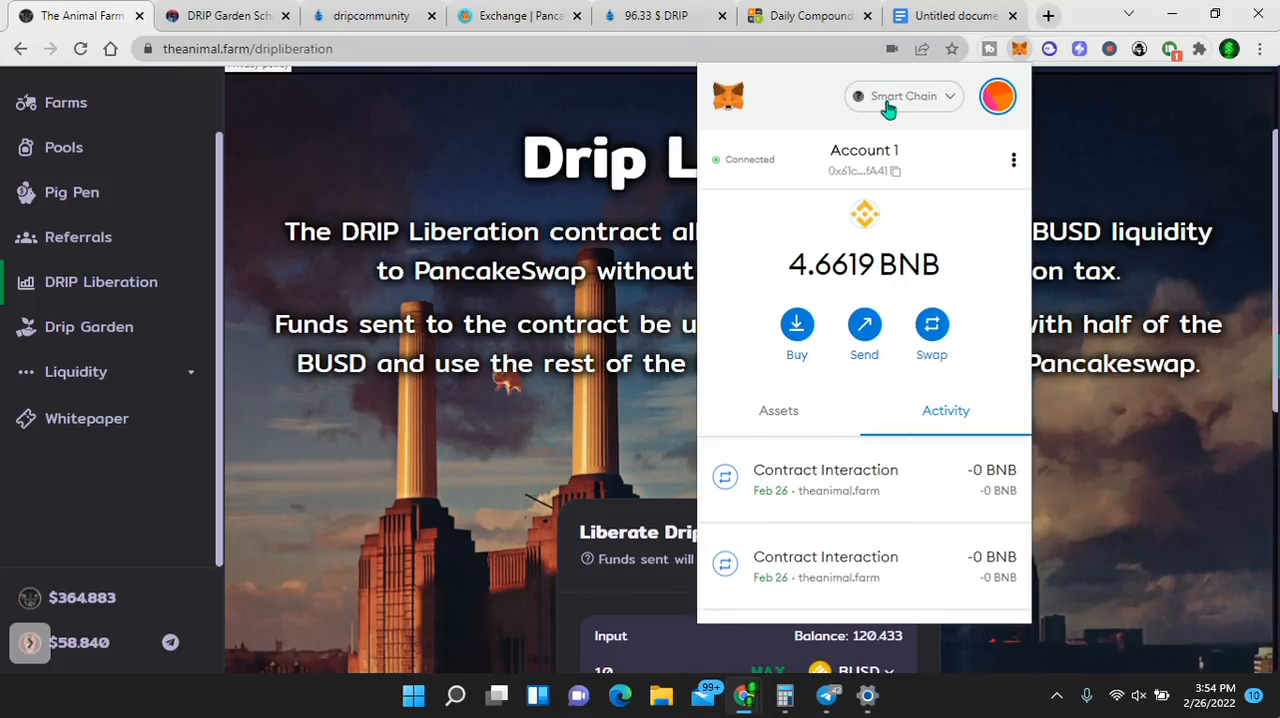
mouse_move(745, 235)
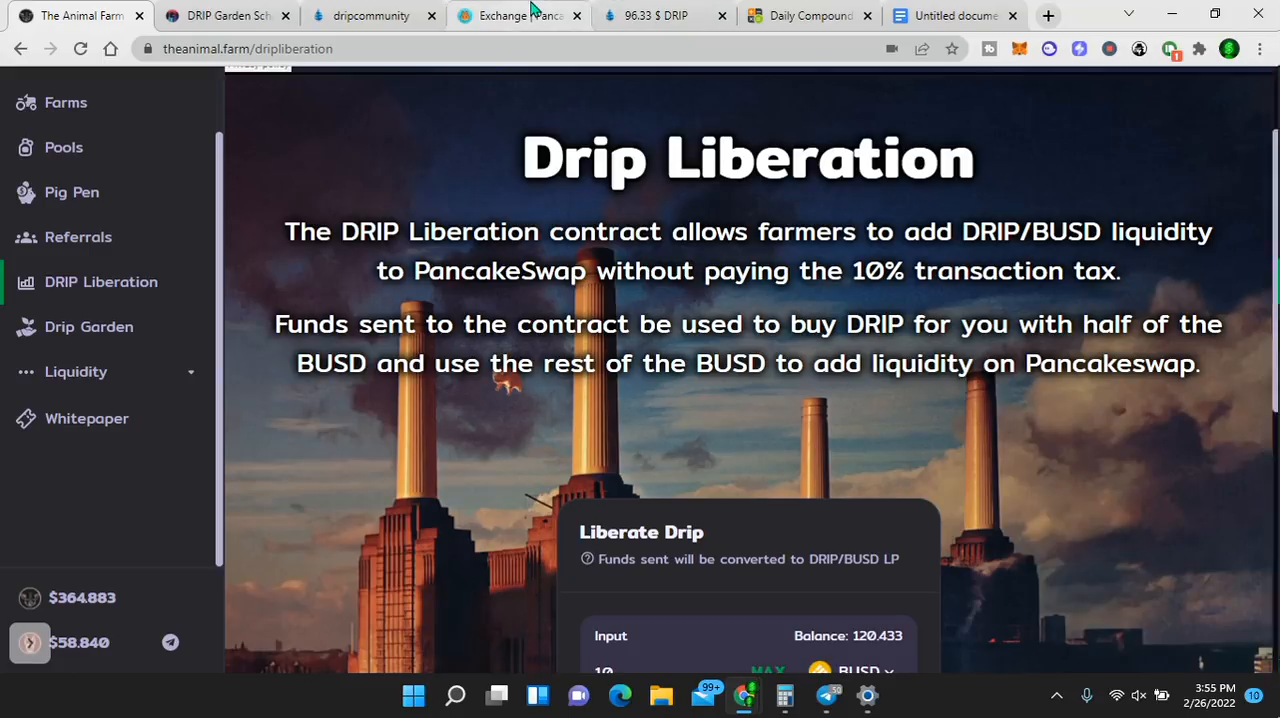
- Quote a PancakeSwap swap from BNB to BUSD, using MAX and then replacing the amount with 4 BNB
left_click(517, 15)
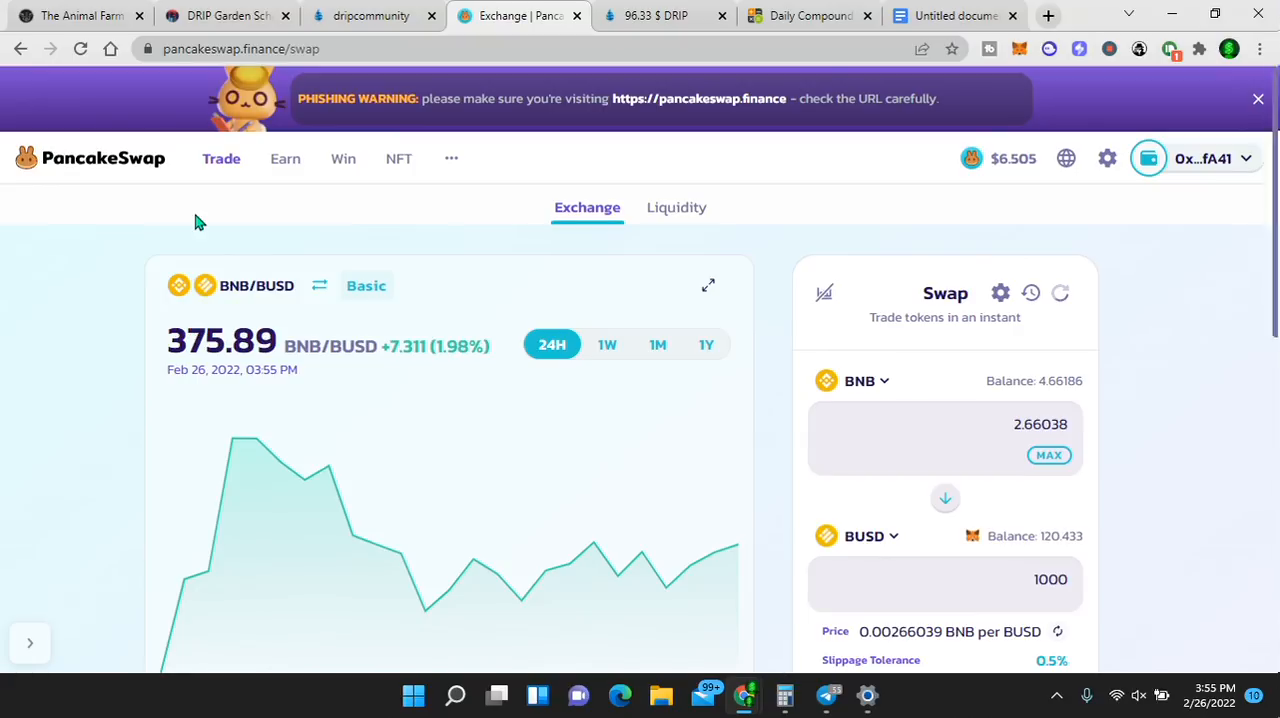
mouse_move(221, 165)
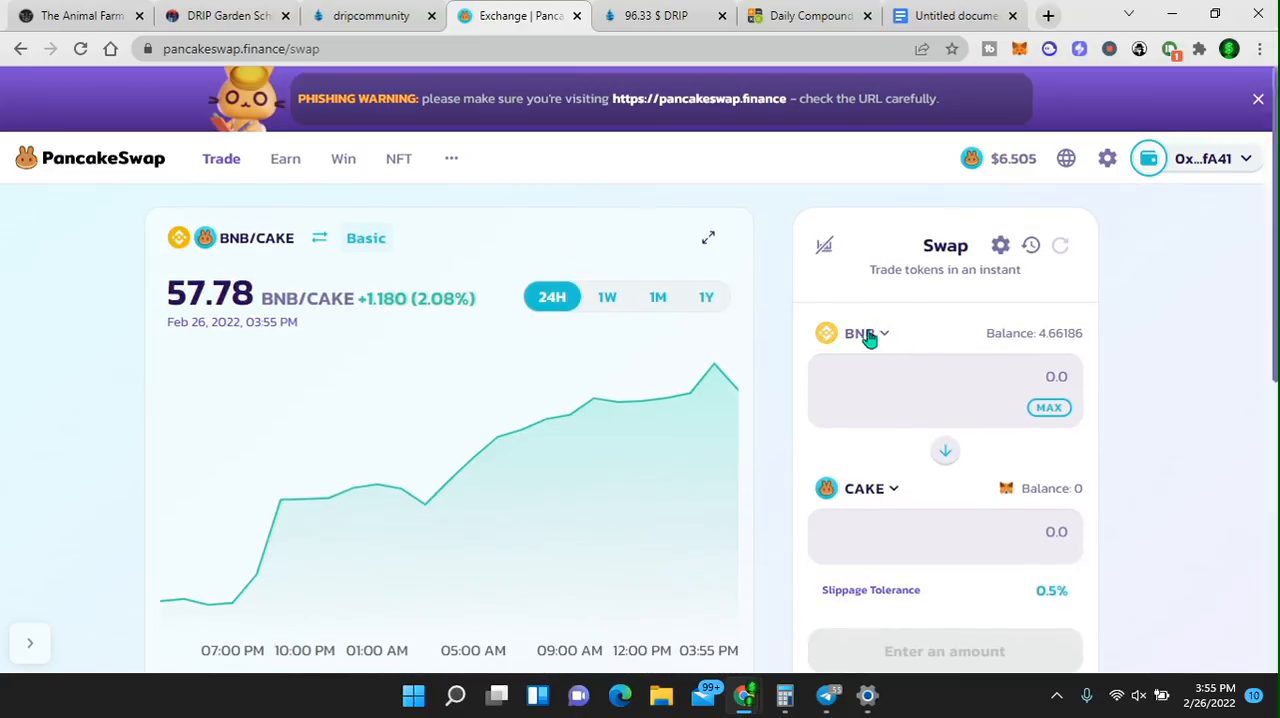
mouse_move(985, 437)
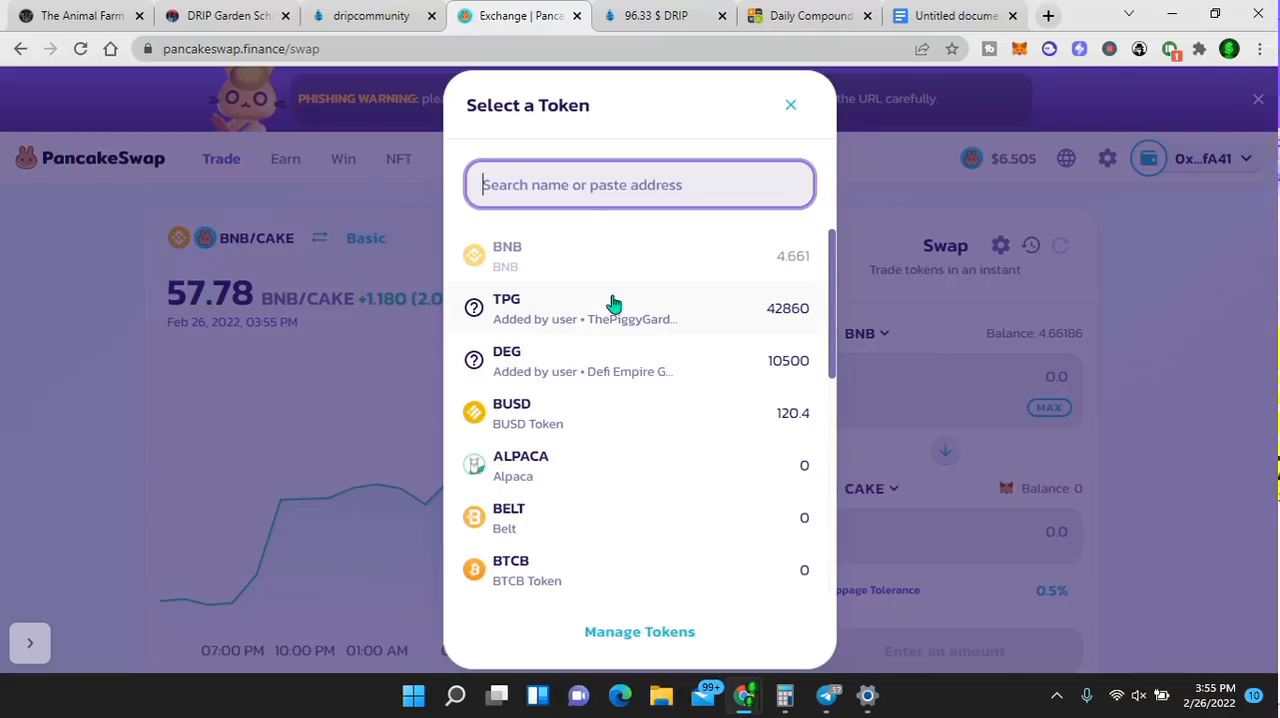
type("busd")
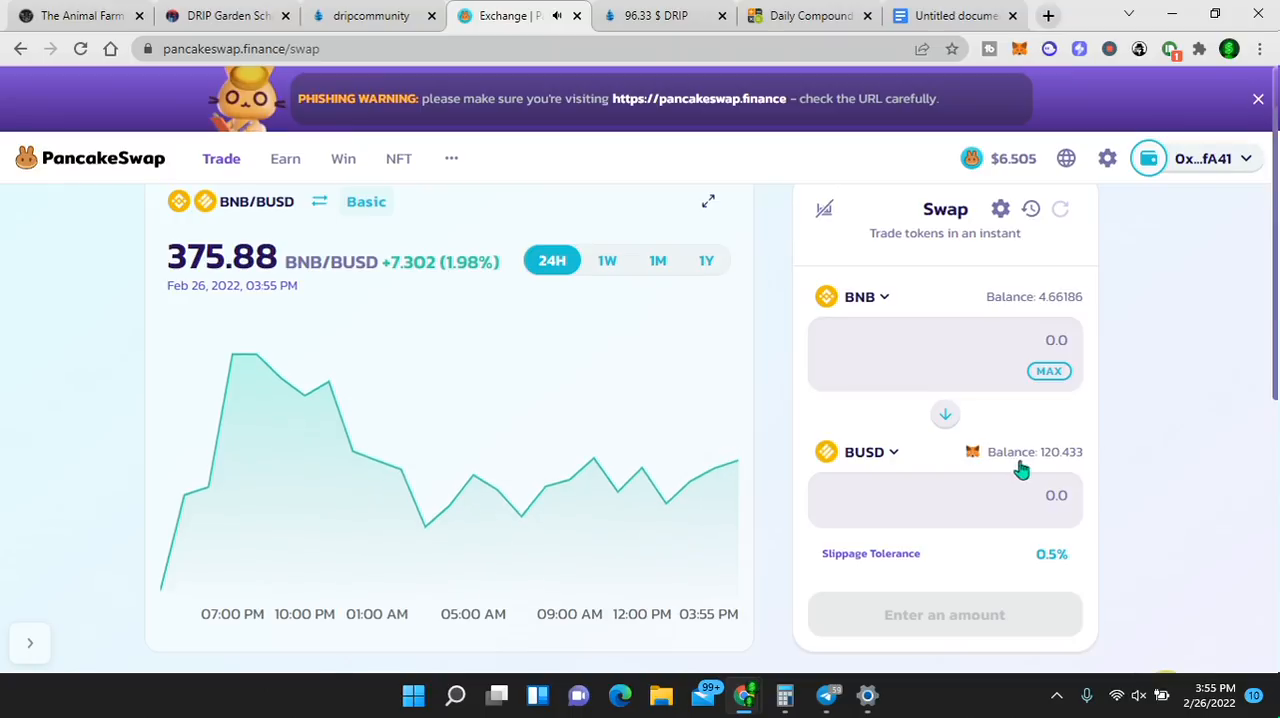
mouse_move(1050, 463)
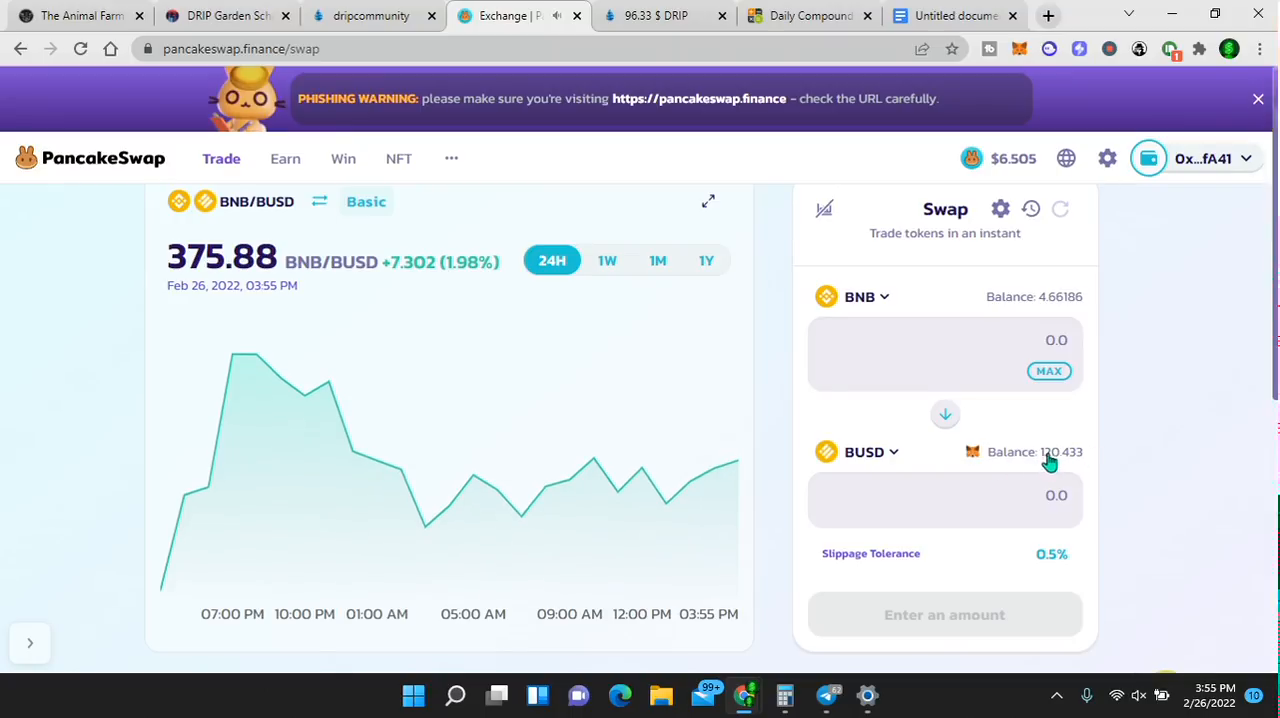
left_click(1048, 371)
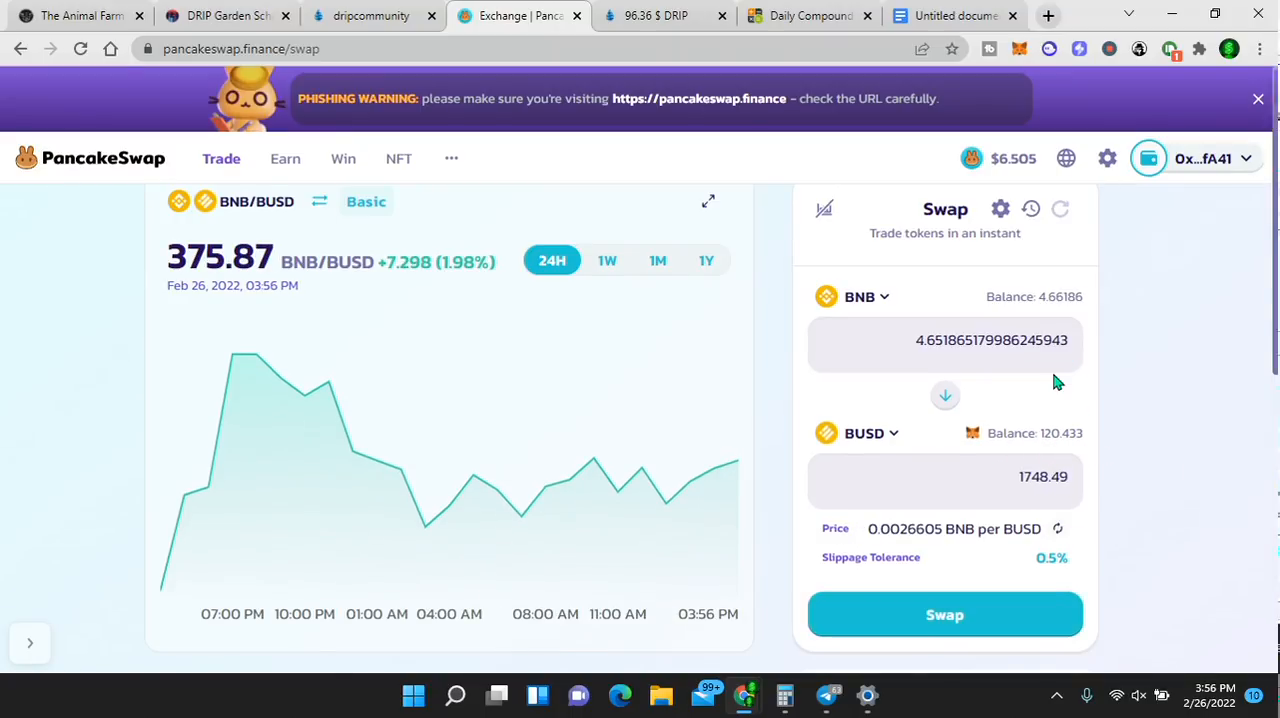
scroll("down", 3)
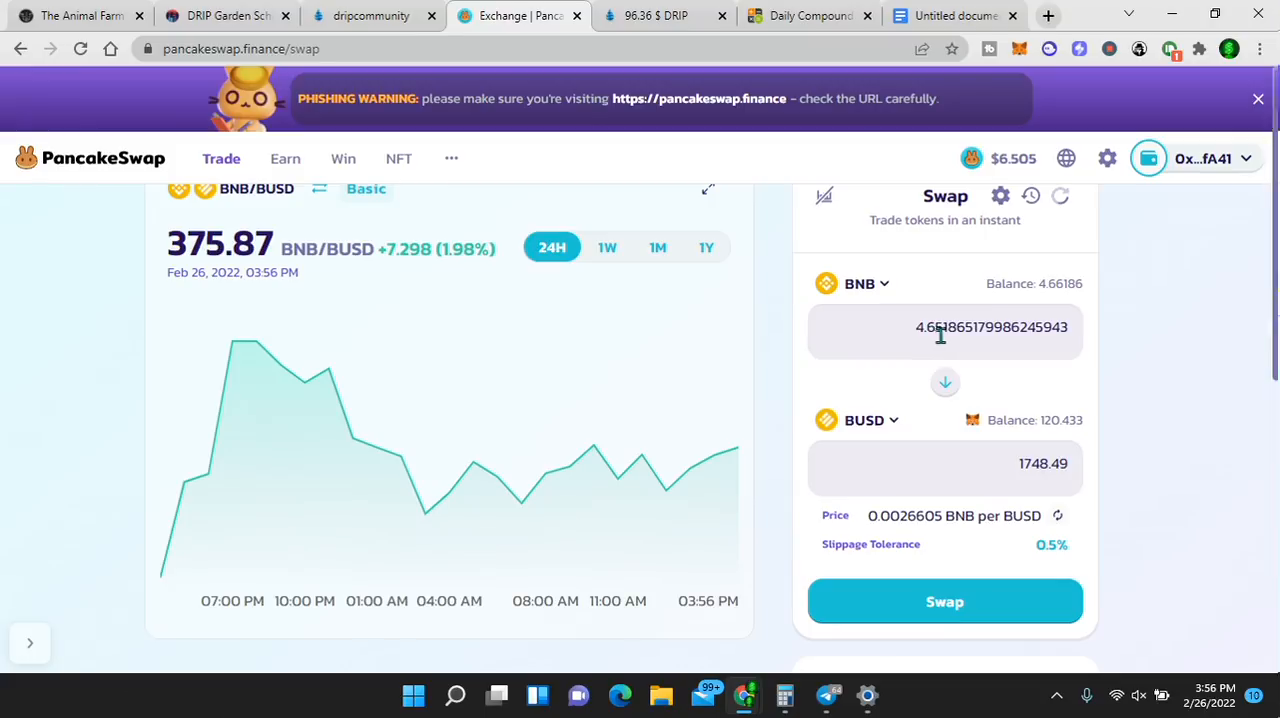
mouse_move(1065, 294)
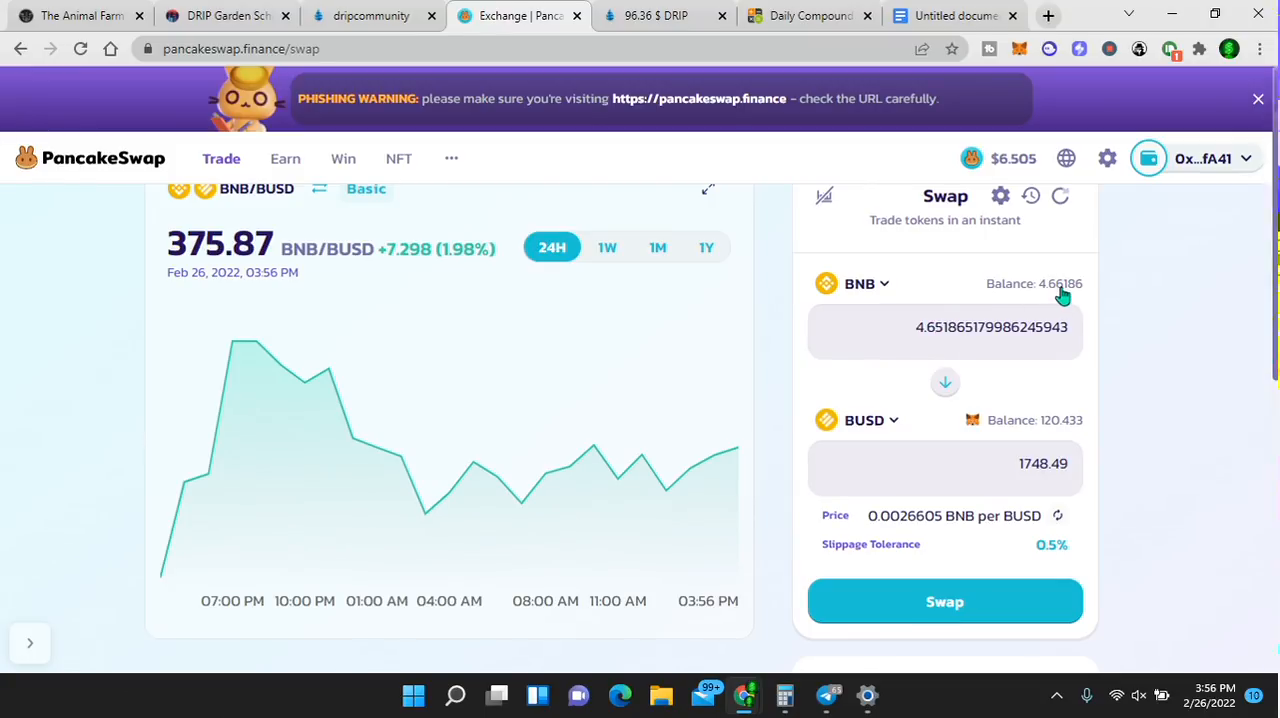
triple_click(990, 327)
type("4")
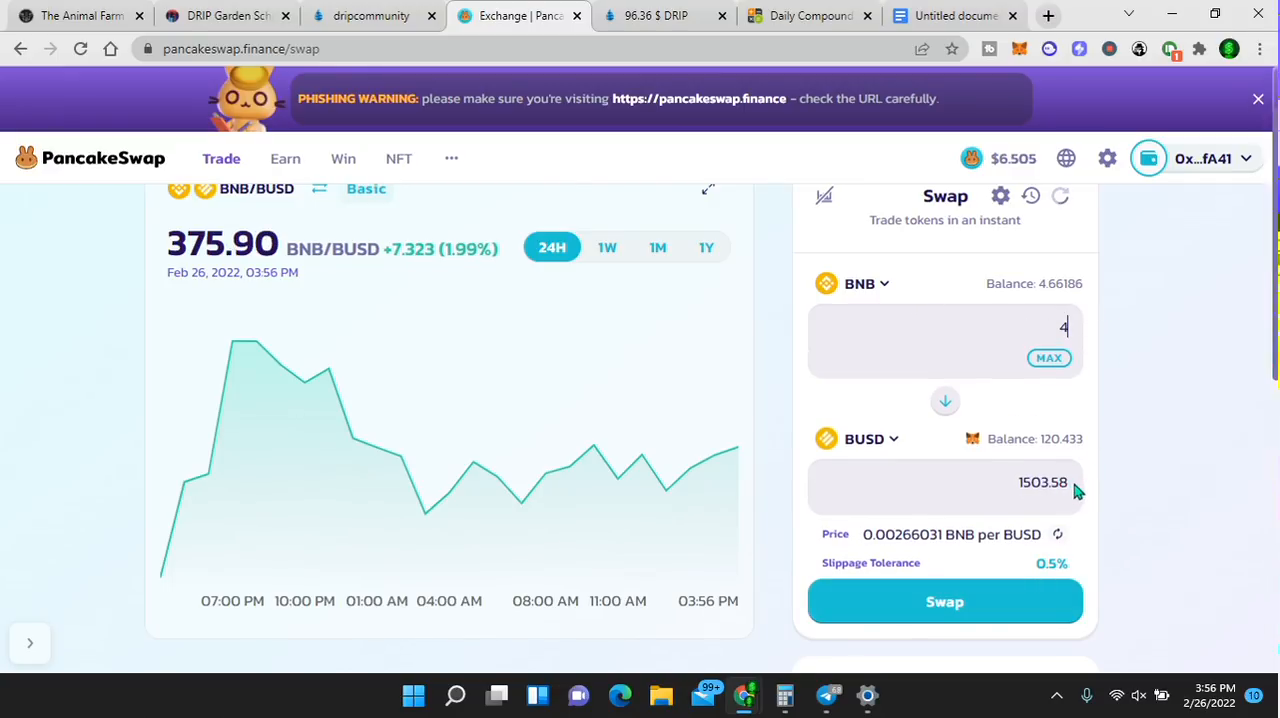
mouse_move(1048, 482)
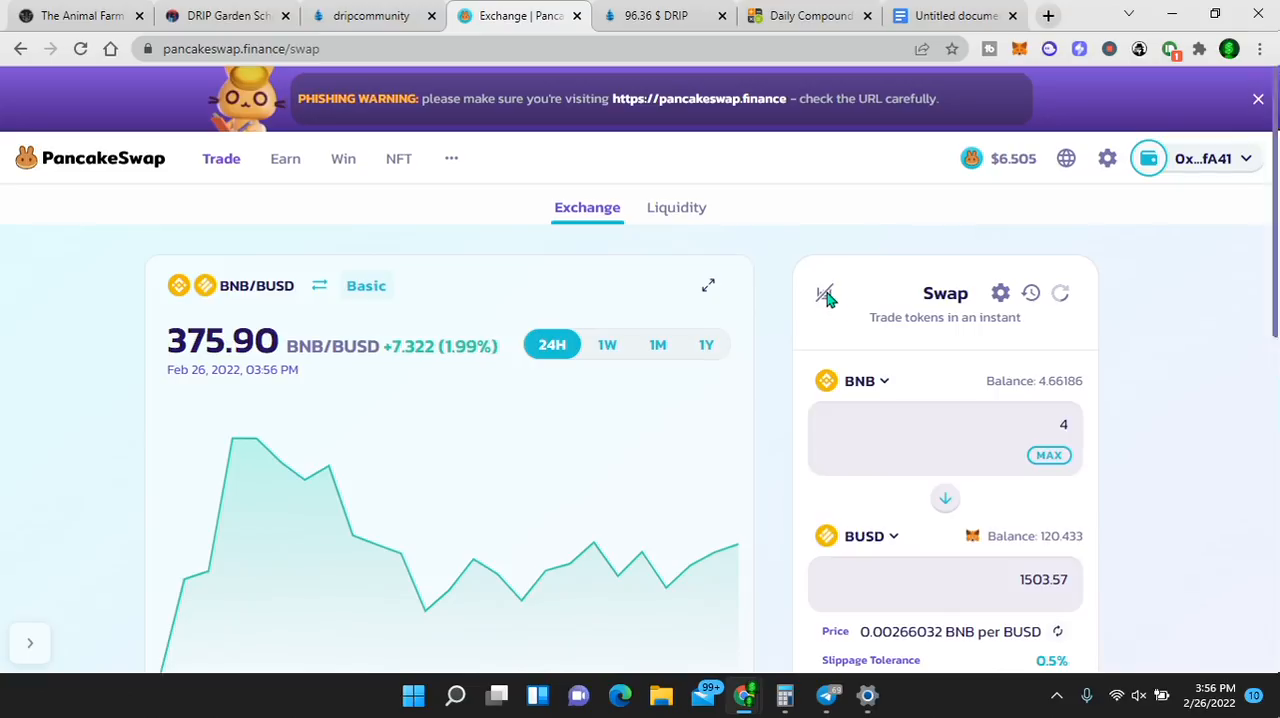
mouse_move(370, 15)
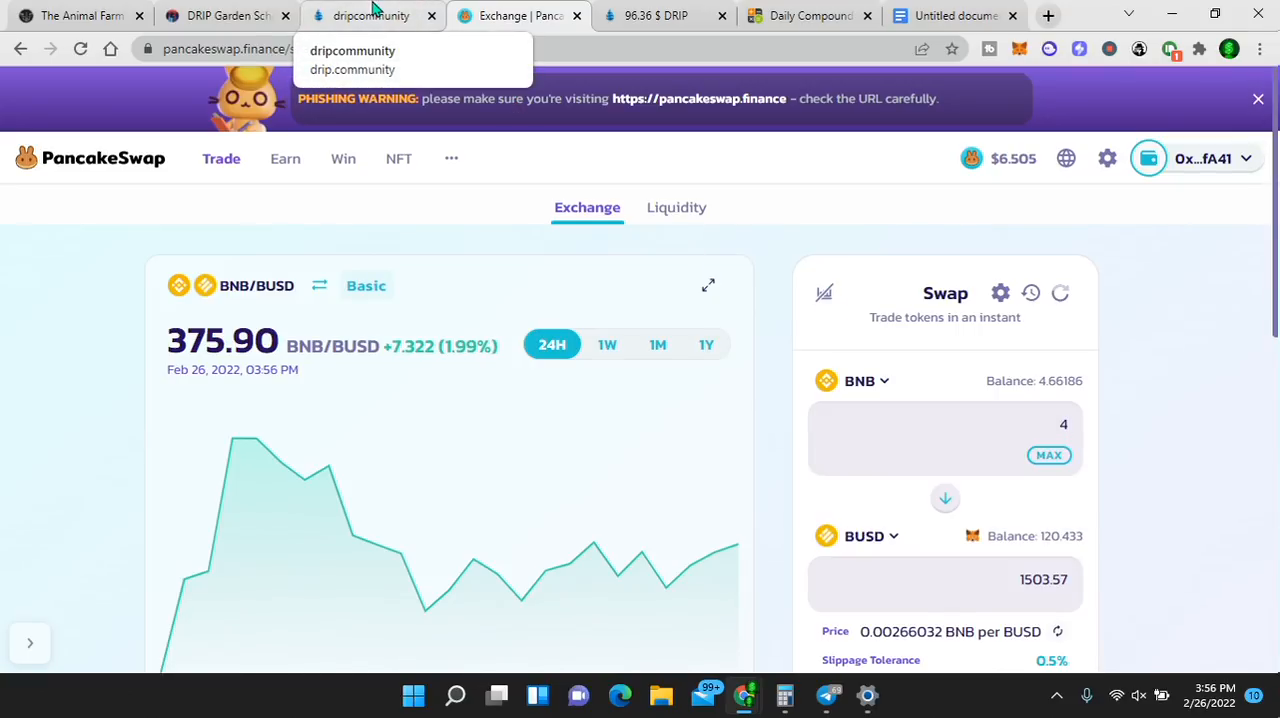
mouse_move(80, 15)
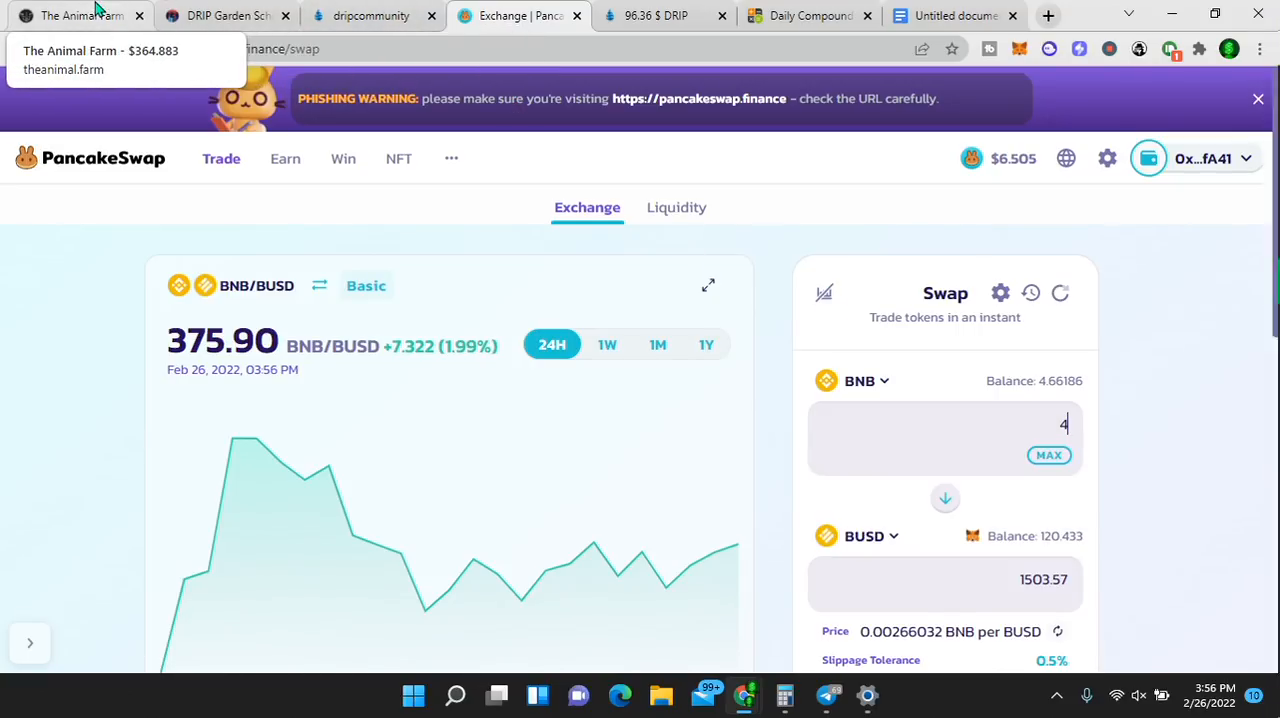
- Return to The Animal Farm's Drip Liberation page, highlight 'Drip' and scroll to the BUSD input
left_click(80, 15)
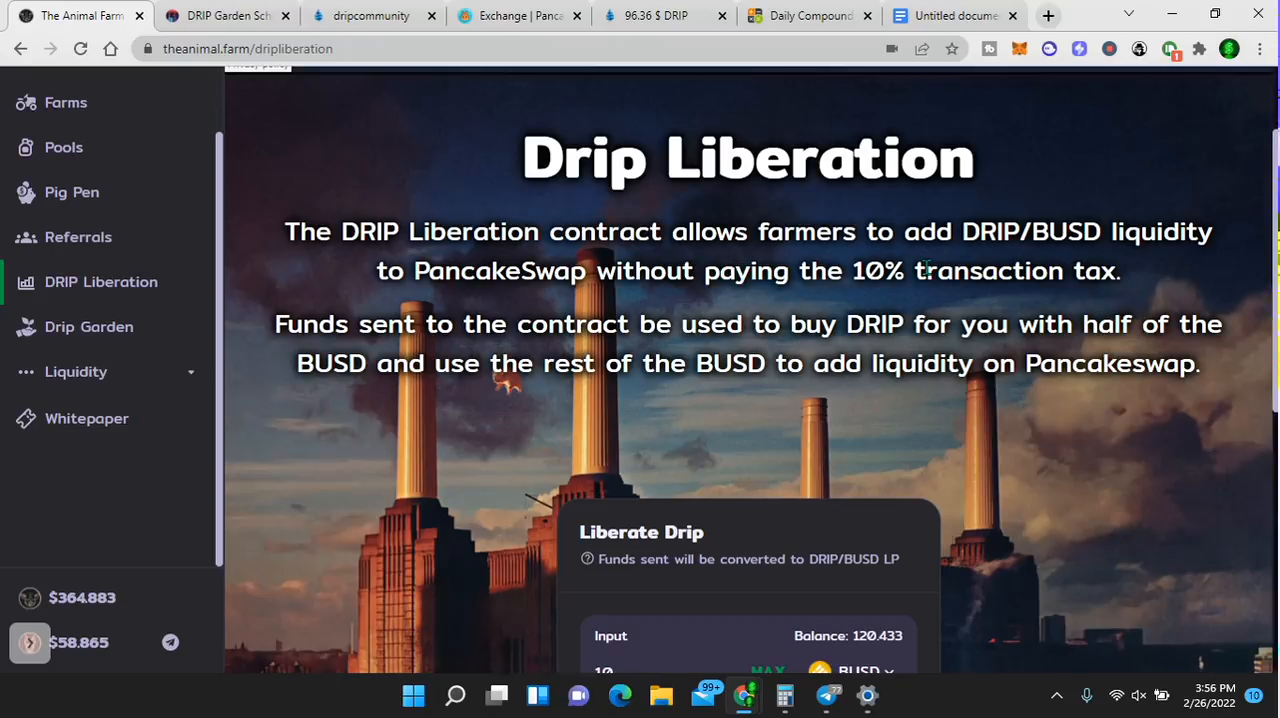
mouse_move(1175, 232)
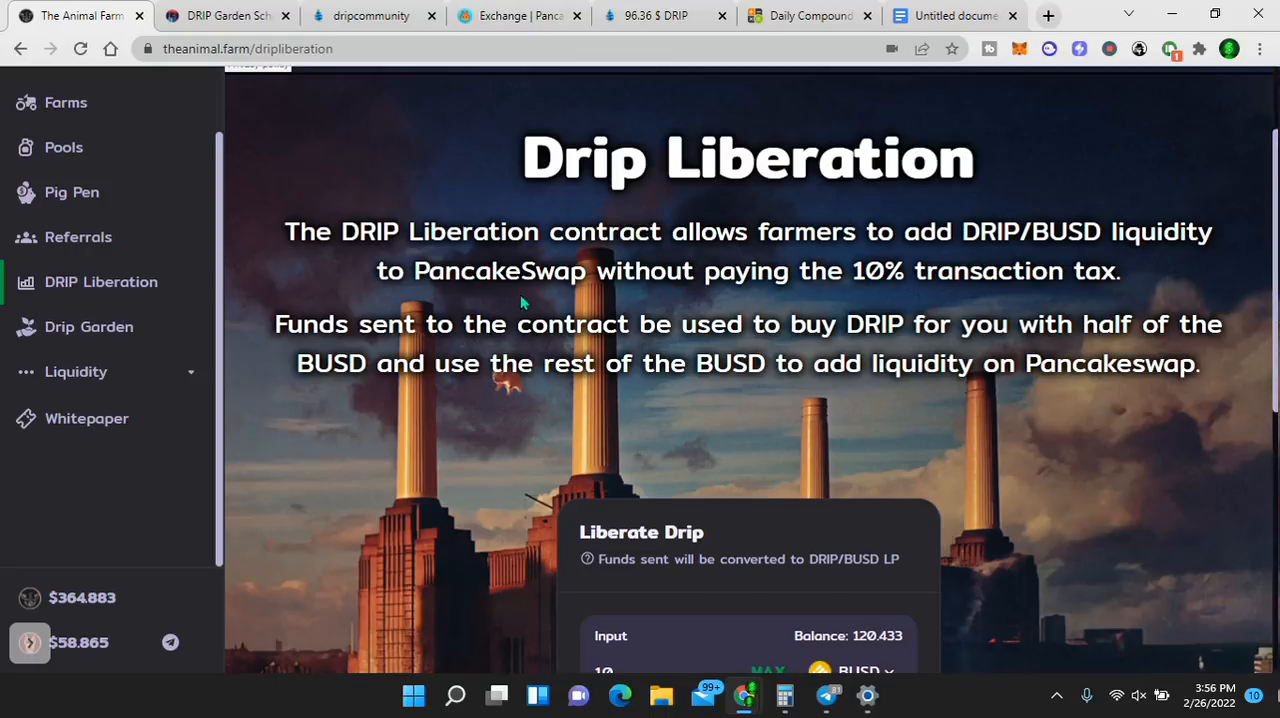
mouse_move(1008, 305)
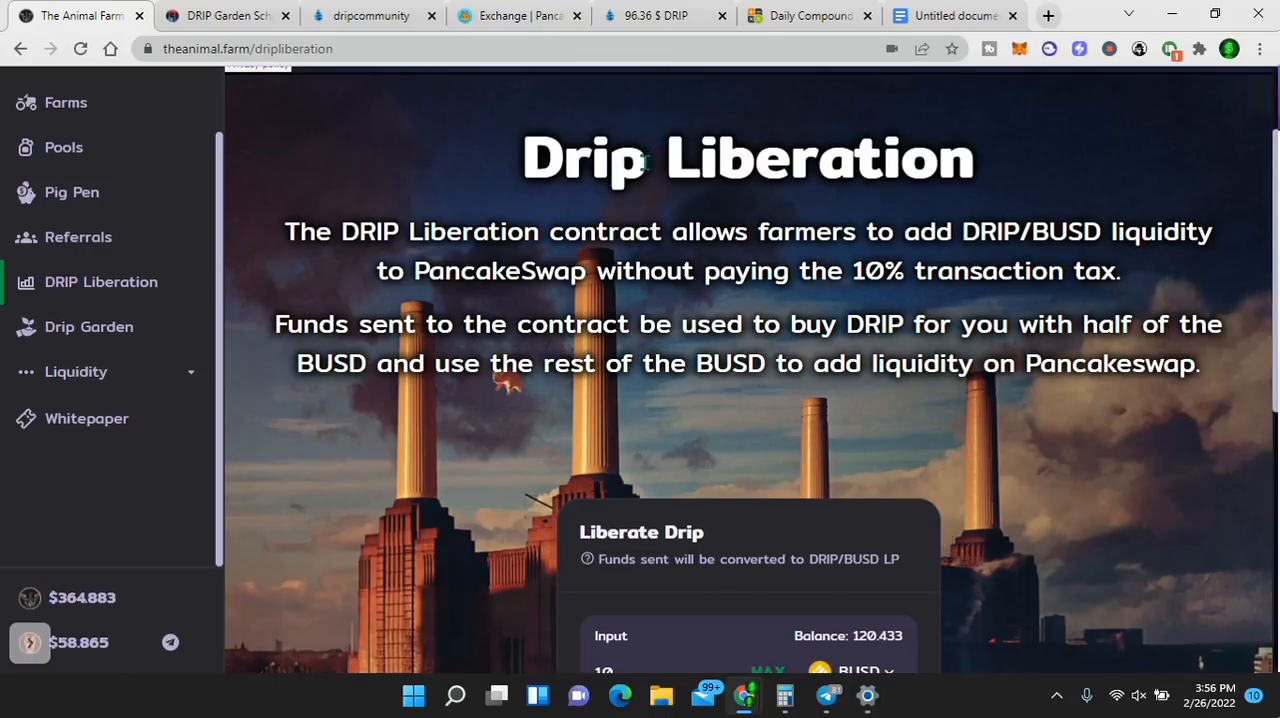
double_click(584, 157)
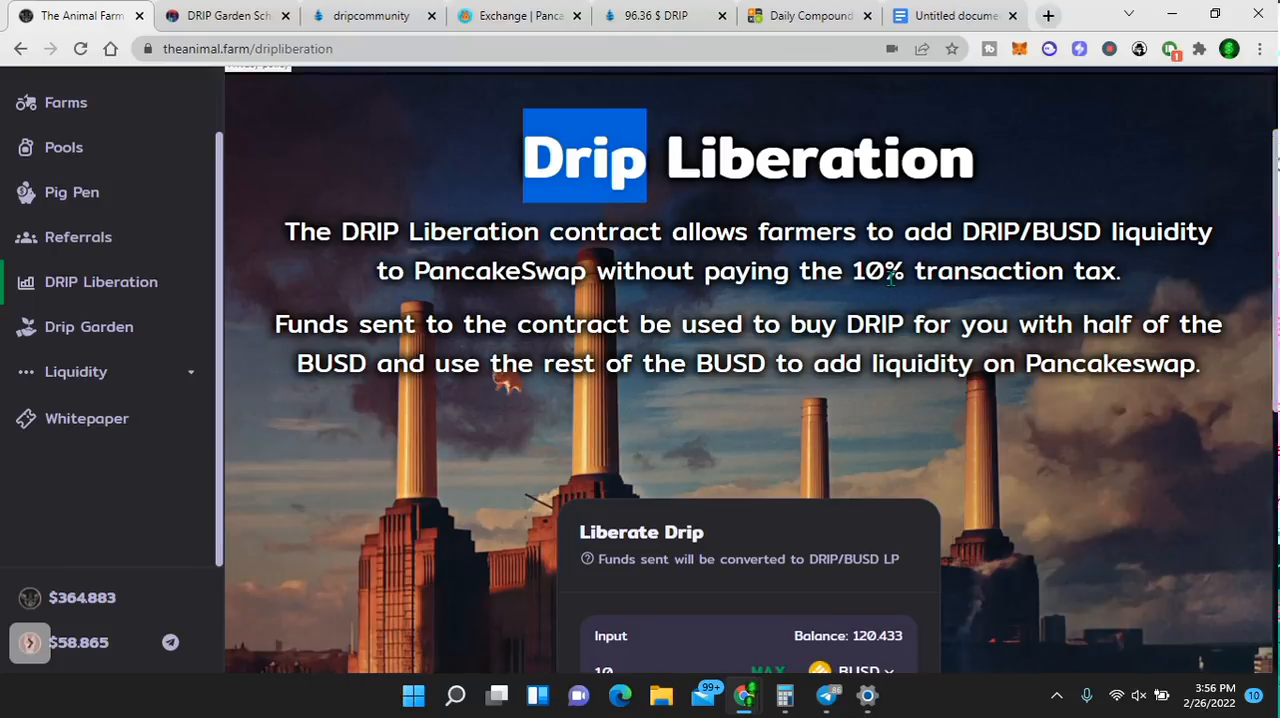
mouse_move(437, 412)
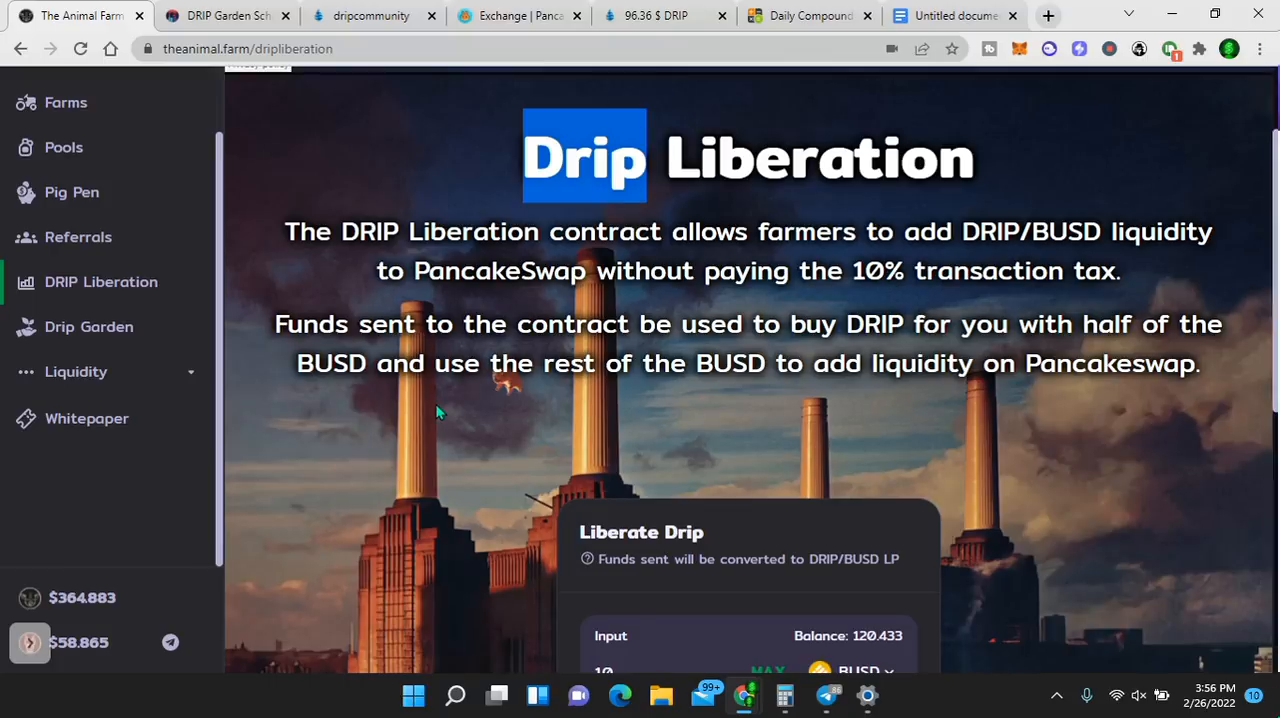
mouse_move(704, 520)
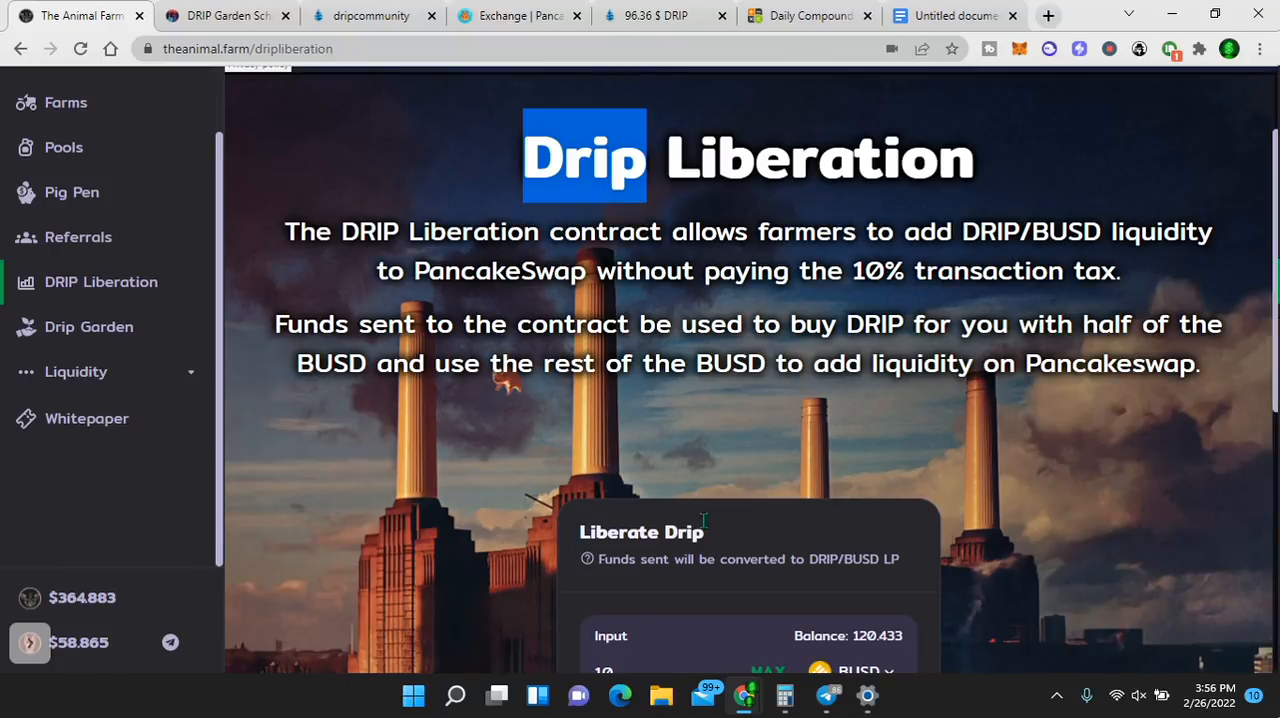
mouse_move(475, 408)
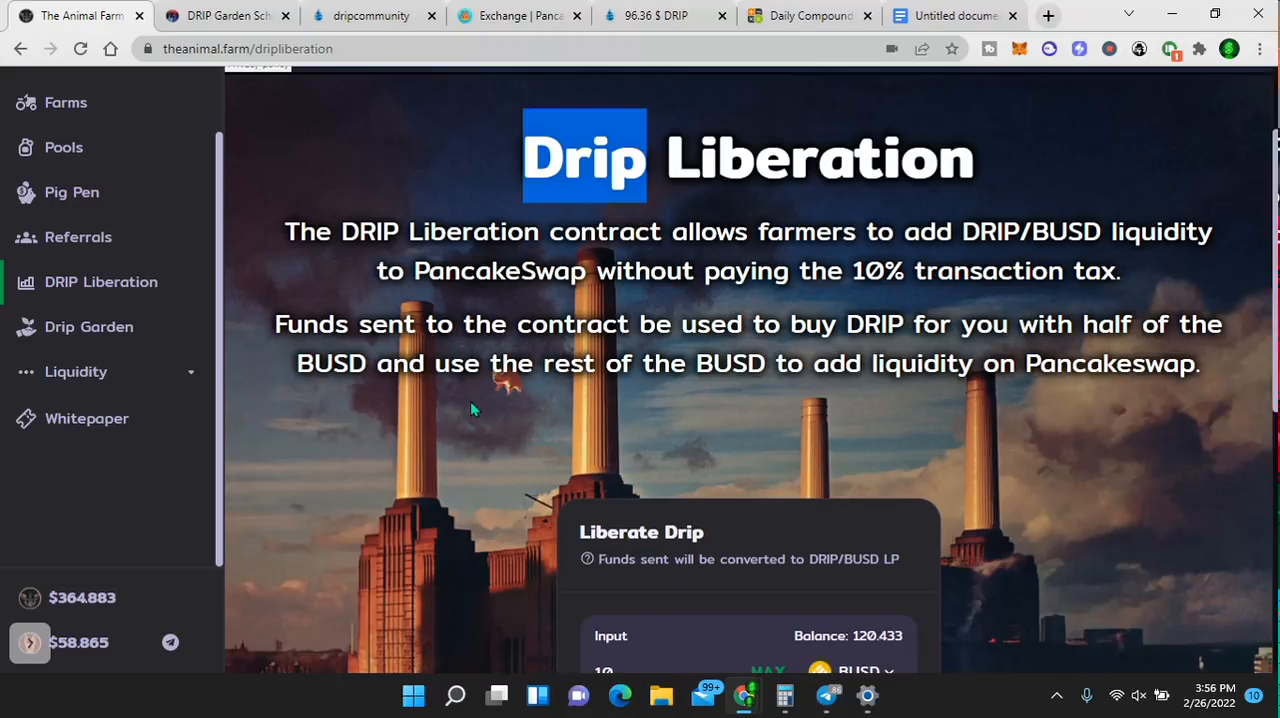
mouse_move(470, 411)
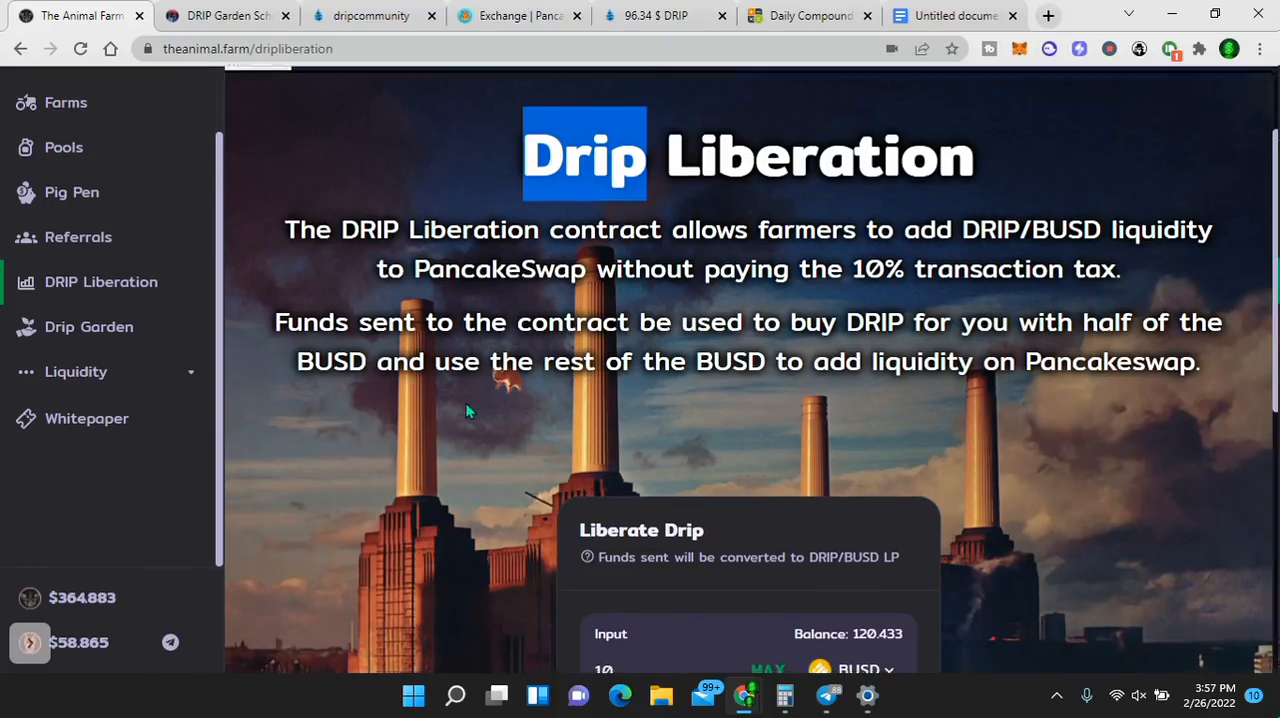
scroll("down", 3)
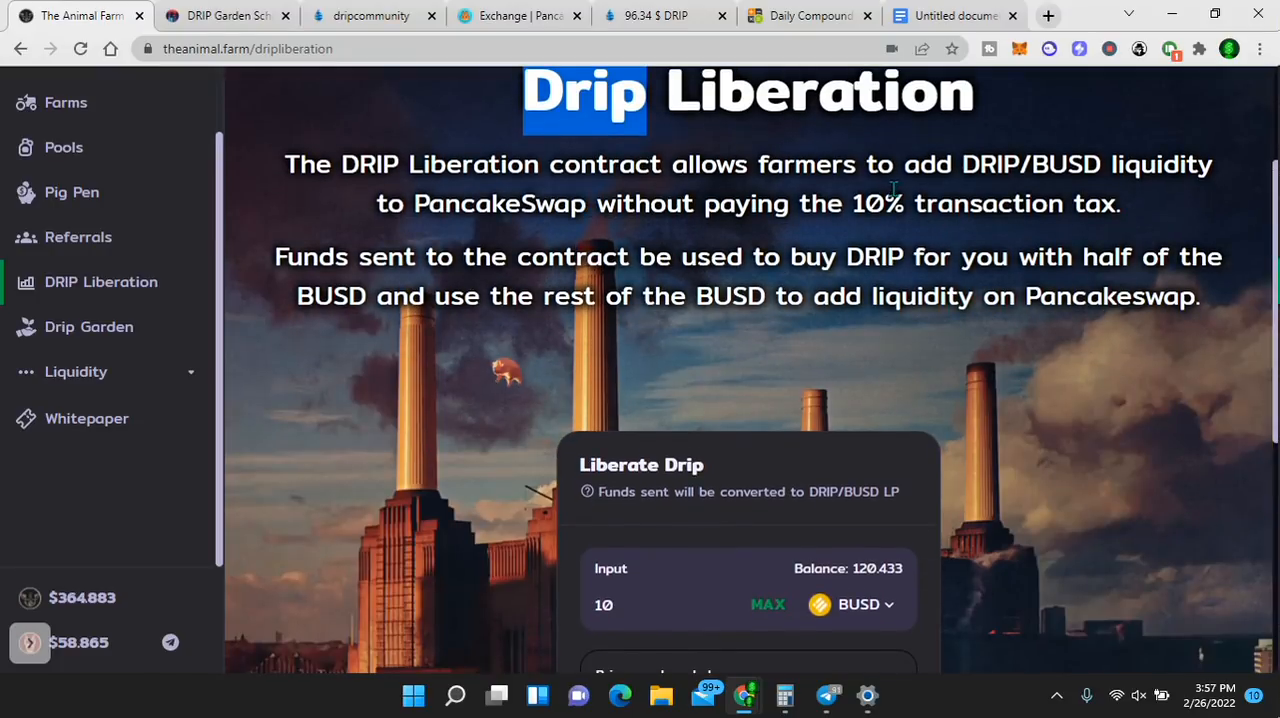
mouse_move(650, 290)
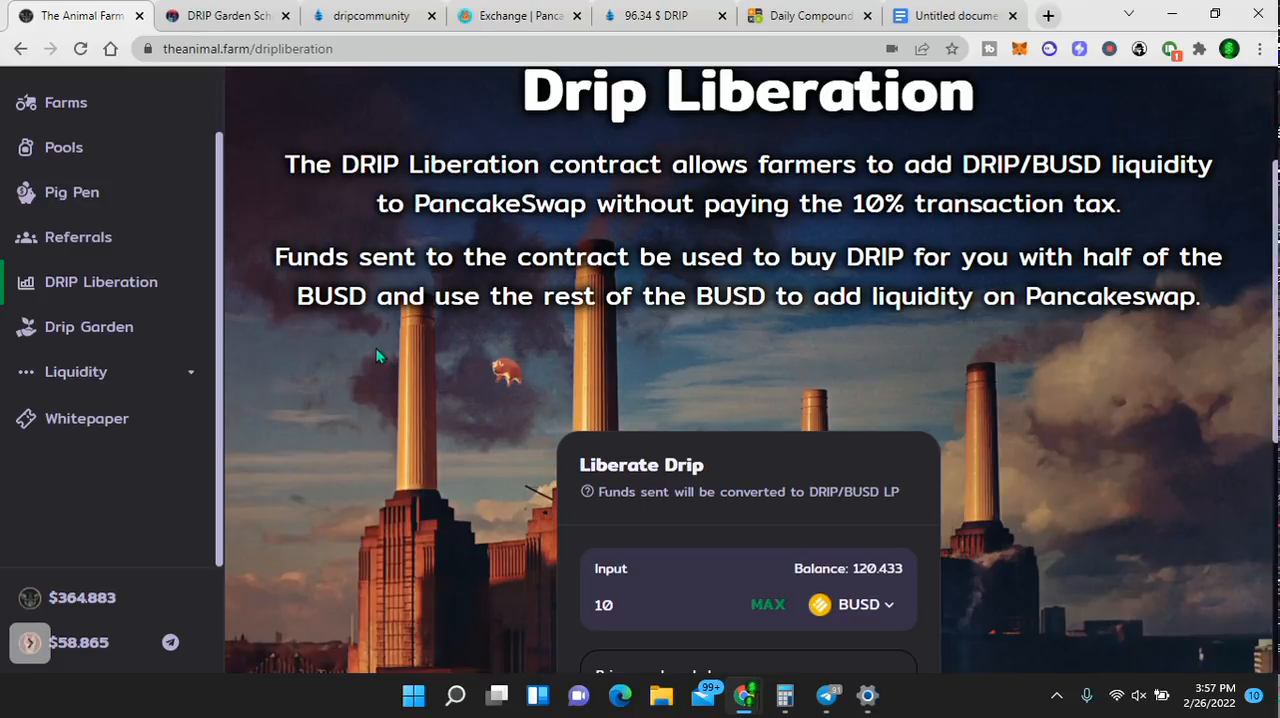
scroll("down", 3)
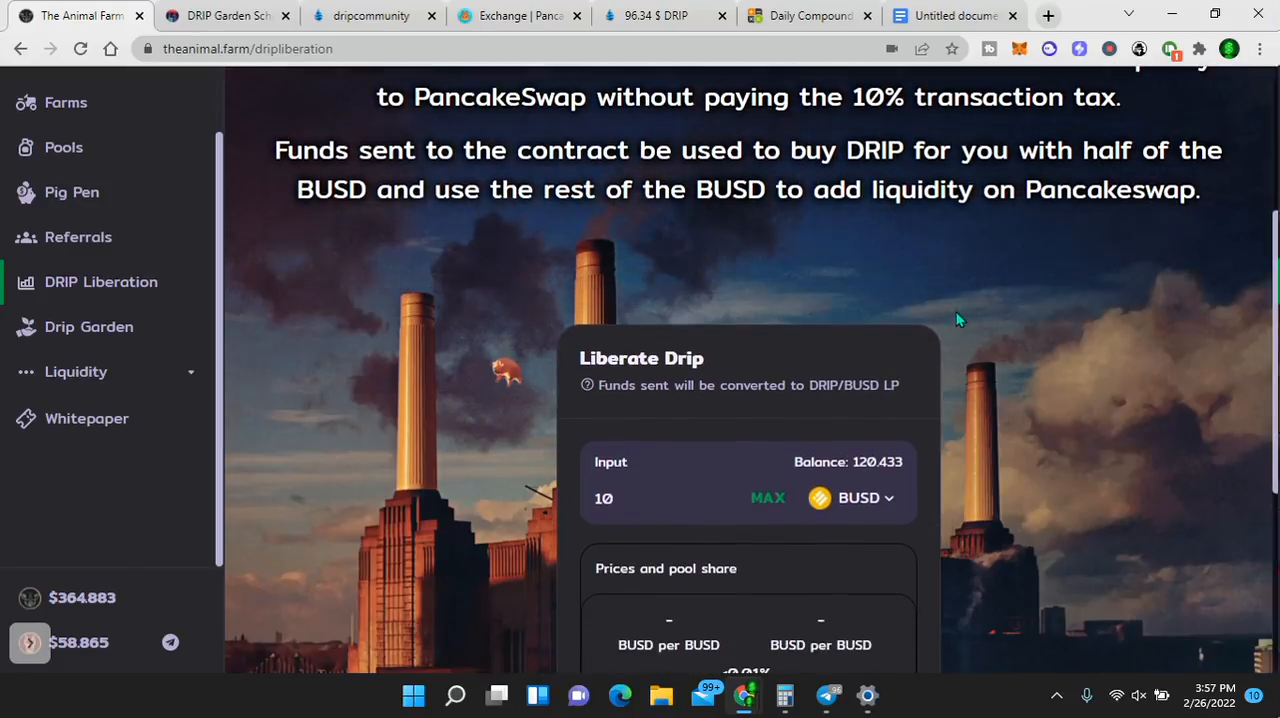
scroll("down", 3)
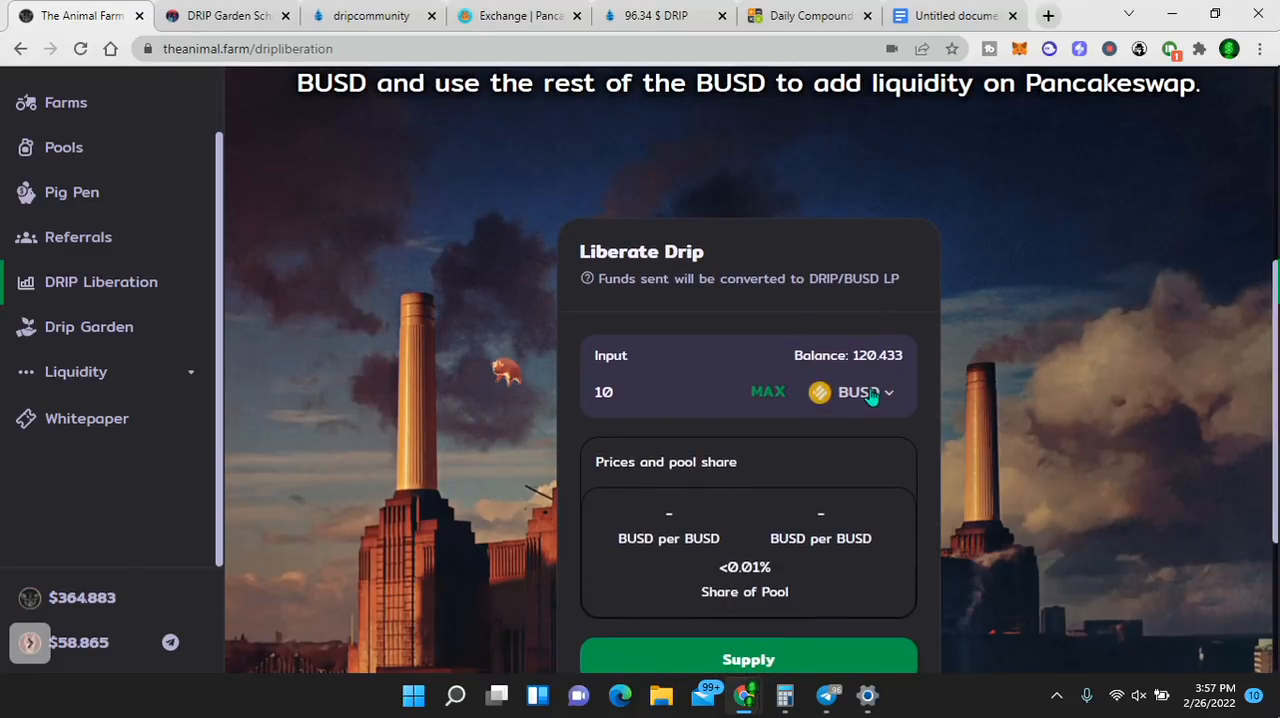
- Supply 10 BUSD for BUSD/DRIP pool tokens and approve it in MetaMask
left_click(857, 391)
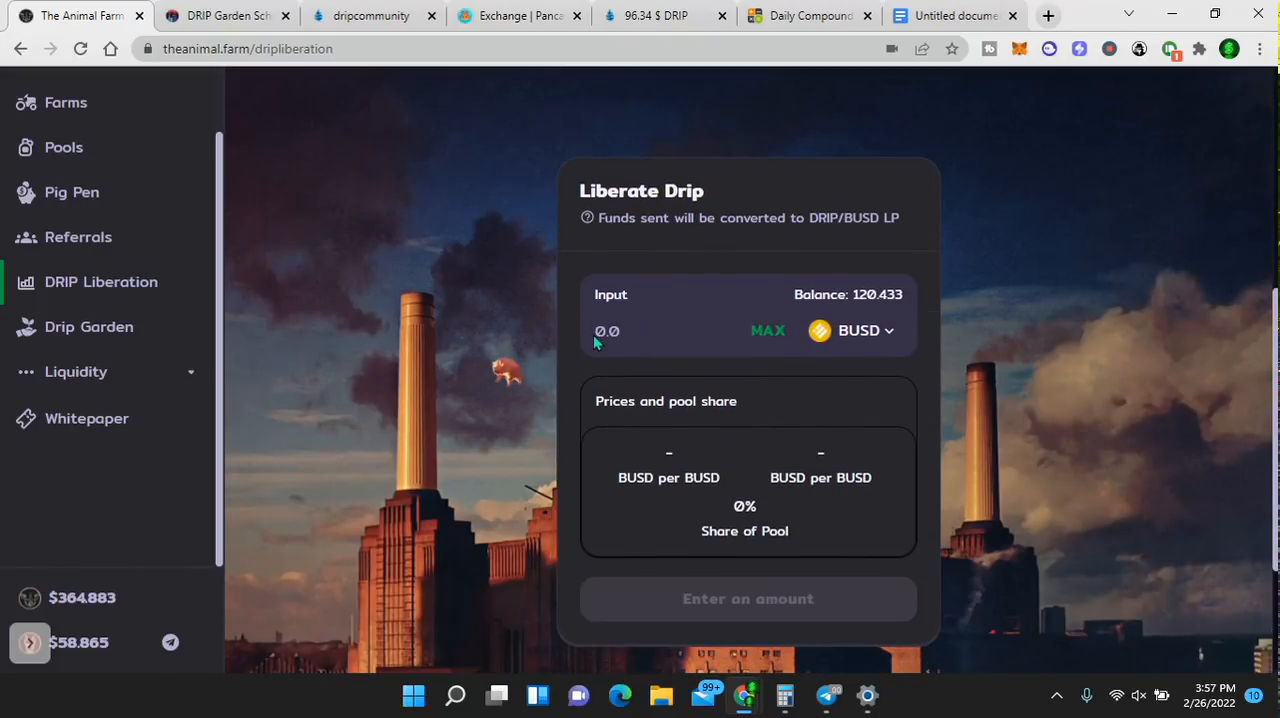
type("10")
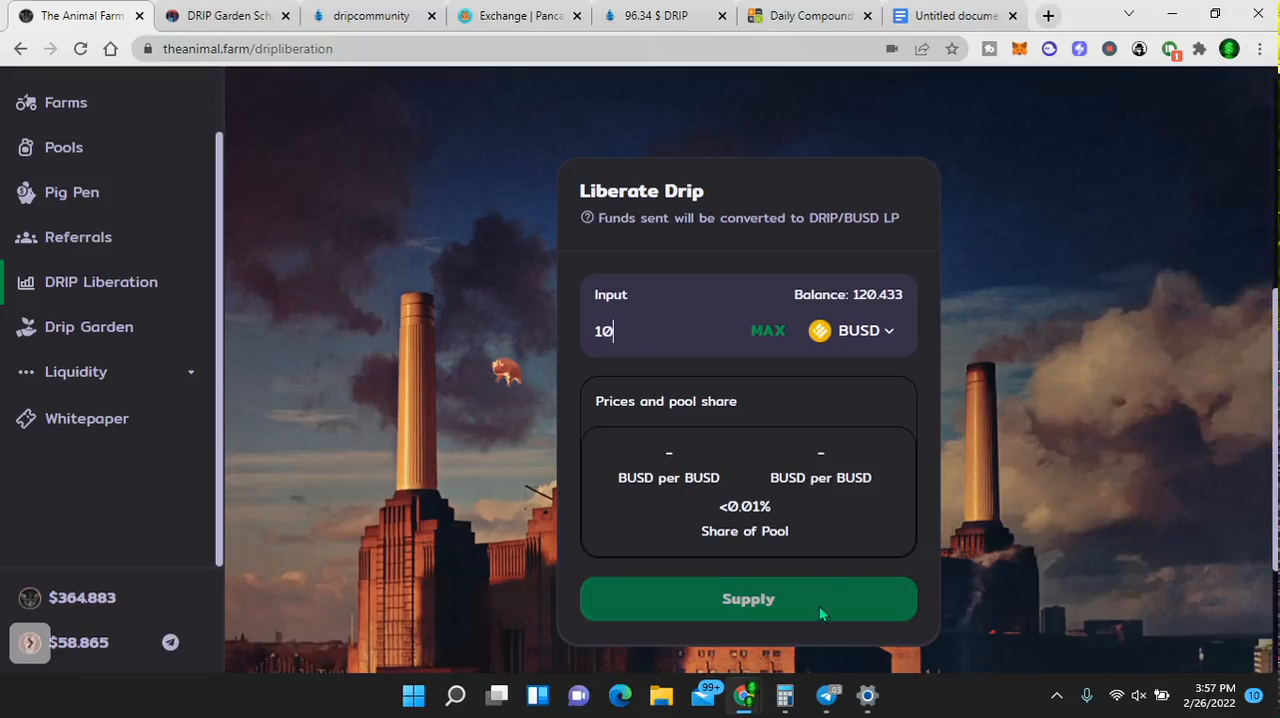
left_click(748, 598)
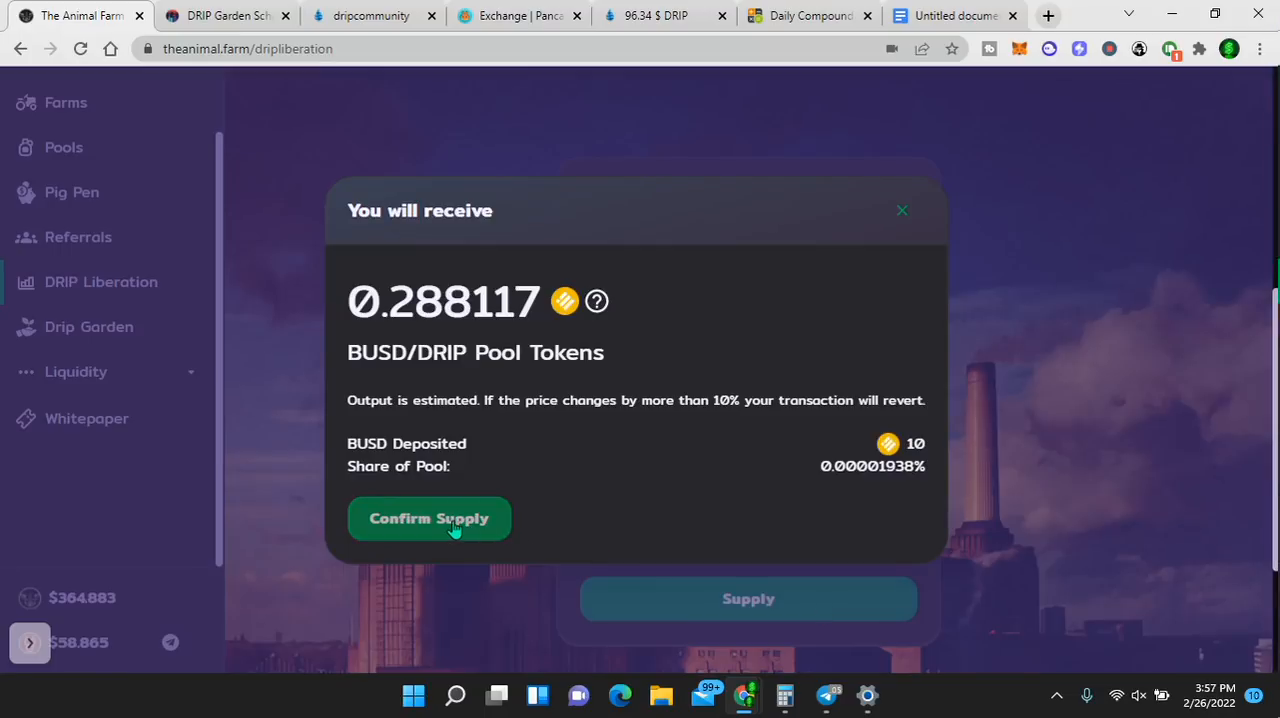
left_click(428, 518)
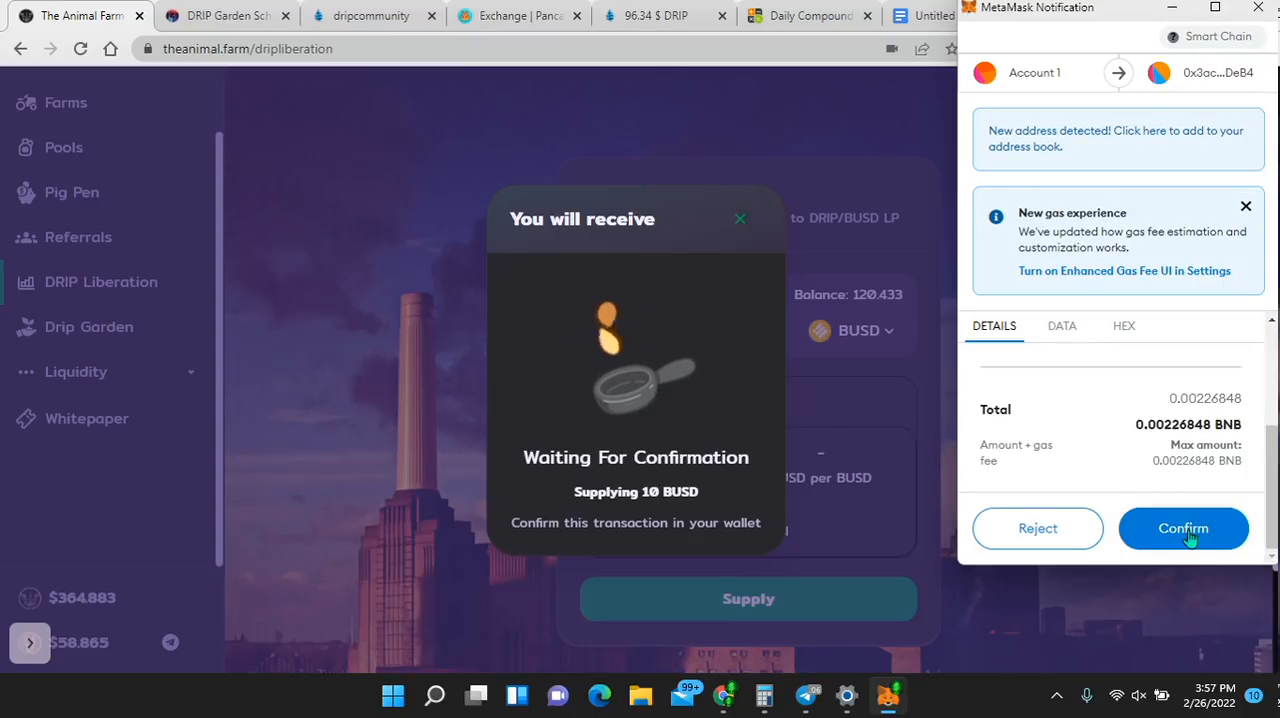
left_click(1183, 528)
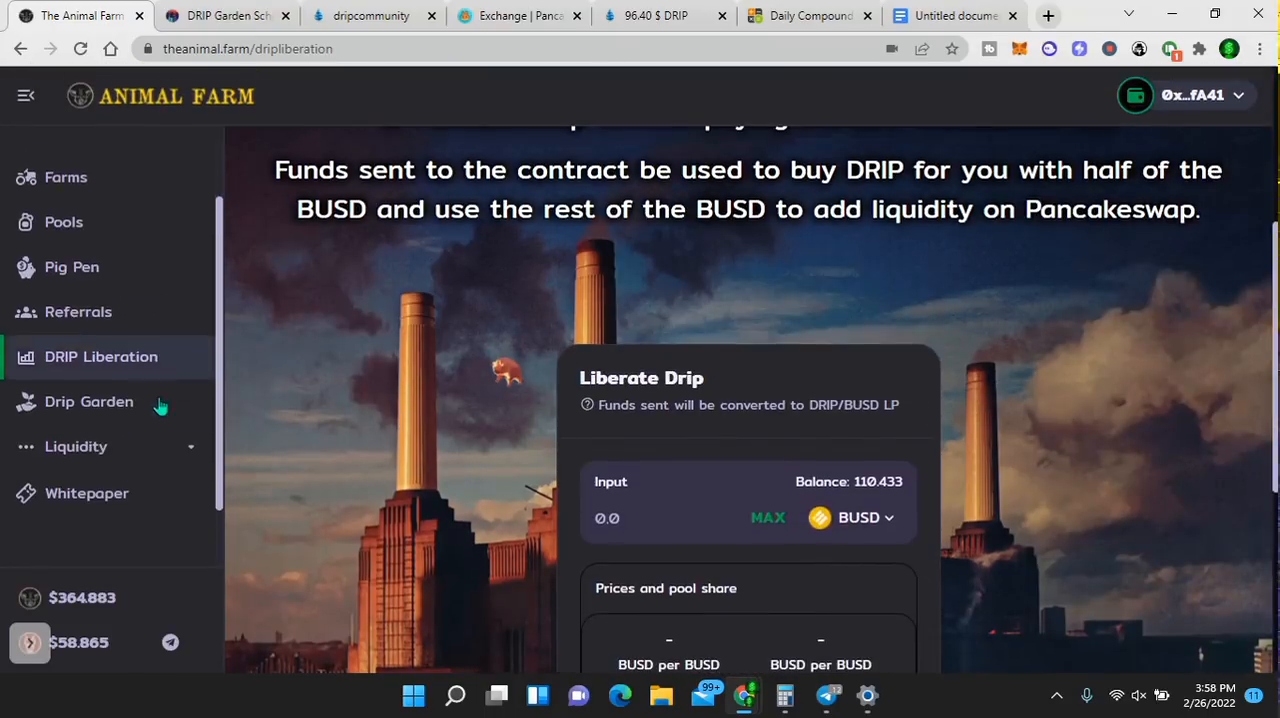
- Open Drip Garden, highlight seeds available and plants grown, then scroll to the LP input
left_click(88, 401)
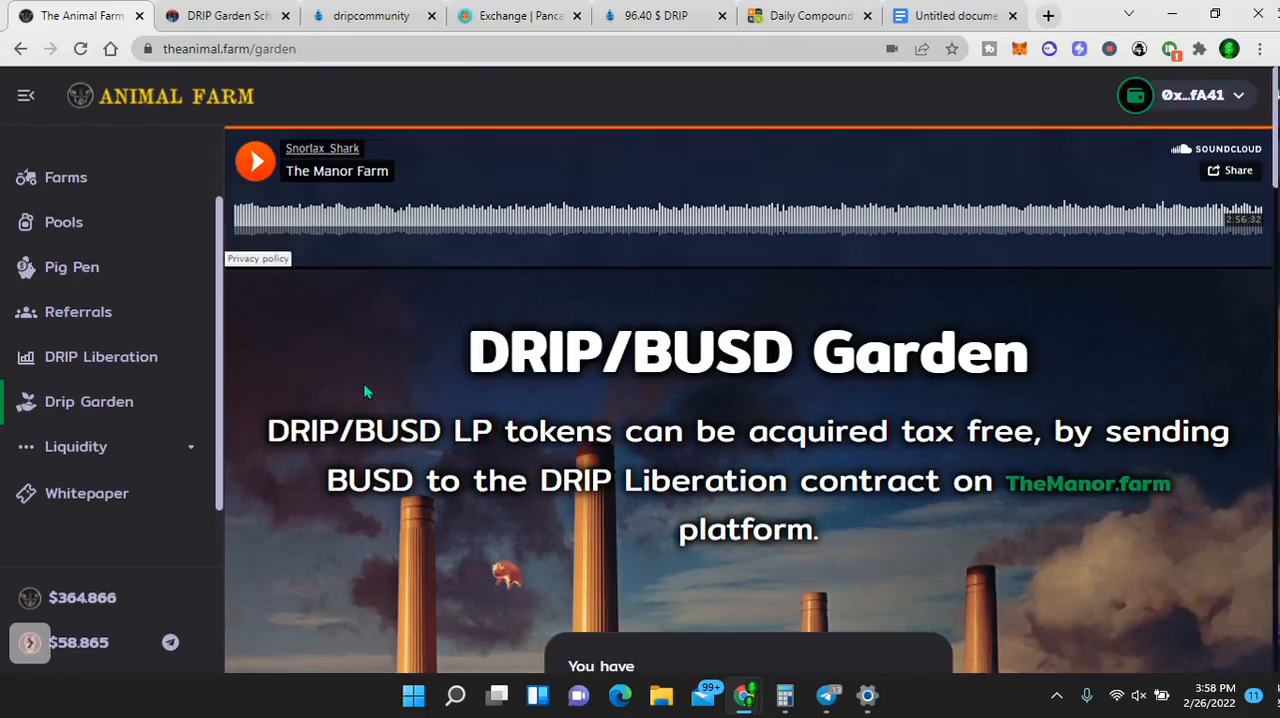
mouse_move(389, 460)
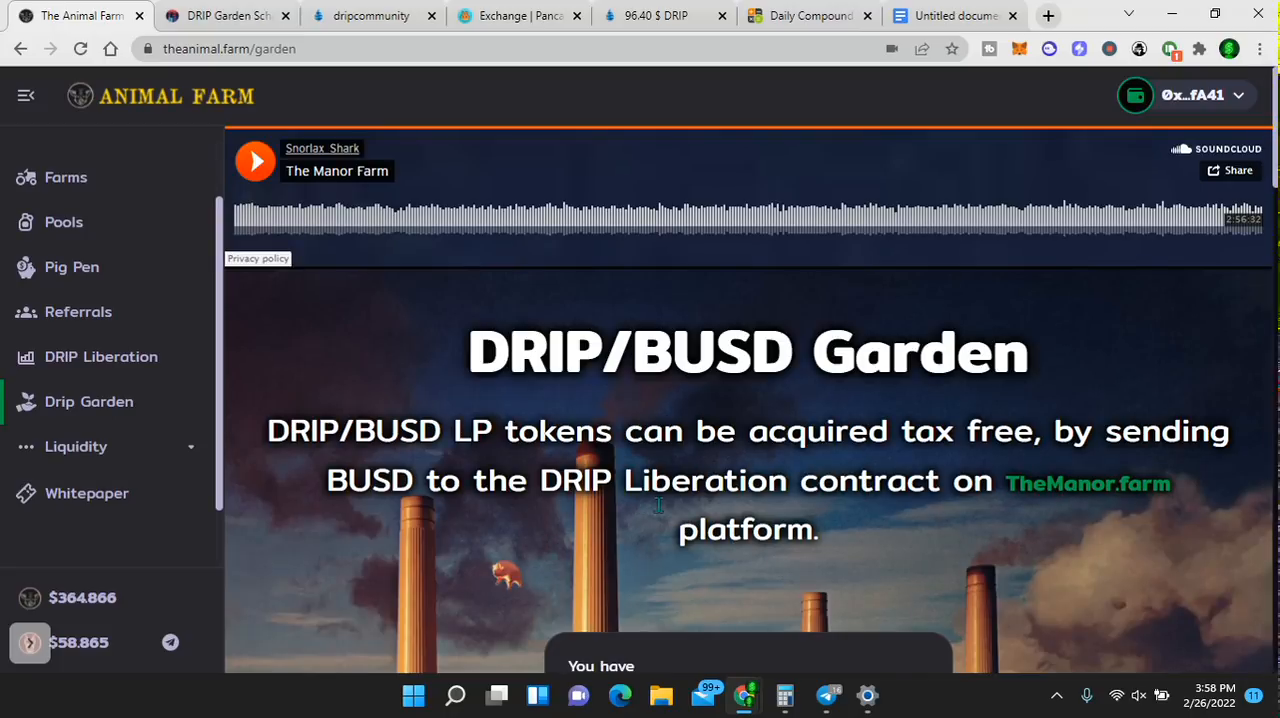
scroll("down", 3)
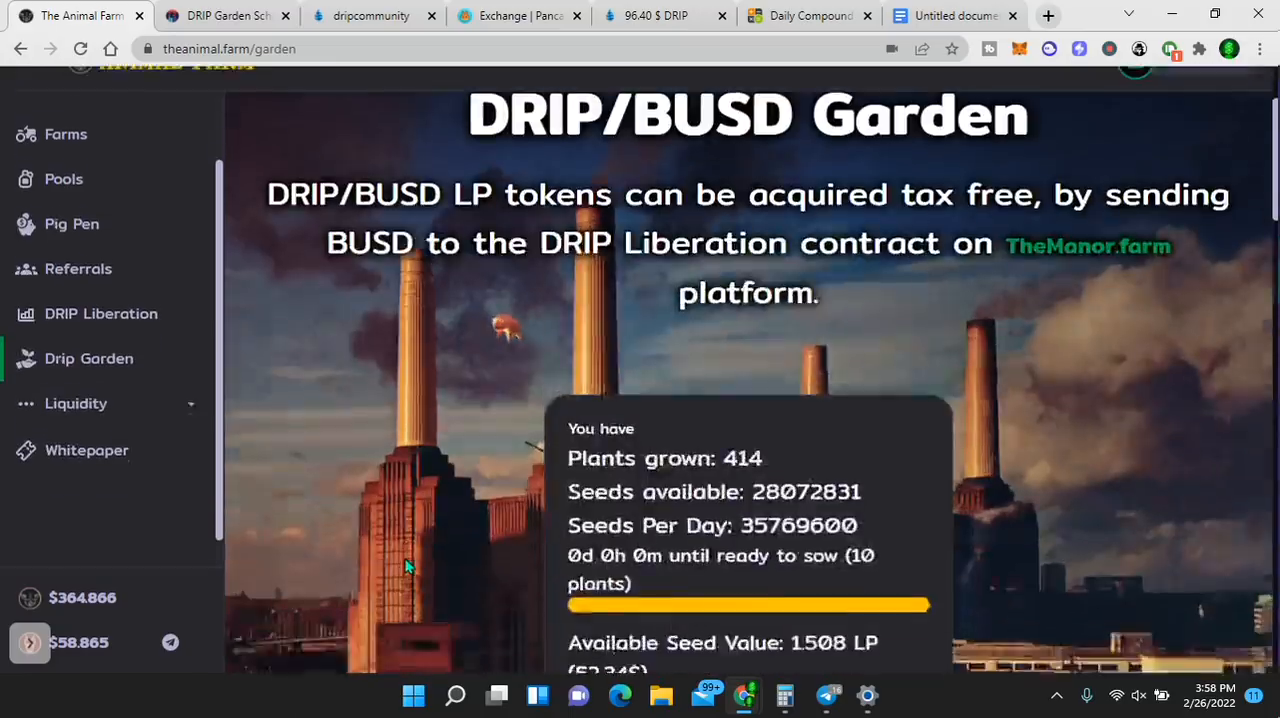
scroll("down", 3)
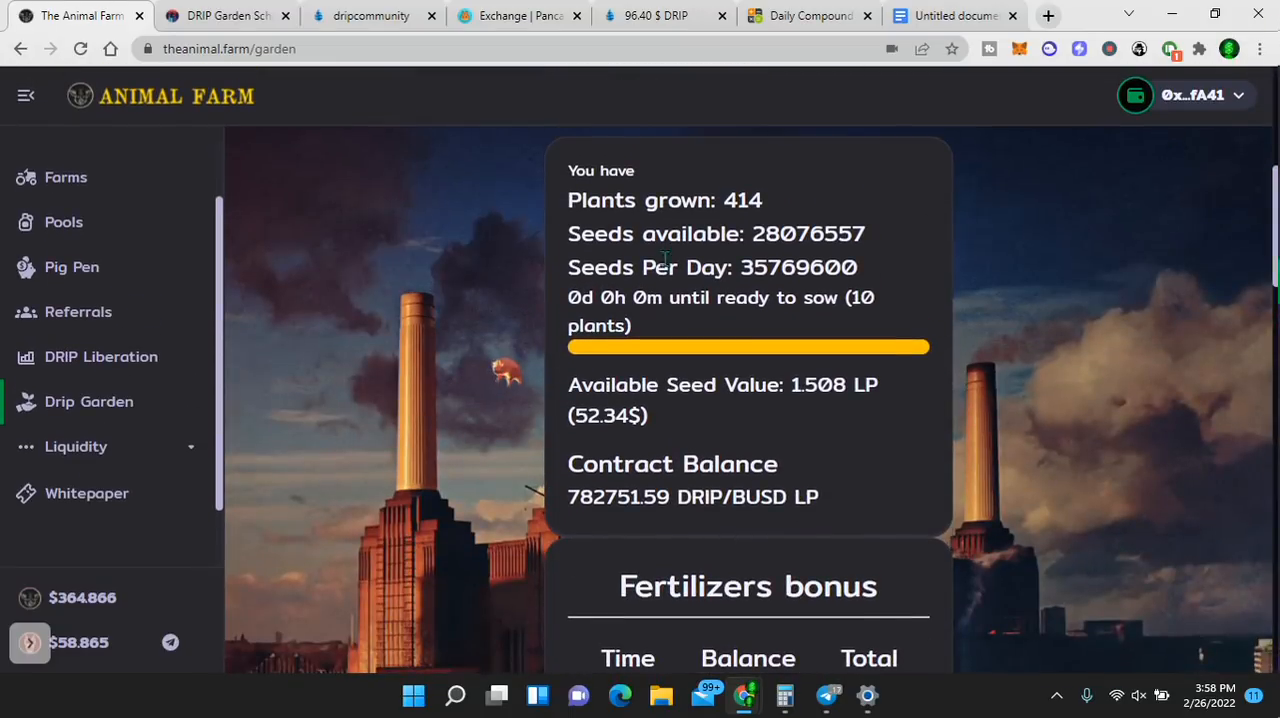
mouse_move(490, 305)
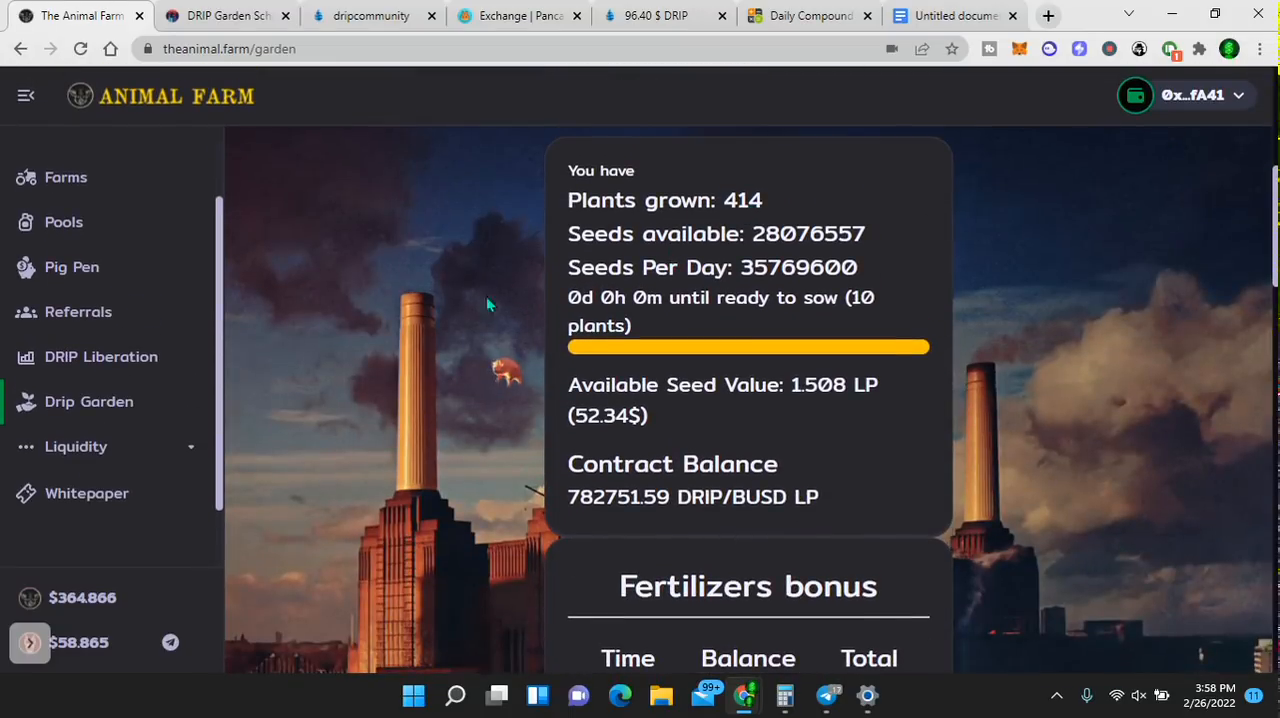
mouse_move(456, 403)
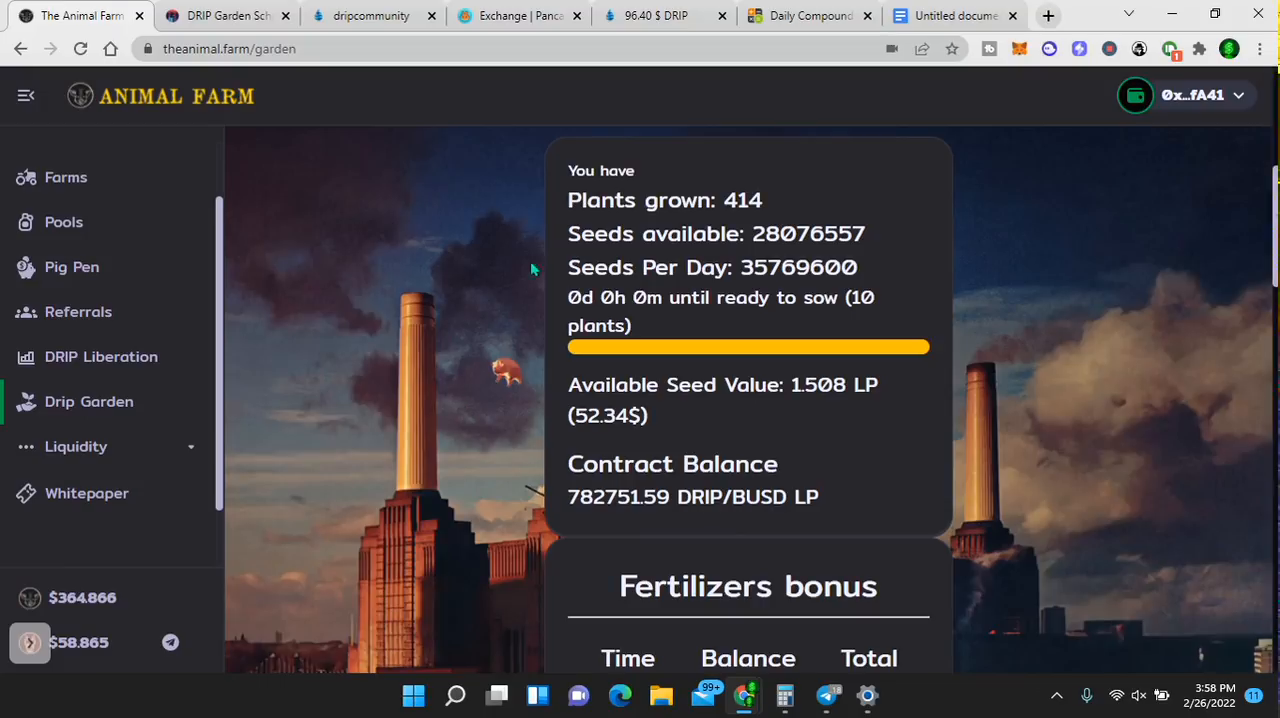
double_click(601, 200)
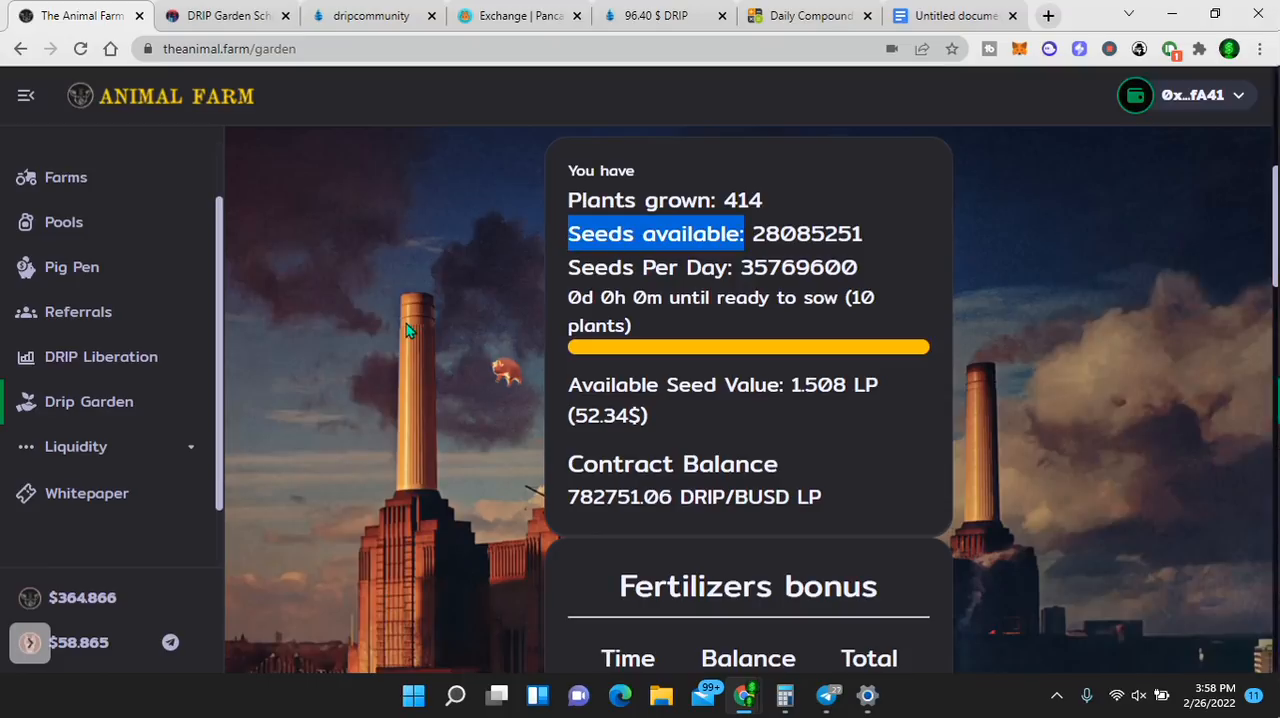
left_click(655, 233)
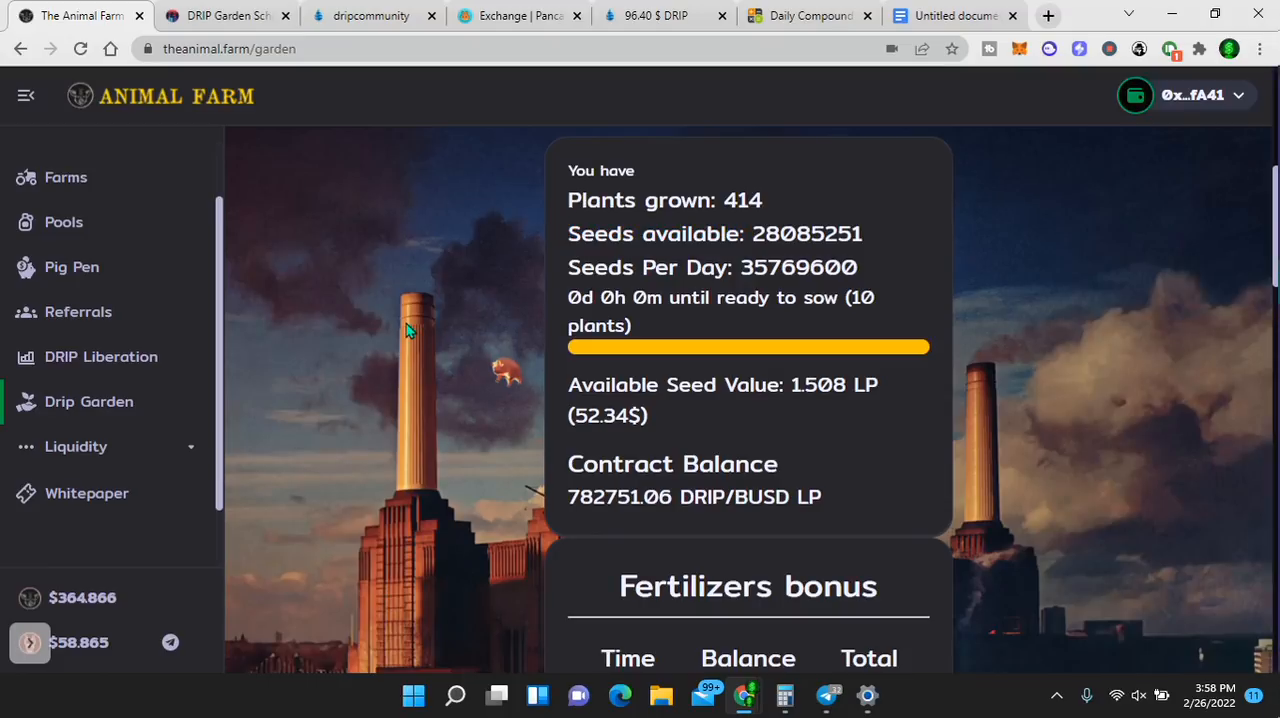
double_click(601, 200)
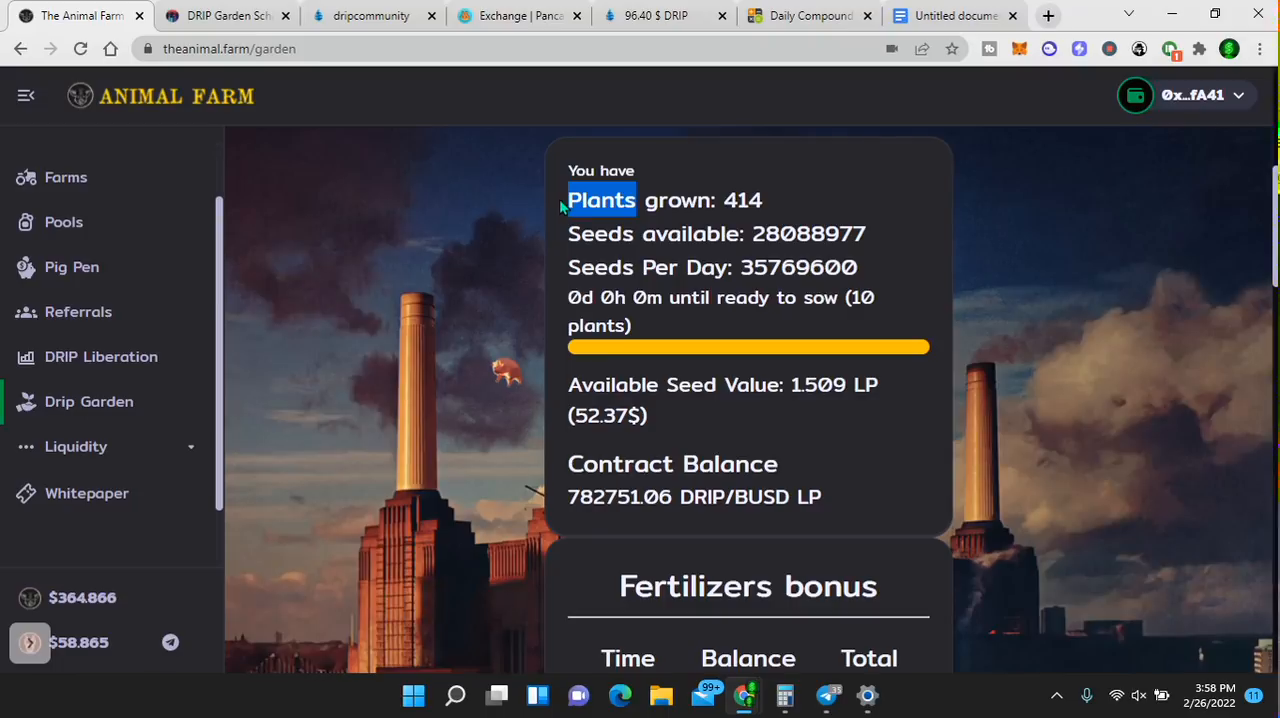
mouse_move(475, 323)
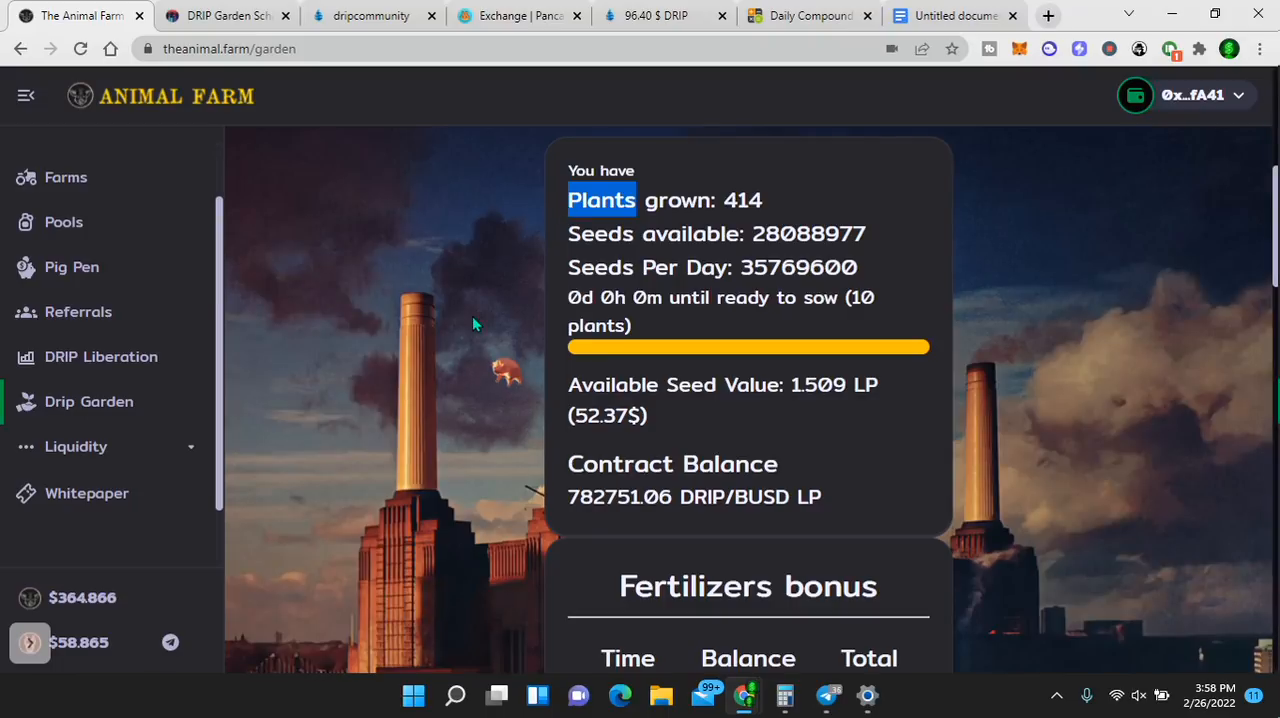
scroll("down", 3)
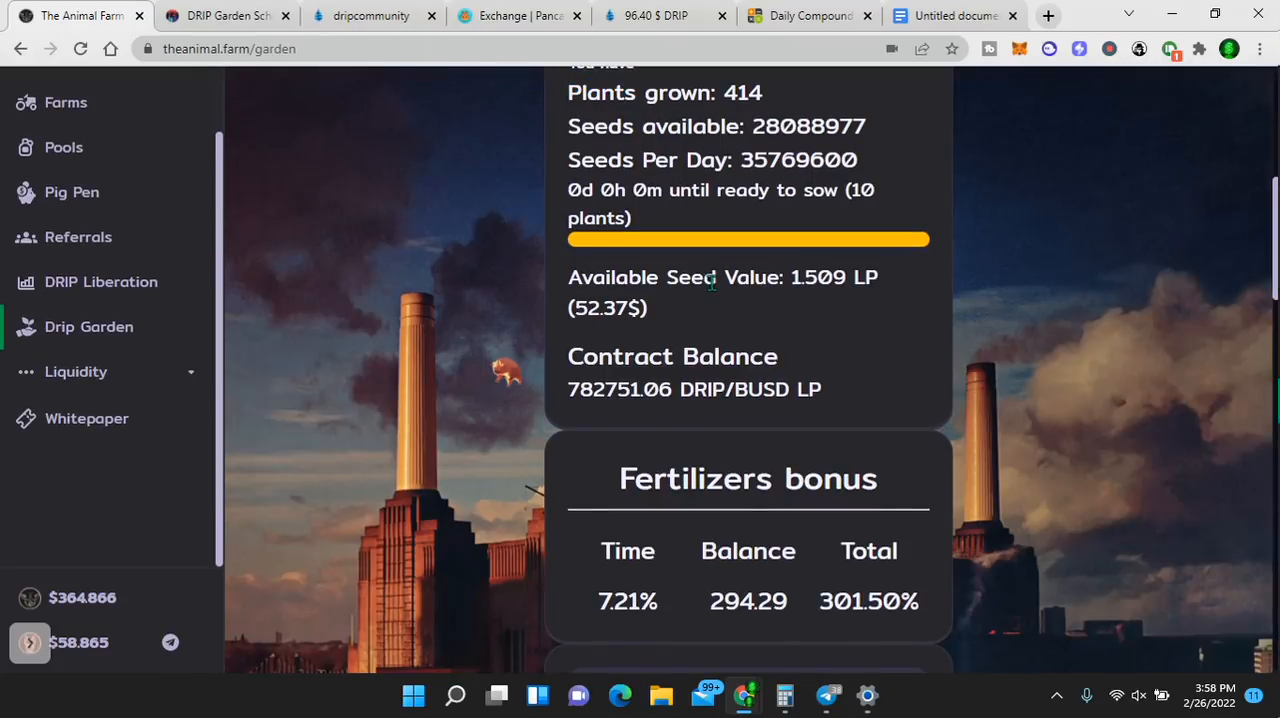
scroll("down", 3)
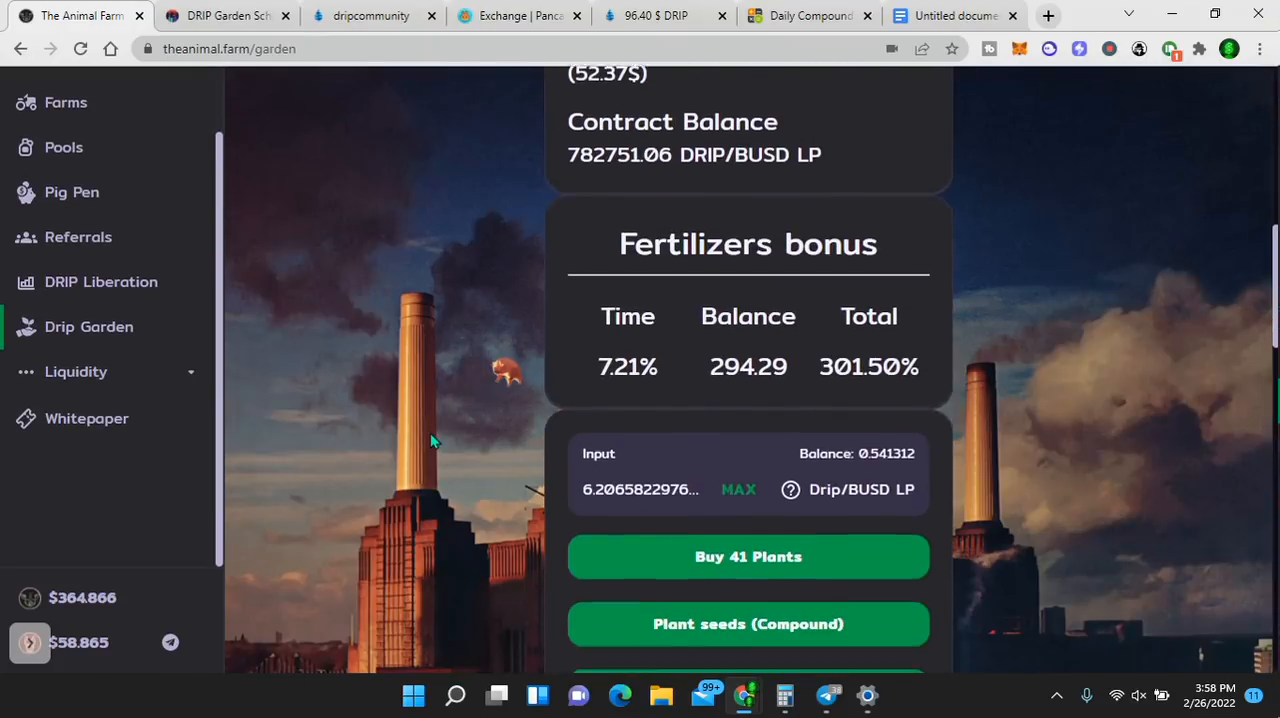
scroll("down", 3)
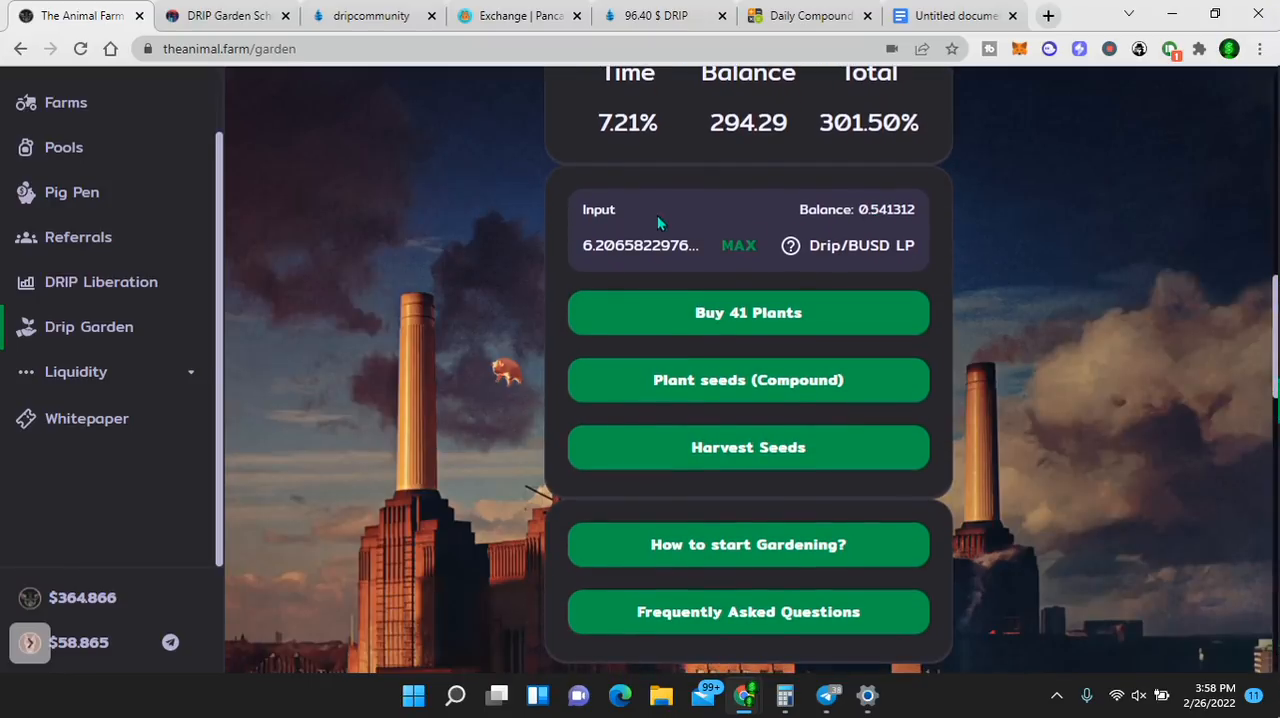
mouse_move(885, 227)
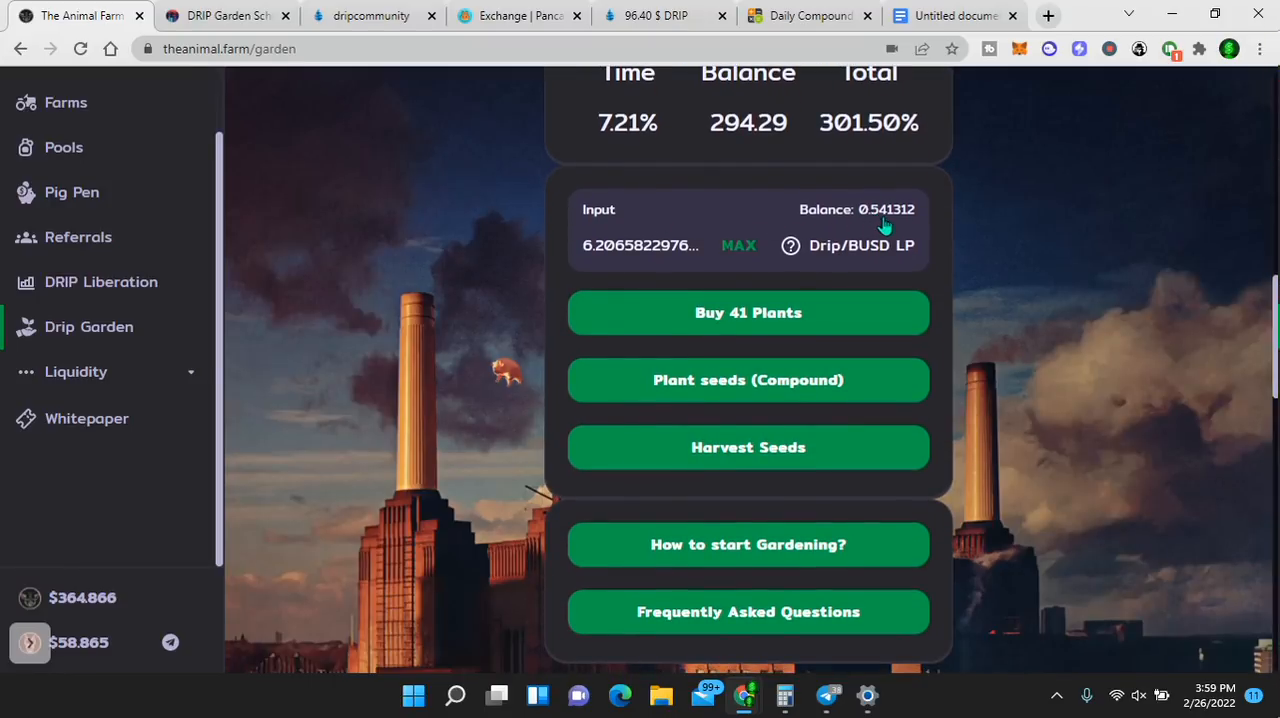
- Fill the garden input with the full 0.541312 DRIP/BUSD LP balance
left_click(738, 245)
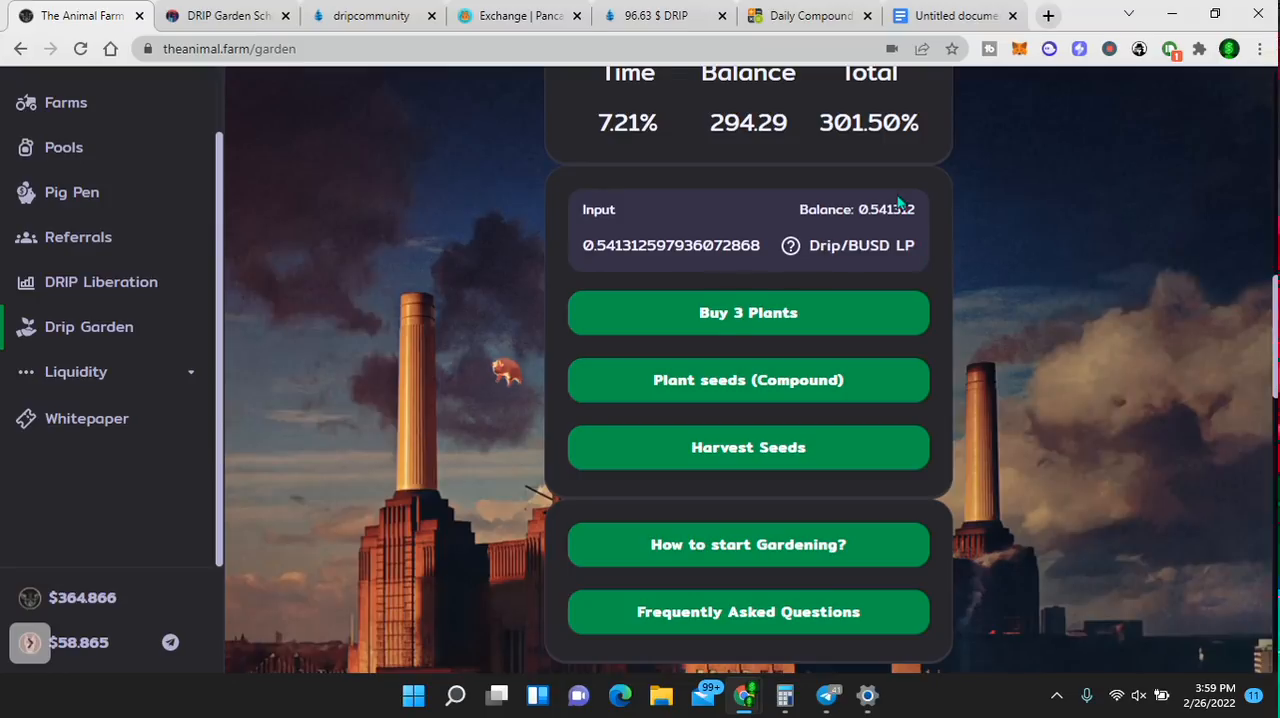
mouse_move(675, 313)
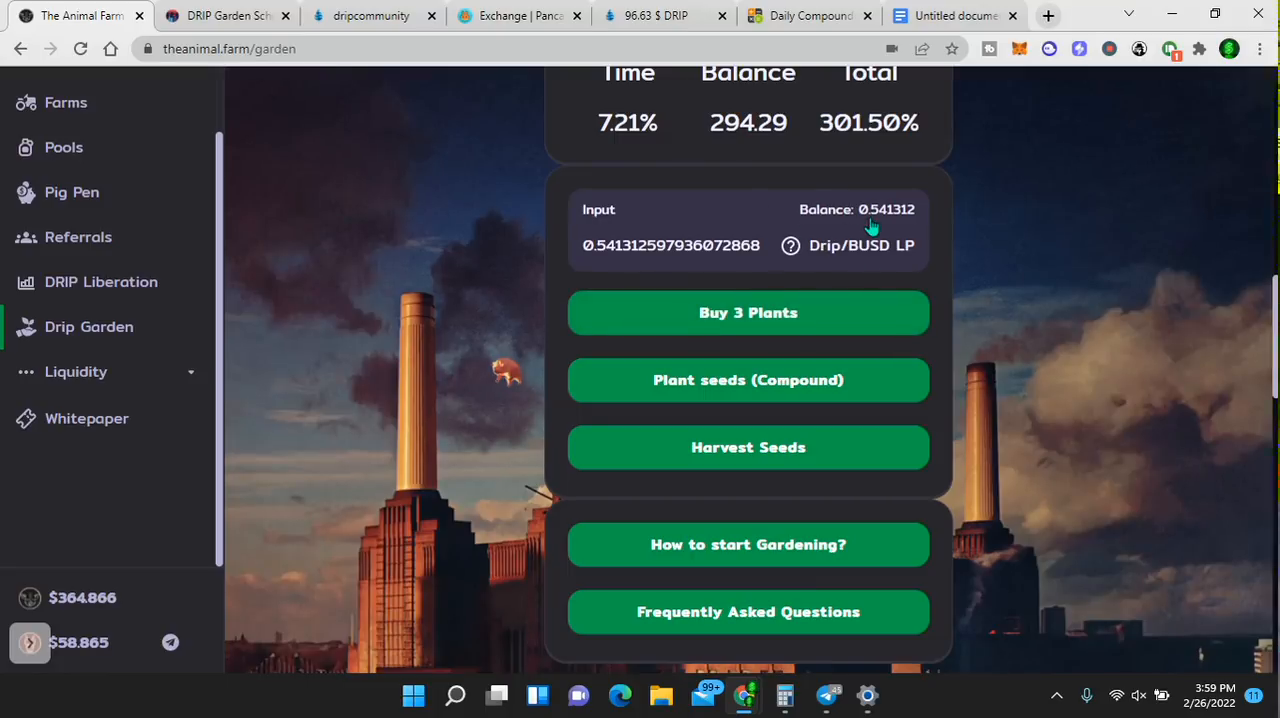
mouse_move(858, 380)
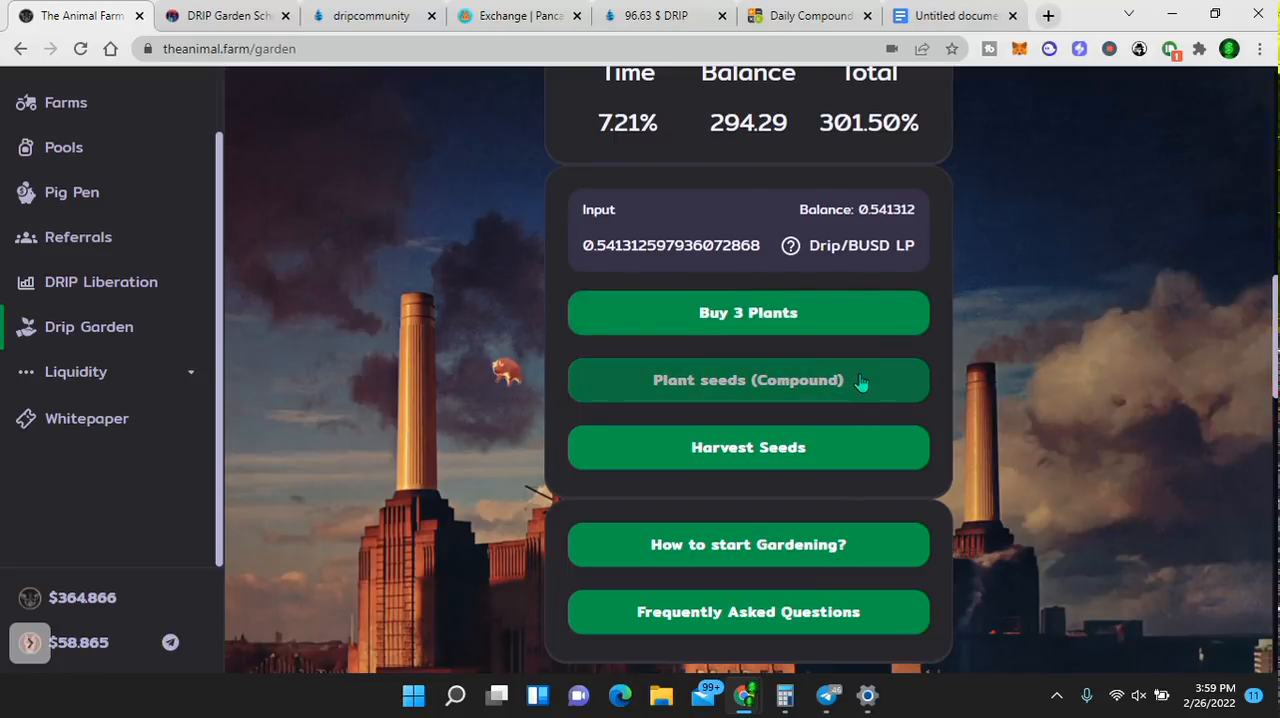
mouse_move(975, 307)
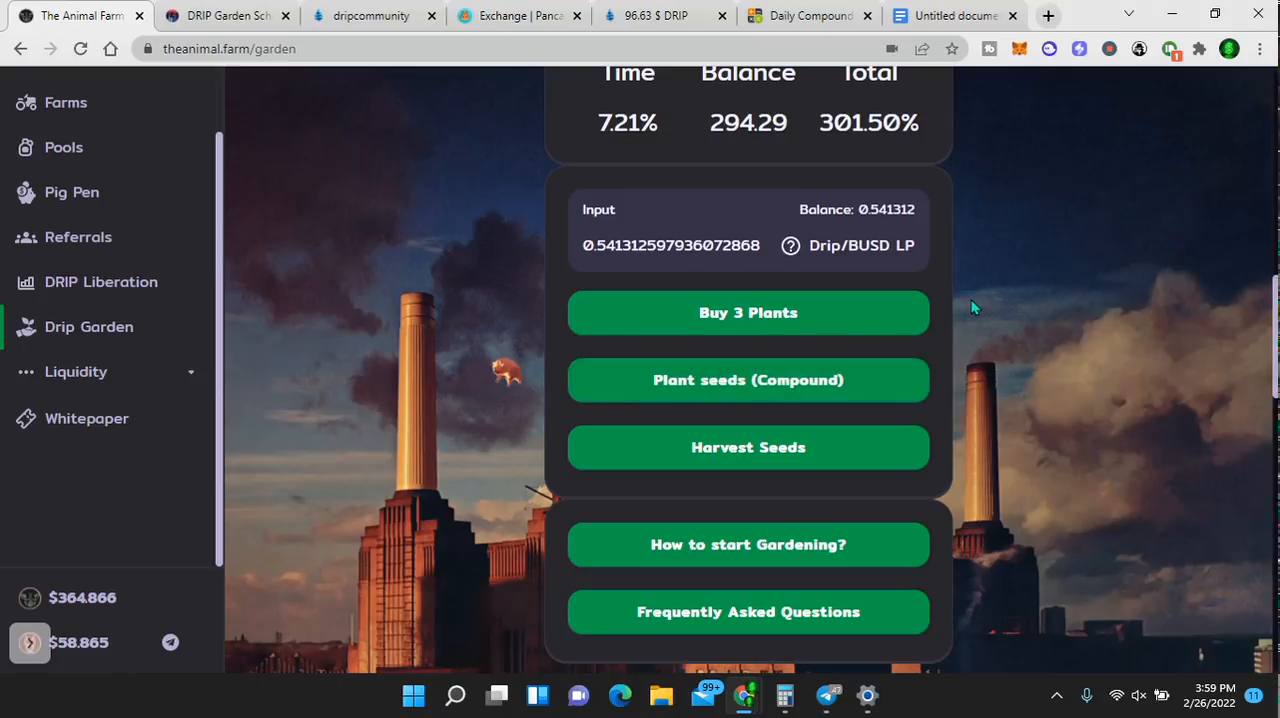
mouse_move(869, 388)
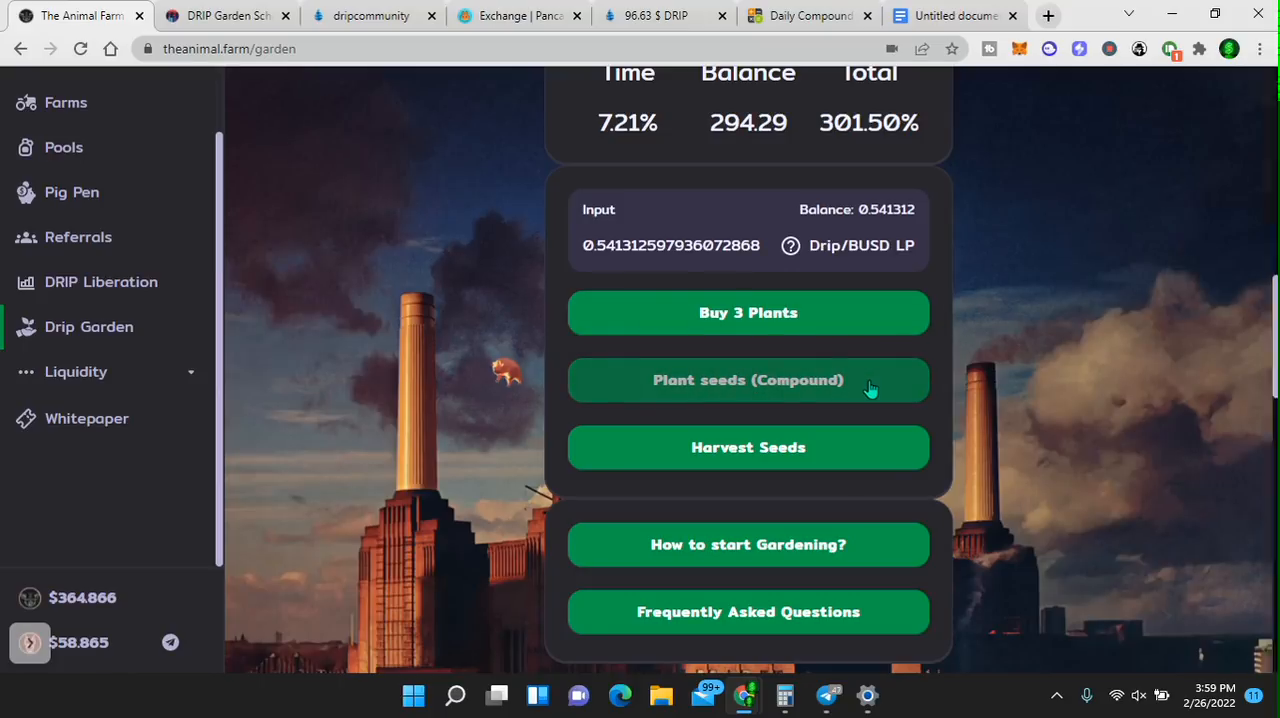
mouse_move(951, 375)
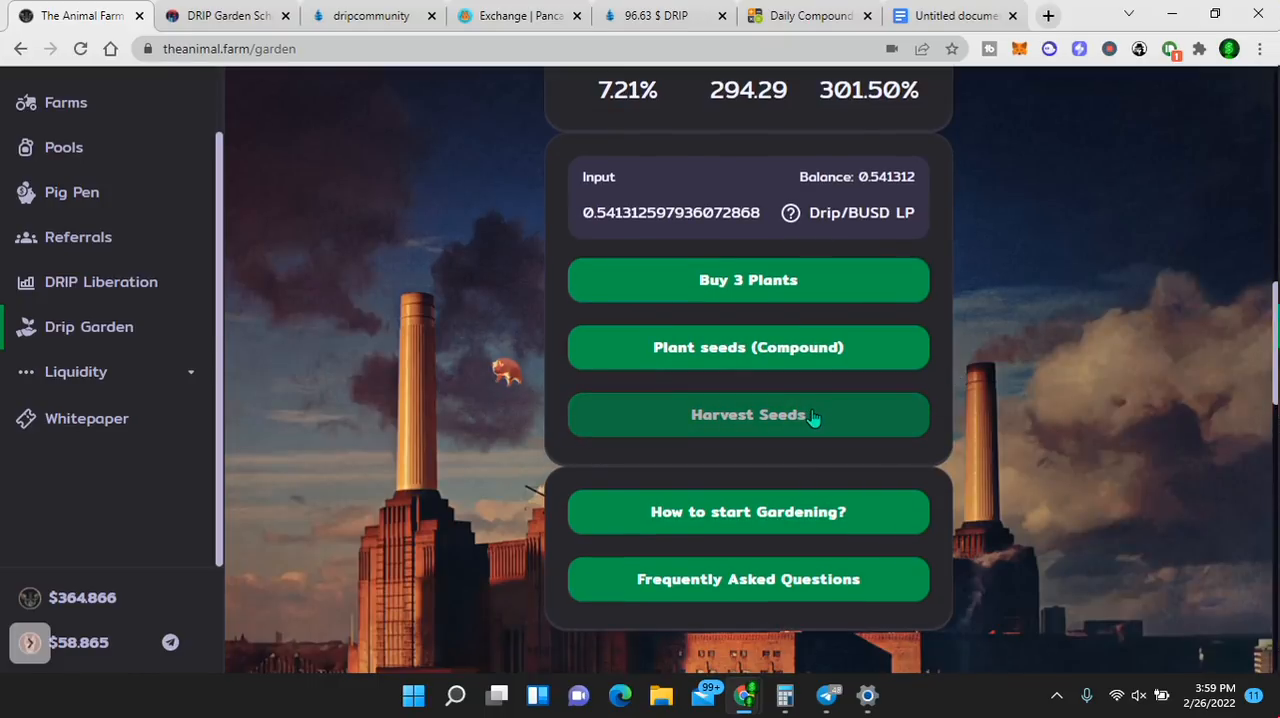
mouse_move(890, 428)
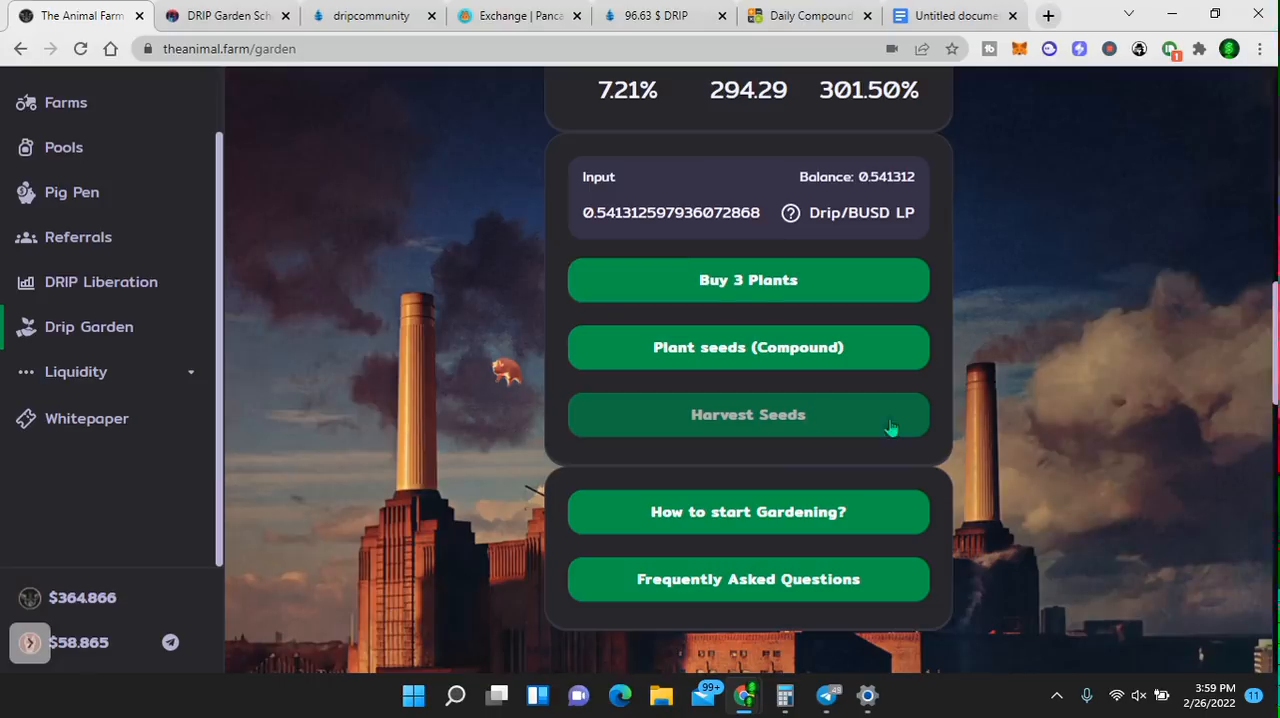
scroll("down", 3)
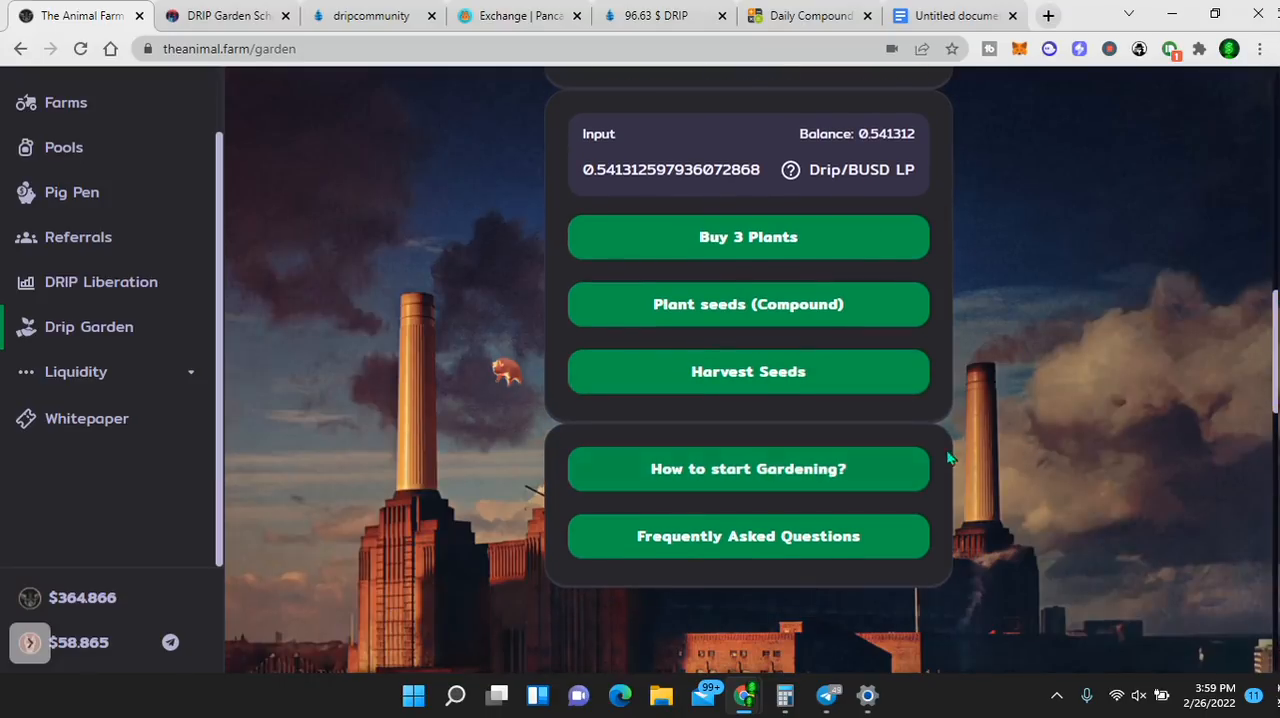
scroll("down", 3)
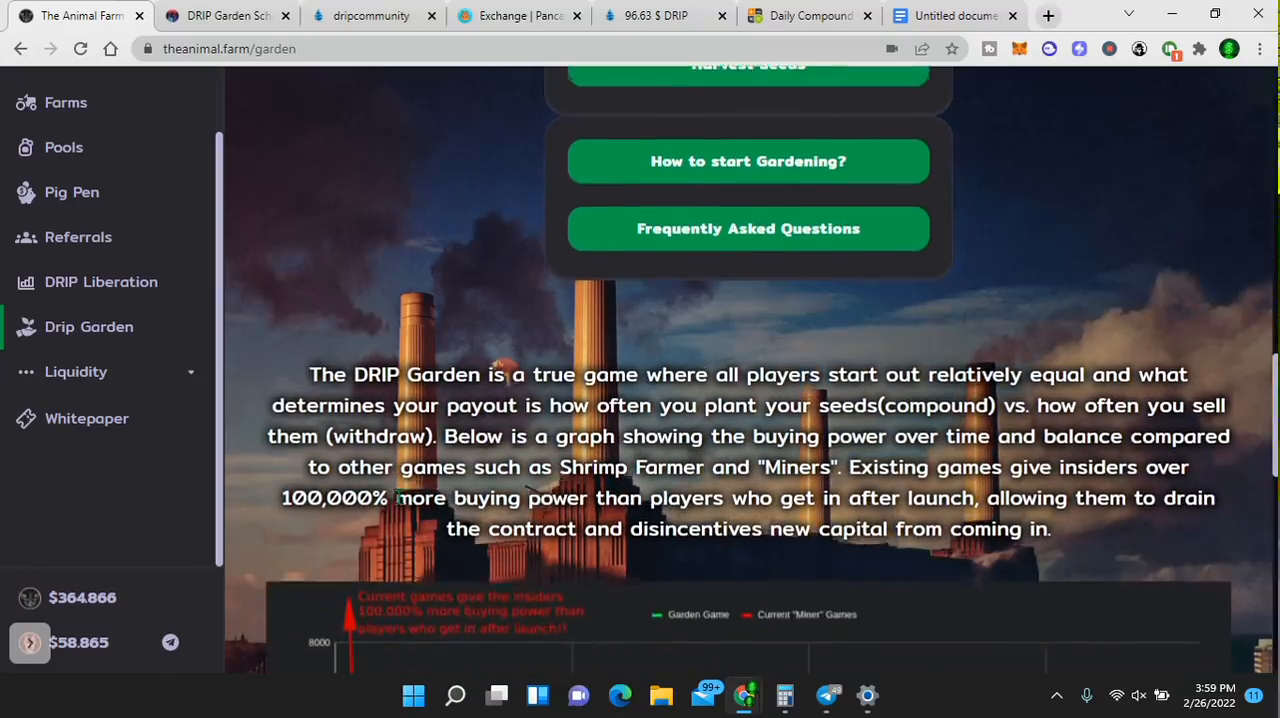
scroll("down", 3)
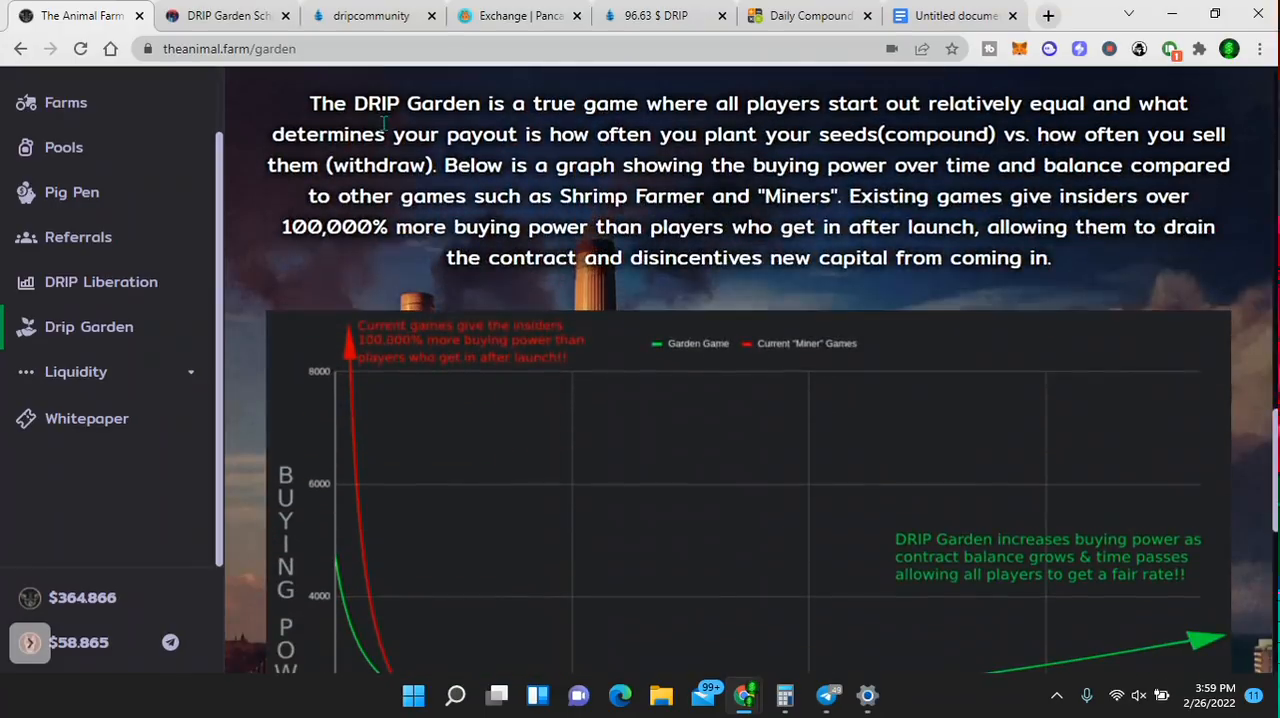
scroll("down", 3)
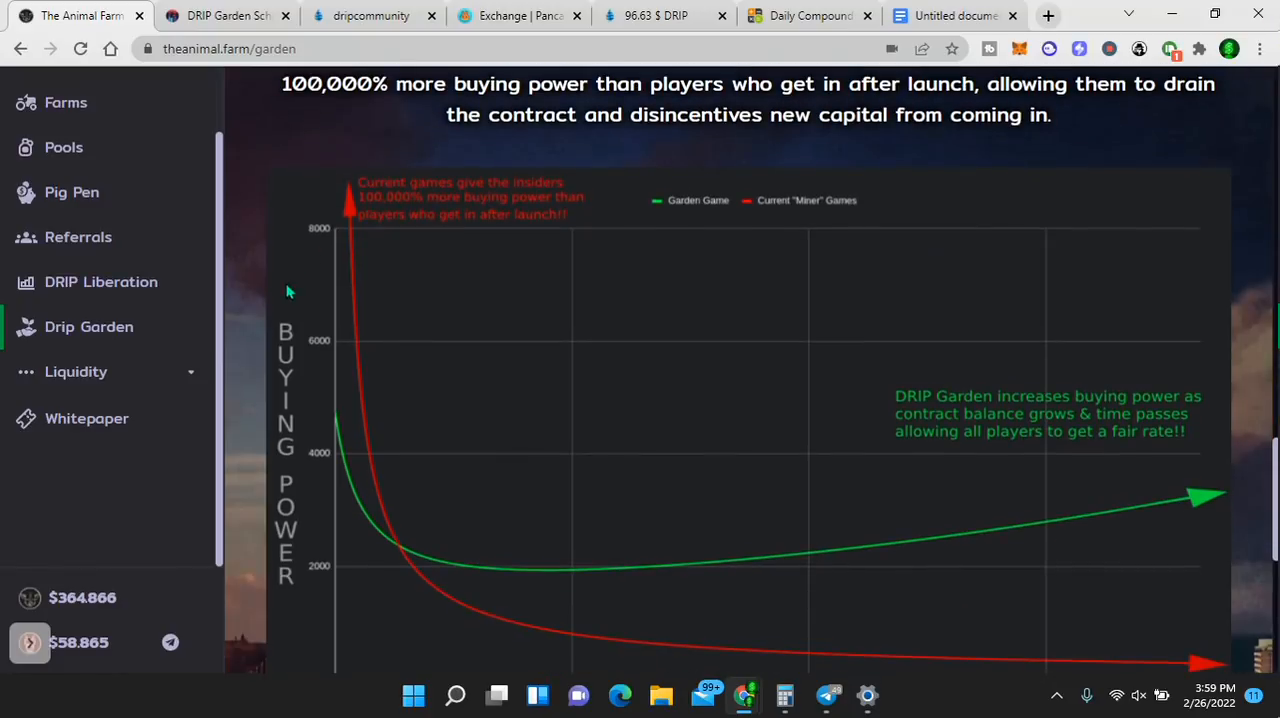
mouse_move(348, 218)
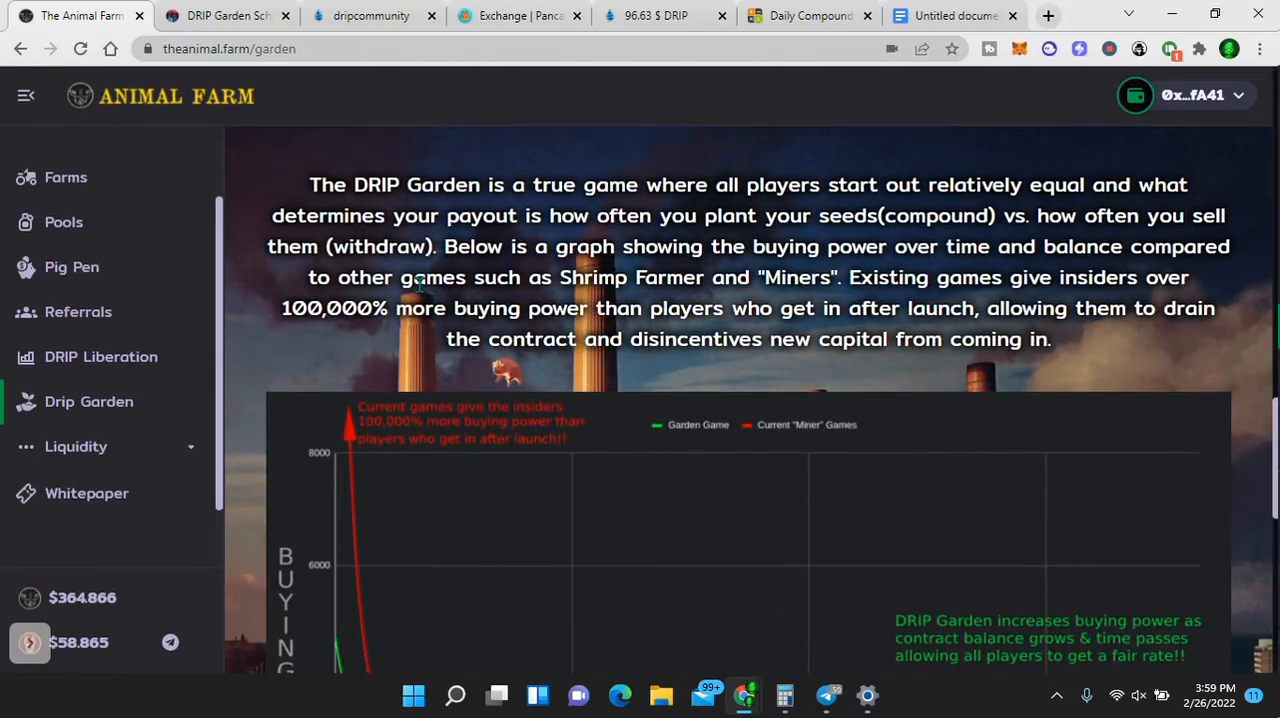
scroll("down", 3)
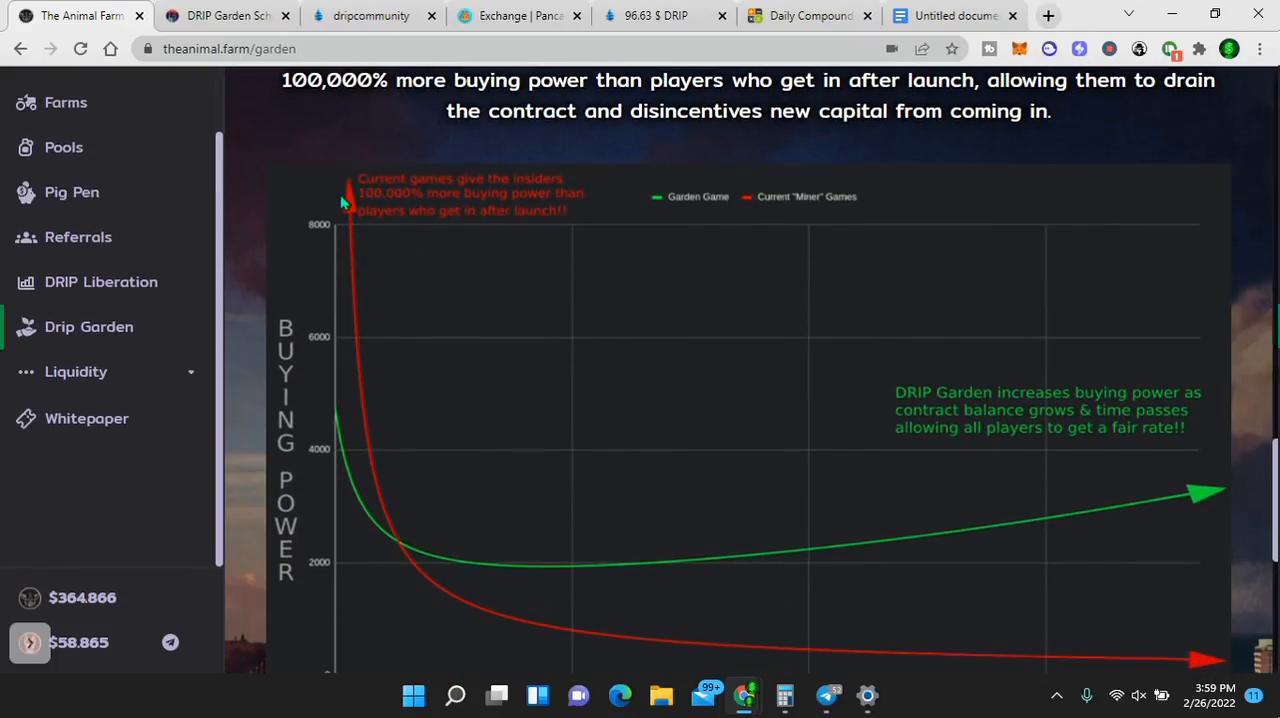
mouse_move(343, 195)
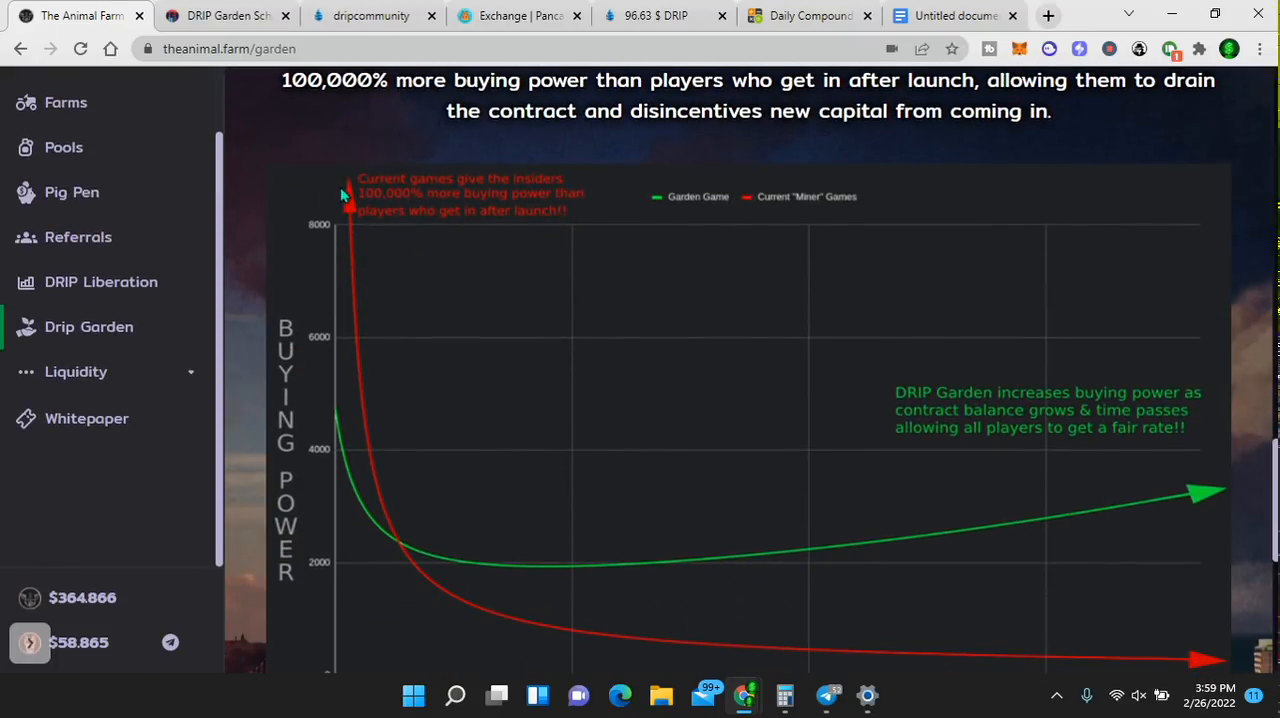
mouse_move(245, 485)
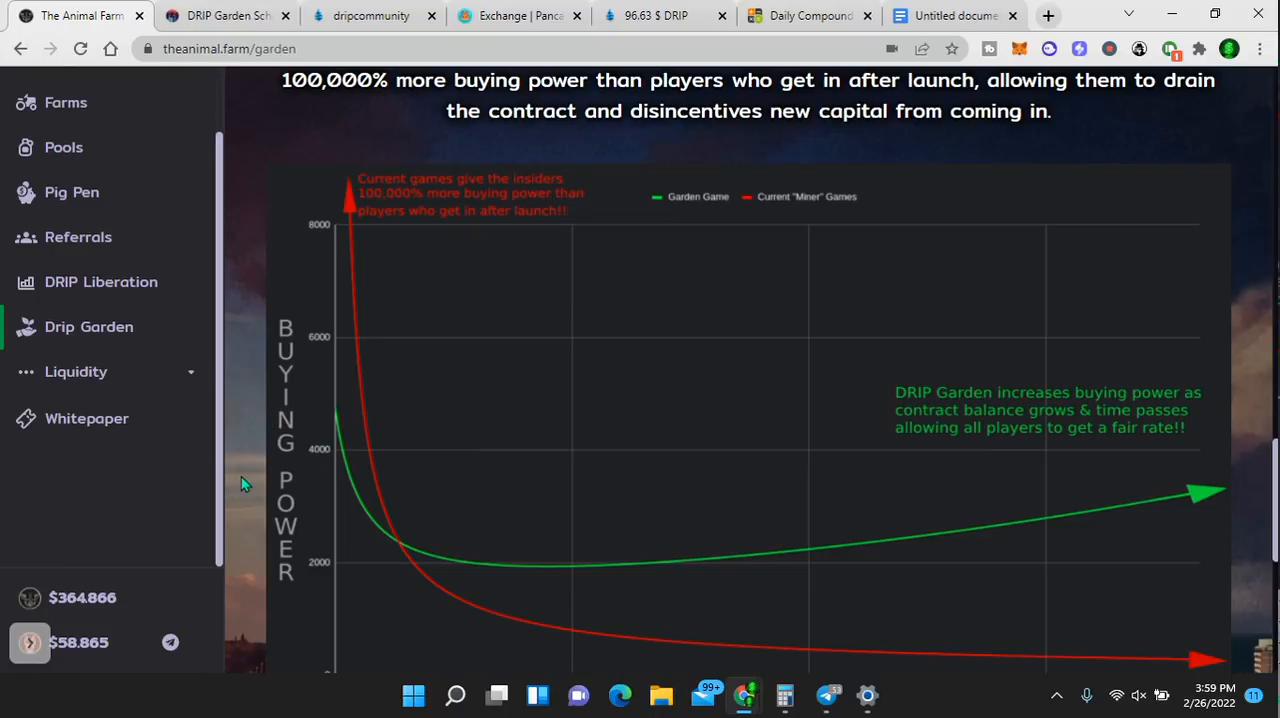
mouse_move(245, 472)
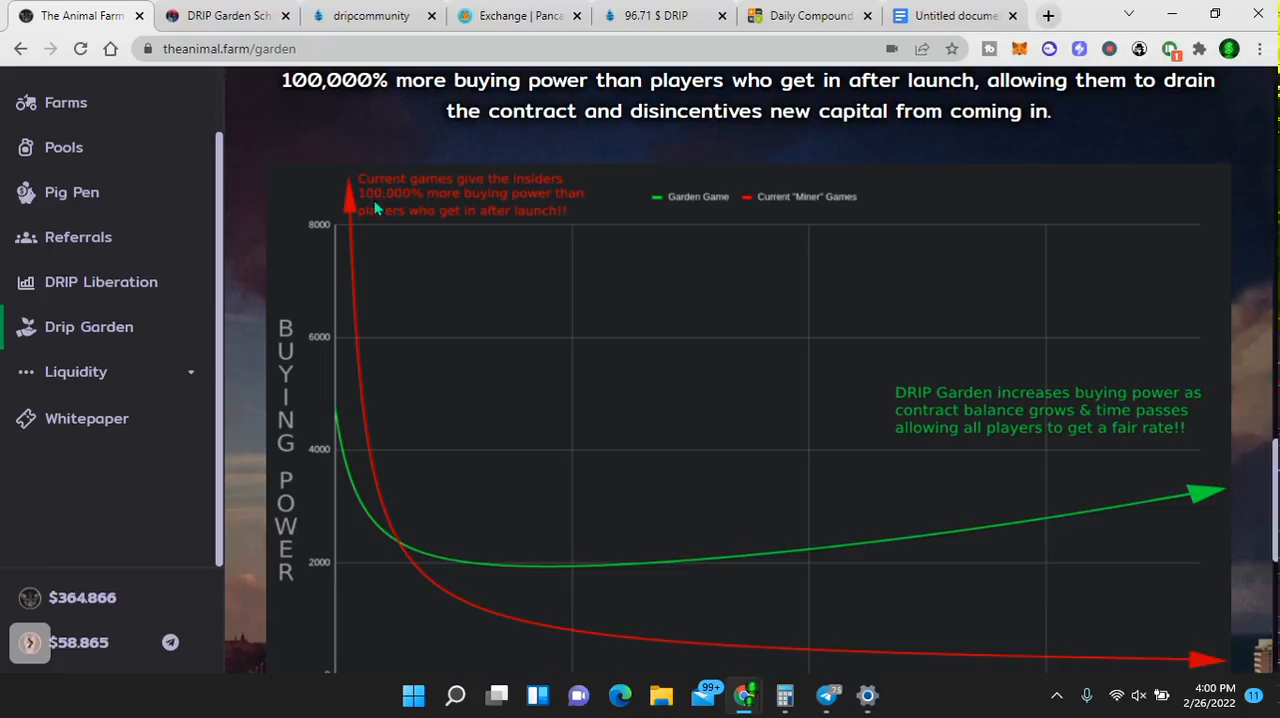
scroll("down", 3)
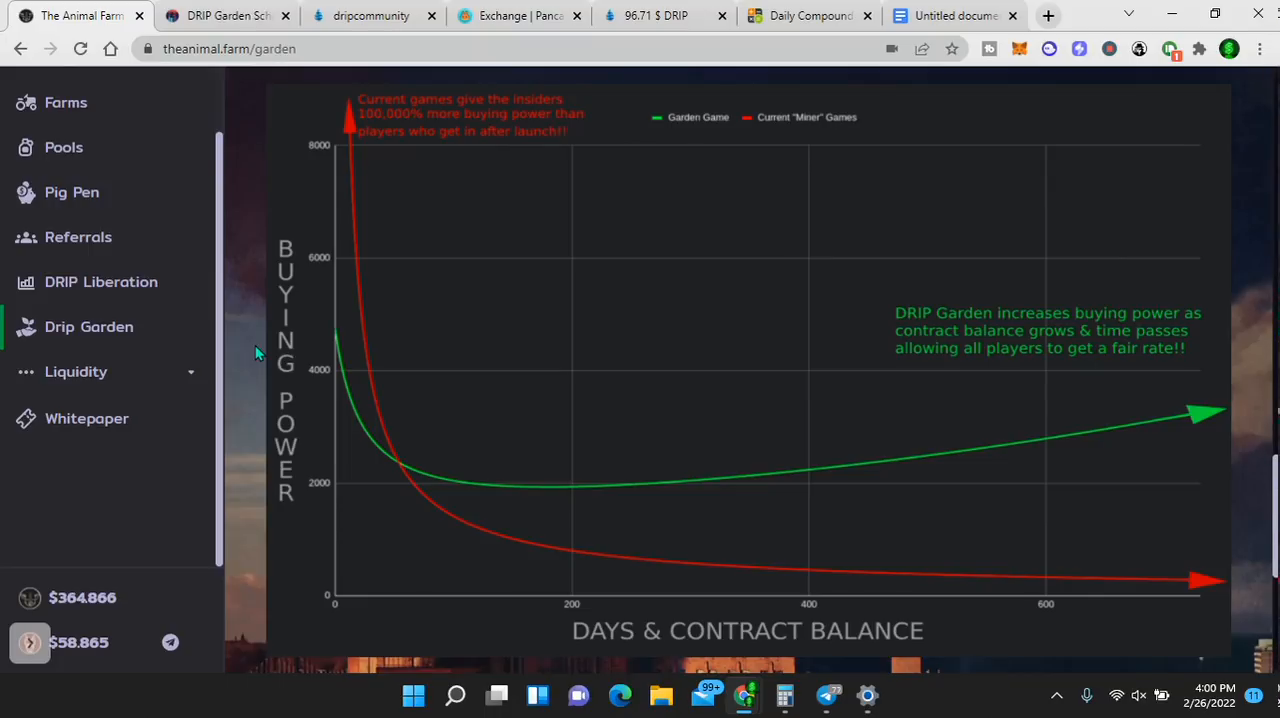
scroll("down", 3)
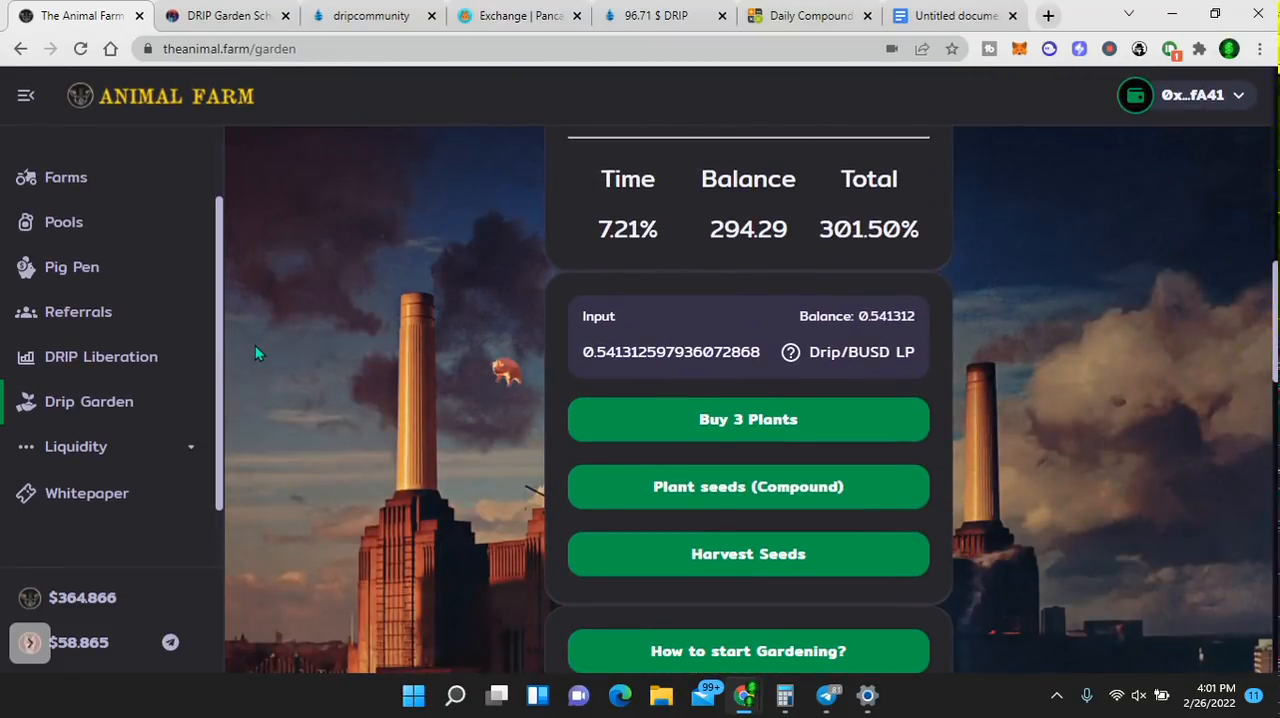
mouse_move(258, 393)
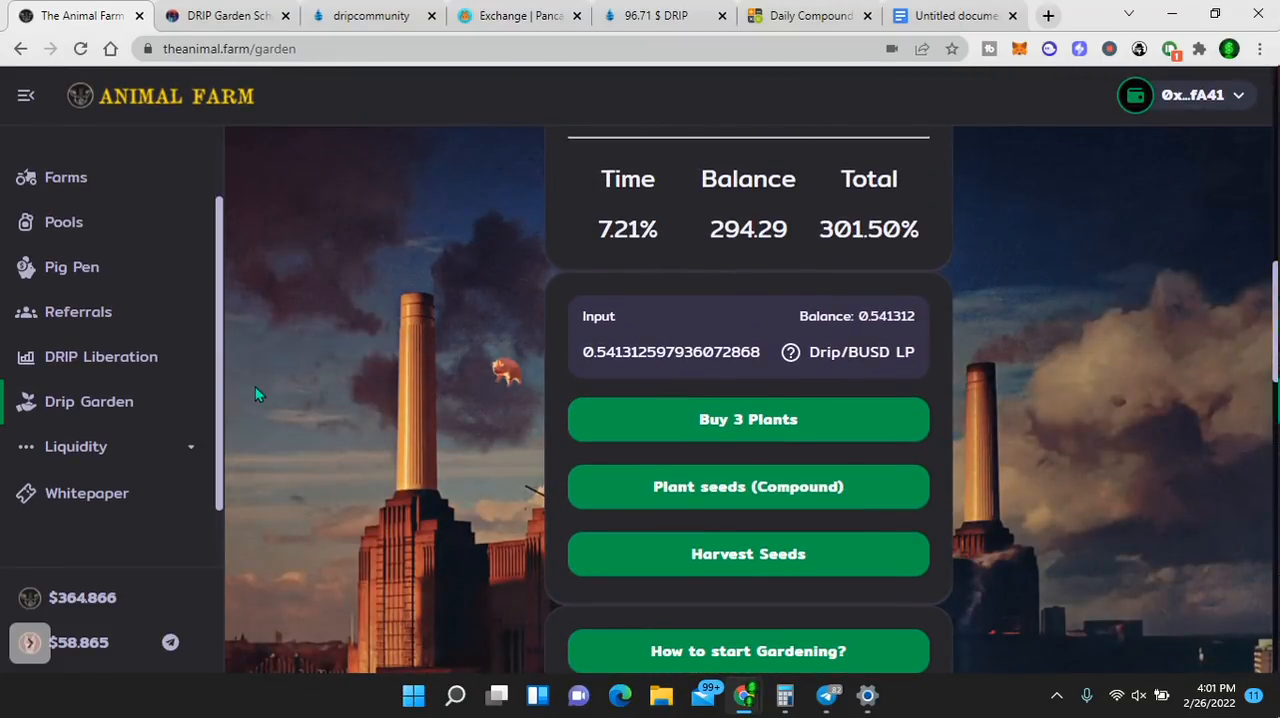
scroll("down", 3)
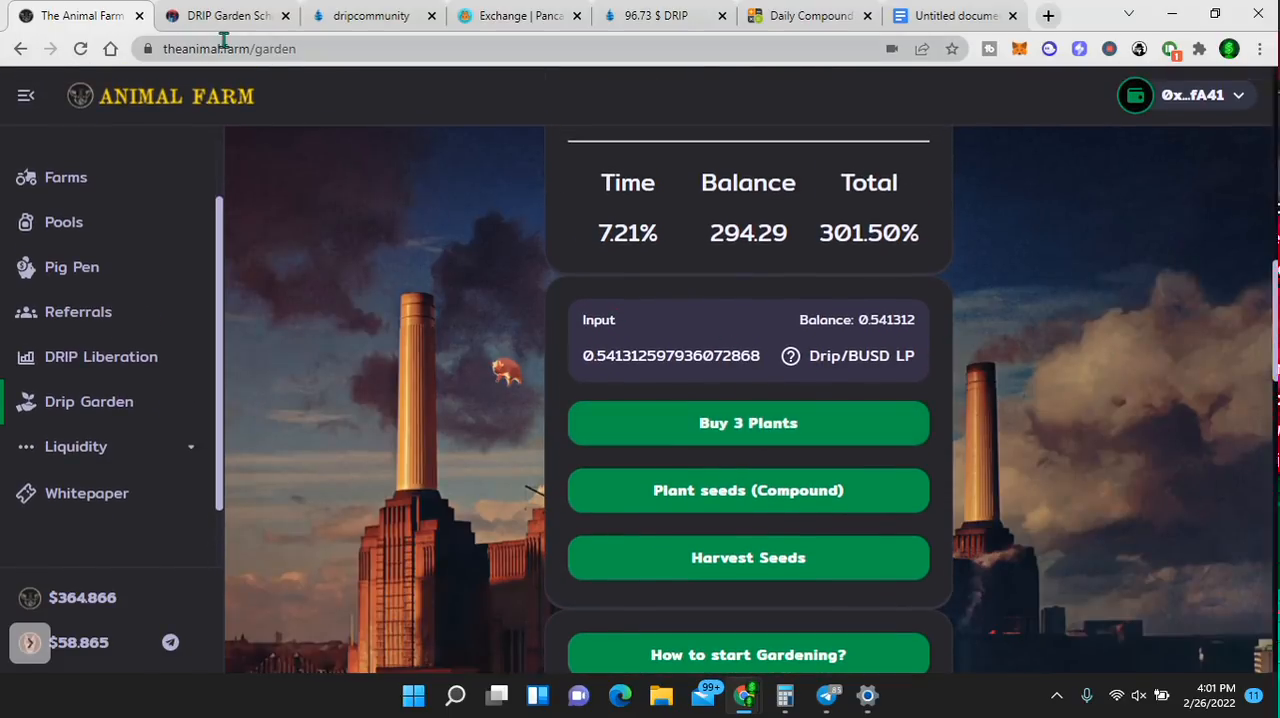
- Switch to the DRIP Garden Scheduler to view the wallet's plants and earnings
left_click(225, 15)
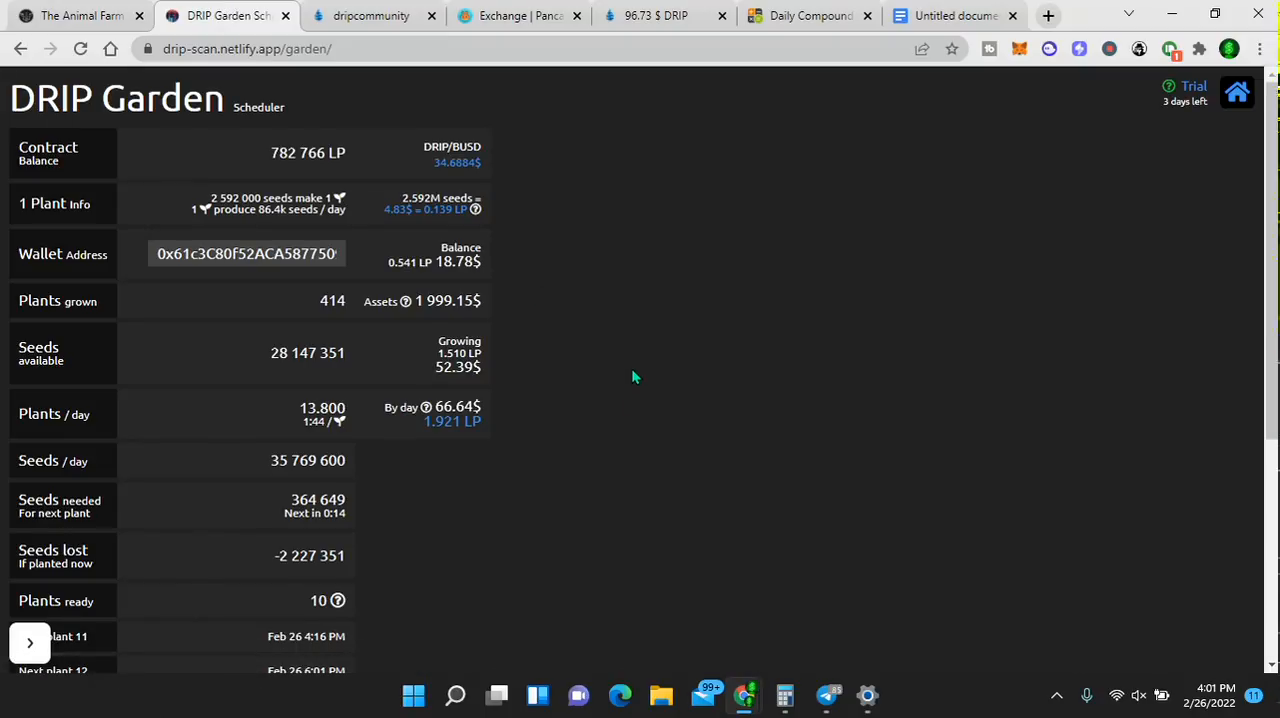
mouse_move(632, 368)
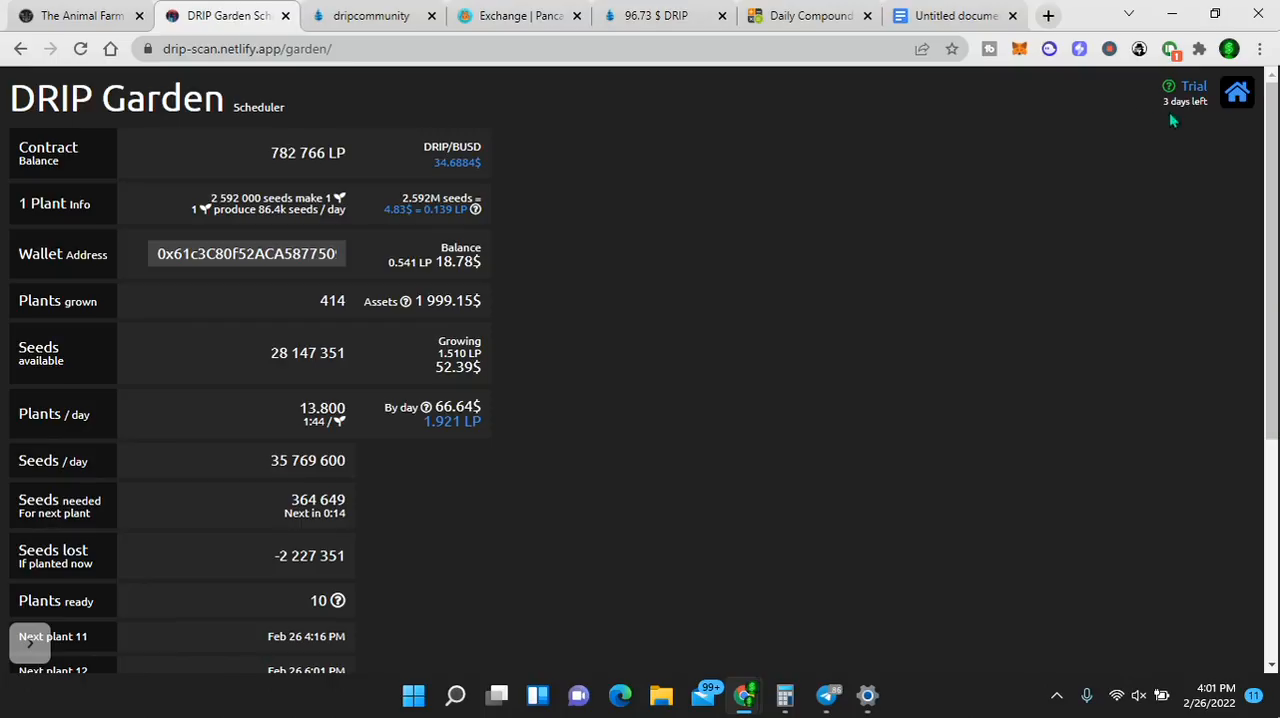
mouse_move(560, 225)
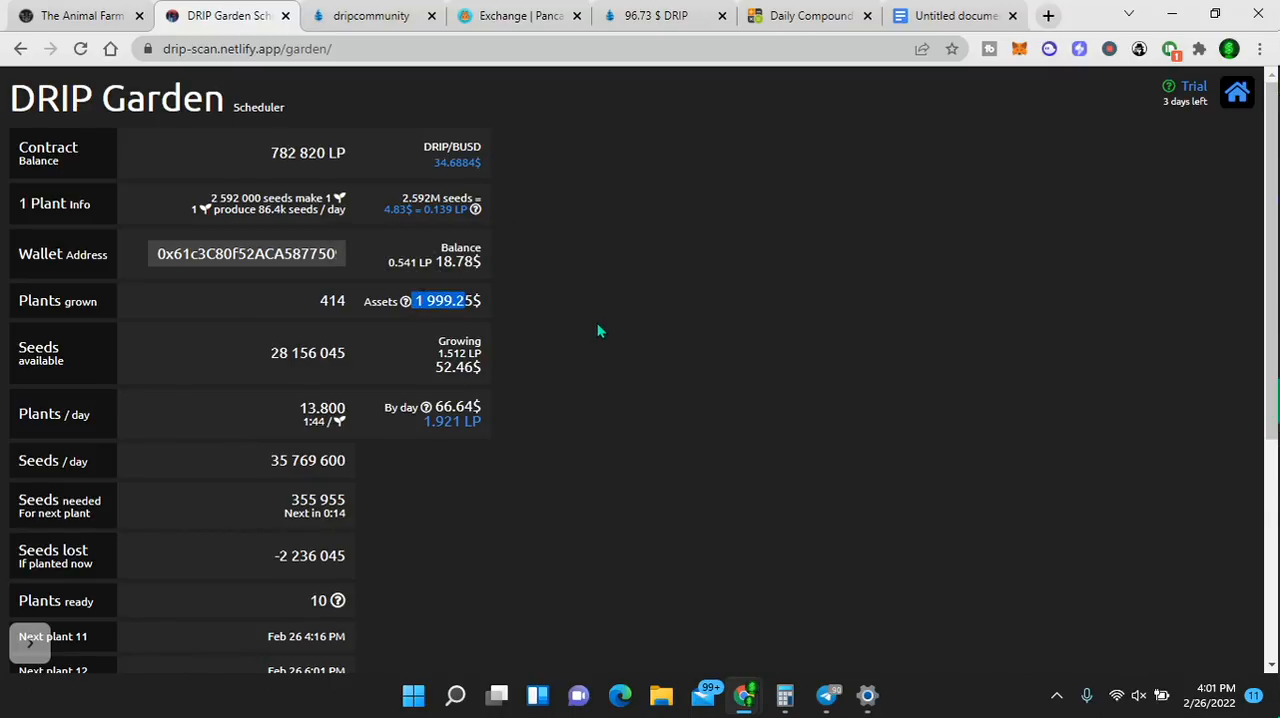
mouse_move(525, 363)
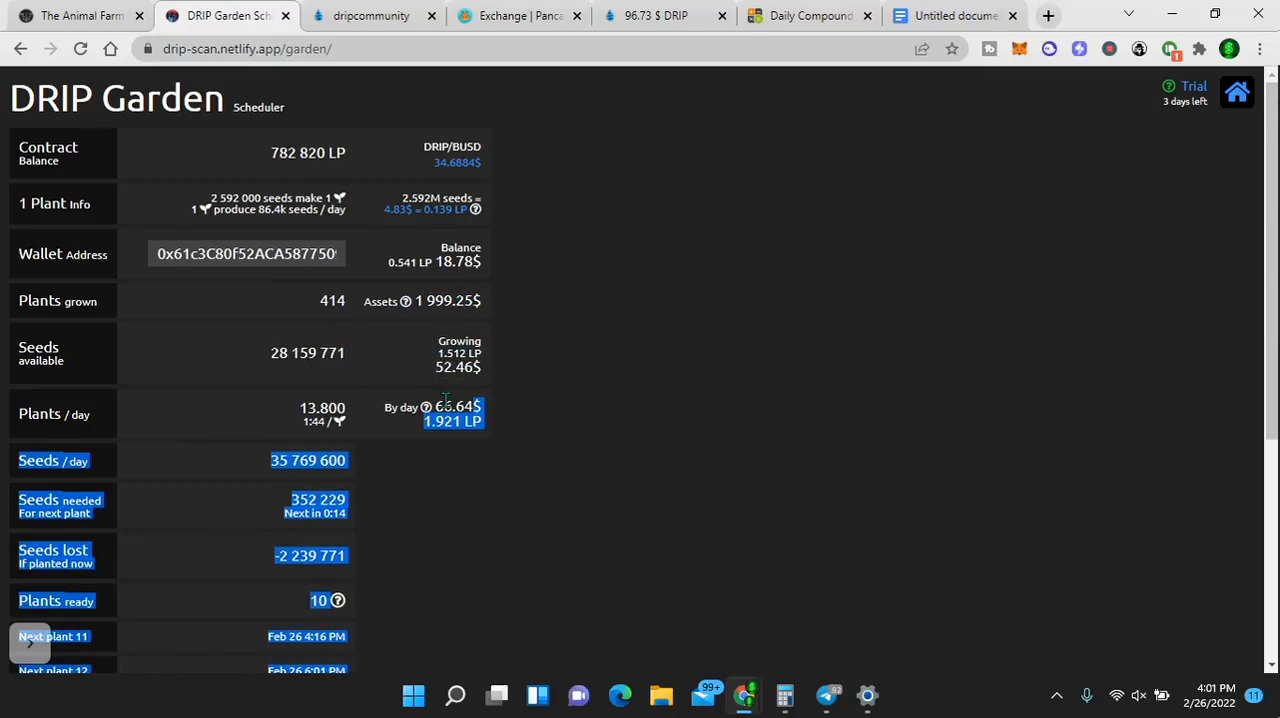
mouse_move(425, 407)
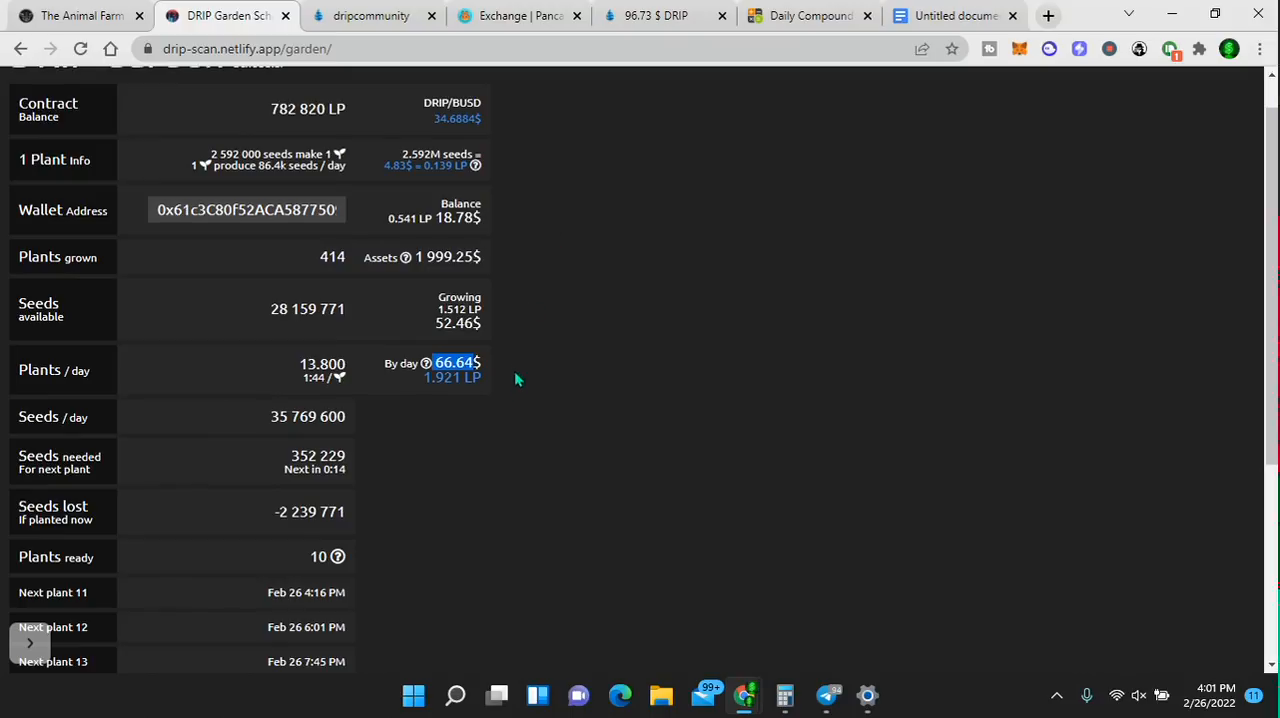
mouse_move(515, 388)
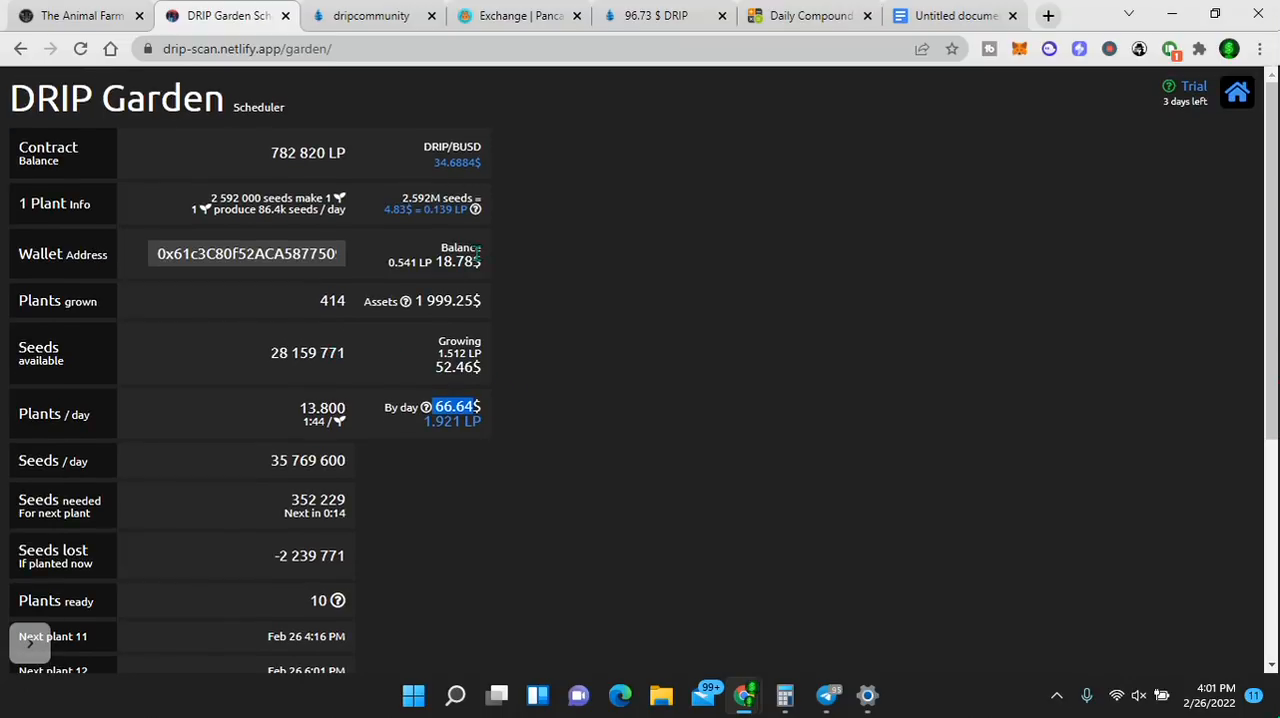
mouse_move(398, 208)
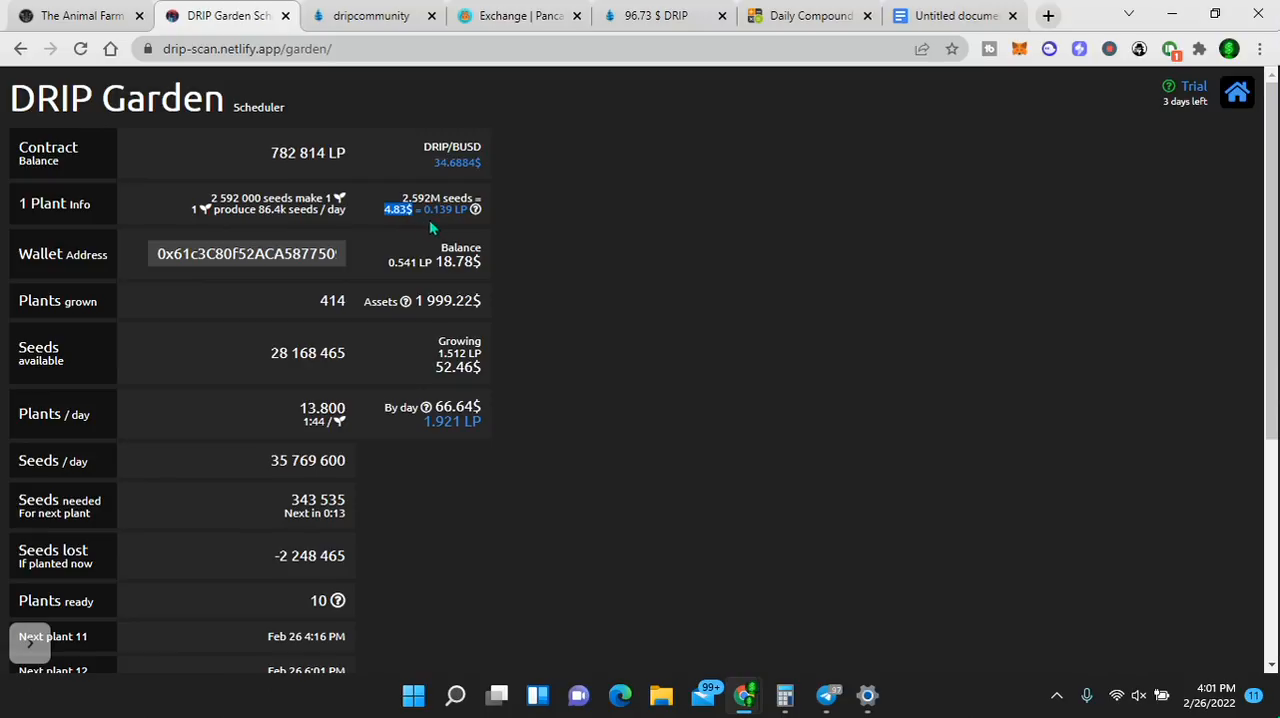
mouse_move(455, 209)
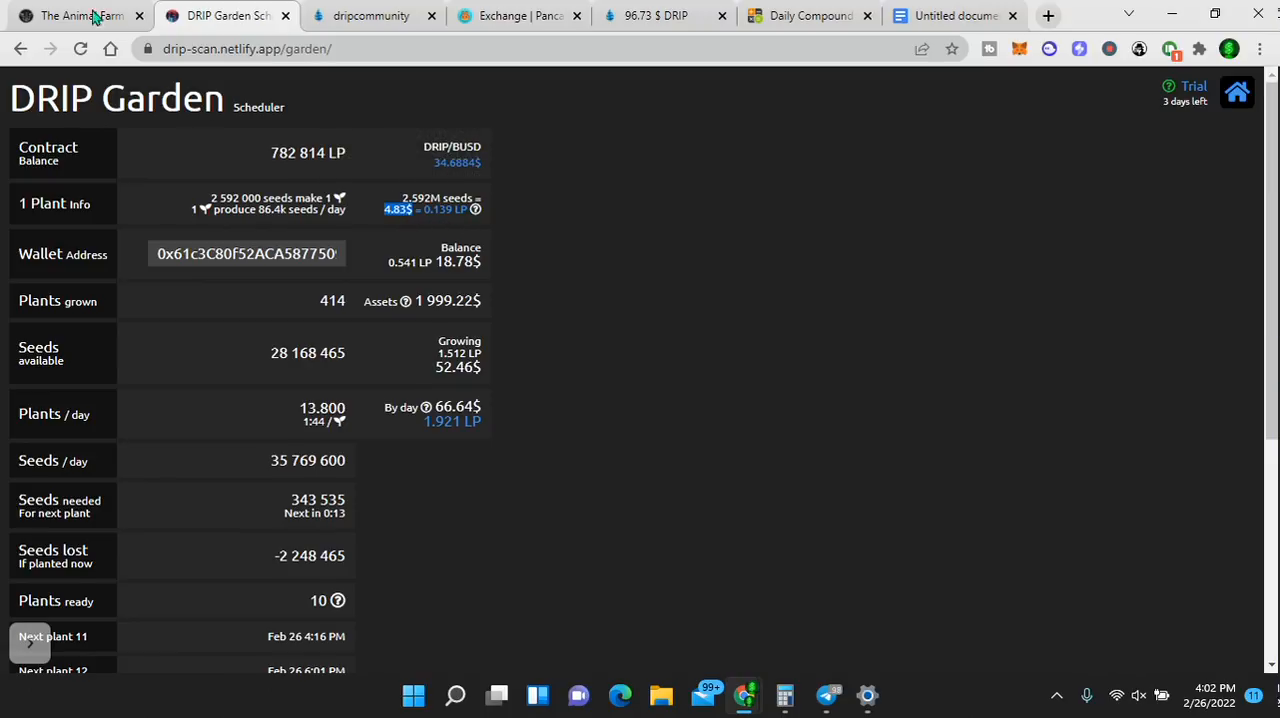
- Back in The Animal Farm, enter .139 LP and review seeds available and the Fertilizers bonus
left_click(80, 15)
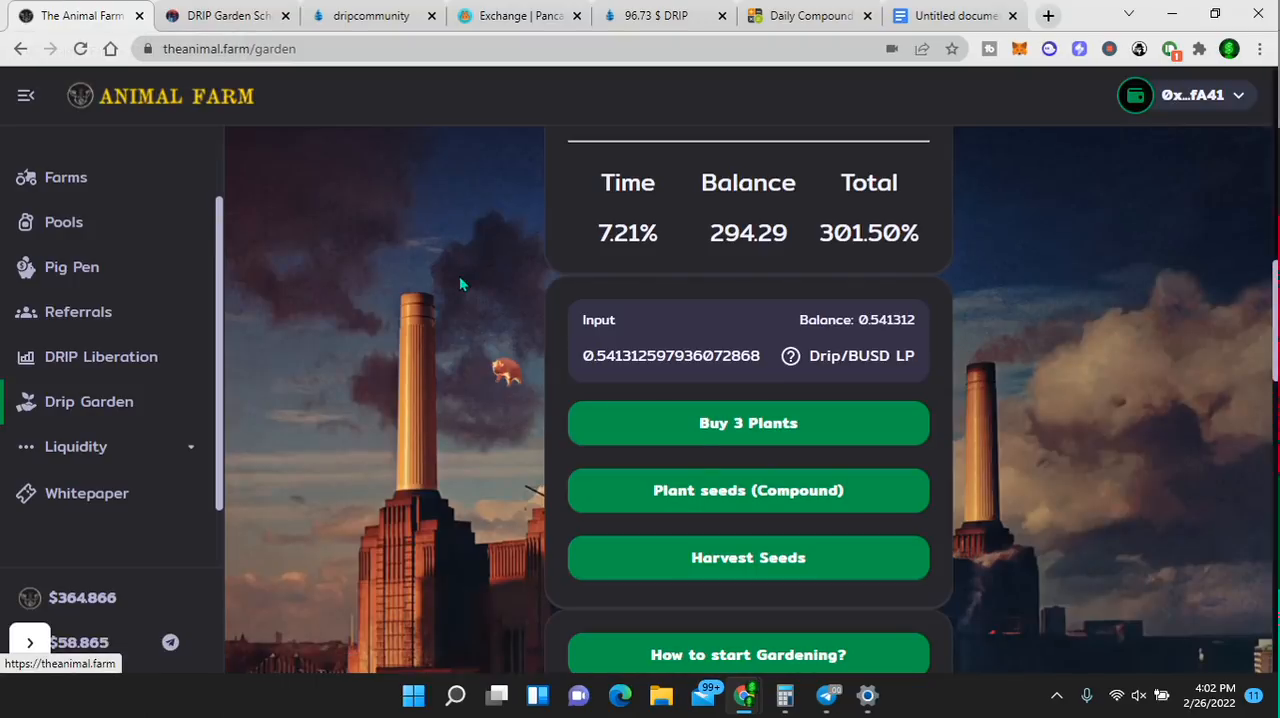
left_click(670, 355)
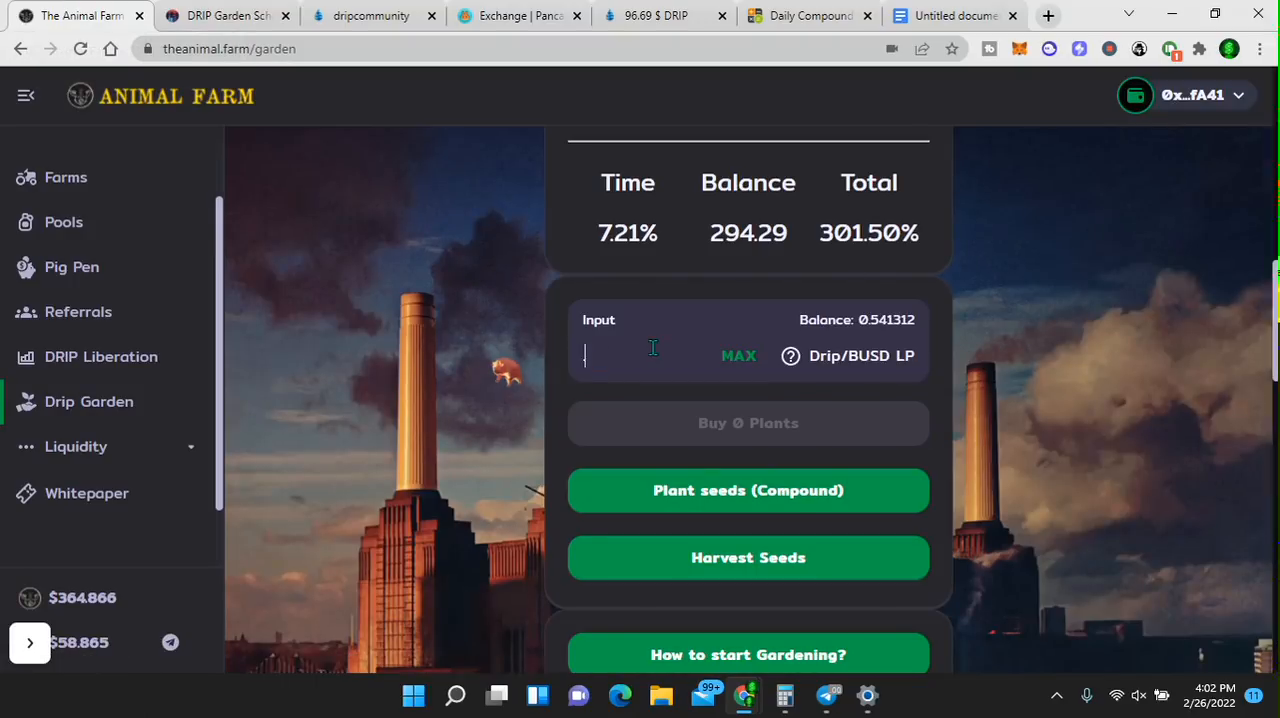
type(".139")
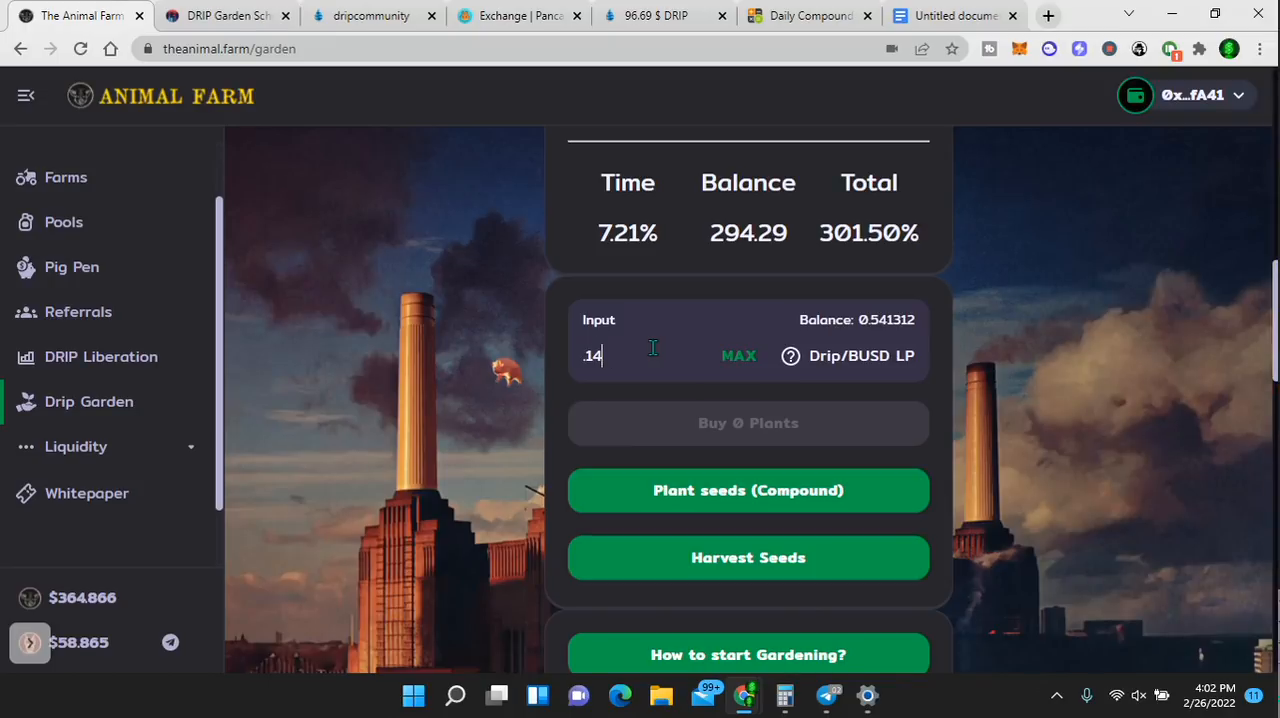
mouse_move(870, 423)
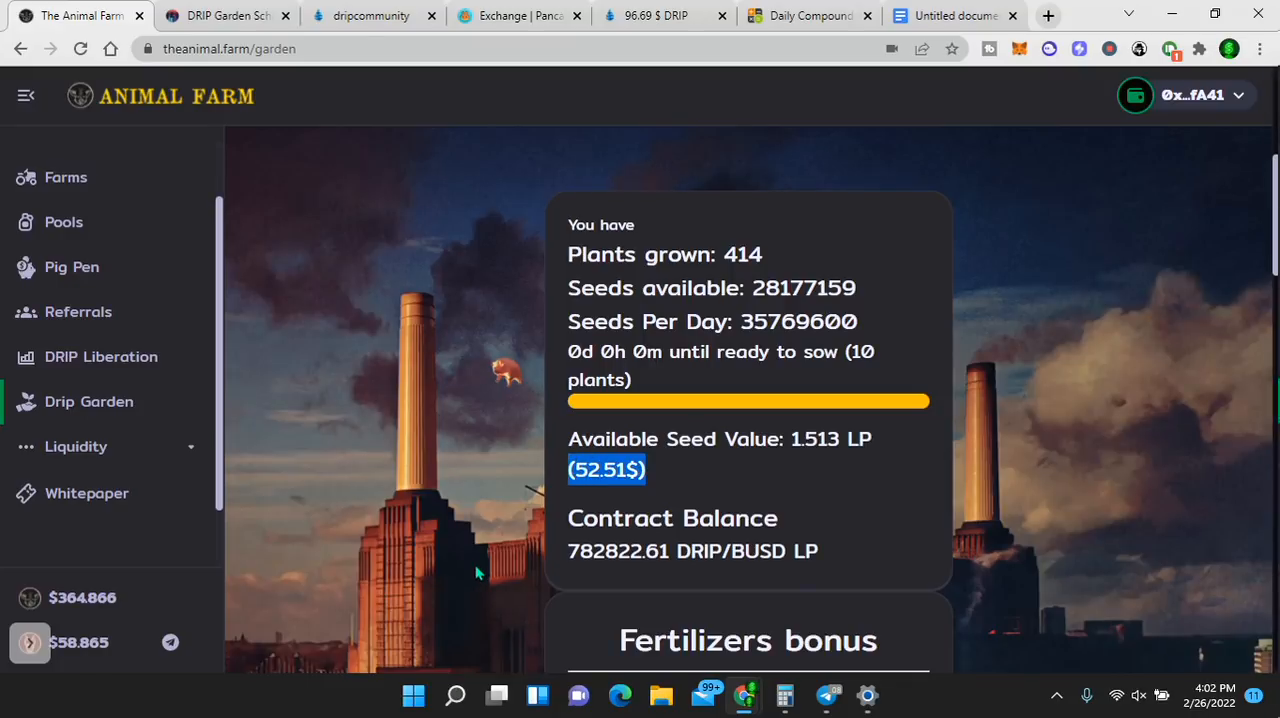
scroll("down", 3)
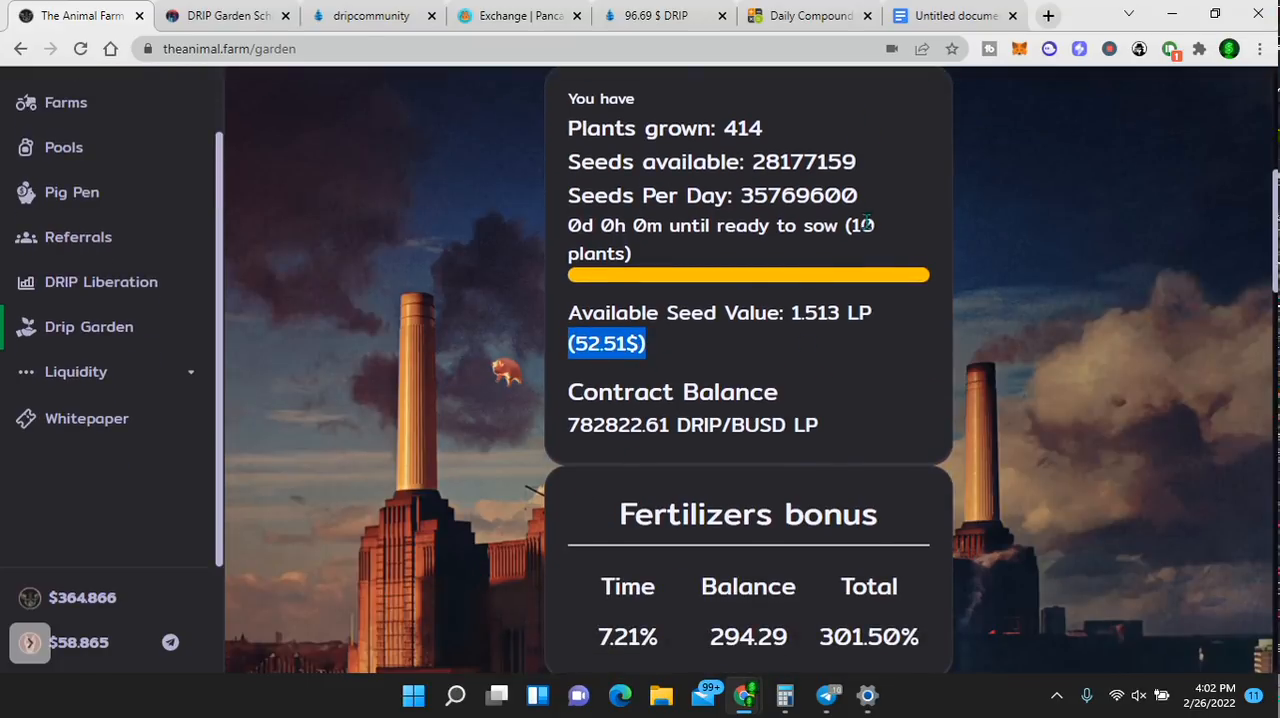
scroll("down", 3)
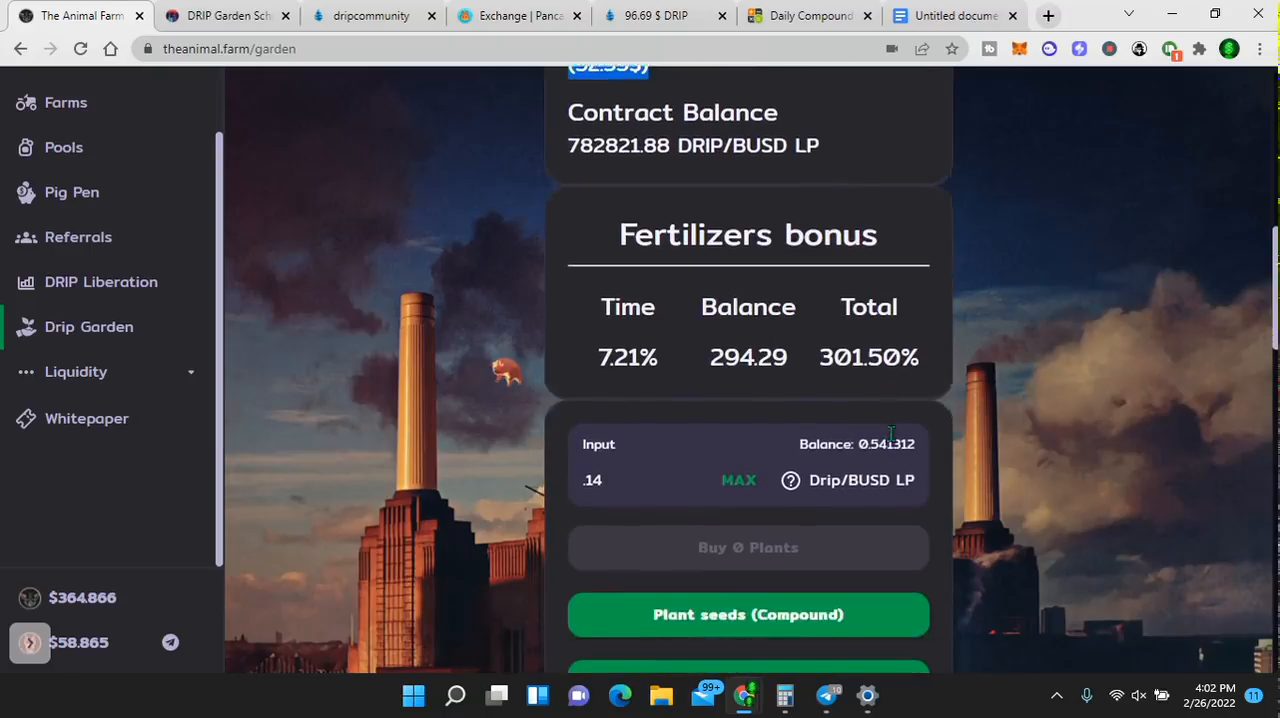
scroll("down", 3)
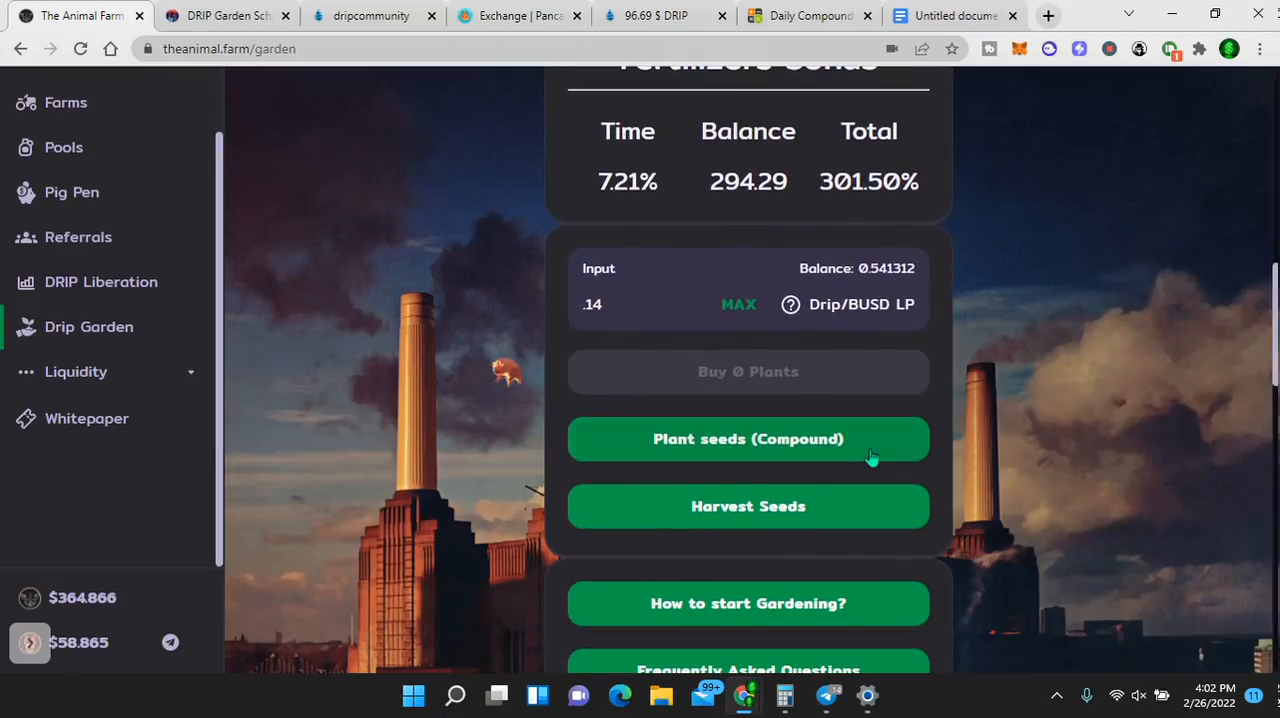
scroll("down", 3)
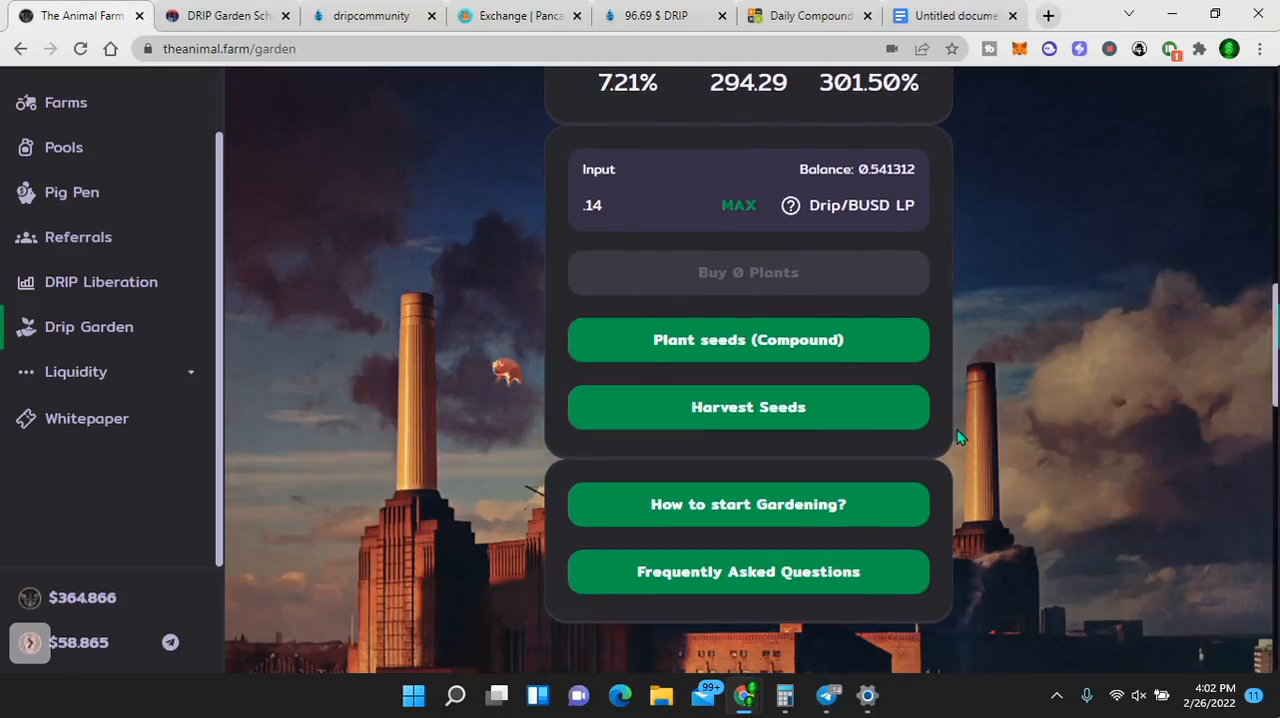
- Compound the available seeds with Plant seeds and approve the transaction in MetaMask
left_click(748, 339)
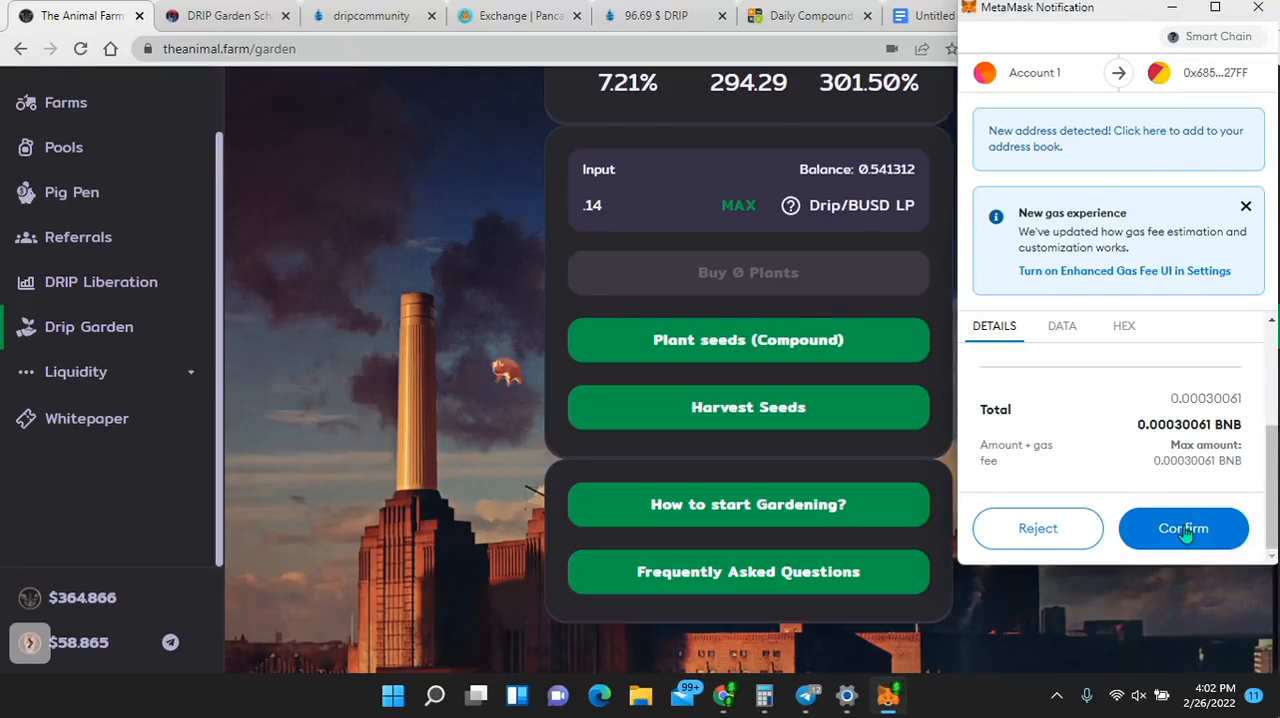
left_click(1183, 528)
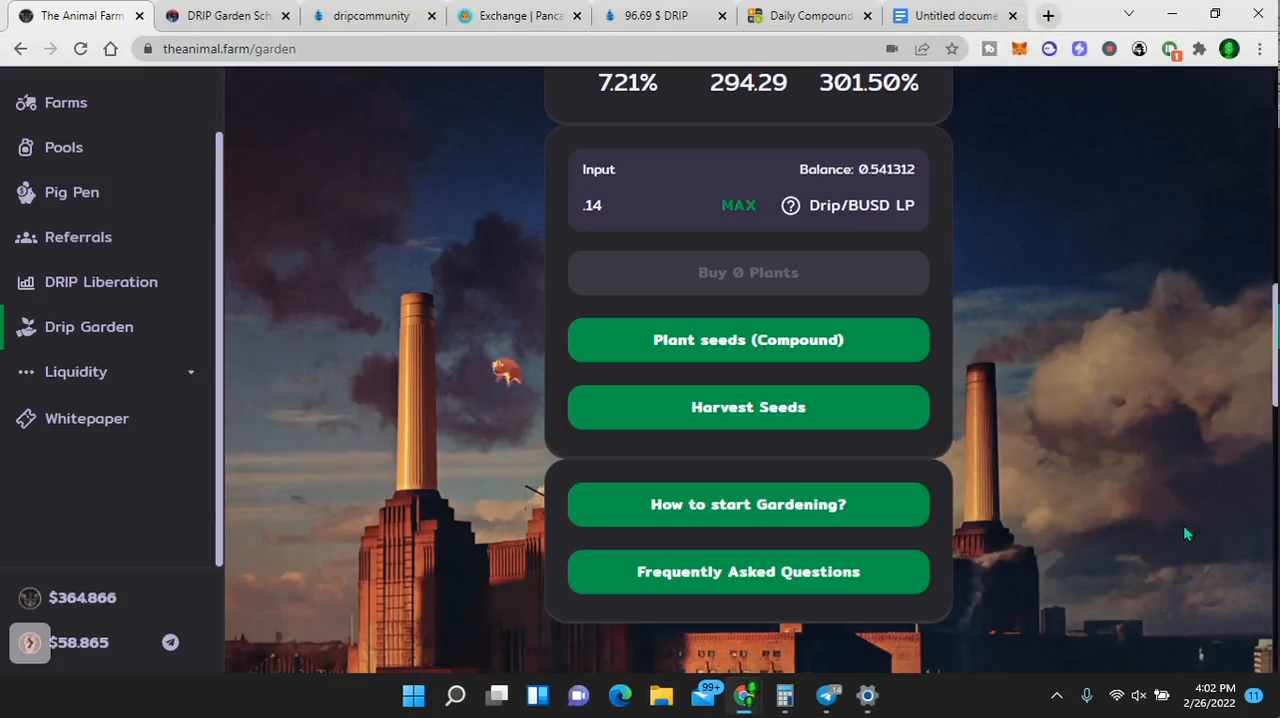
mouse_move(1020, 279)
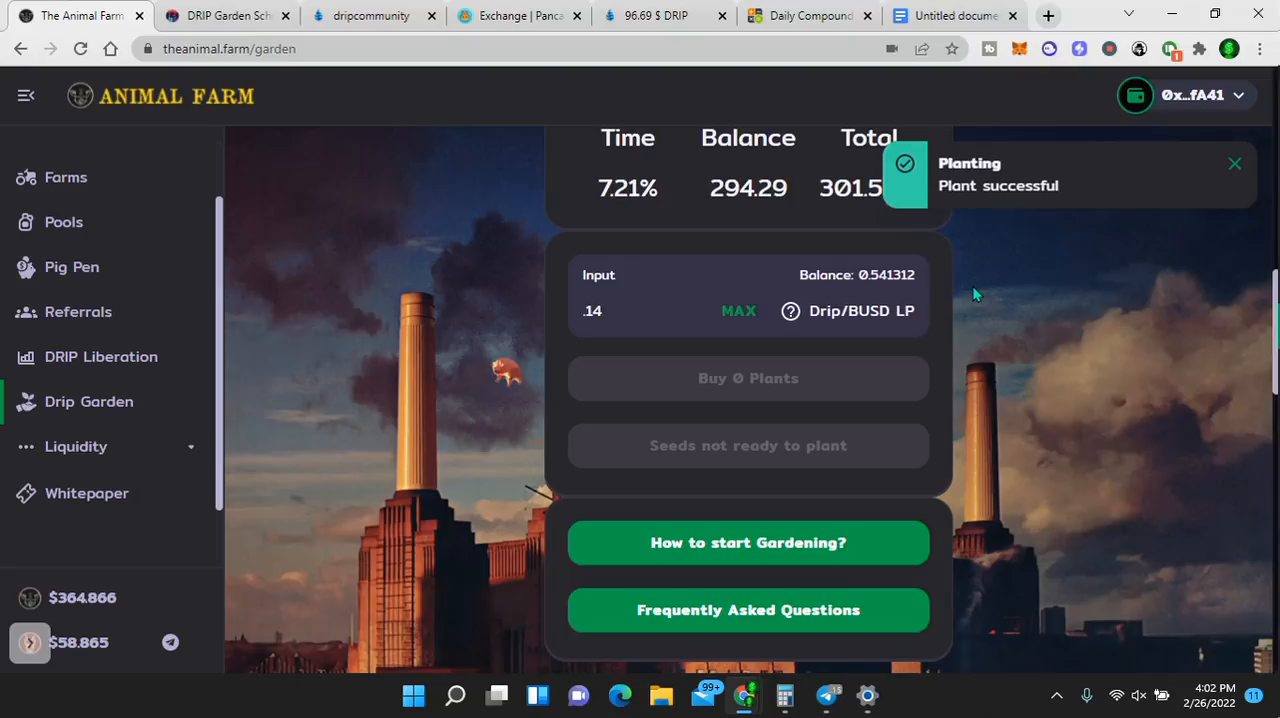
mouse_move(1211, 184)
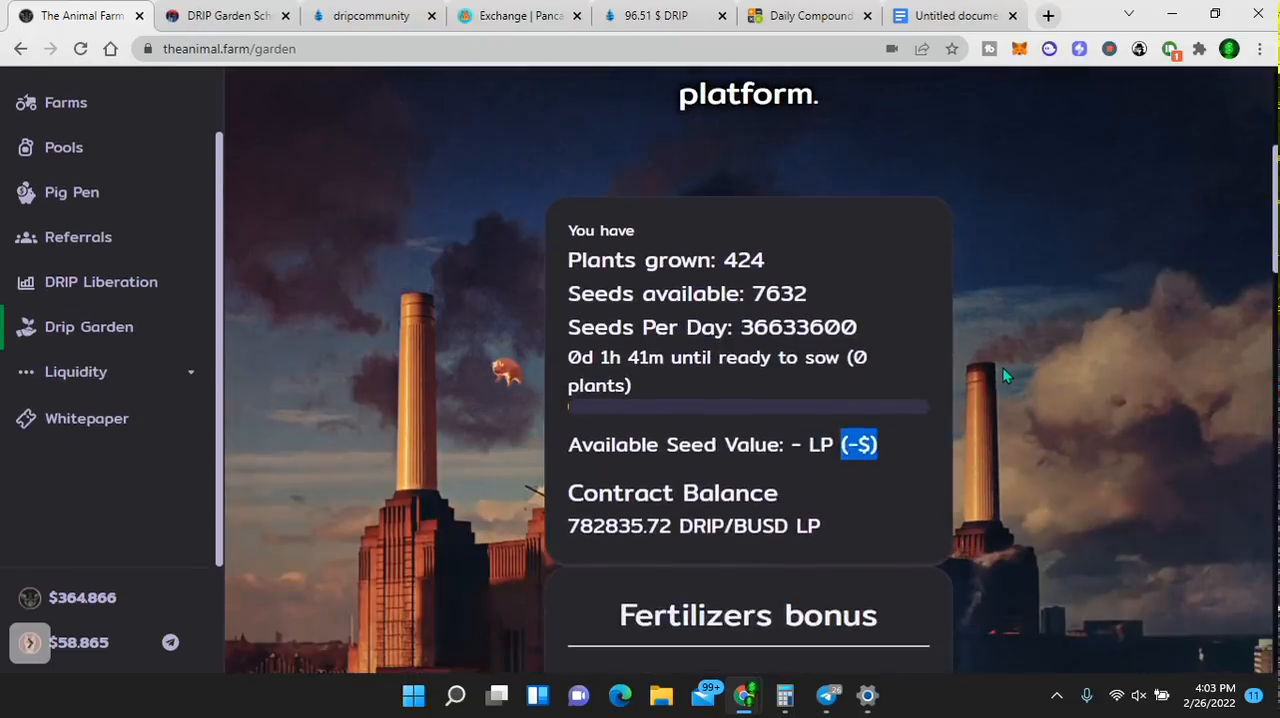
scroll("down", 3)
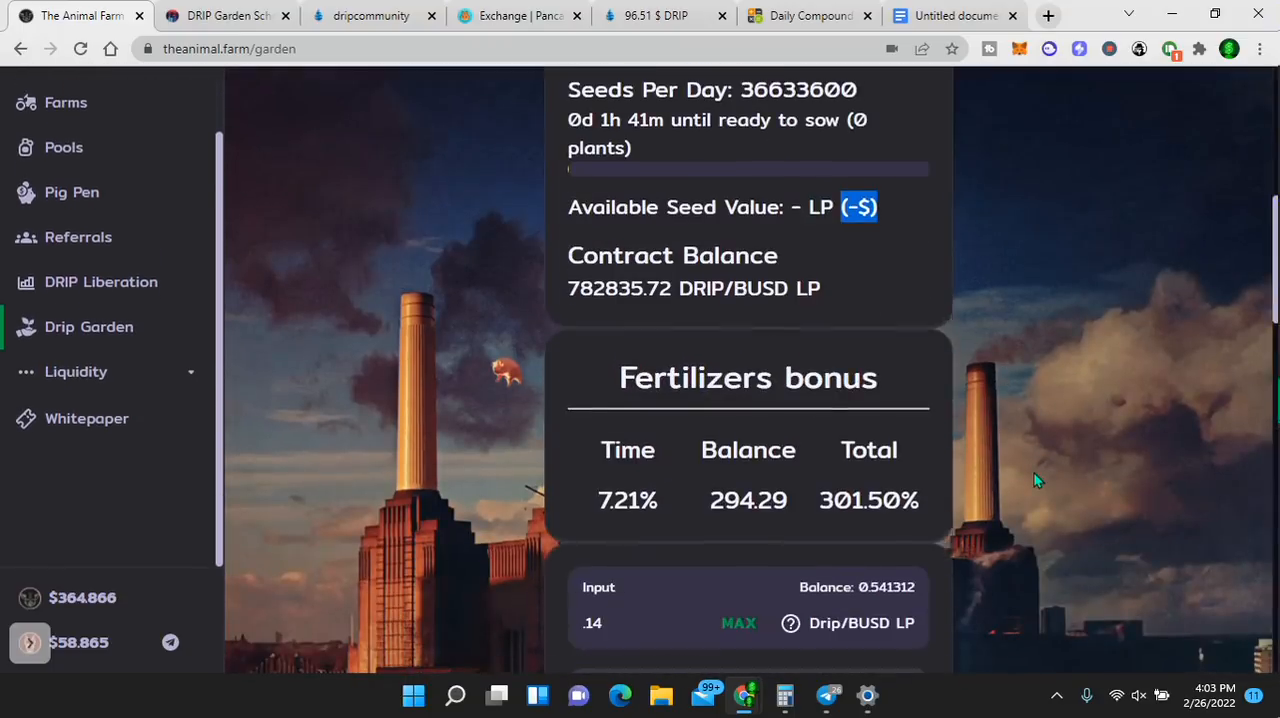
left_click(225, 15)
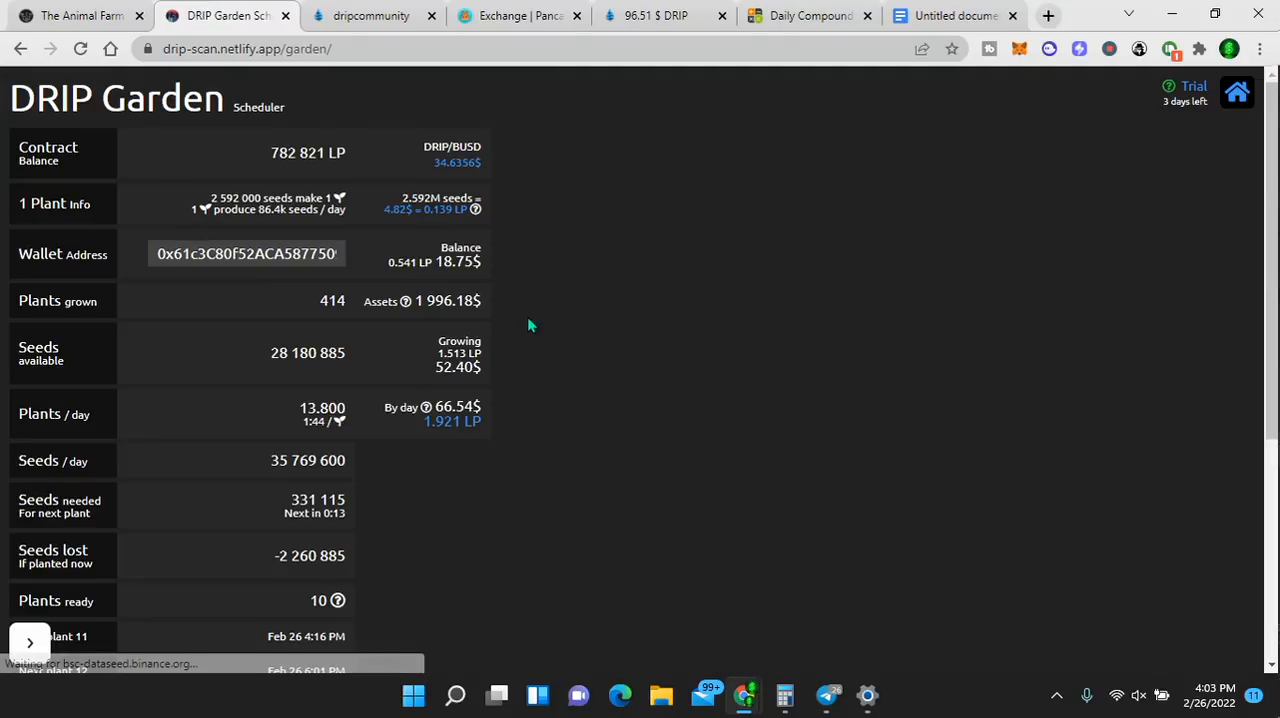
mouse_move(531, 309)
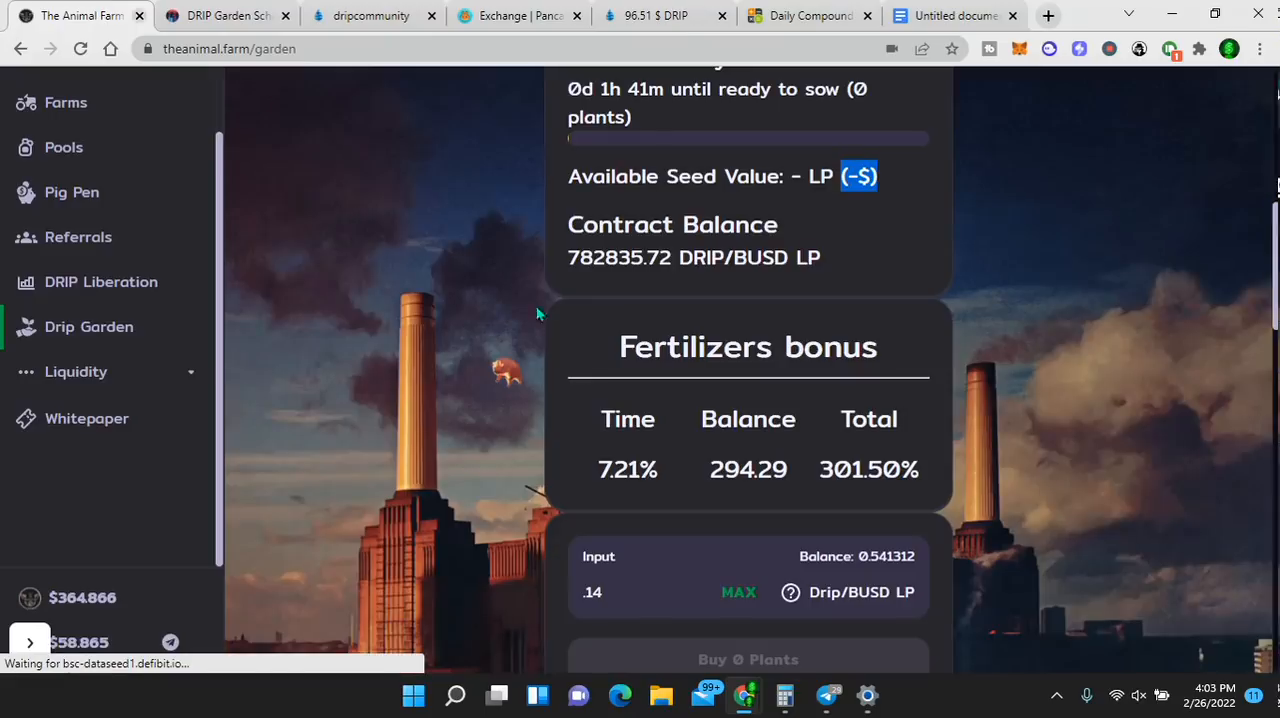
scroll("down", 3)
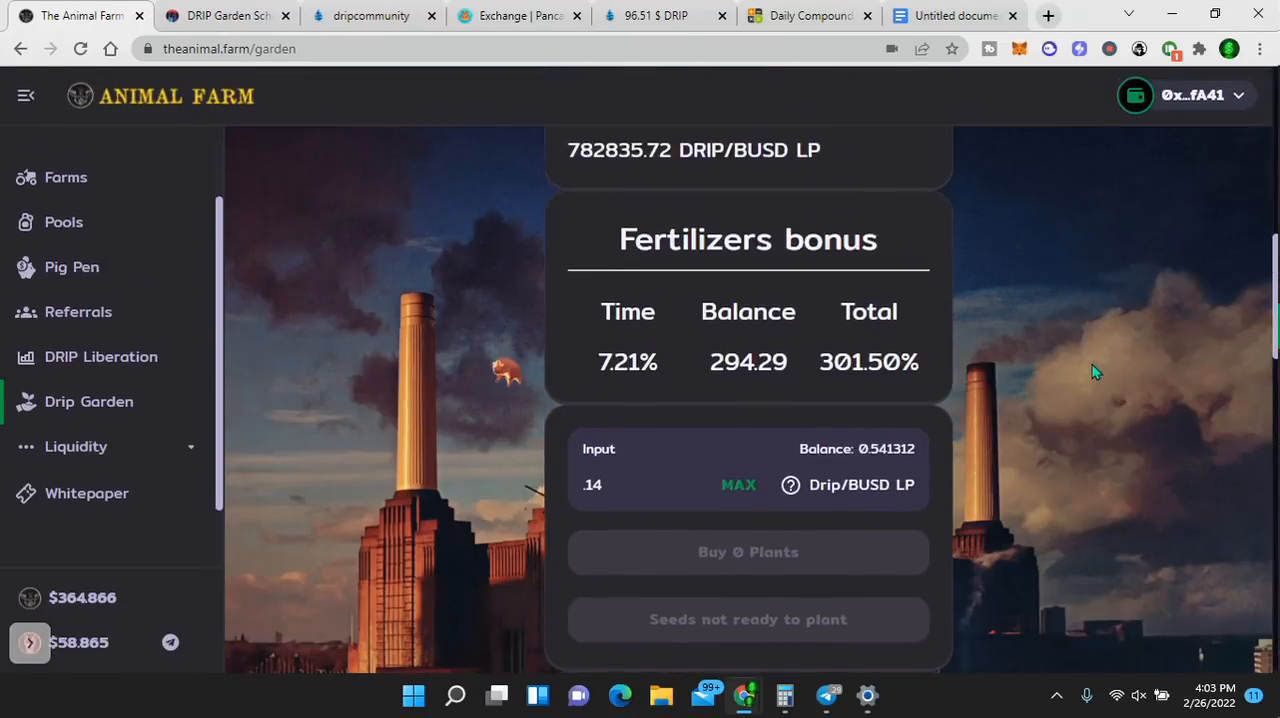
- Load the LP balance with MAX, then replace it with .4 Drip/BUSD LP
left_click(738, 484)
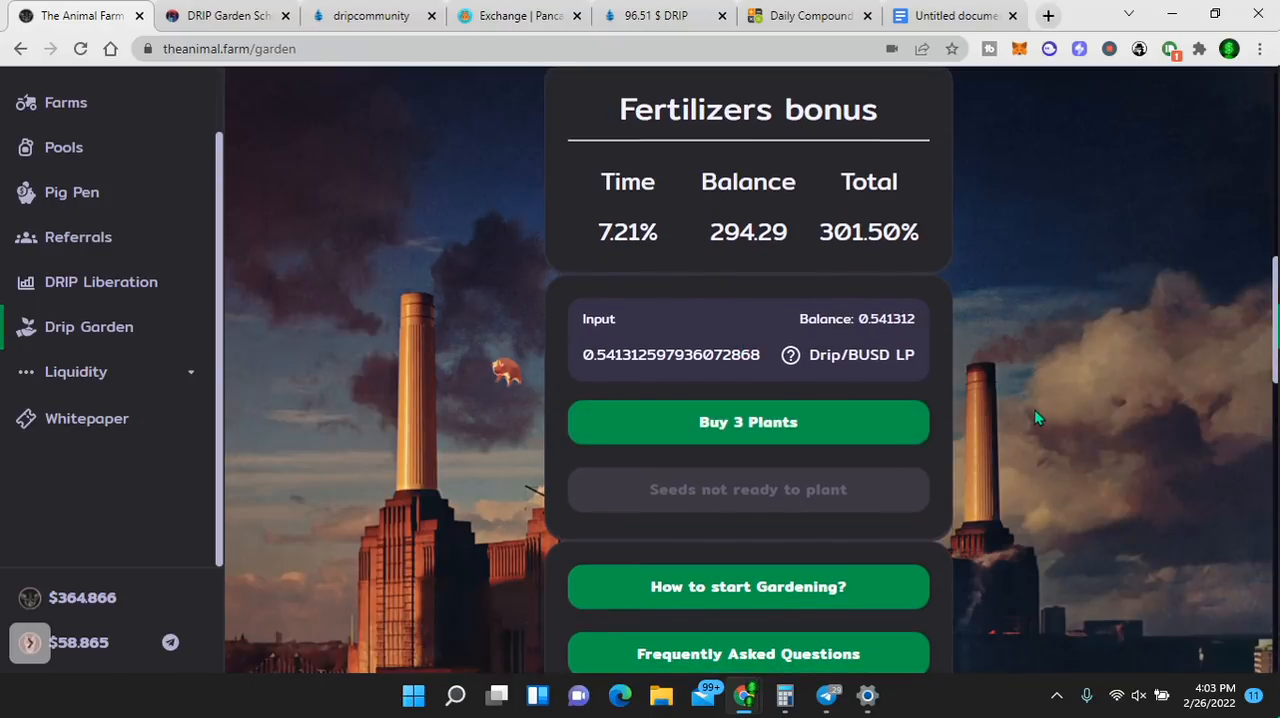
double_click(671, 354)
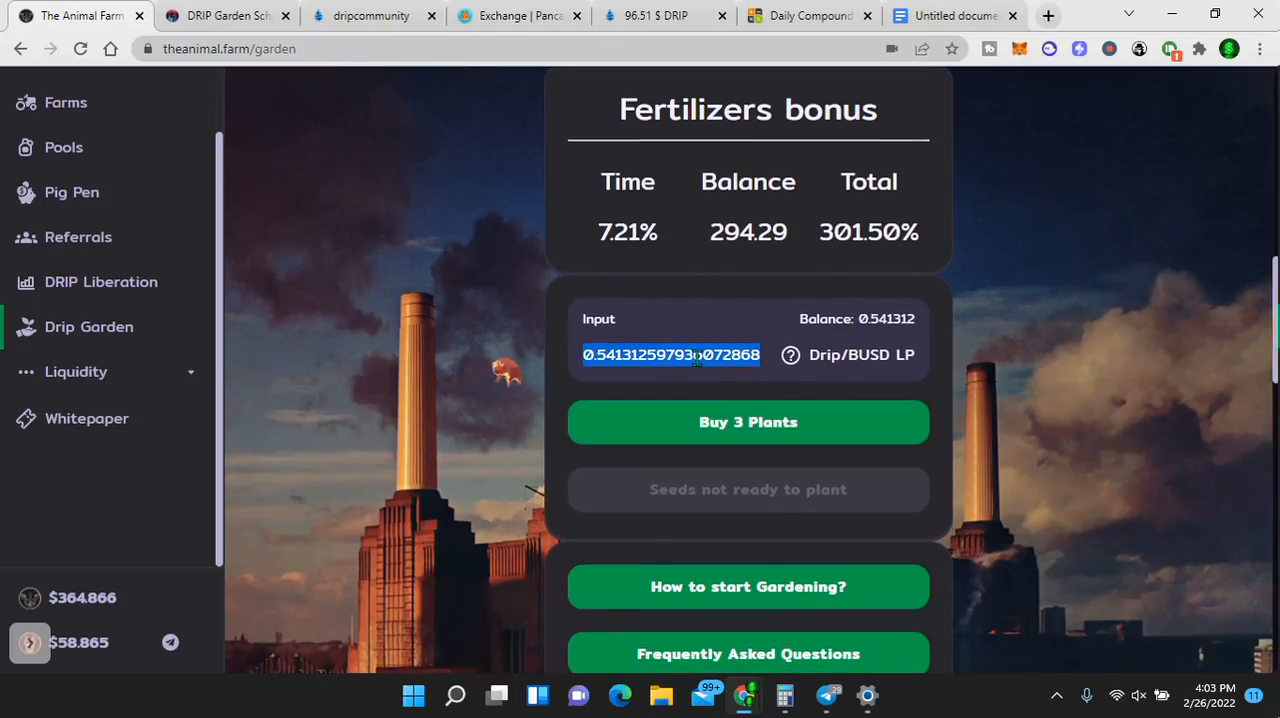
type(".4")
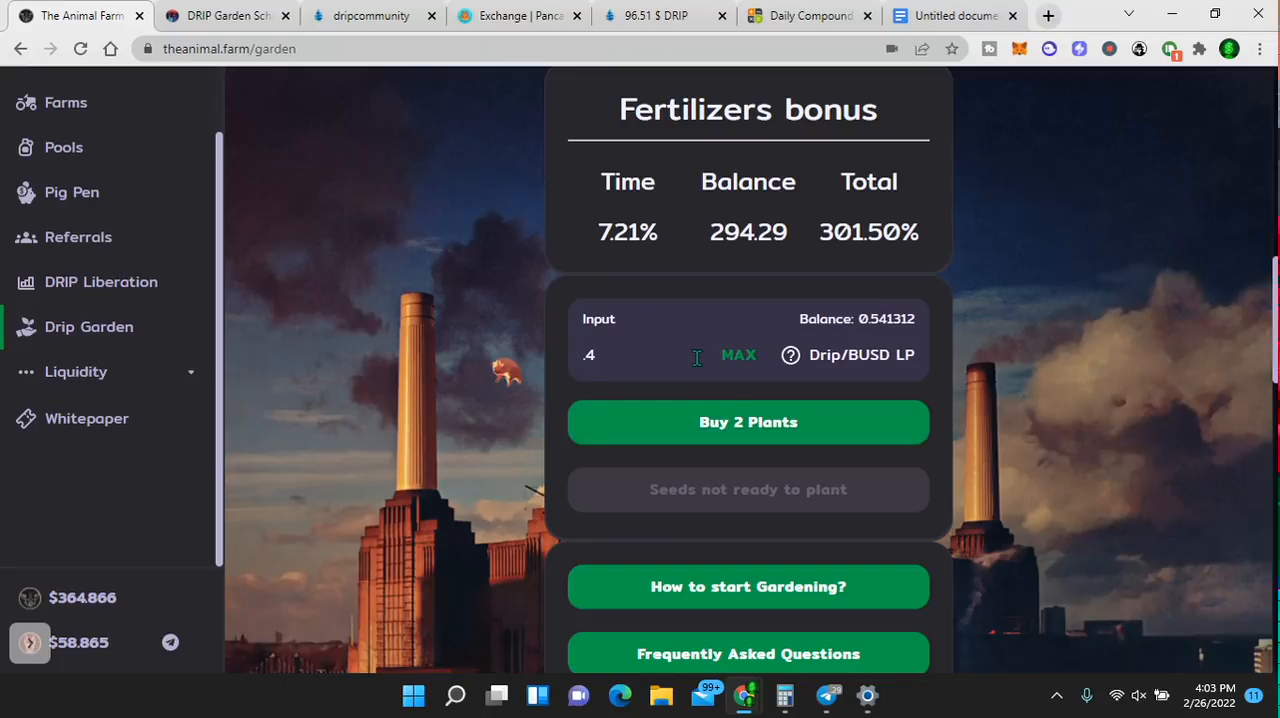
type(".3")
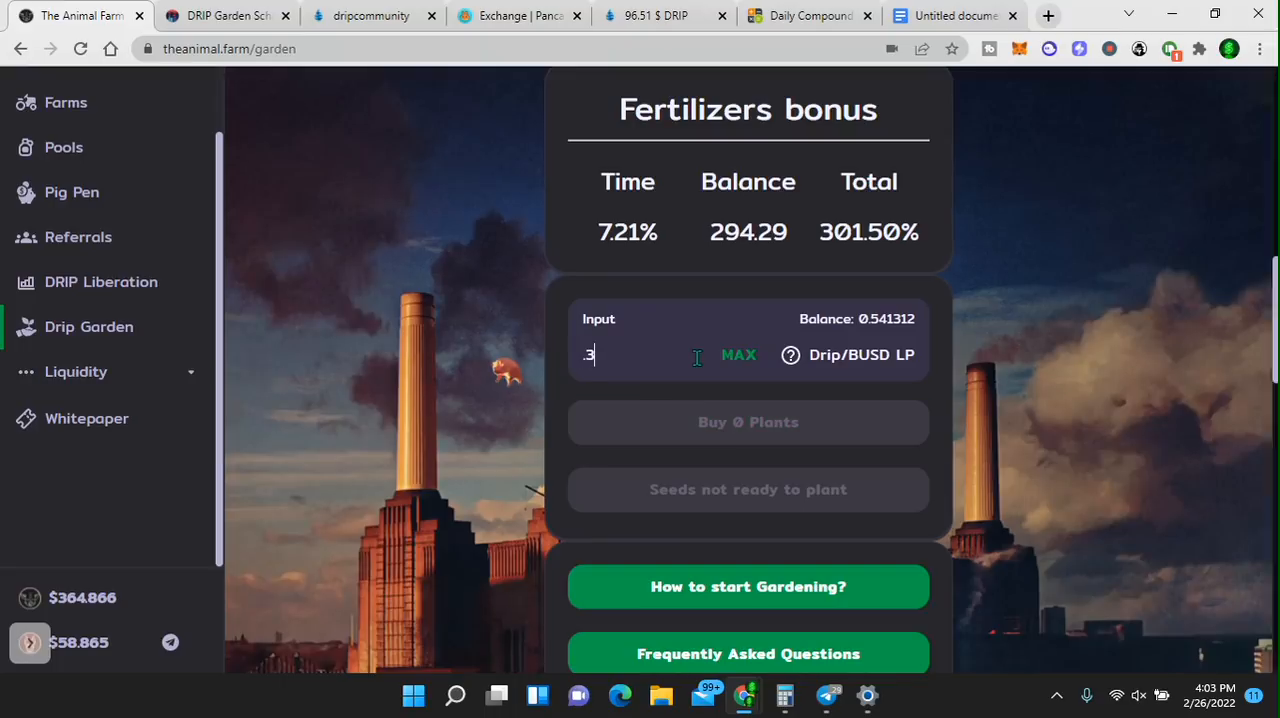
type("4")
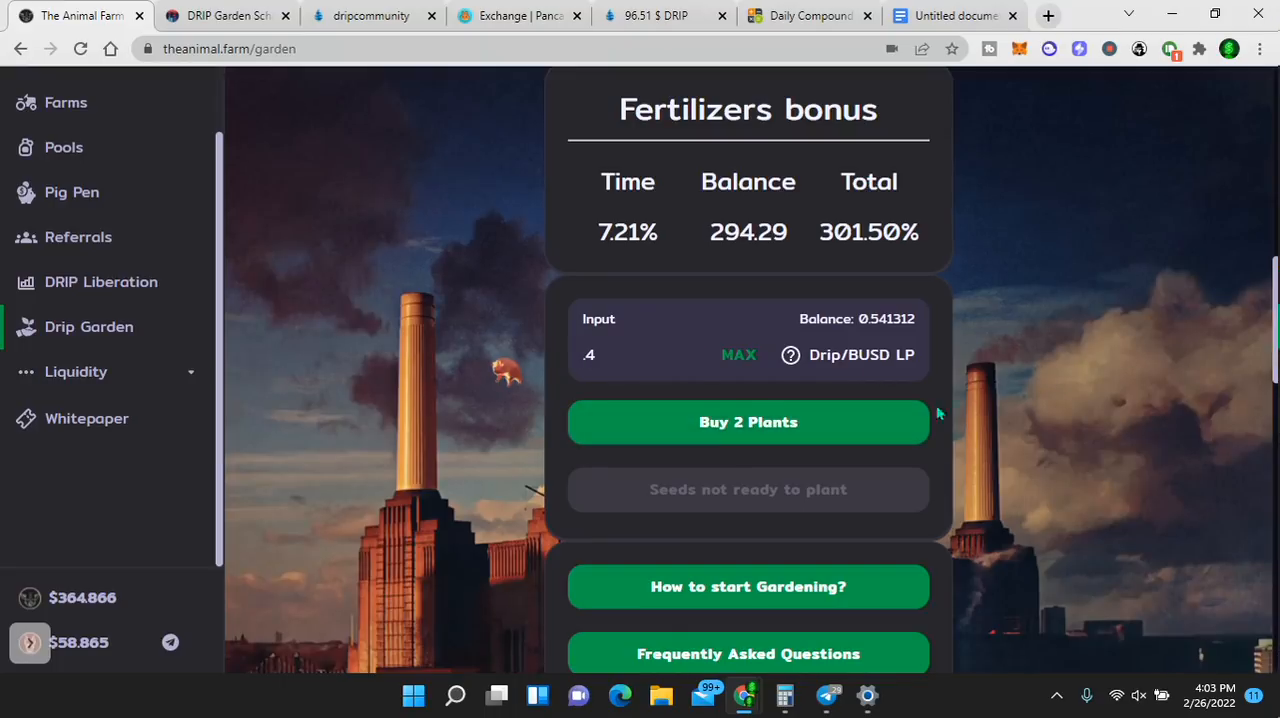
mouse_move(843, 424)
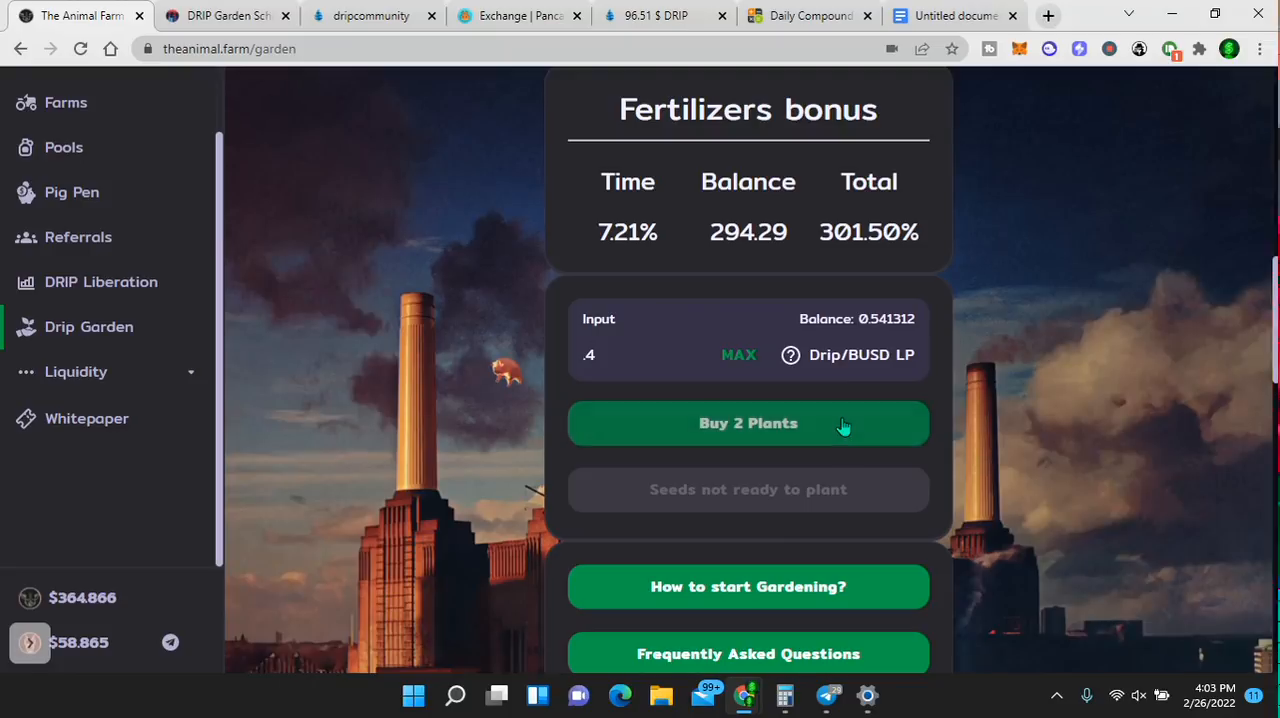
- Buy 2 plants with the 0.4 LP, approve in MetaMask, and check the 0.141312 balance
left_click(748, 422)
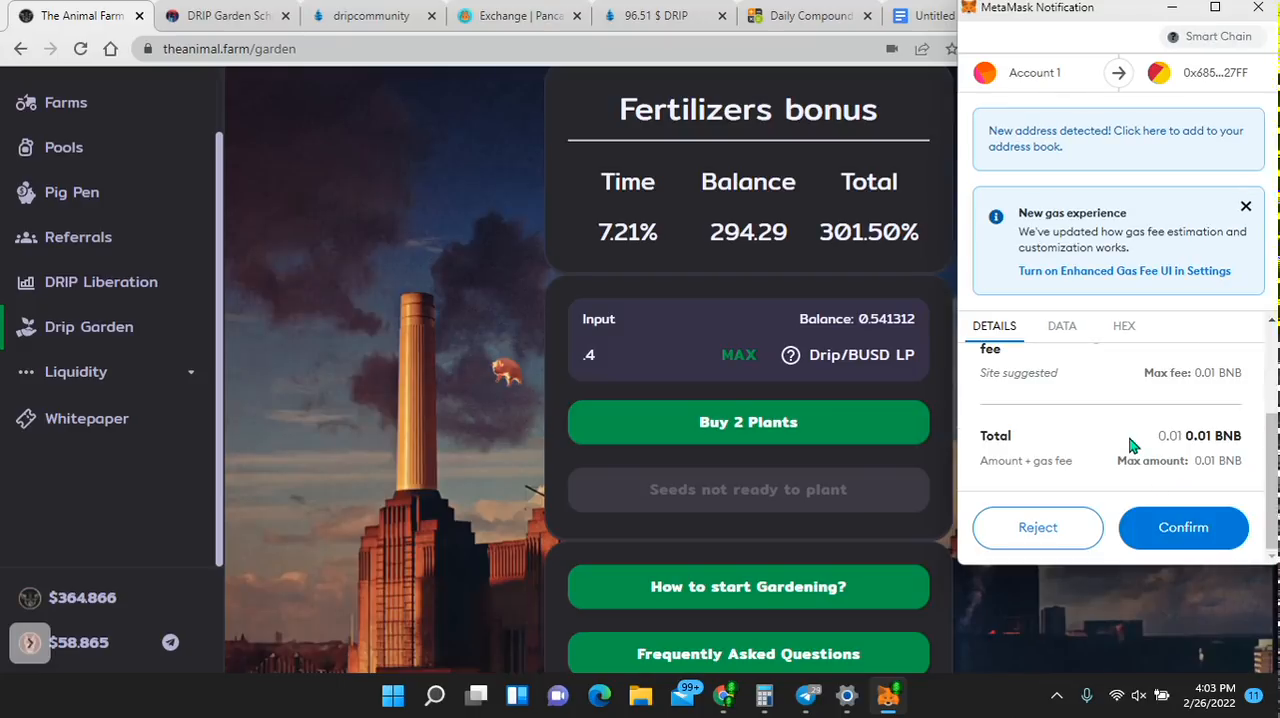
left_click(1183, 527)
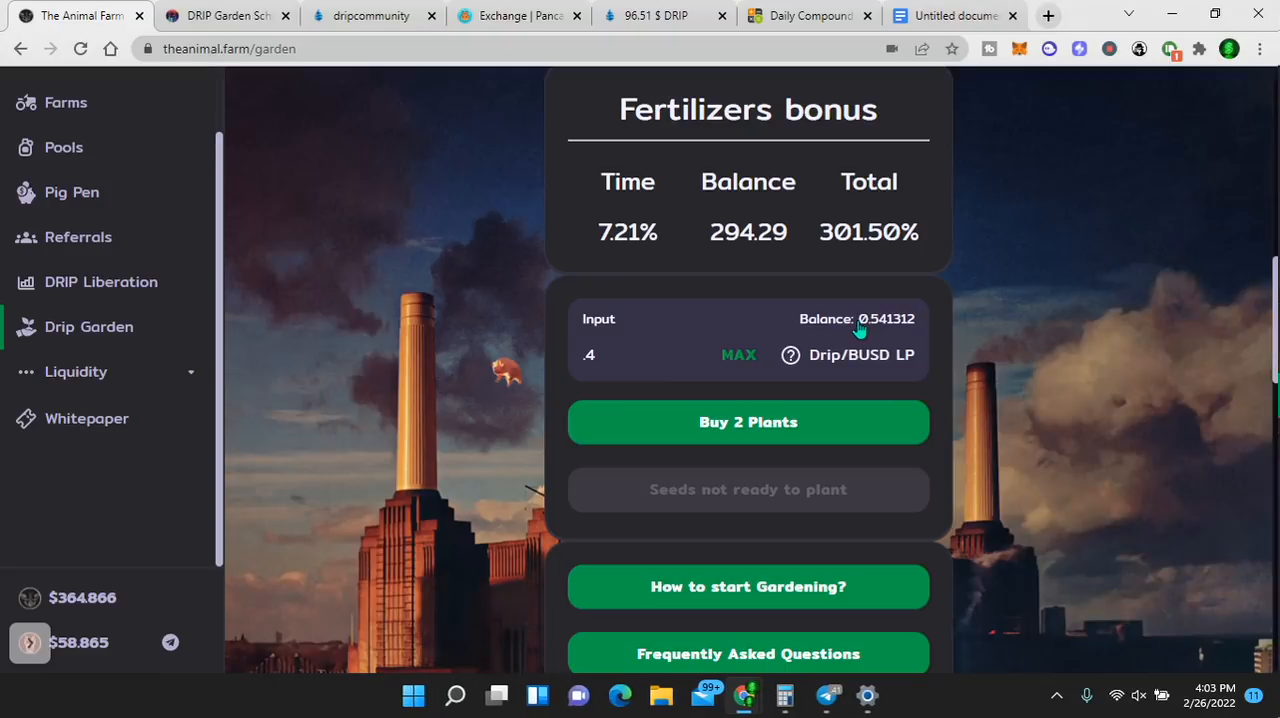
mouse_move(843, 325)
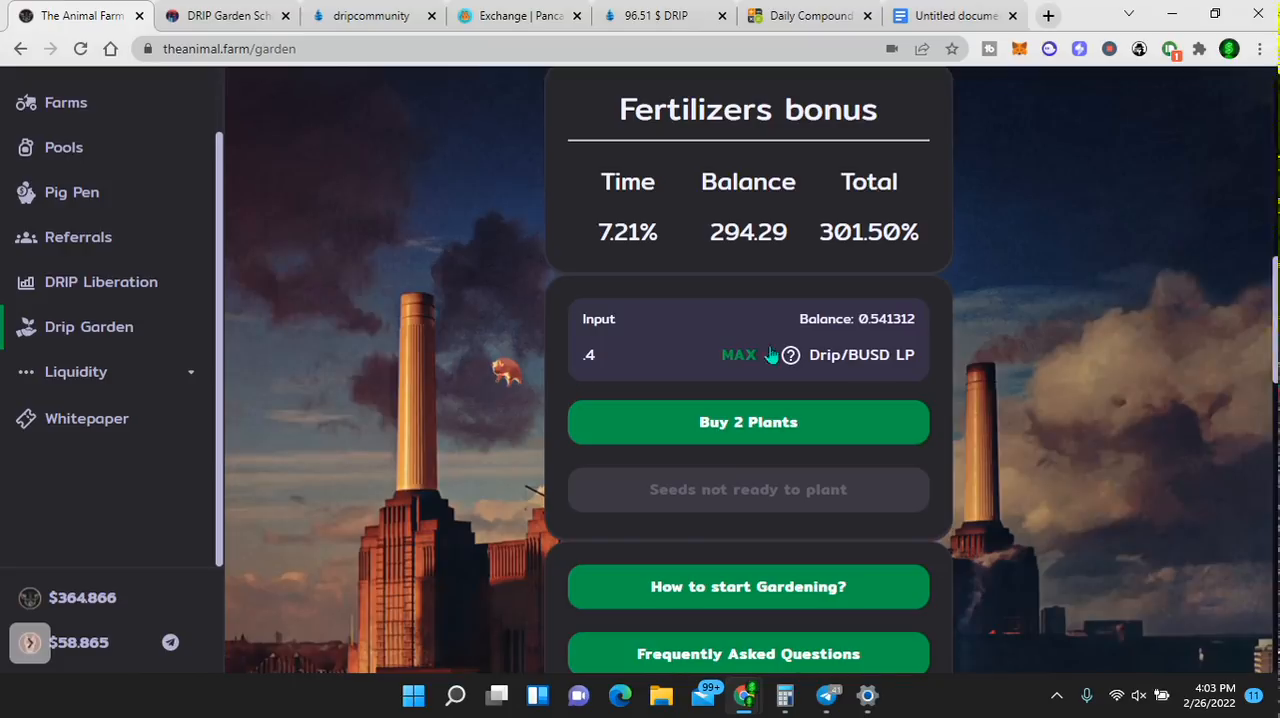
mouse_move(748, 421)
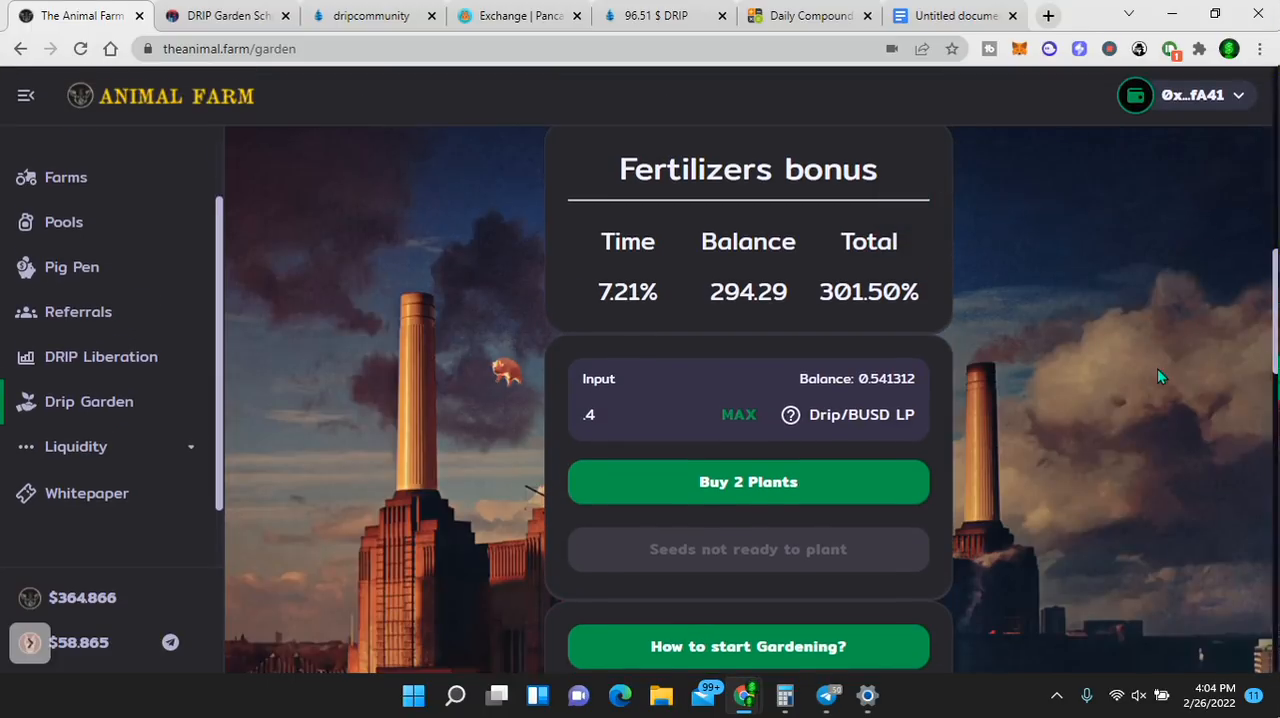
scroll("down", 3)
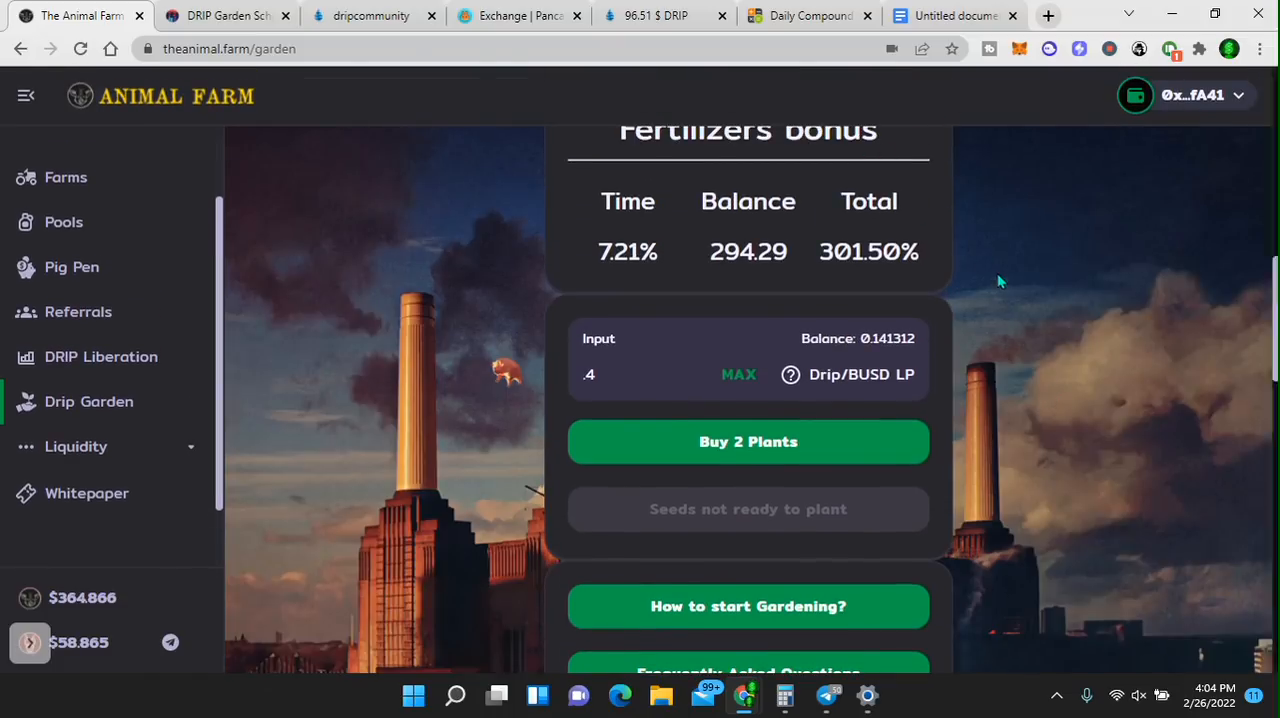
mouse_move(1010, 328)
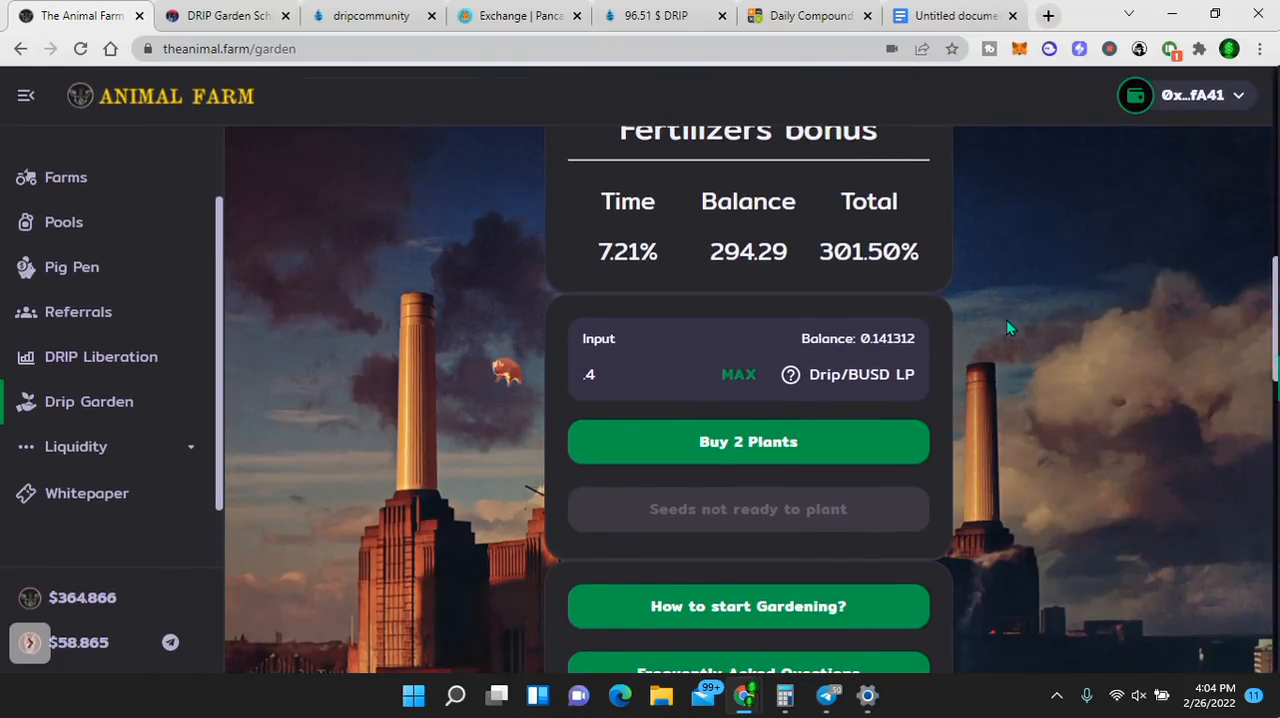
mouse_move(1006, 438)
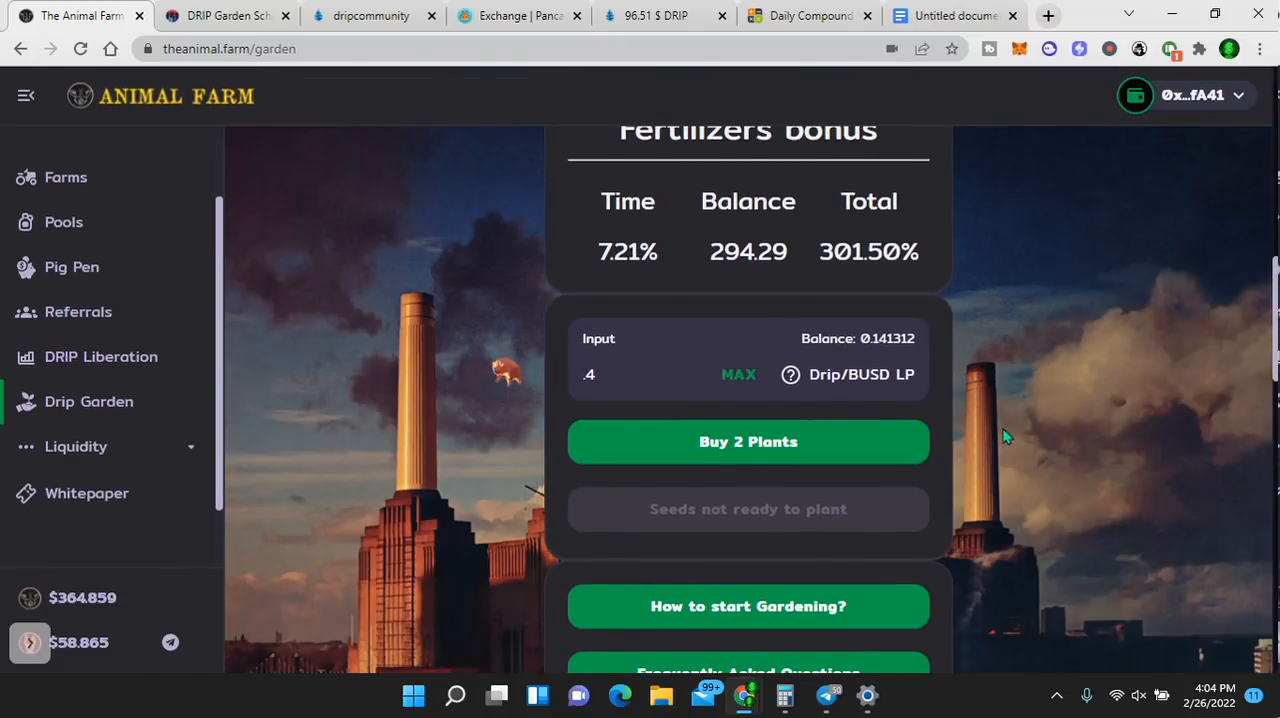
scroll("down", 3)
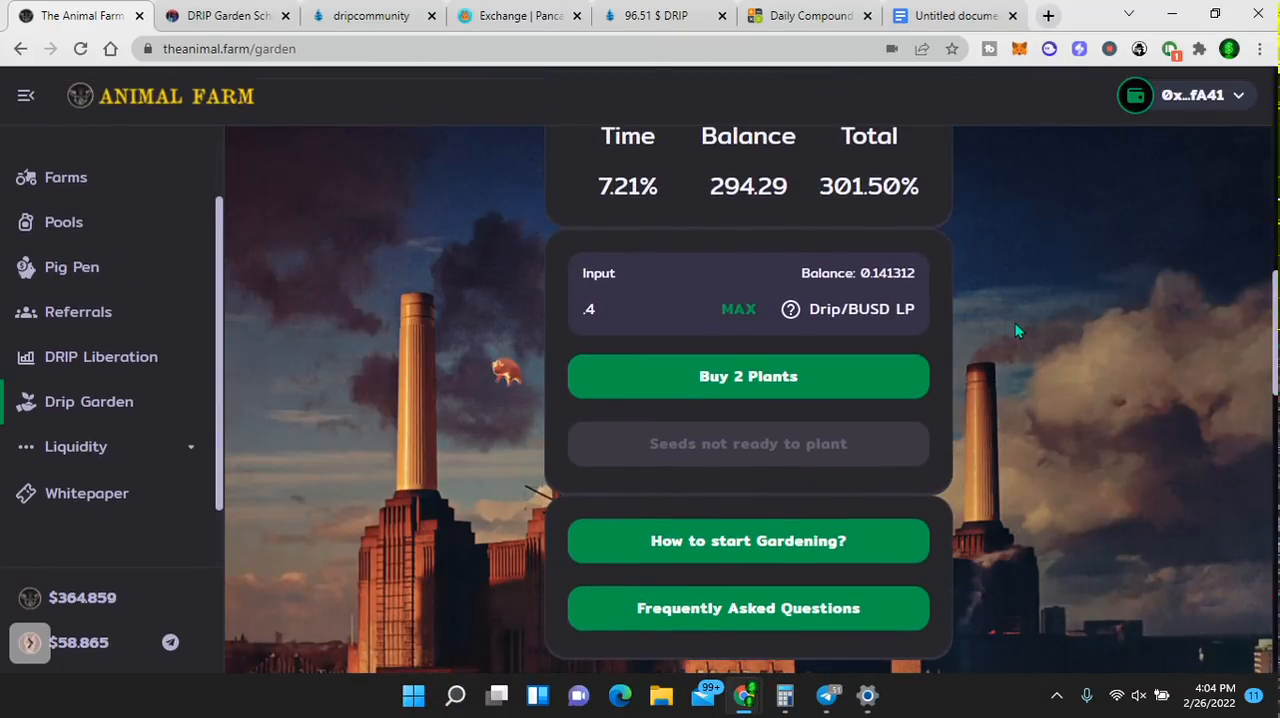
mouse_move(815, 378)
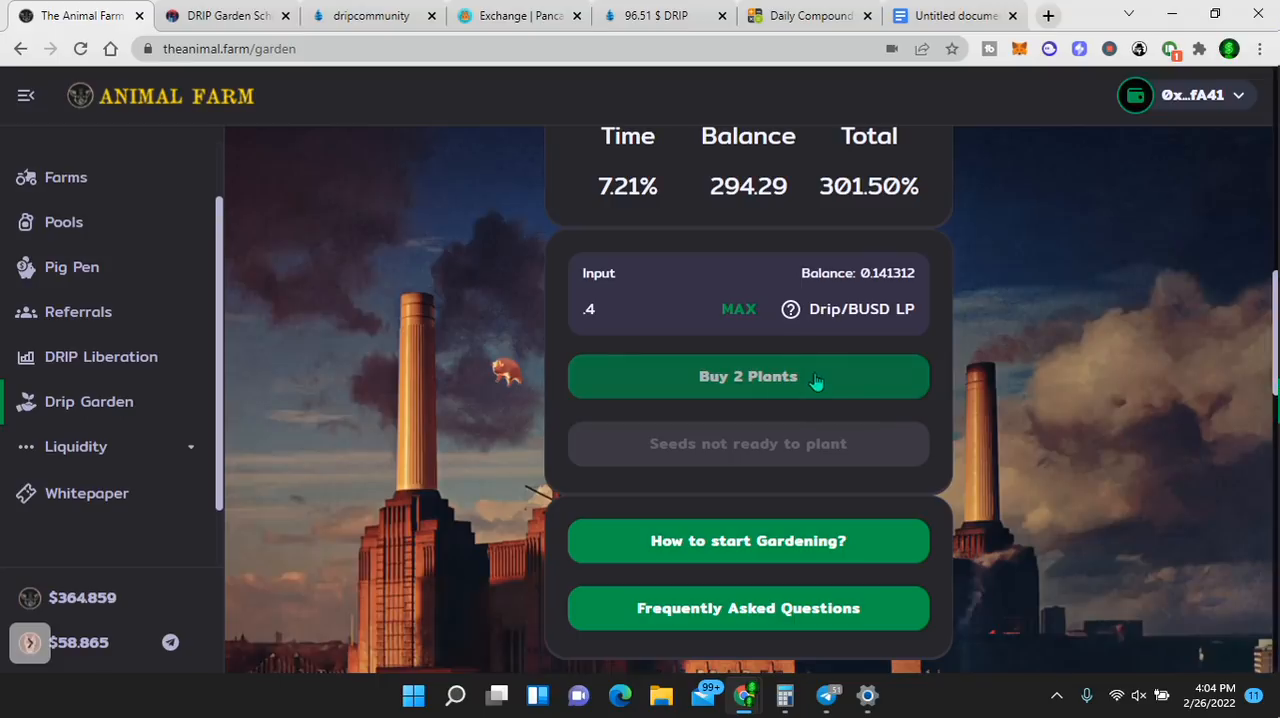
mouse_move(285, 176)
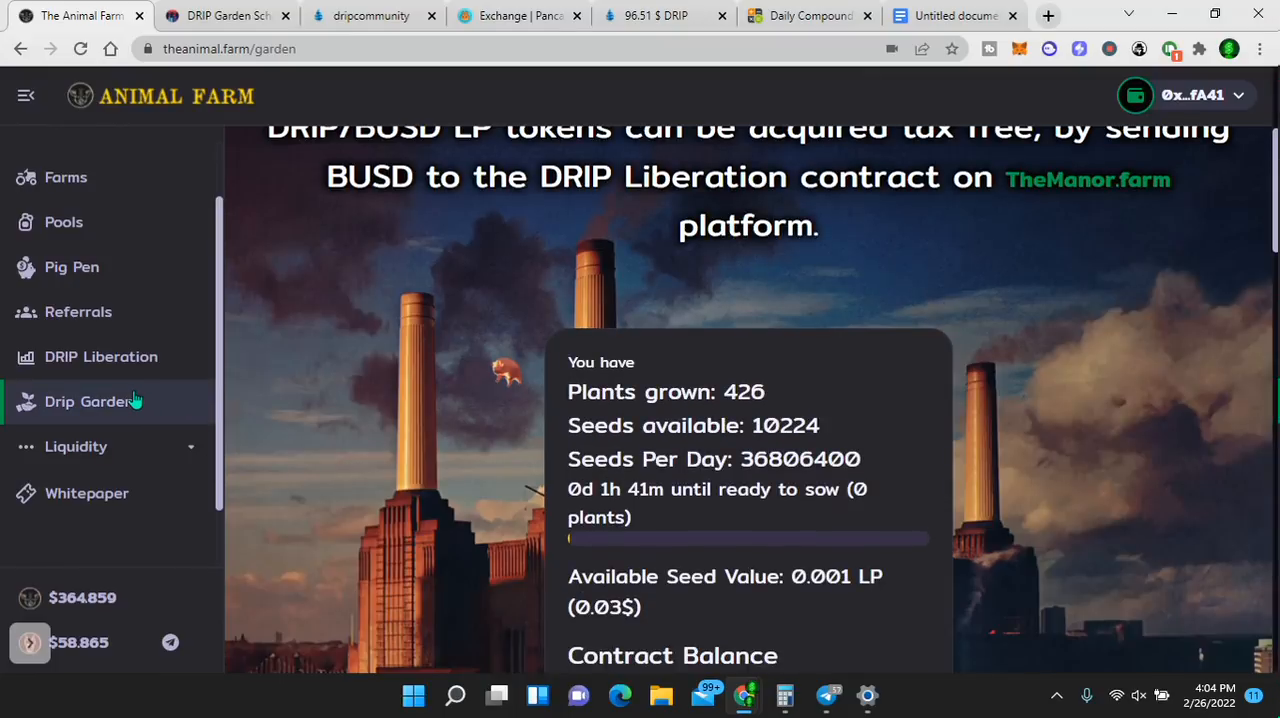
mouse_move(296, 381)
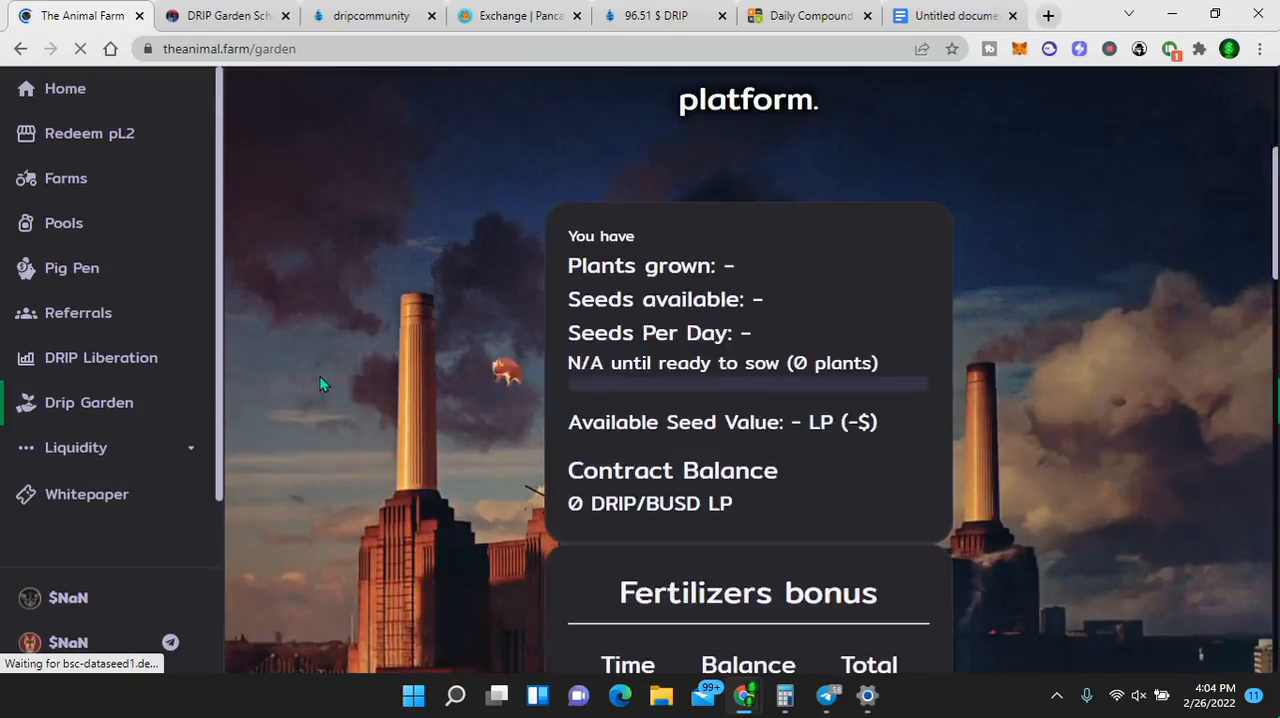
- Scroll through the refreshed Drip Garden stats: 426 plants grown, 0.141312 LP remaining
scroll("down", 3)
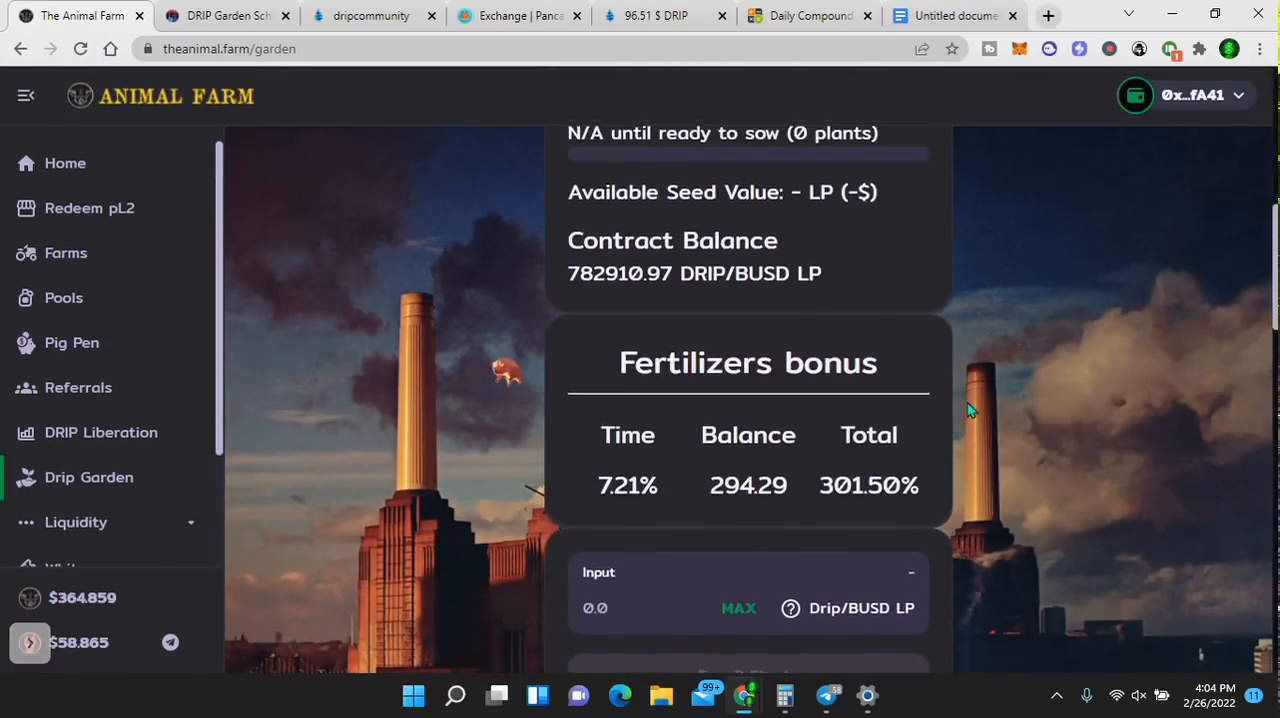
scroll("down", 3)
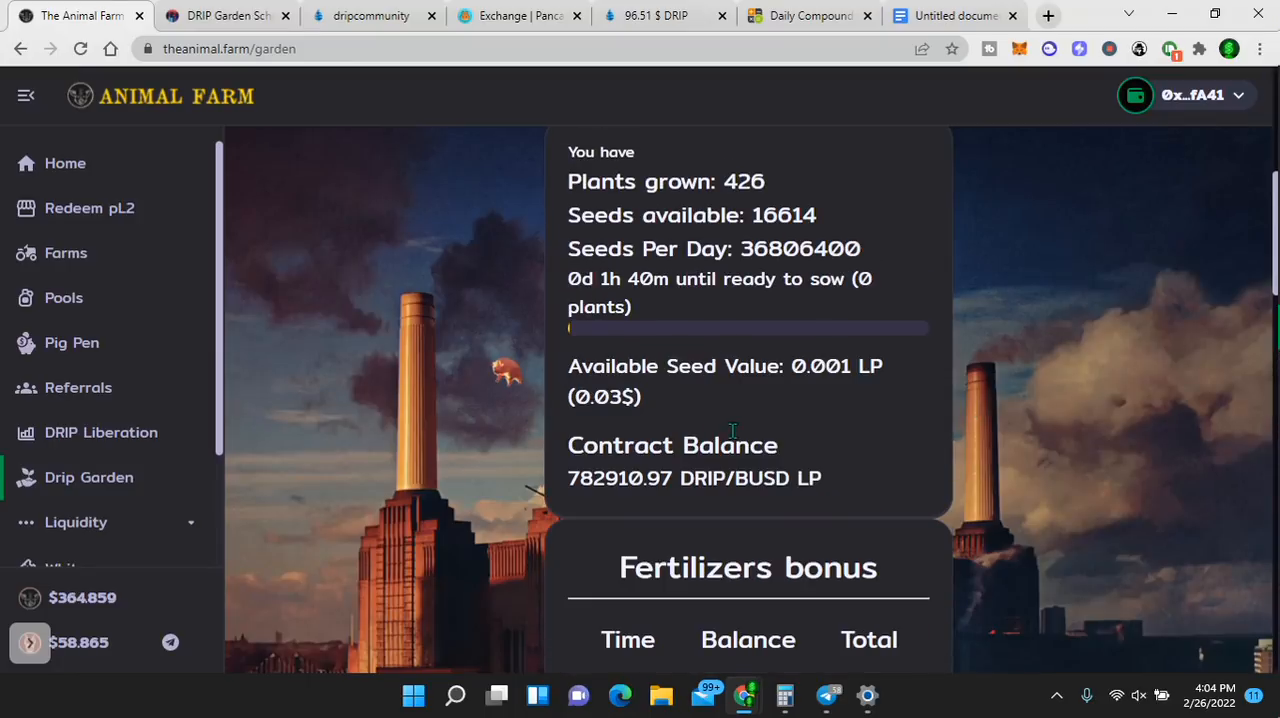
scroll("down", 3)
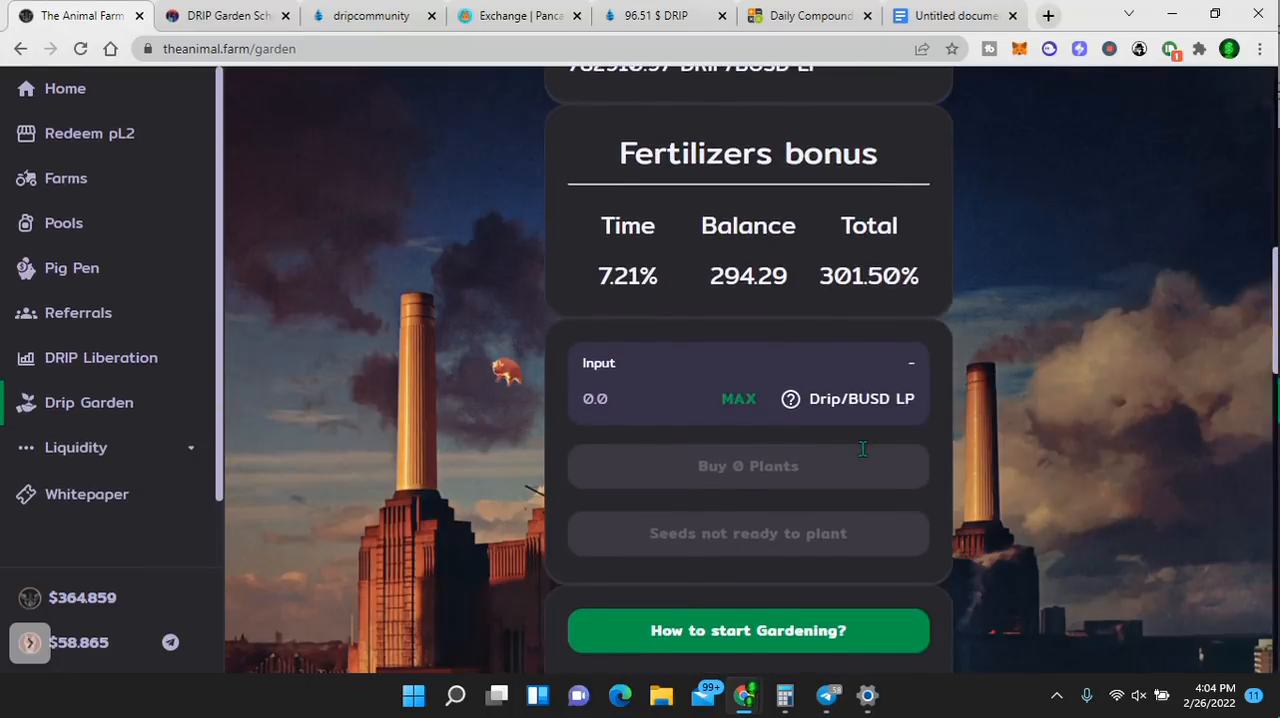
scroll("down", 3)
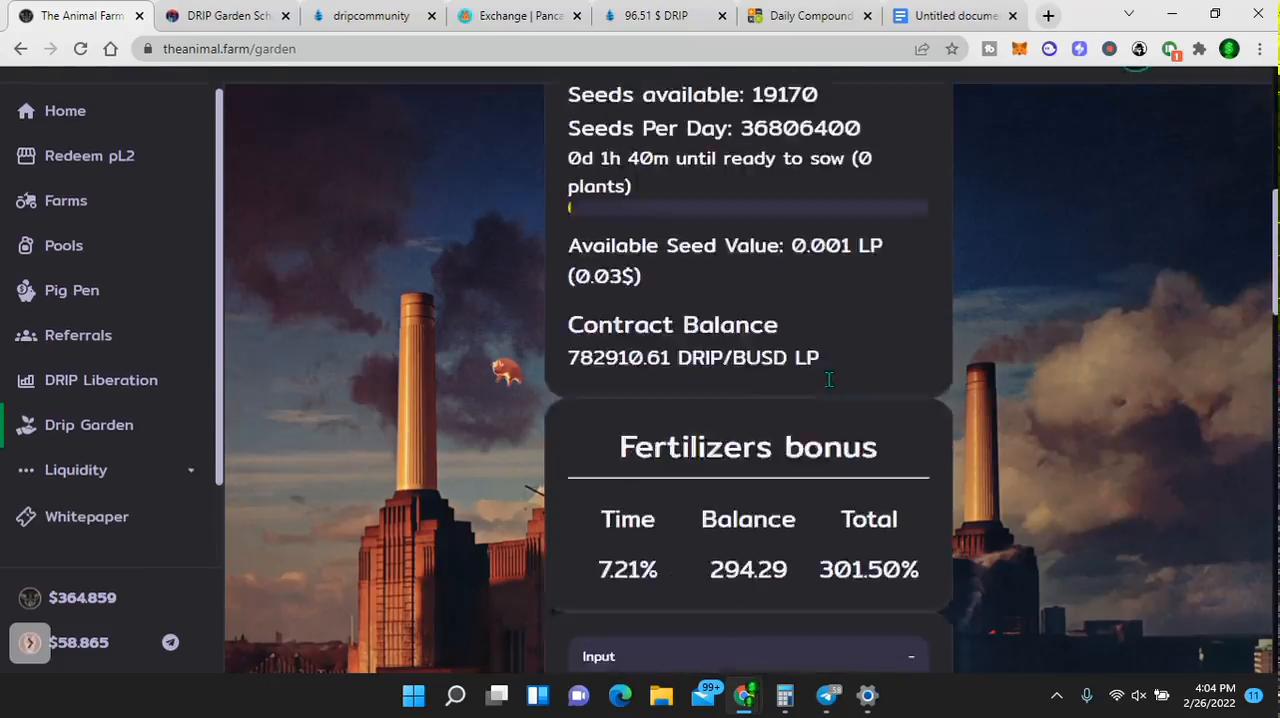
scroll("down", 3)
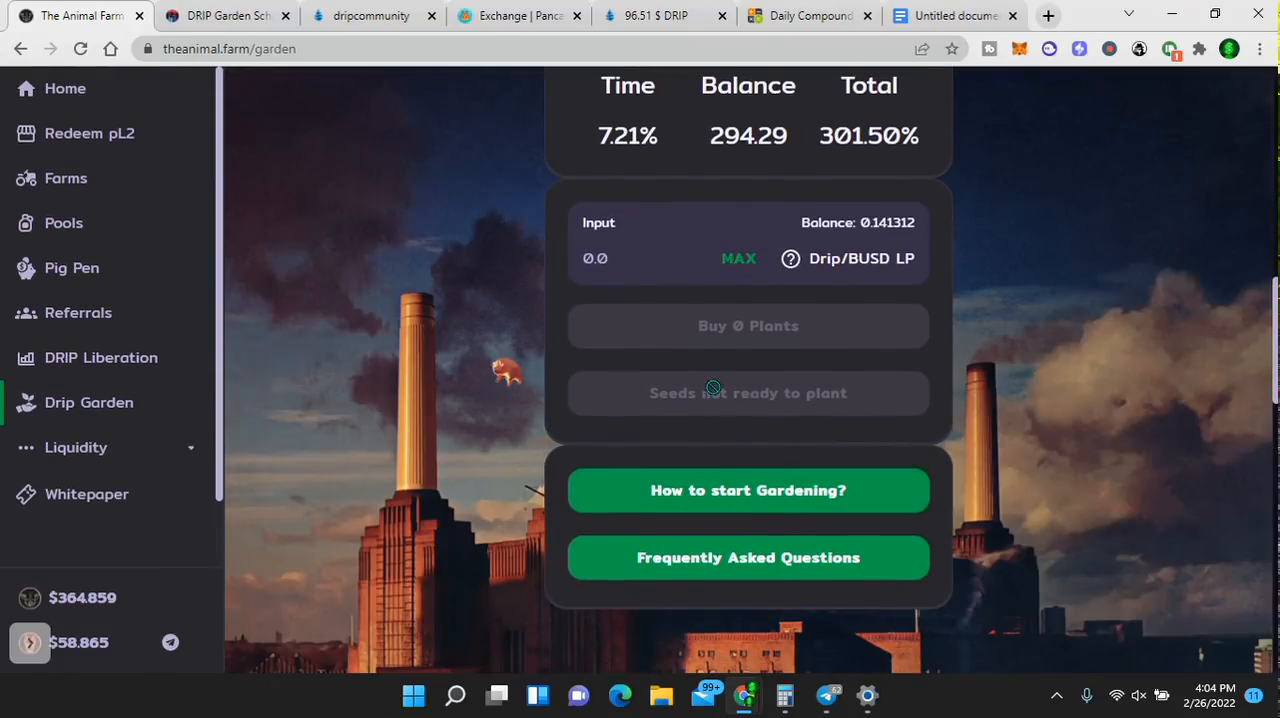
mouse_move(746, 385)
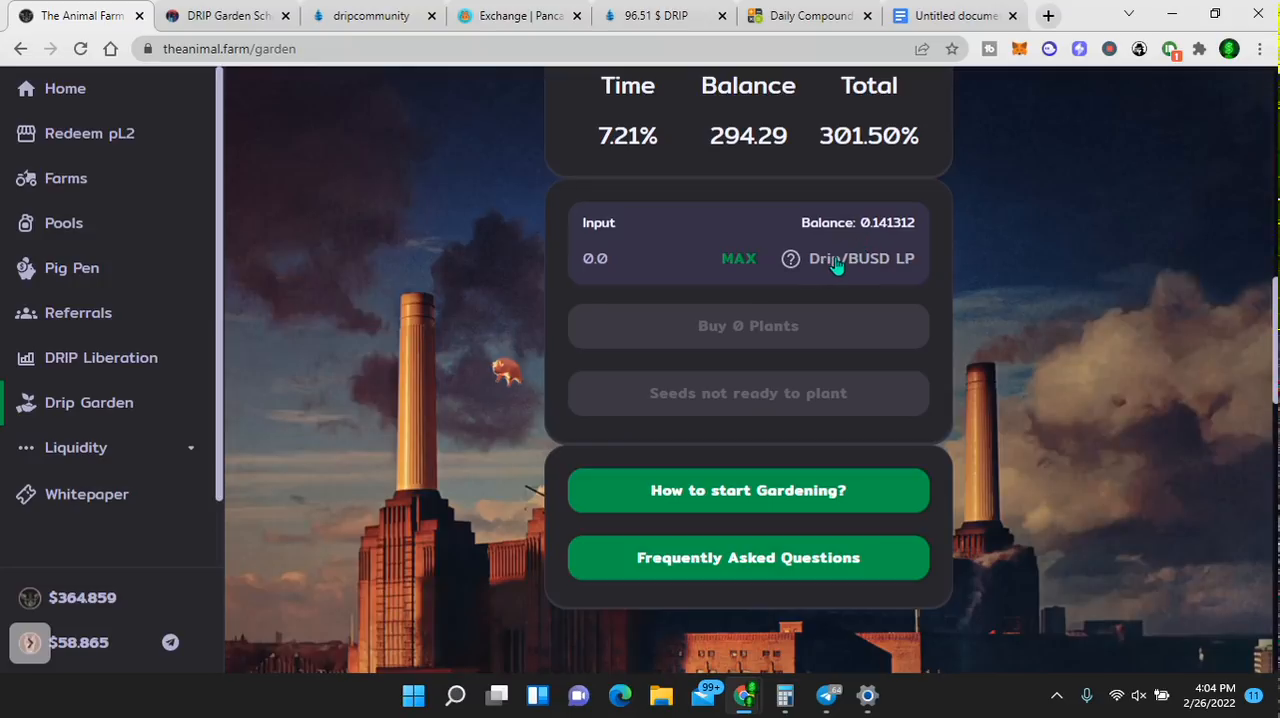
mouse_move(903, 272)
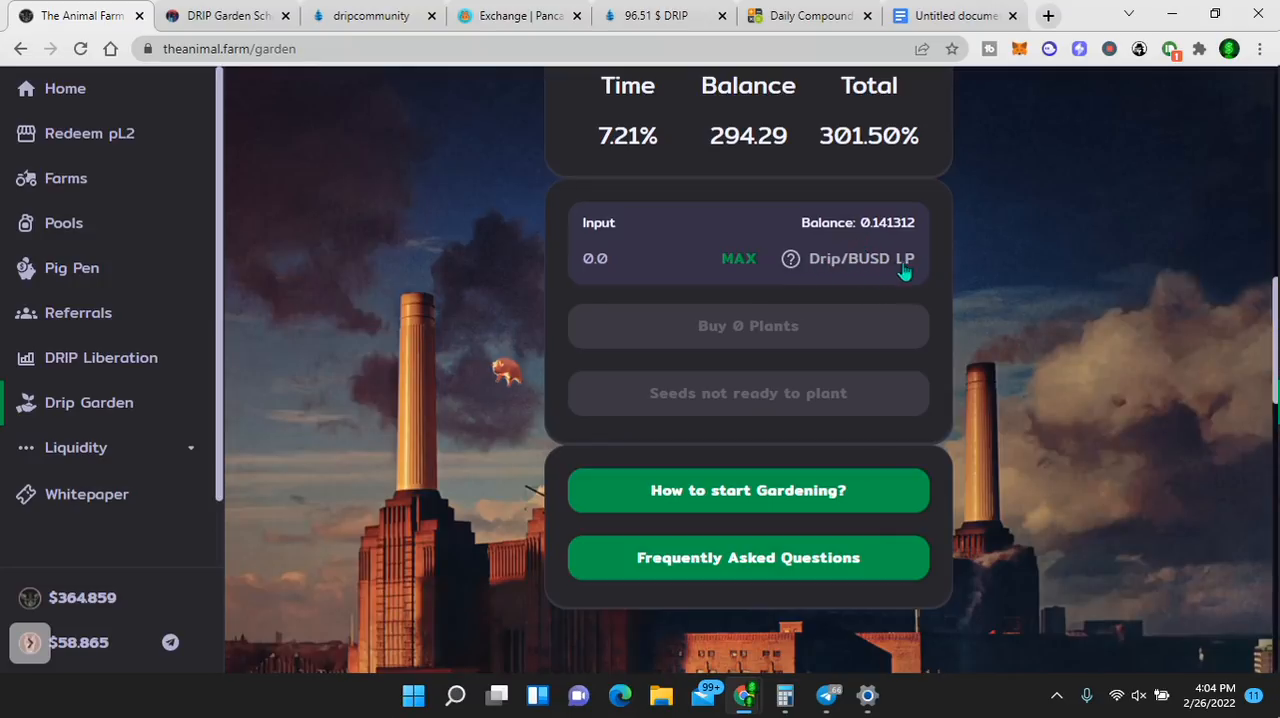
mouse_move(880, 245)
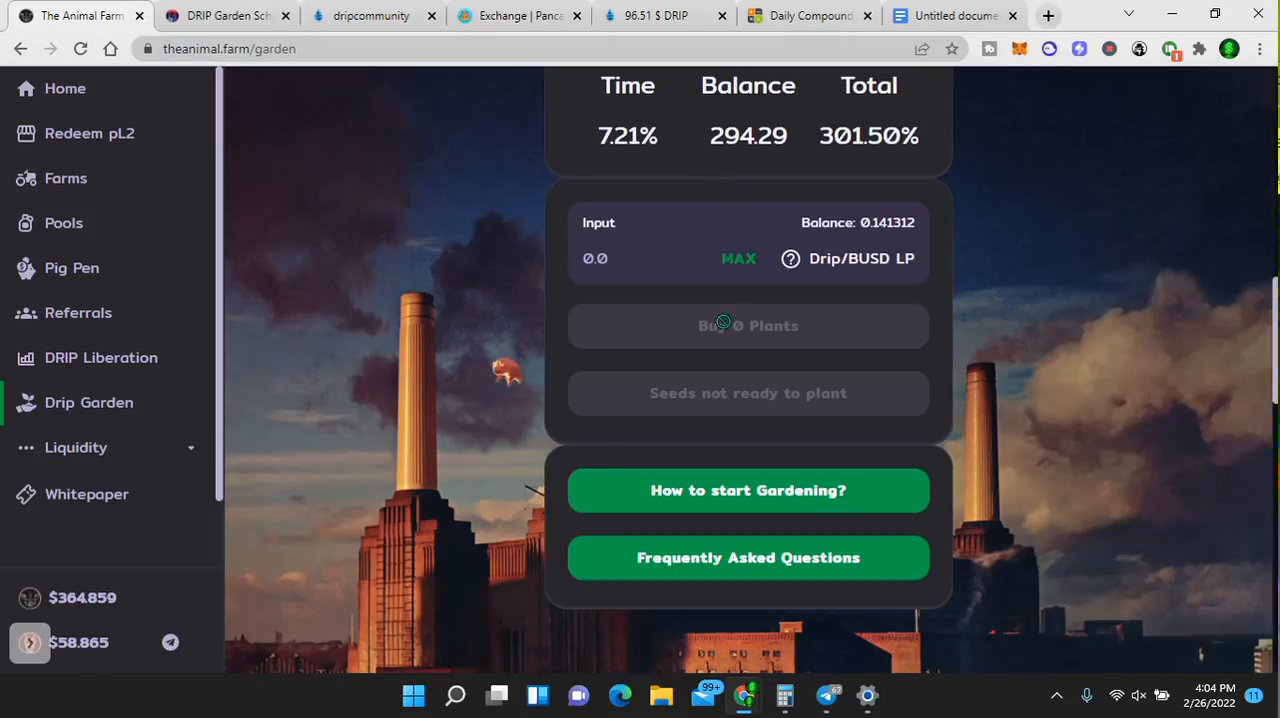
mouse_move(742, 364)
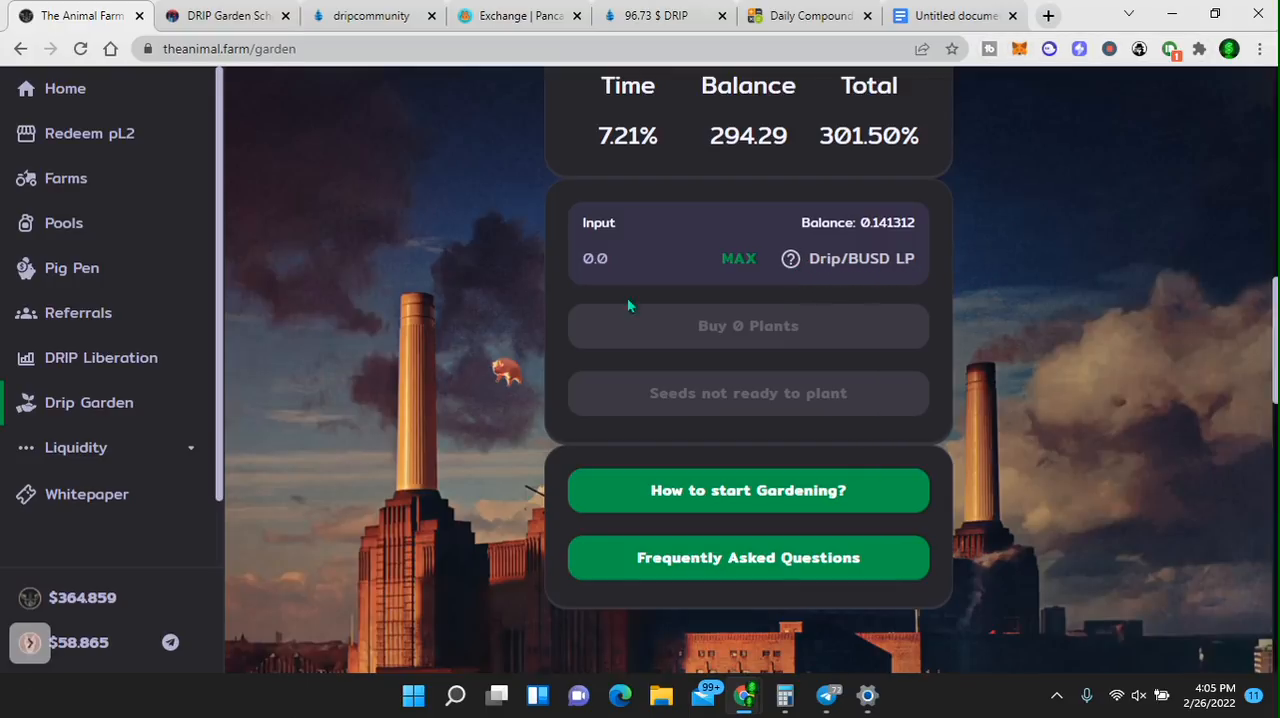
mouse_move(460, 340)
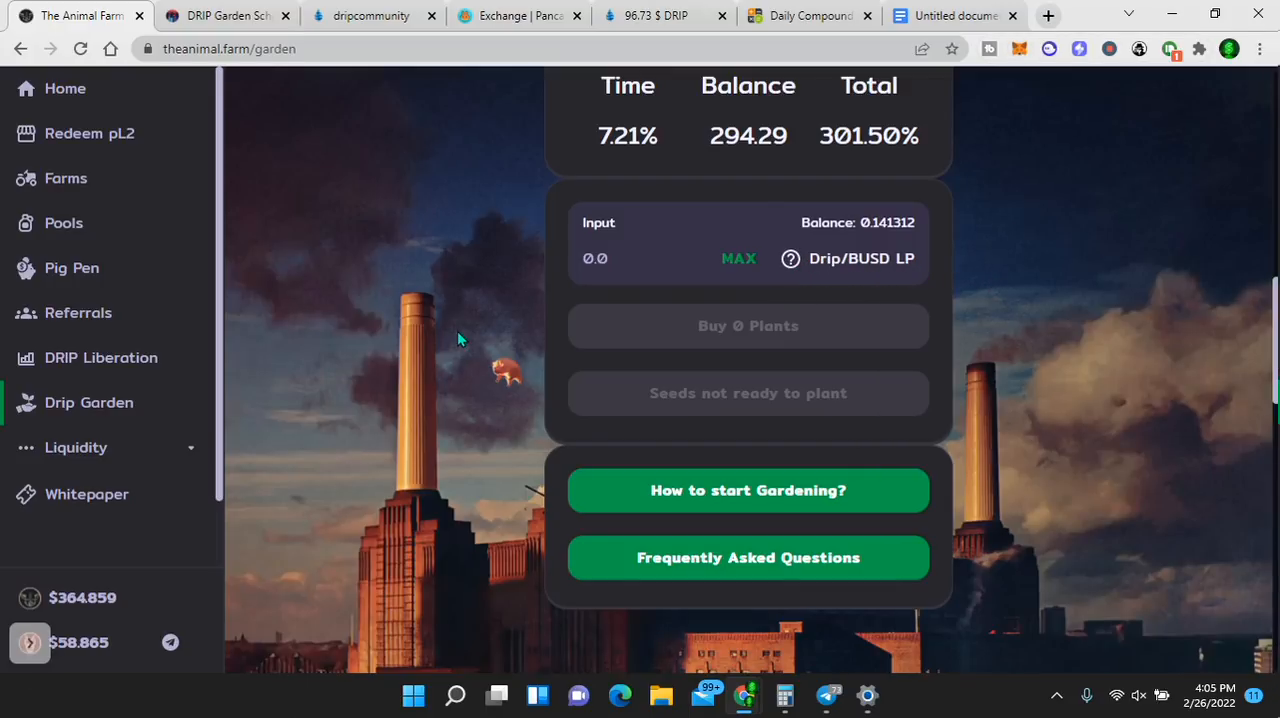
- Go to PancakeSwap's Liquidity page and bring up 'Find other LP tokens'
left_click(518, 15)
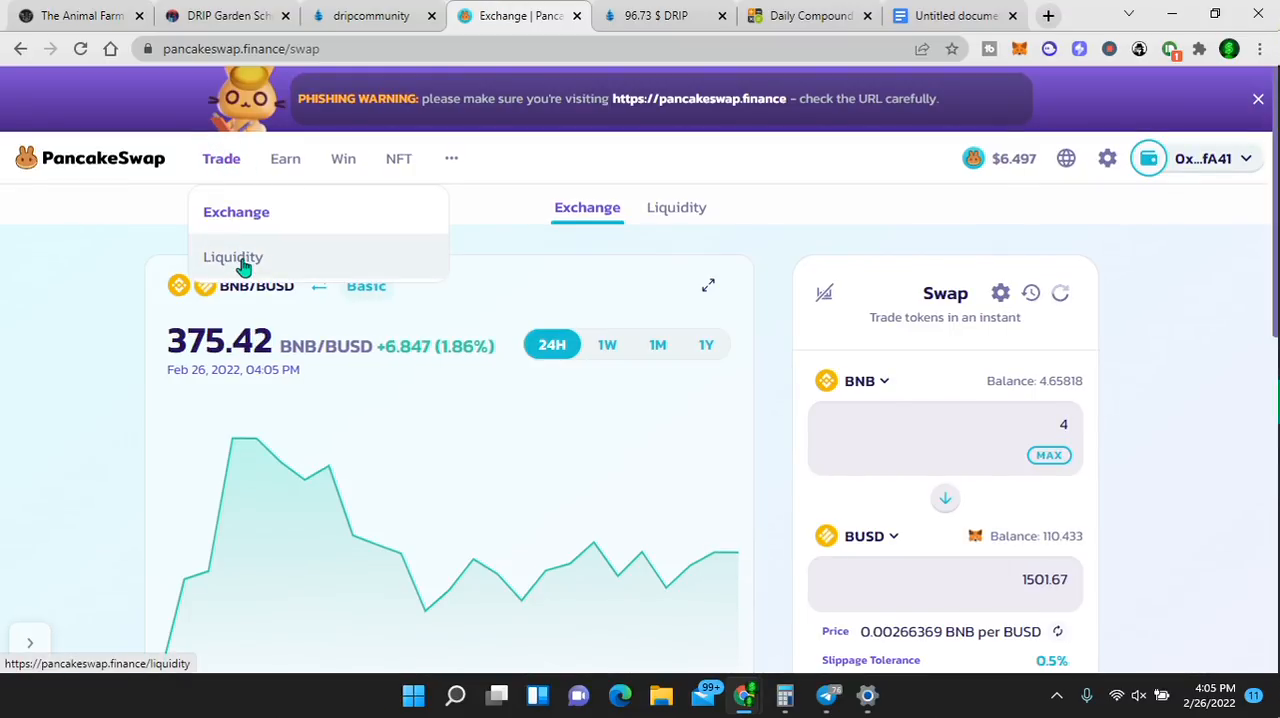
left_click(233, 257)
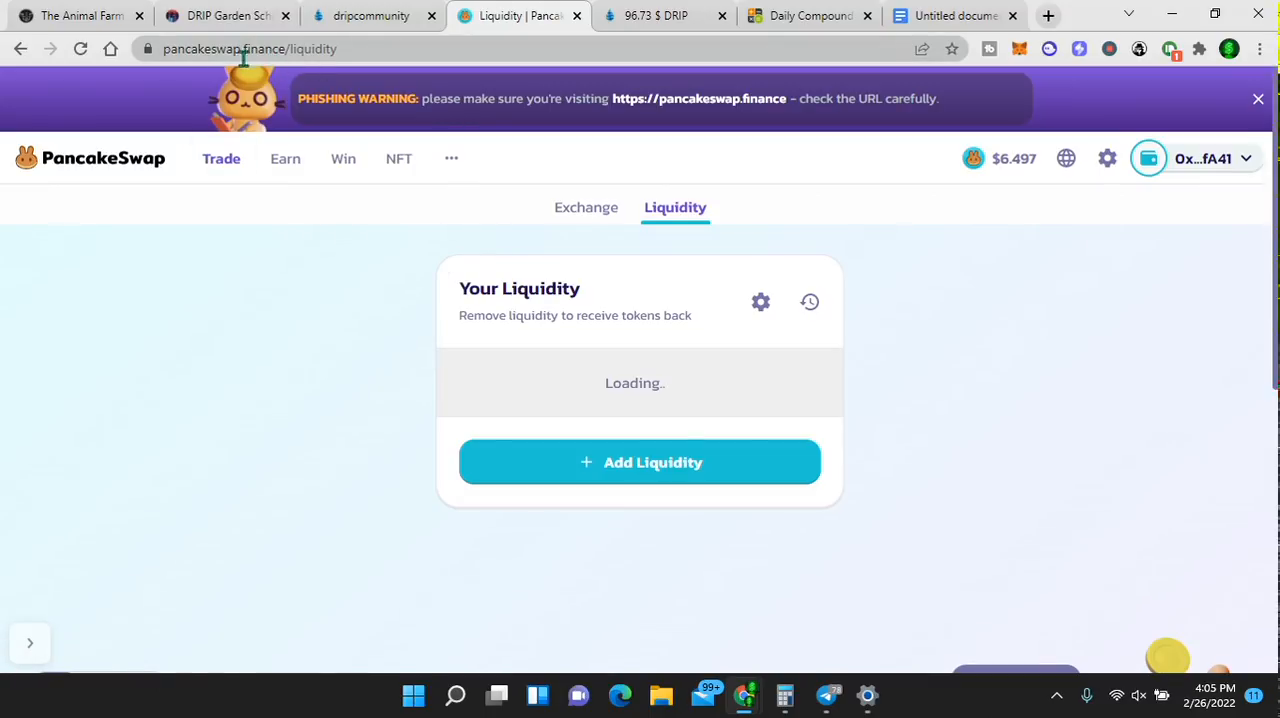
mouse_move(304, 314)
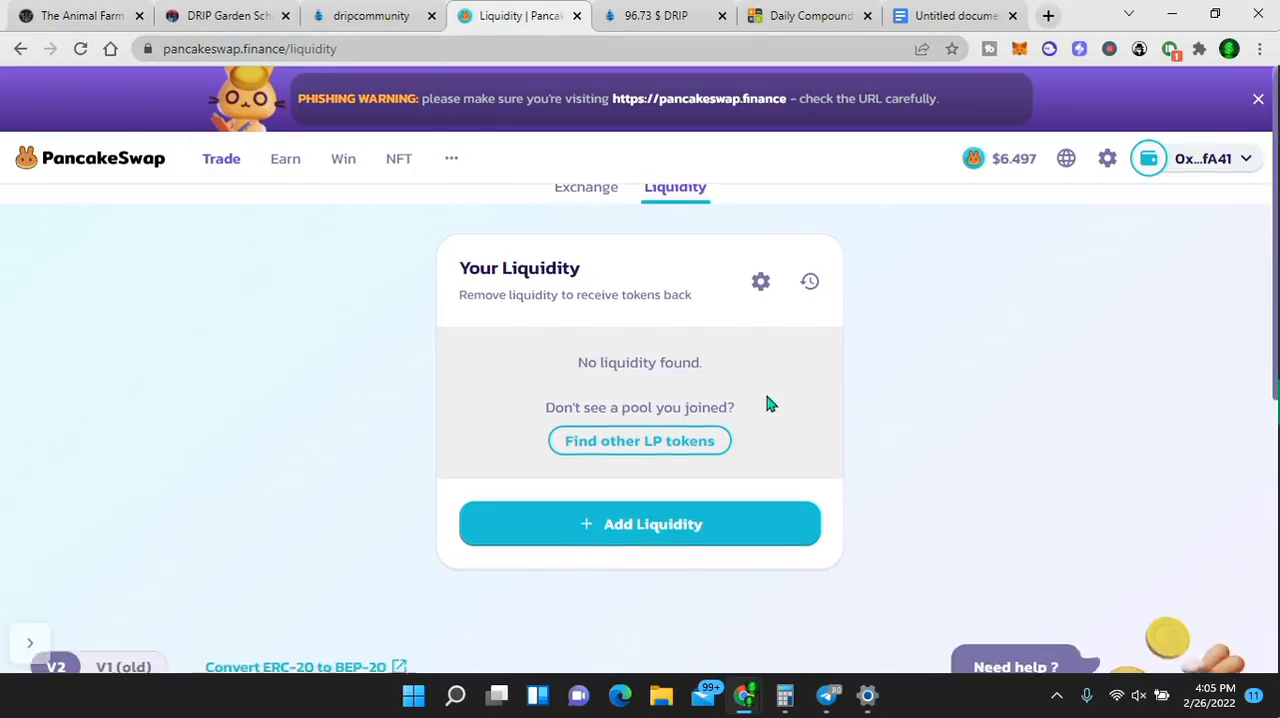
left_click(639, 440)
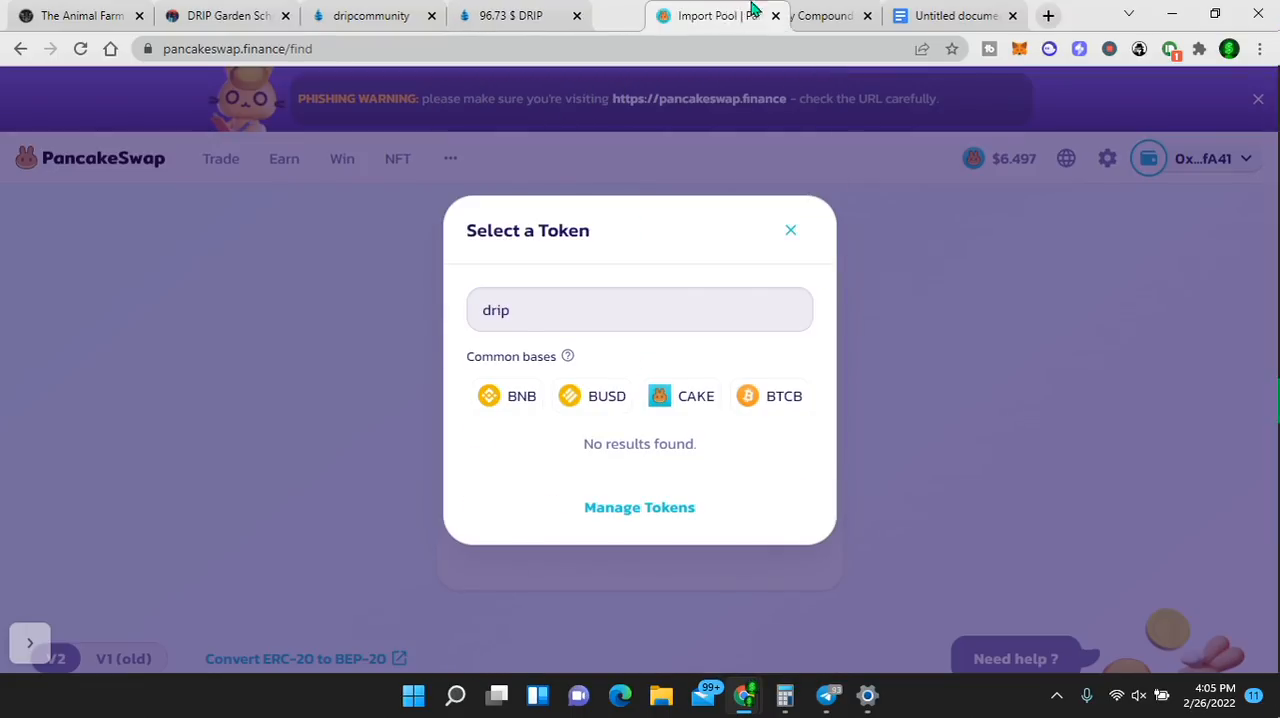
- Search dexscreener.com for 'drip' and copy the DRIP token contract address
left_click(1048, 15)
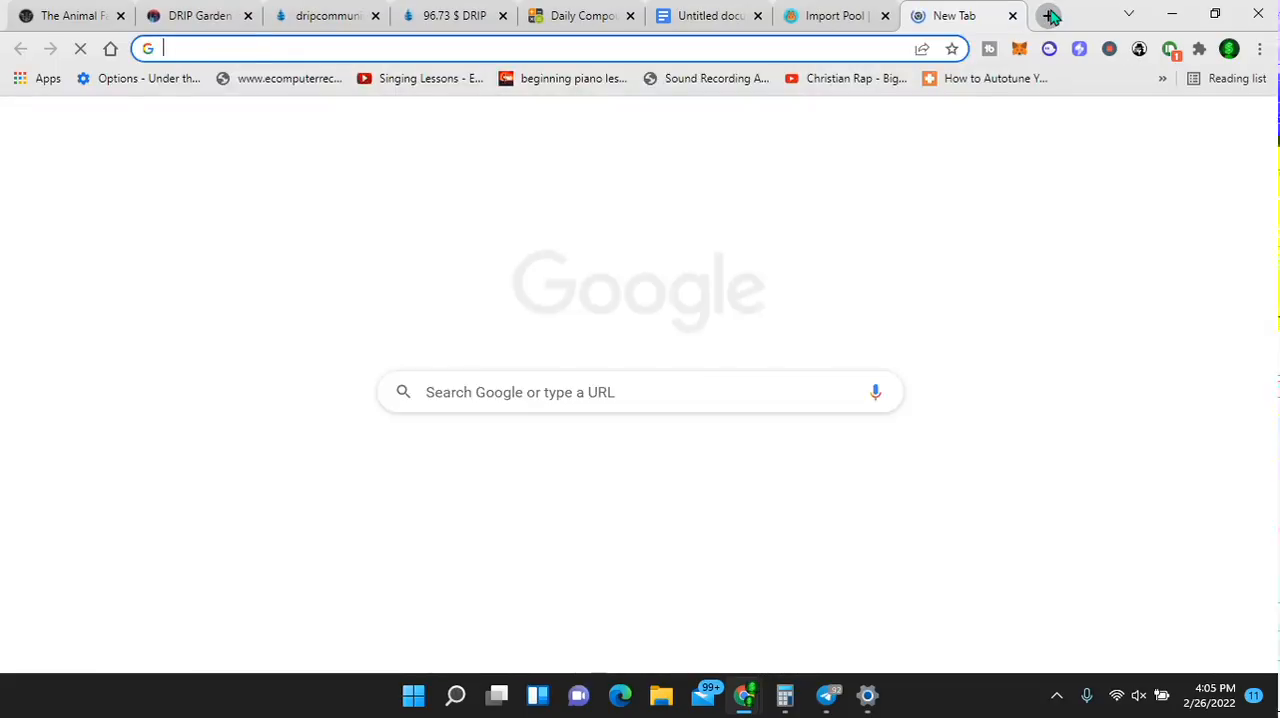
type("dexscreener.com")
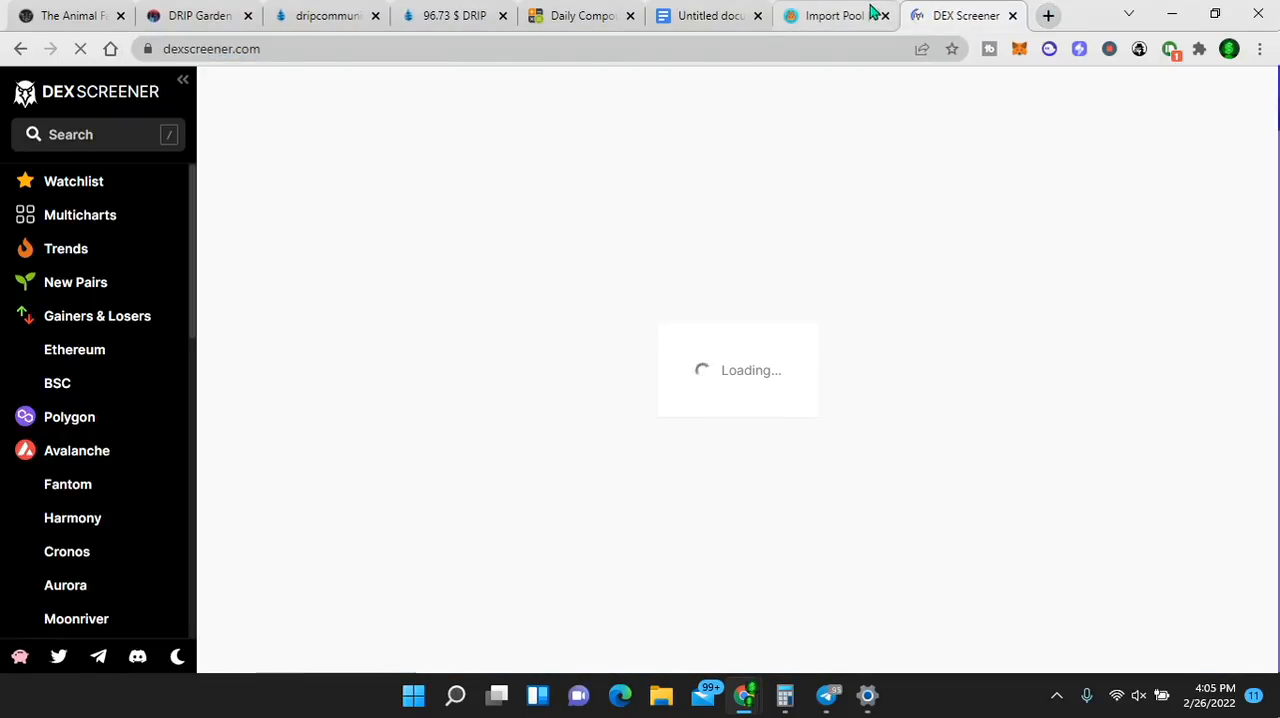
left_click(98, 134)
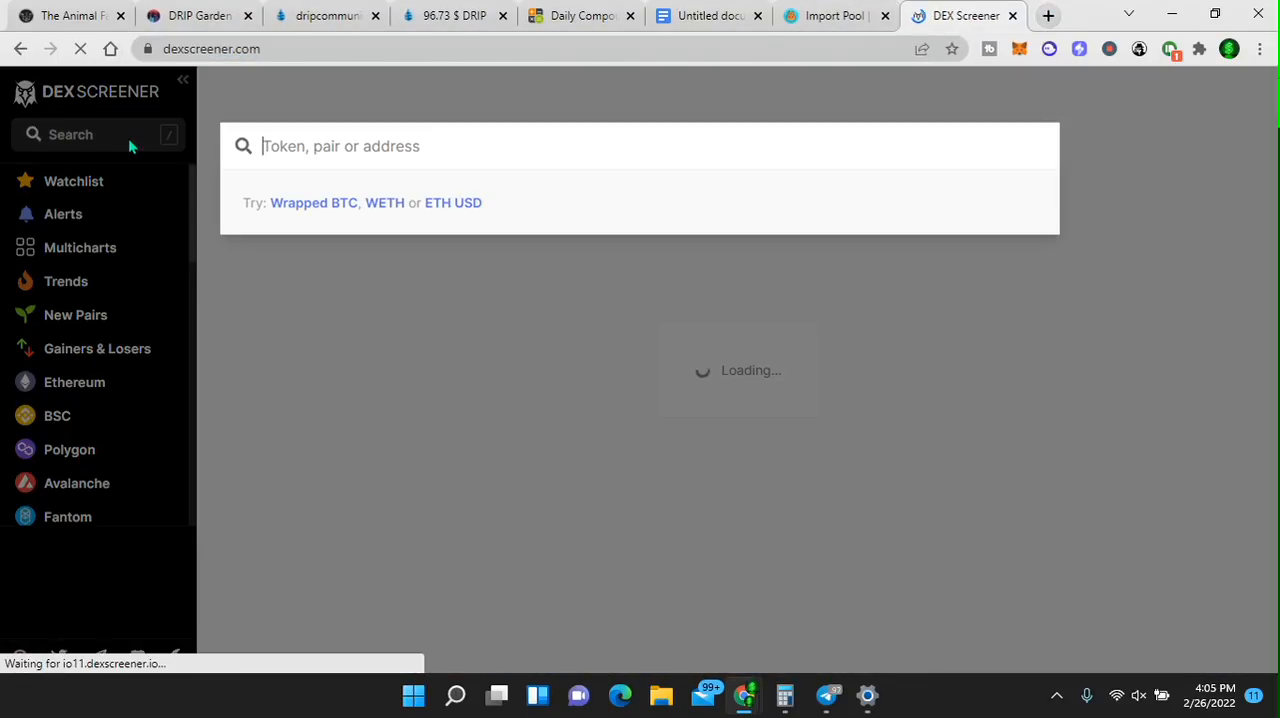
type("drip")
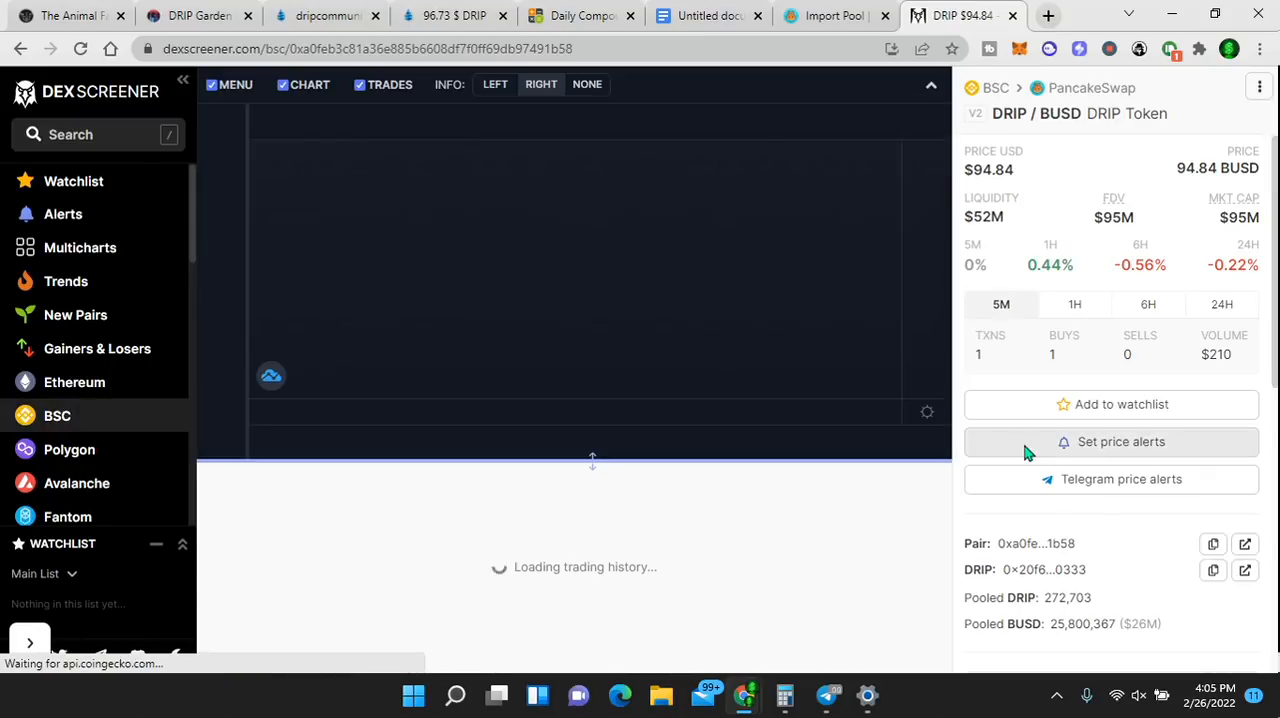
left_click(1213, 570)
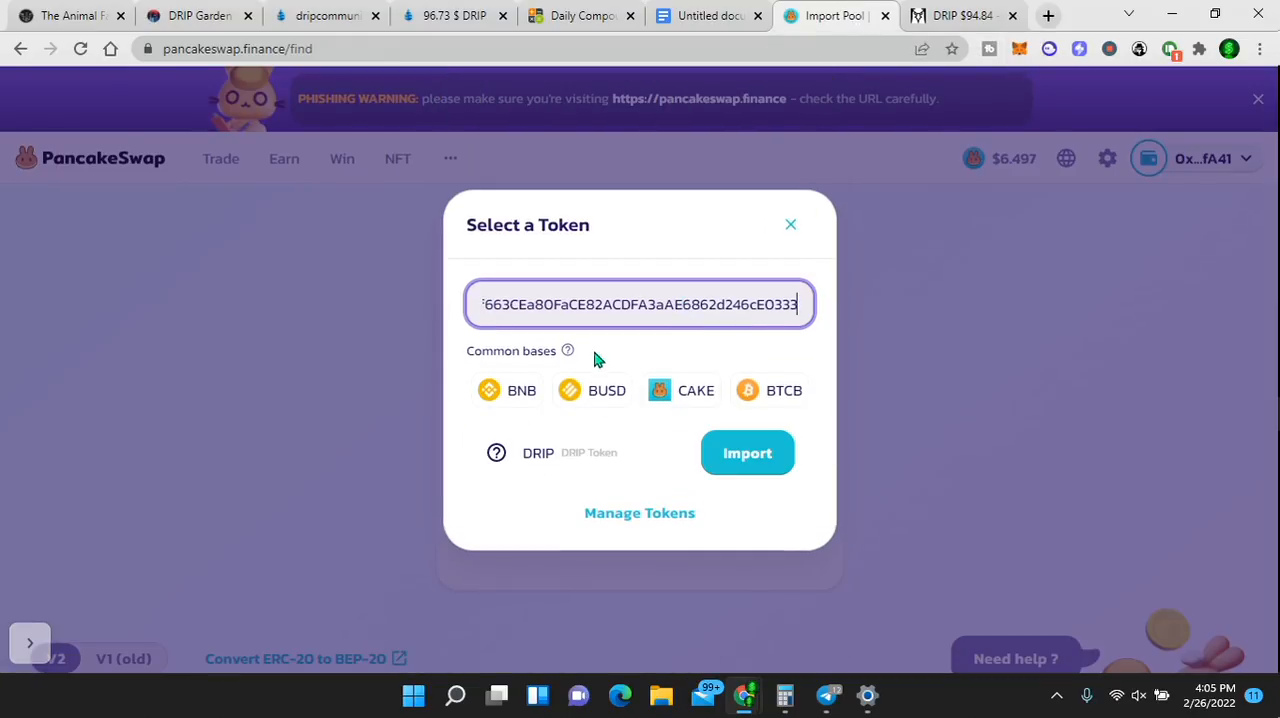
- Import the DRIP token into PancakeSwap's pool finder, accepting the unknown-token warning
left_click(747, 452)
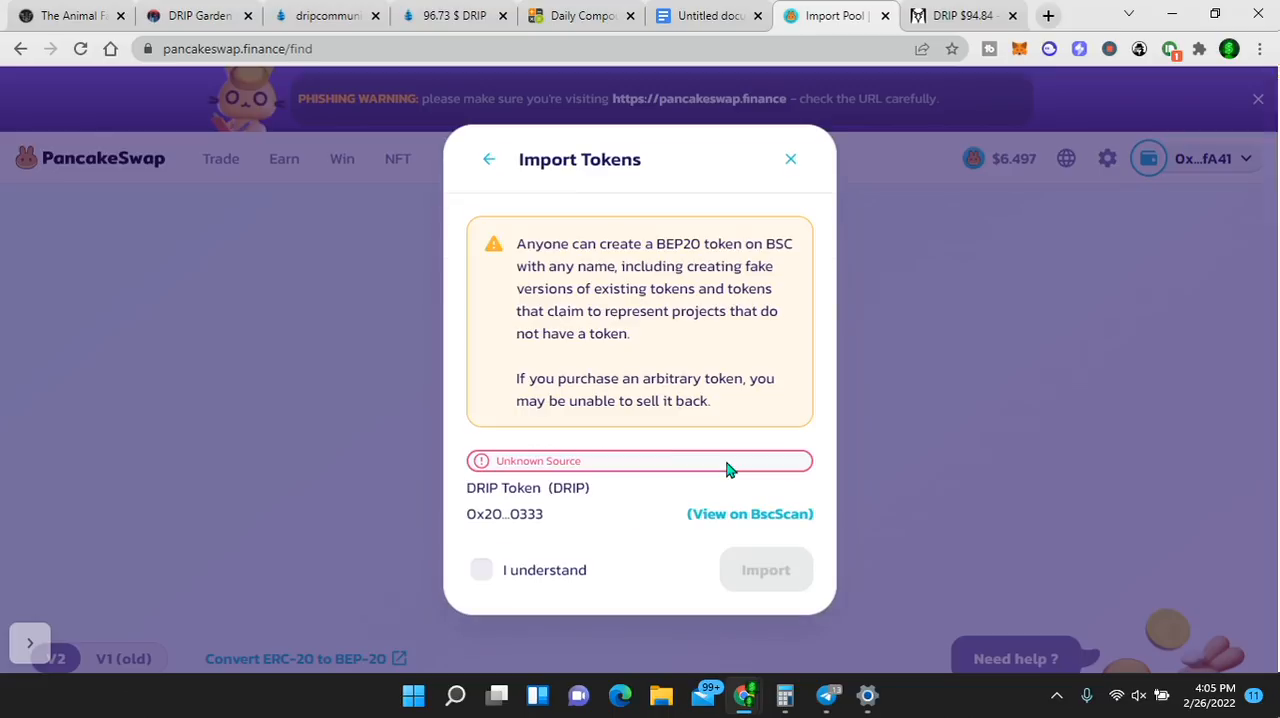
left_click(481, 570)
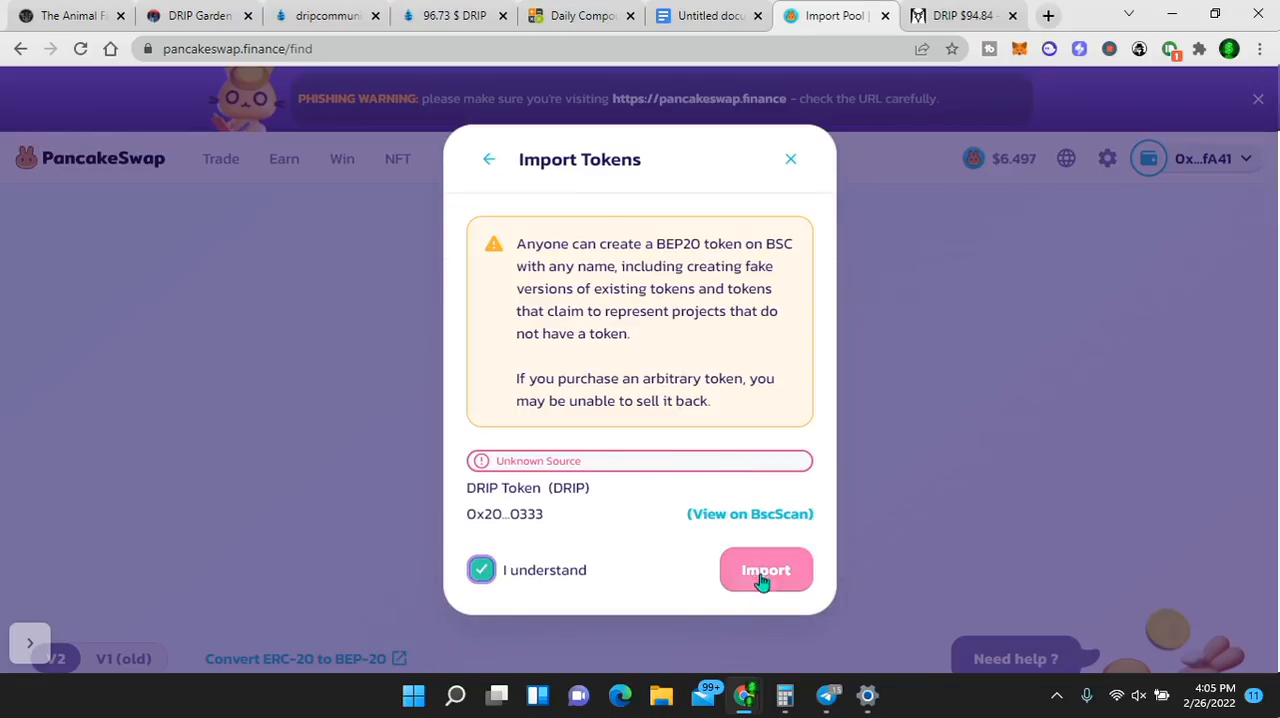
left_click(766, 570)
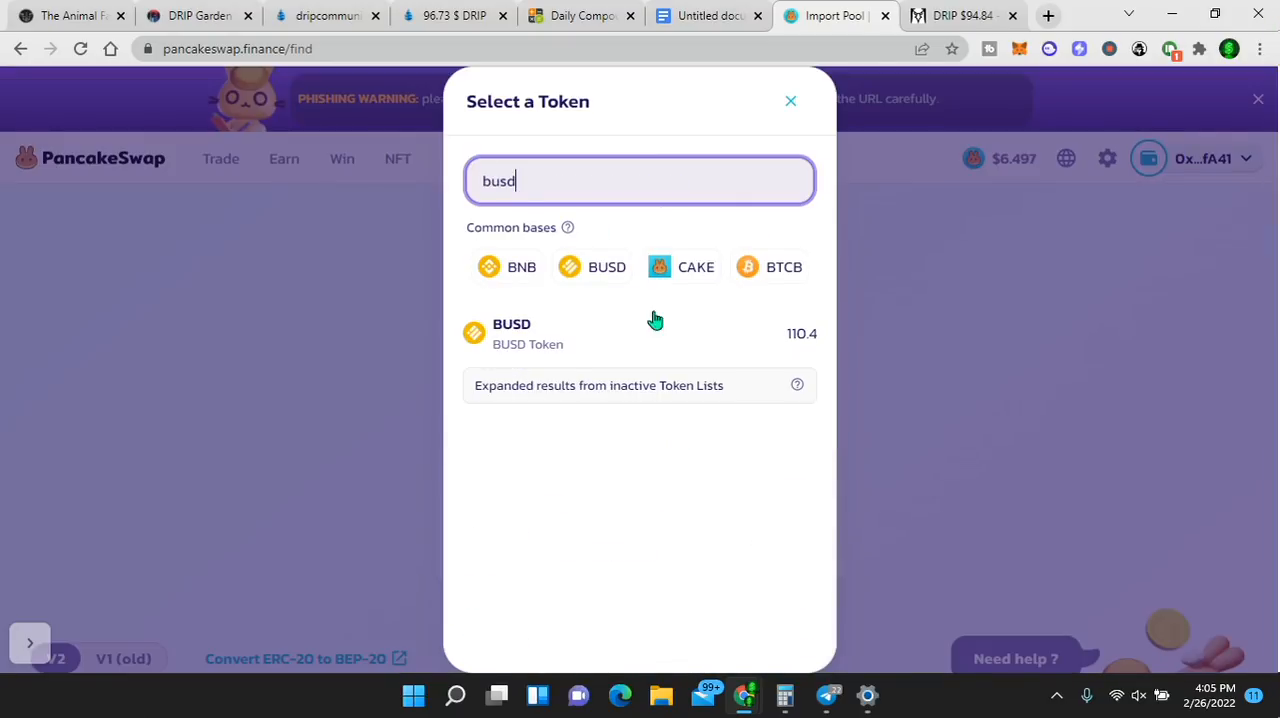
- Choose BUSD as the second token to reveal the 0.1413 DRIP-BUSD LP holding
left_click(511, 333)
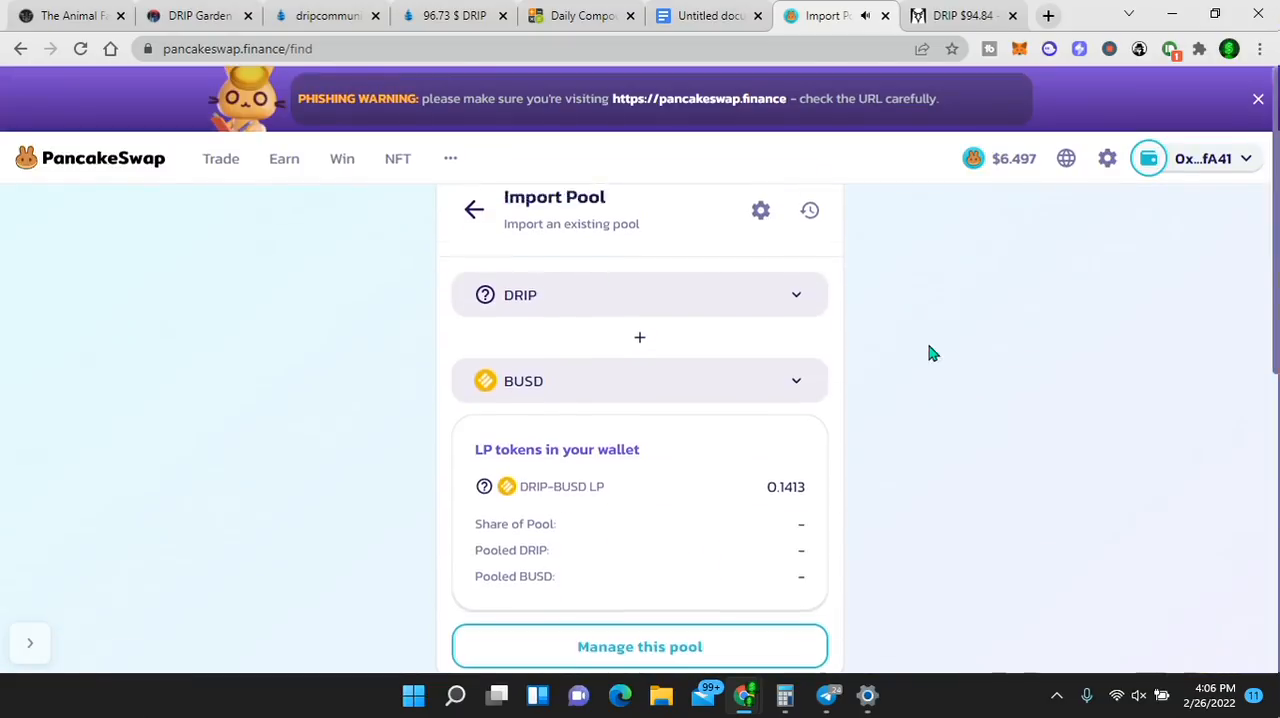
scroll("down", 3)
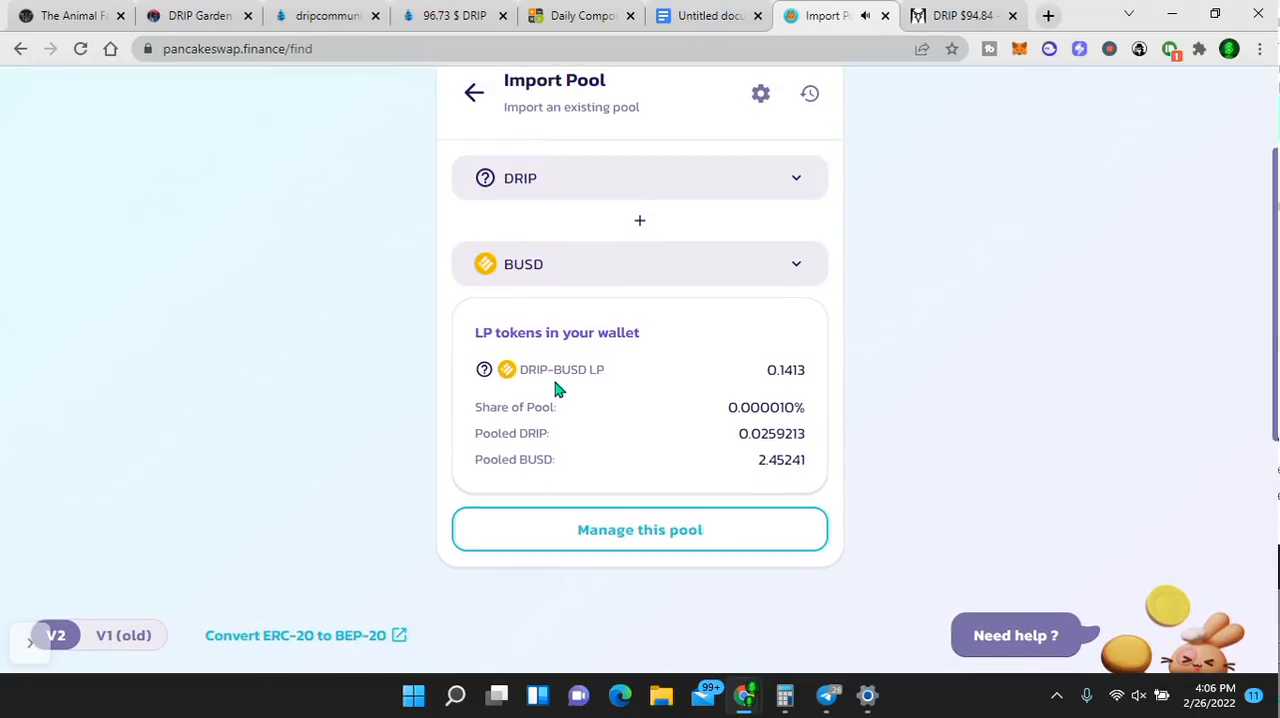
mouse_move(825, 395)
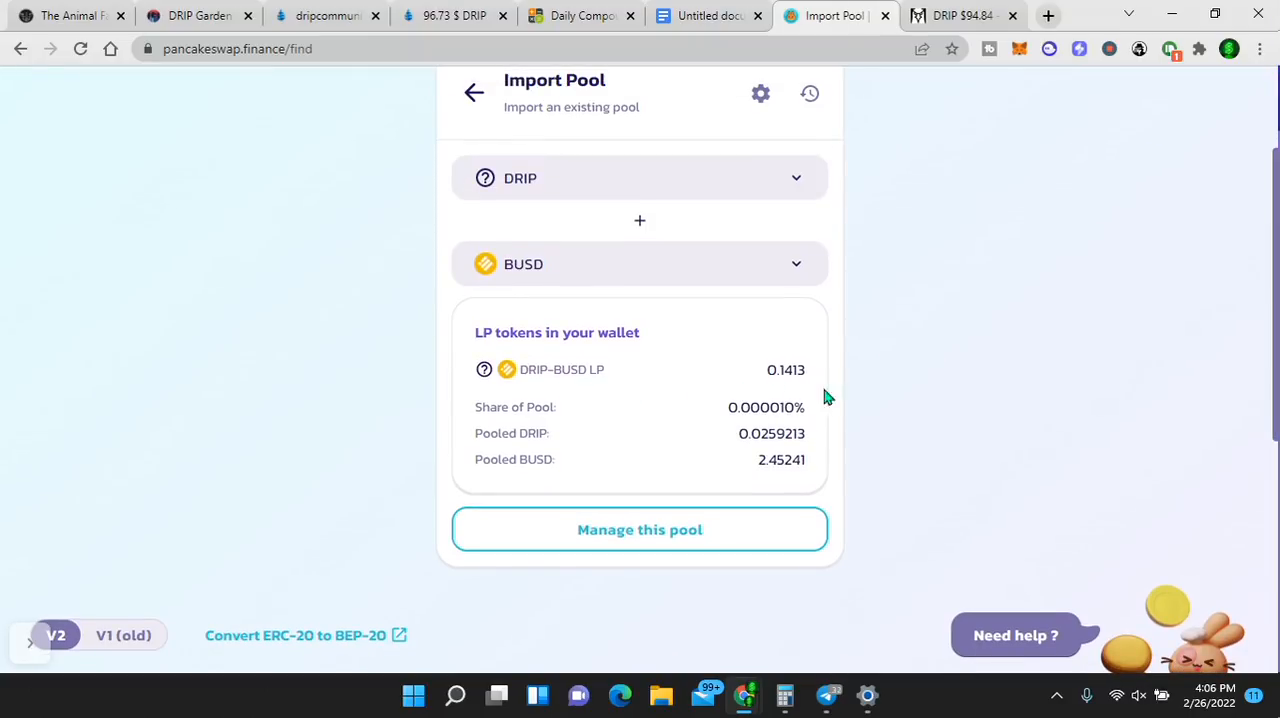
scroll("down", 3)
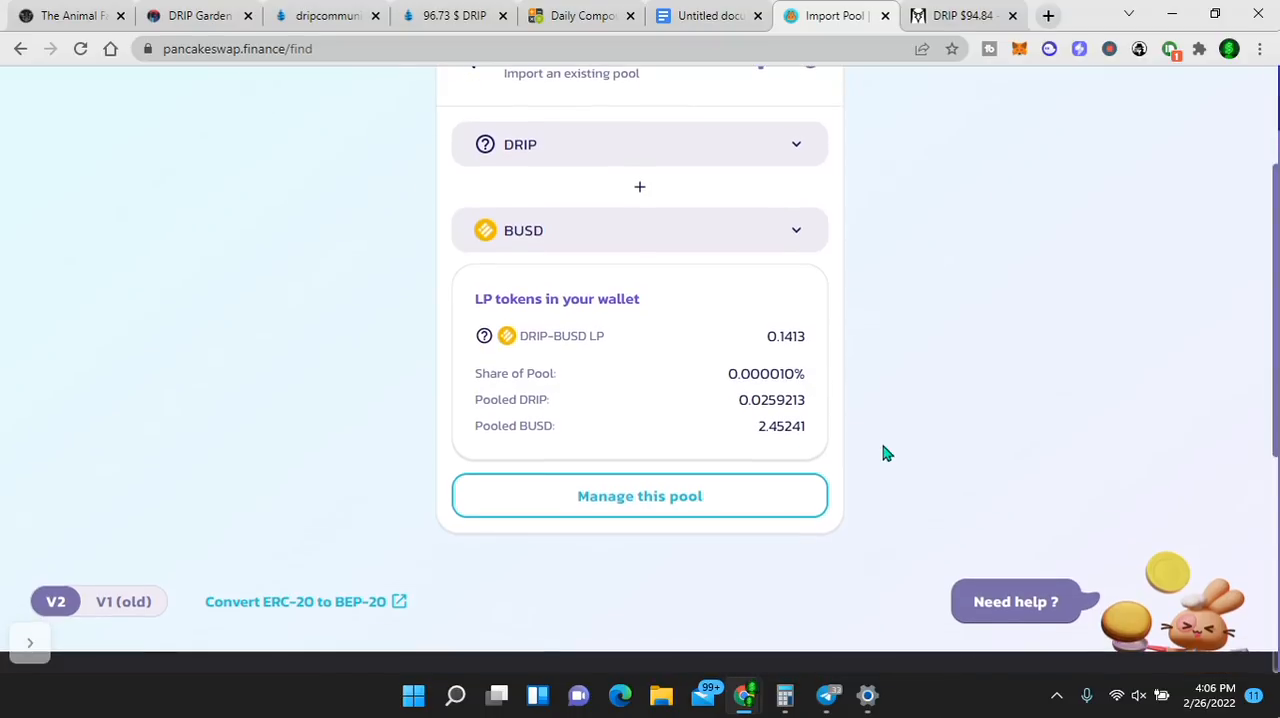
- Choose 'Manage this pool' for the DRIP-BUSD position to reach Your Liquidity
left_click(639, 495)
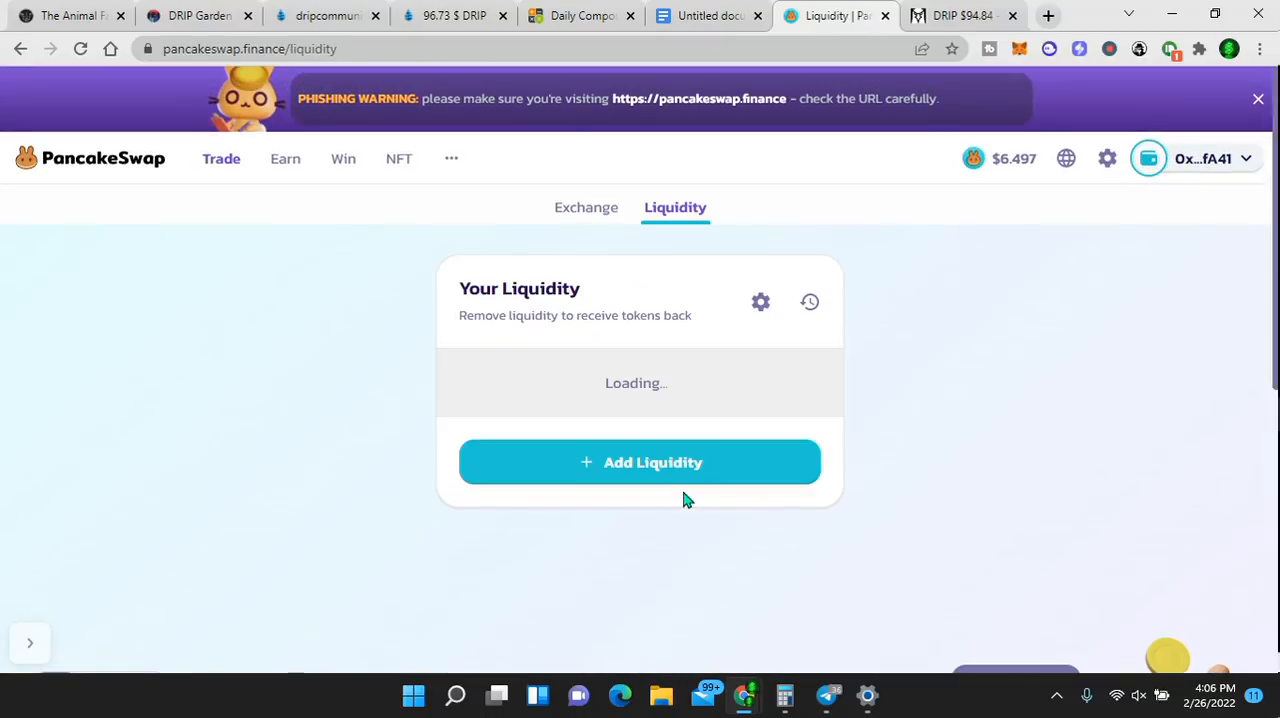
mouse_move(918, 391)
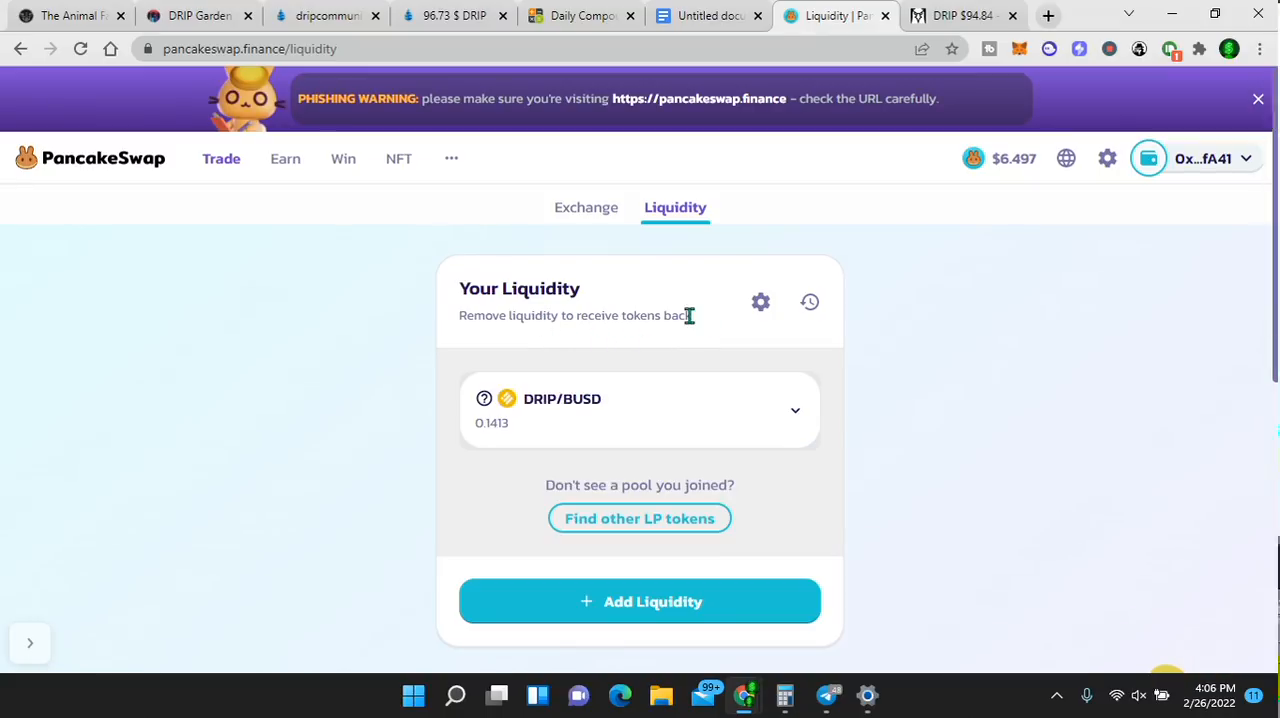
mouse_move(996, 381)
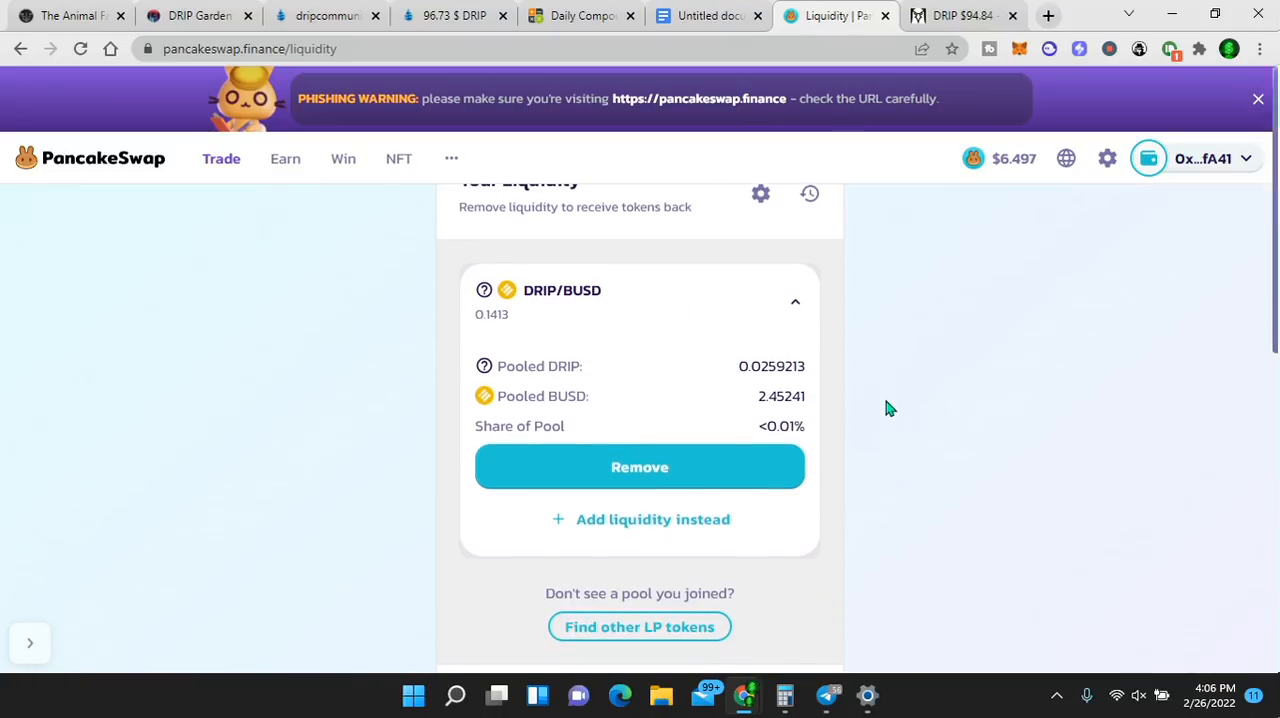
mouse_move(700, 470)
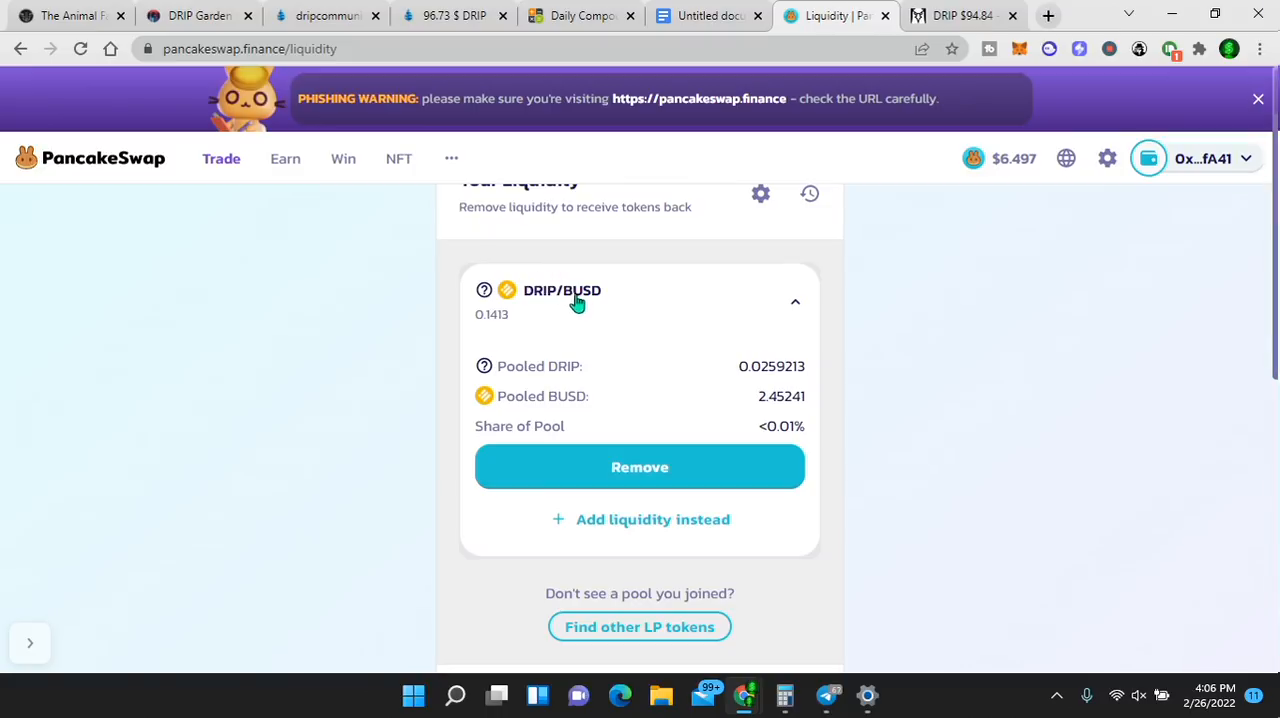
mouse_move(540, 303)
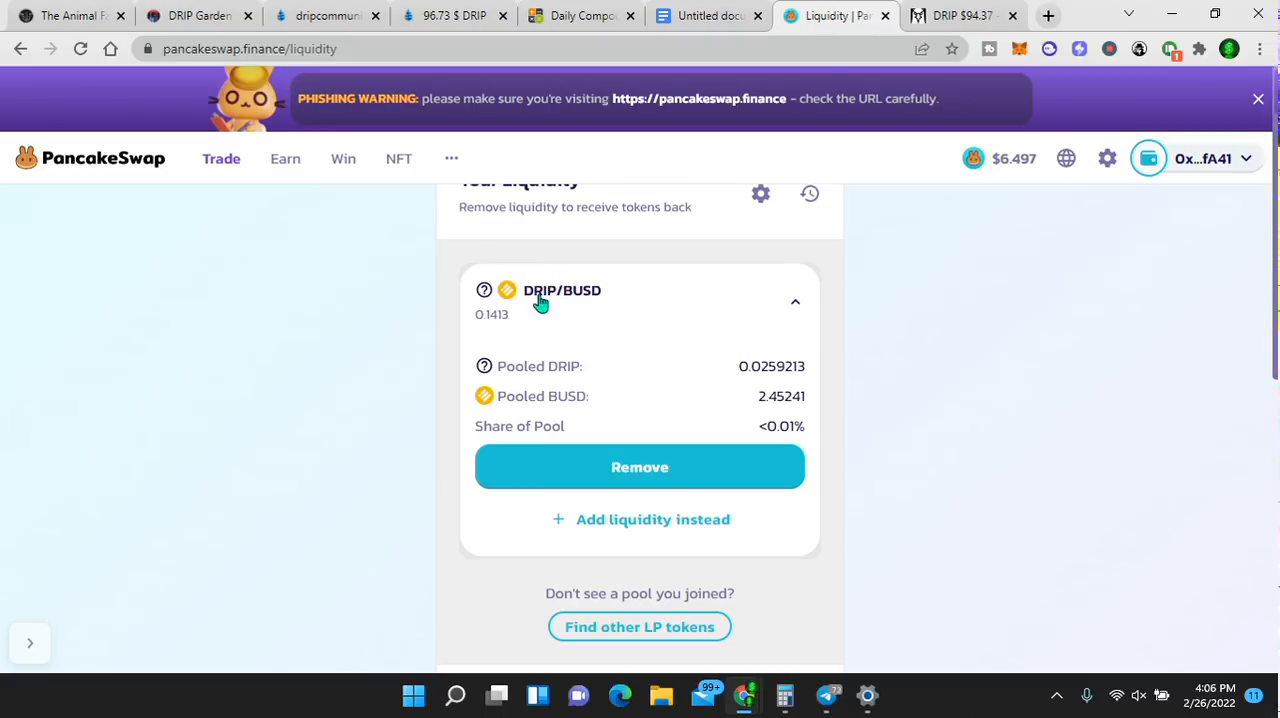
mouse_move(588, 301)
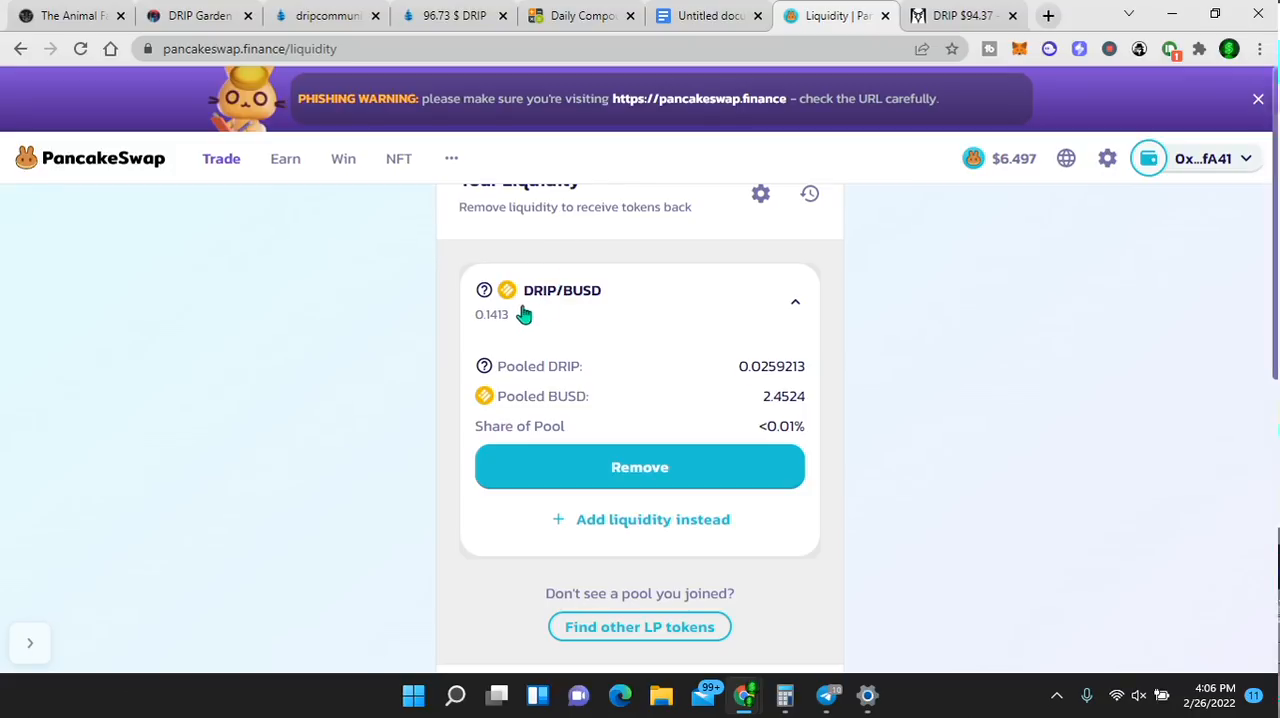
mouse_move(639, 467)
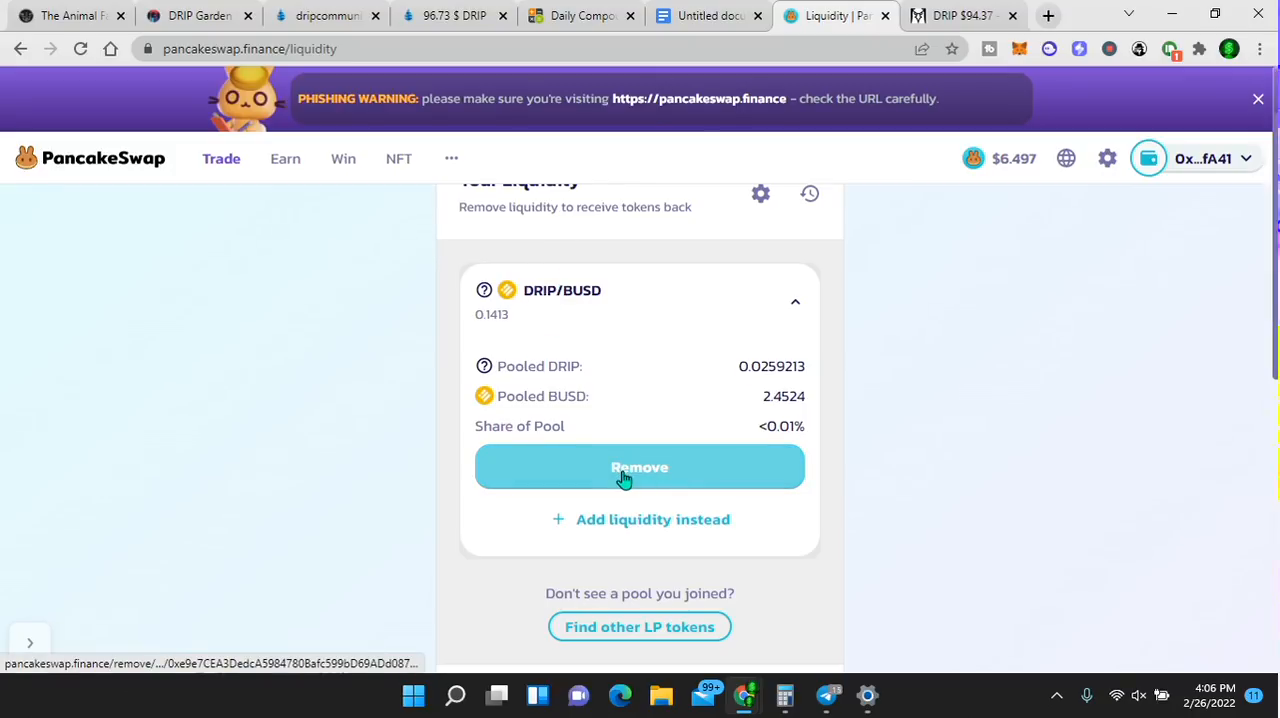
mouse_move(617, 486)
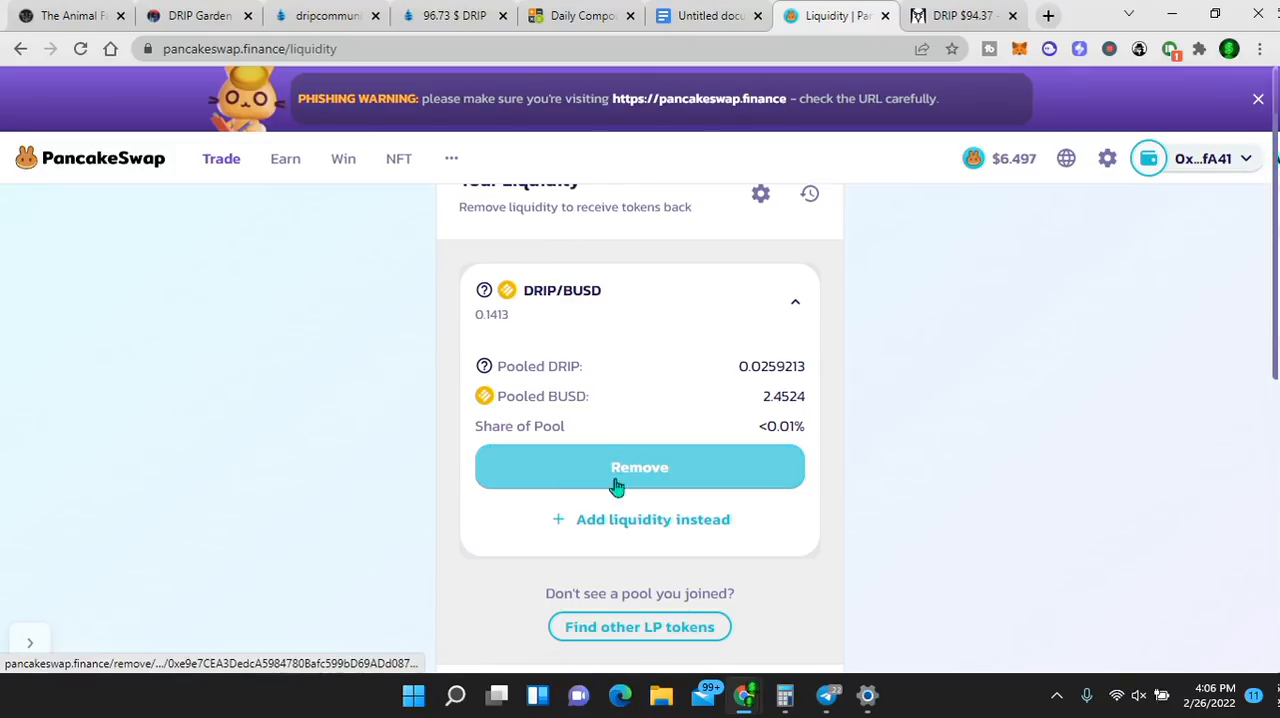
mouse_move(687, 475)
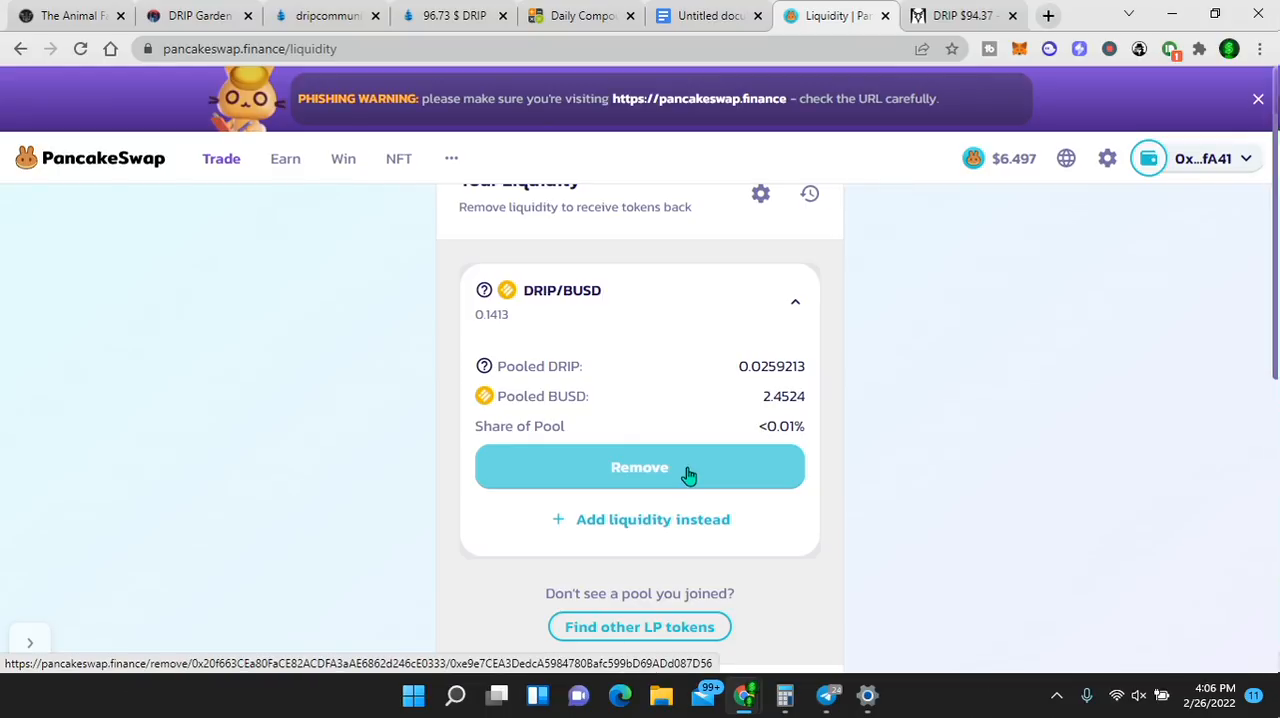
mouse_move(543, 333)
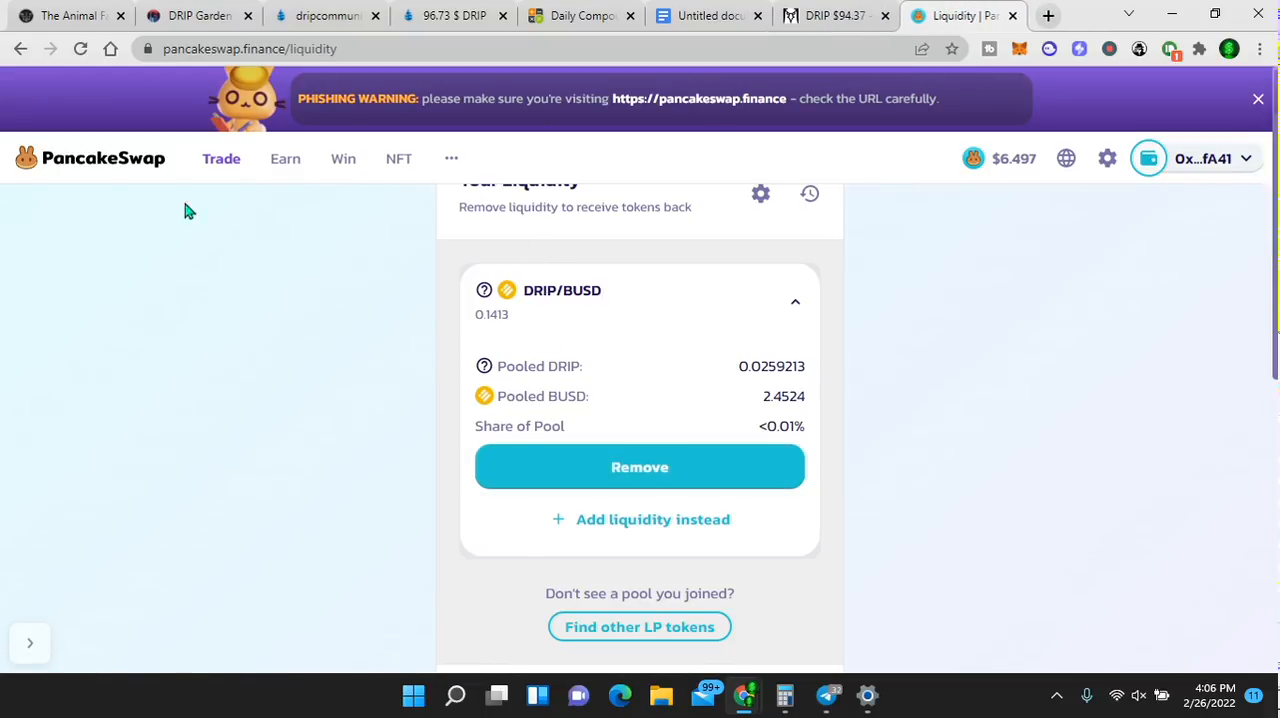
- Scroll The Animal Farm's Farms page to the DRIP/BUSD card: 308.14% APR, 128.848 staked
left_click(70, 15)
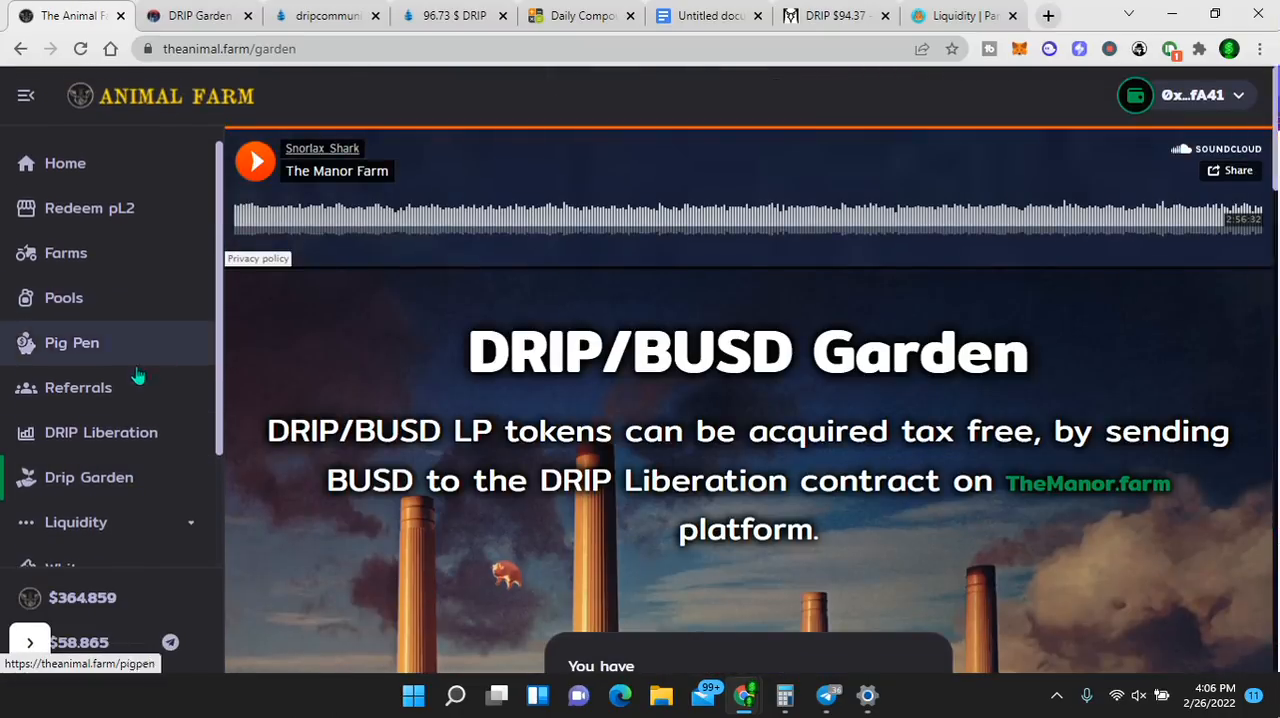
left_click(66, 252)
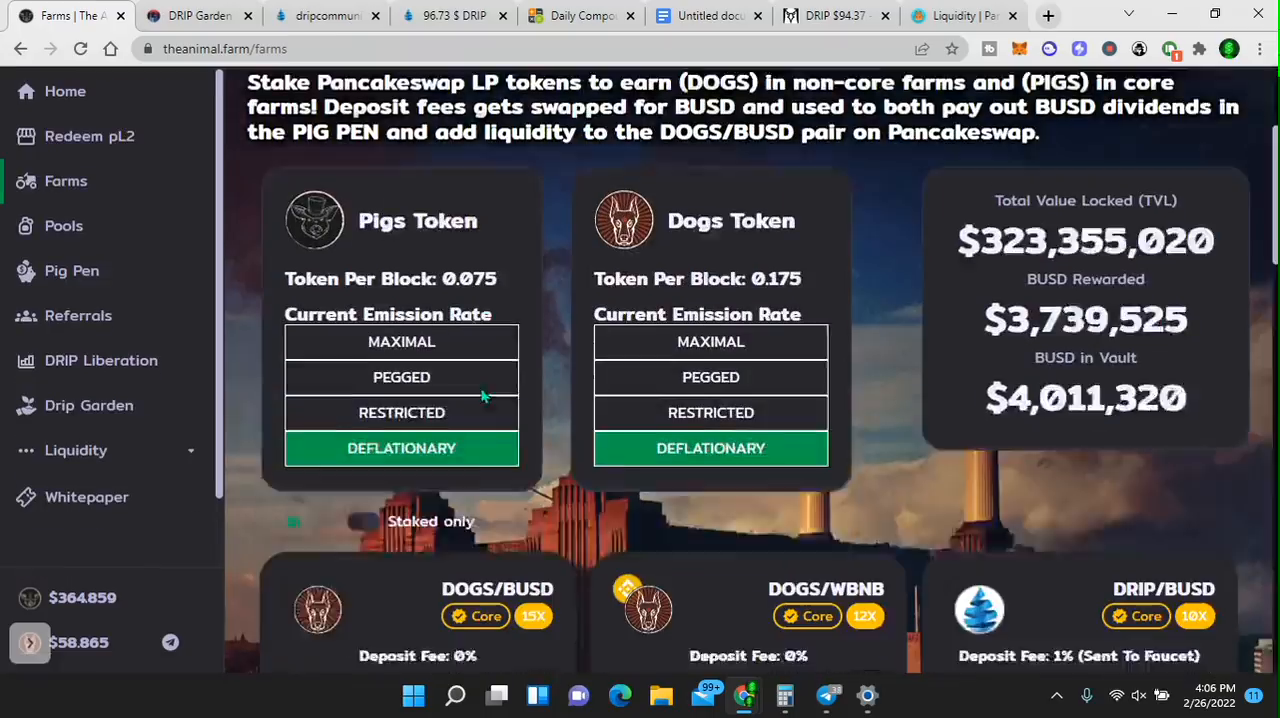
scroll("down", 3)
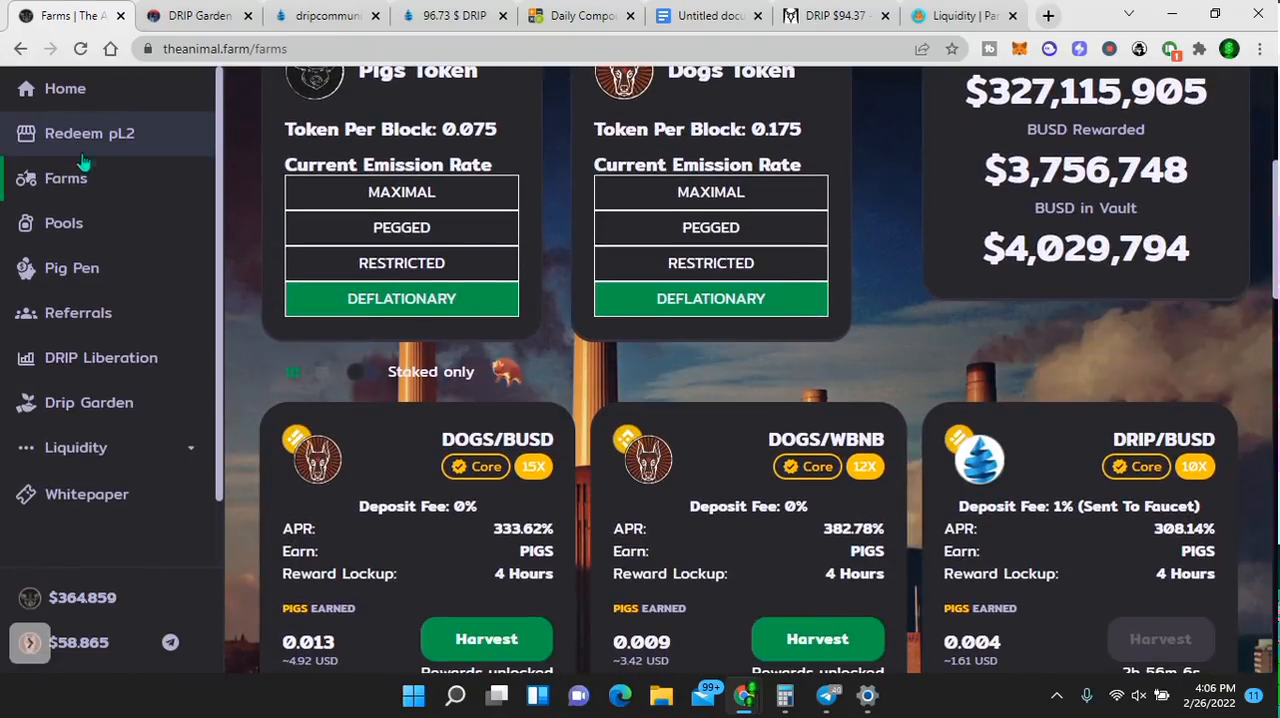
scroll("down", 3)
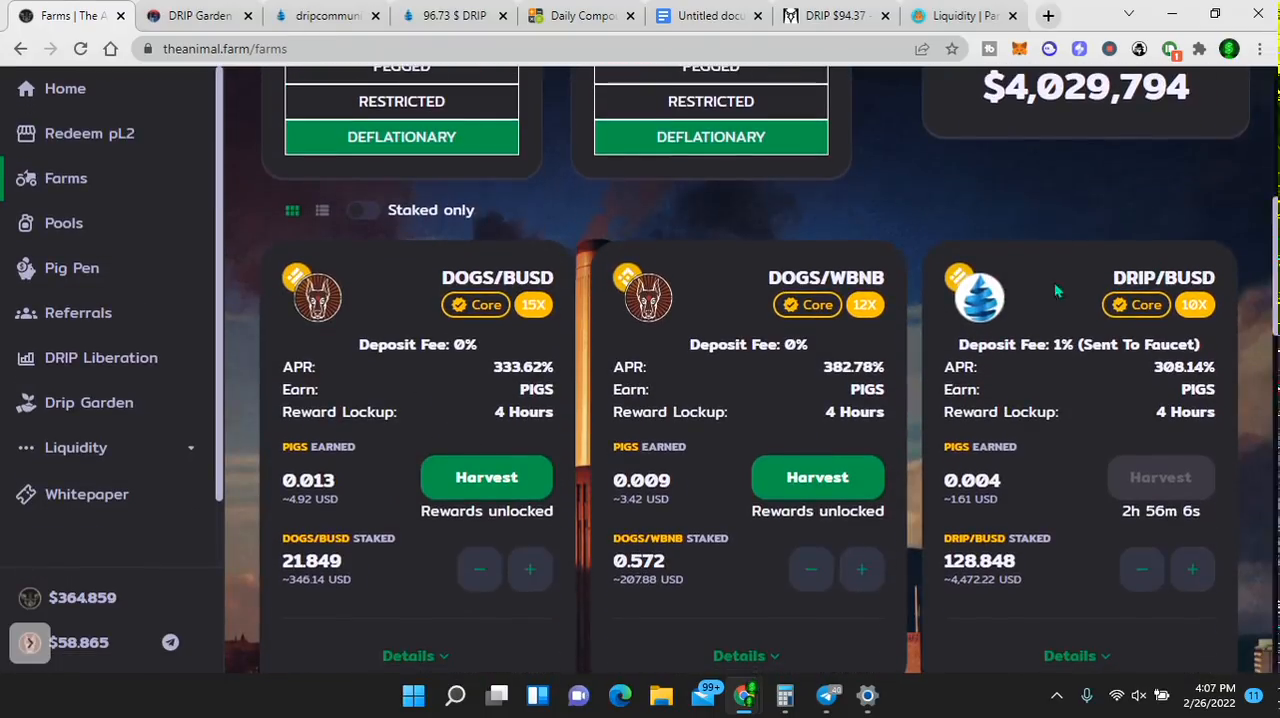
scroll("down", 3)
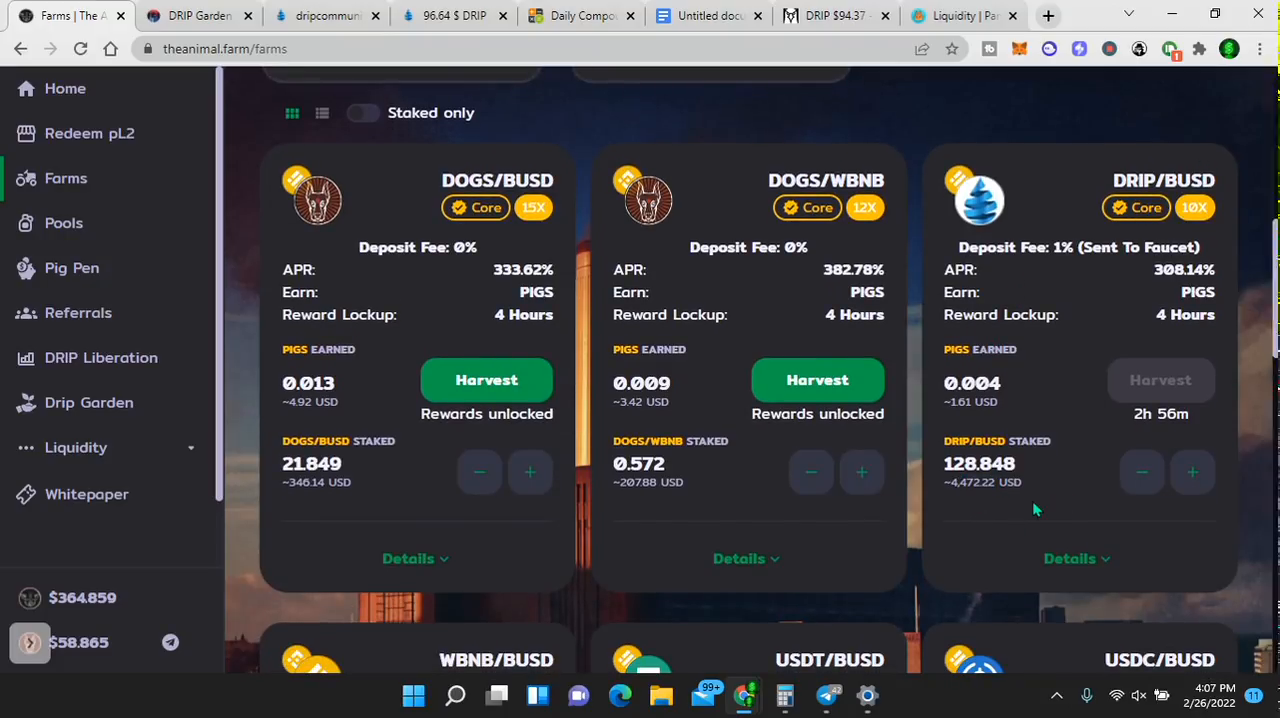
scroll("down", 3)
type("308")
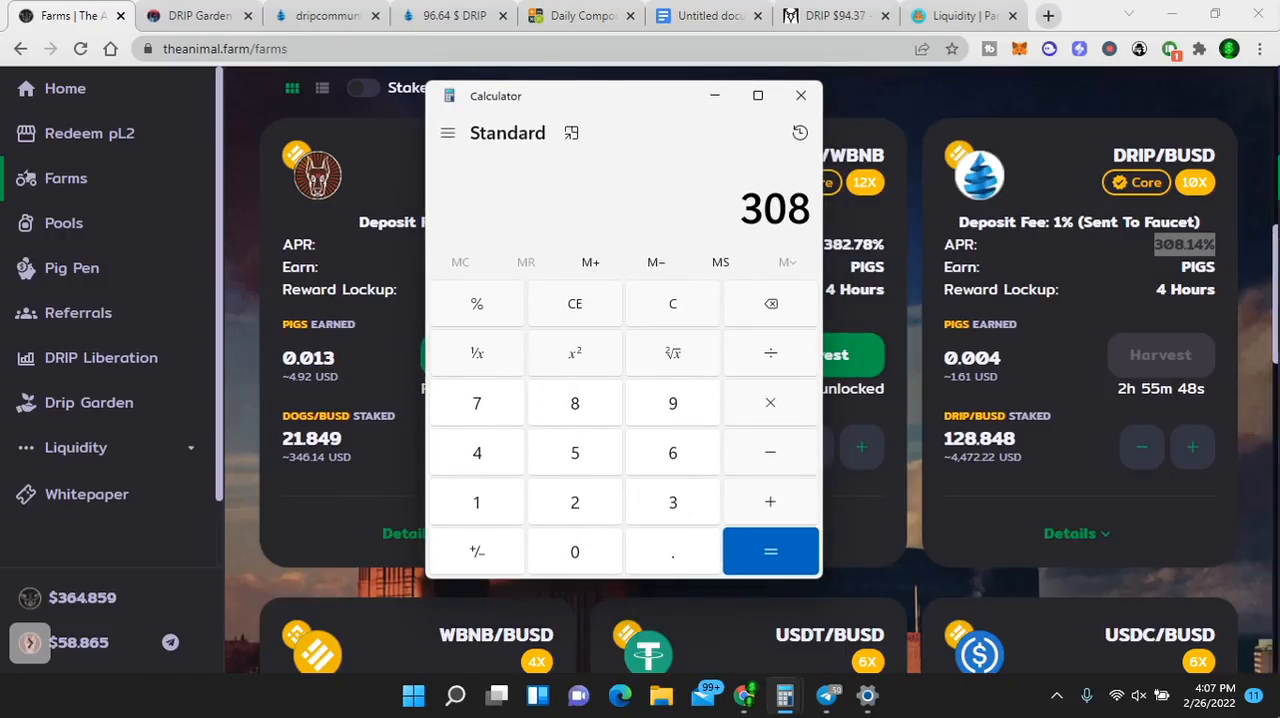
- Divide 308 by 365 in Calculator to get a 0.84 daily rate
left_click(770, 352)
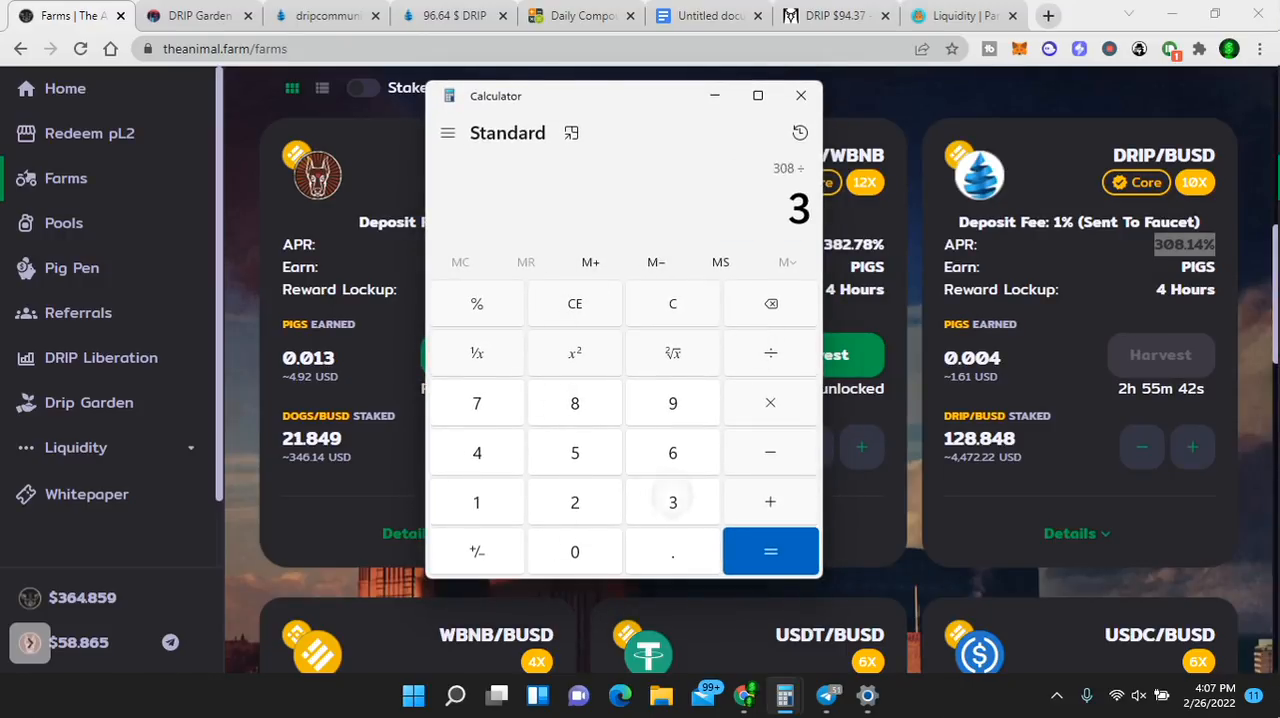
left_click(770, 551)
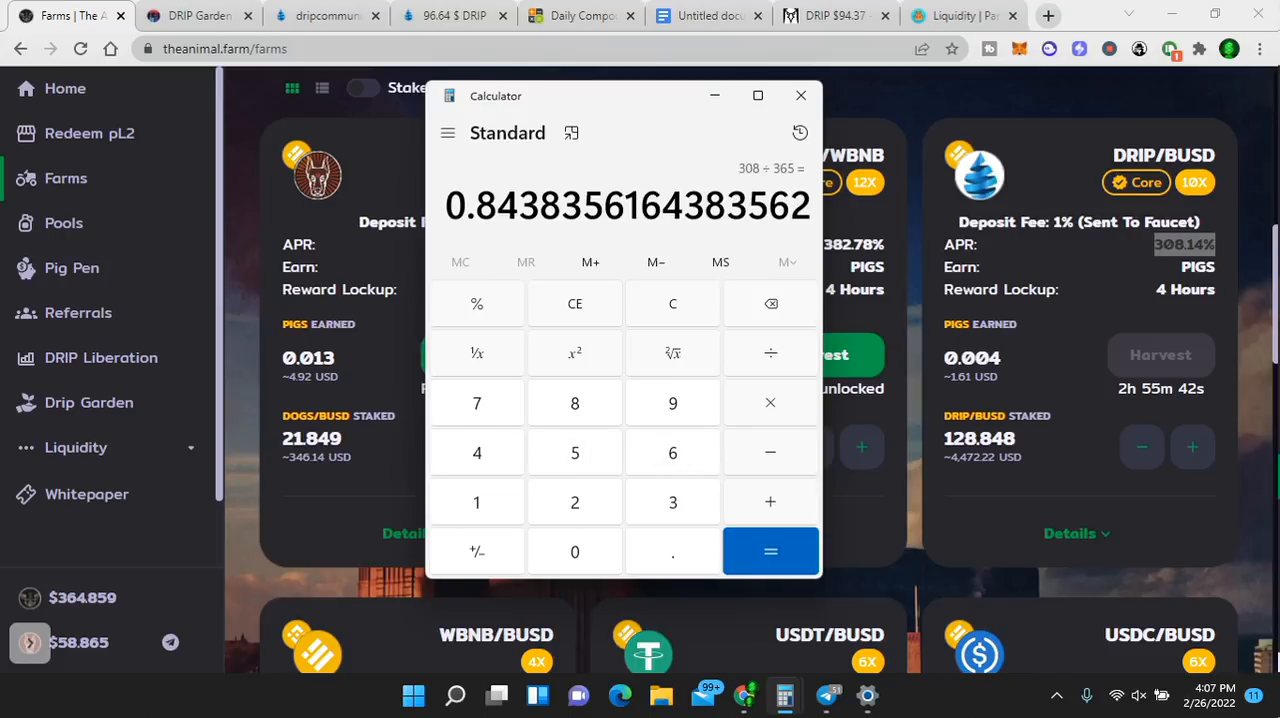
double_click(503, 206)
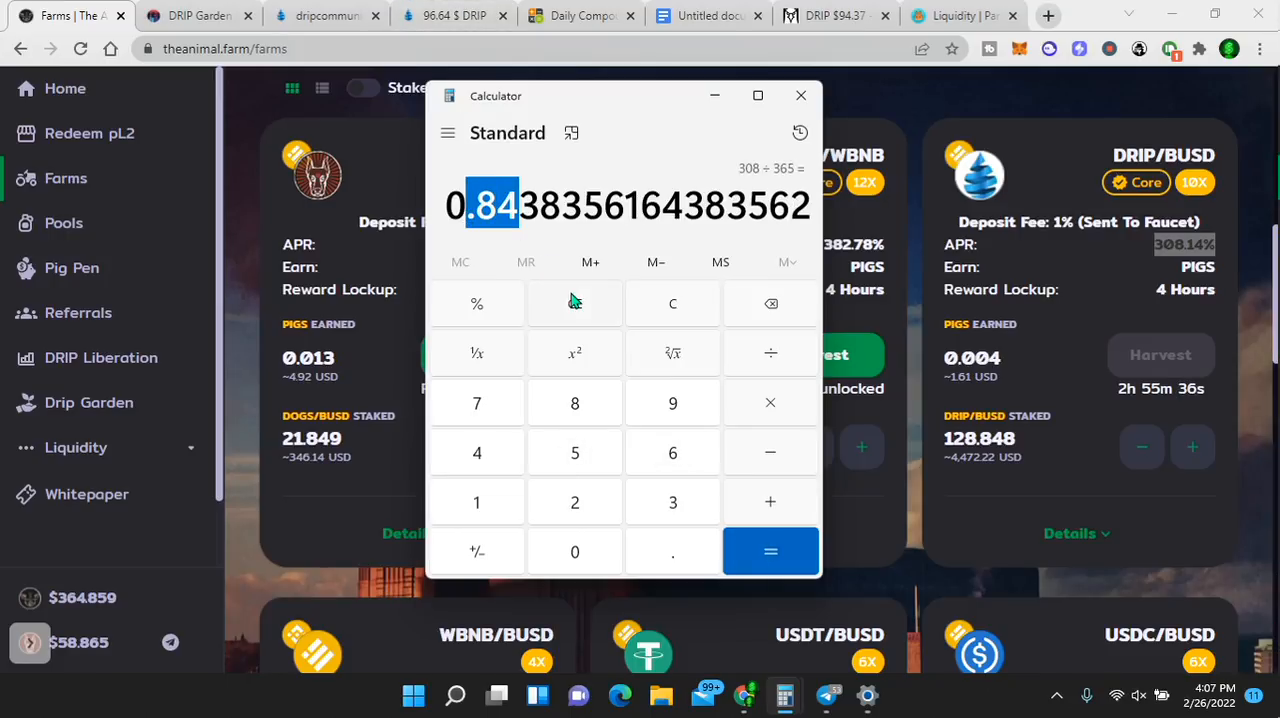
mouse_move(575, 315)
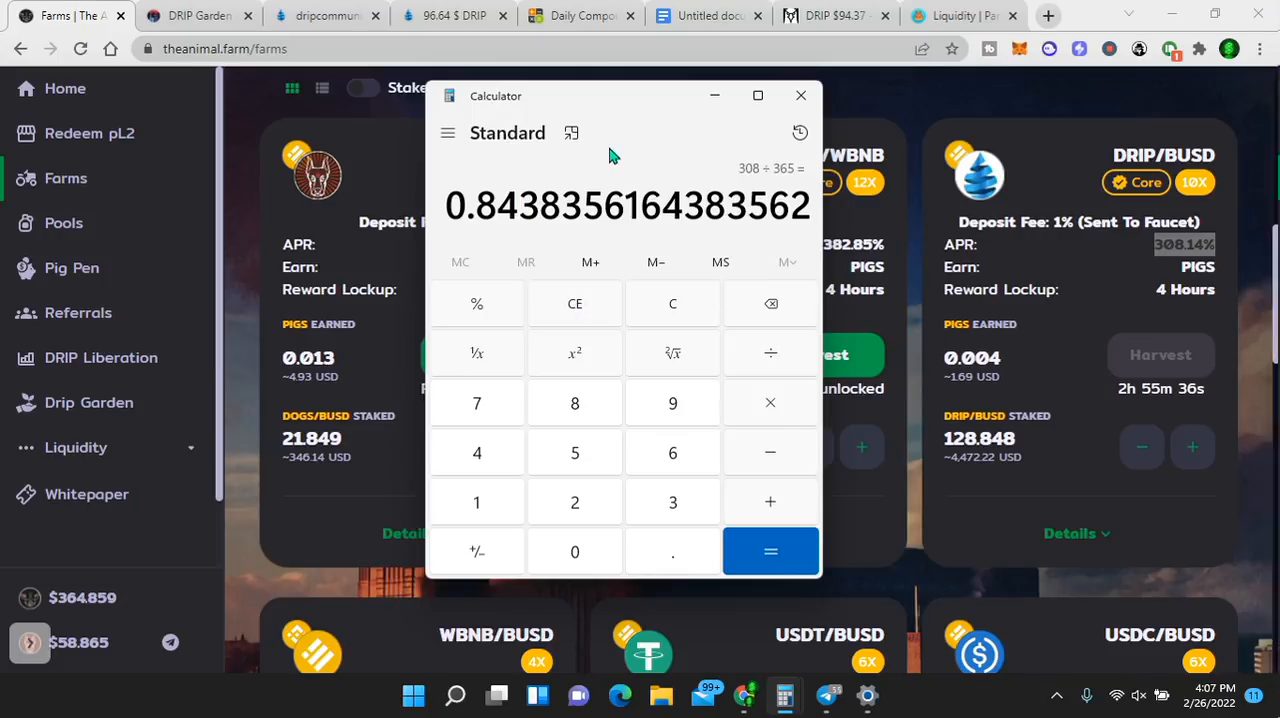
mouse_move(768, 405)
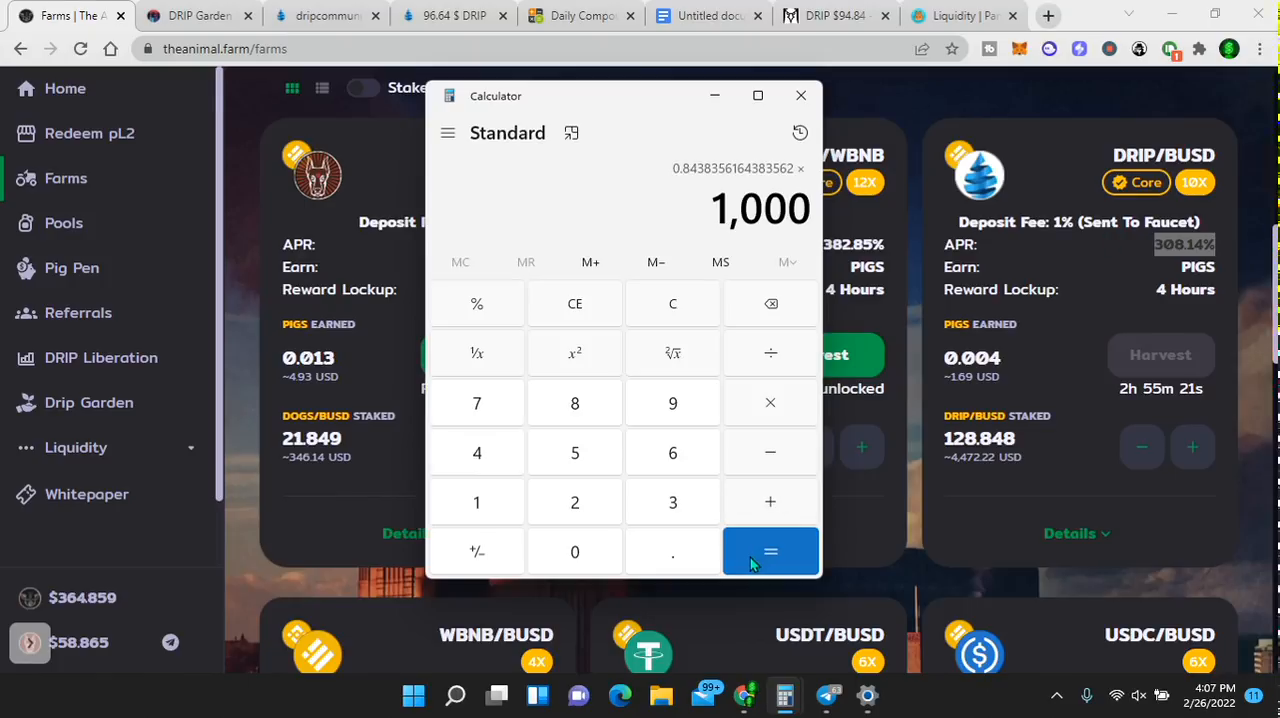
- Multiply 1000 by 0.0084 to get daily earnings of 8.4
left_click(770, 551)
type("100")
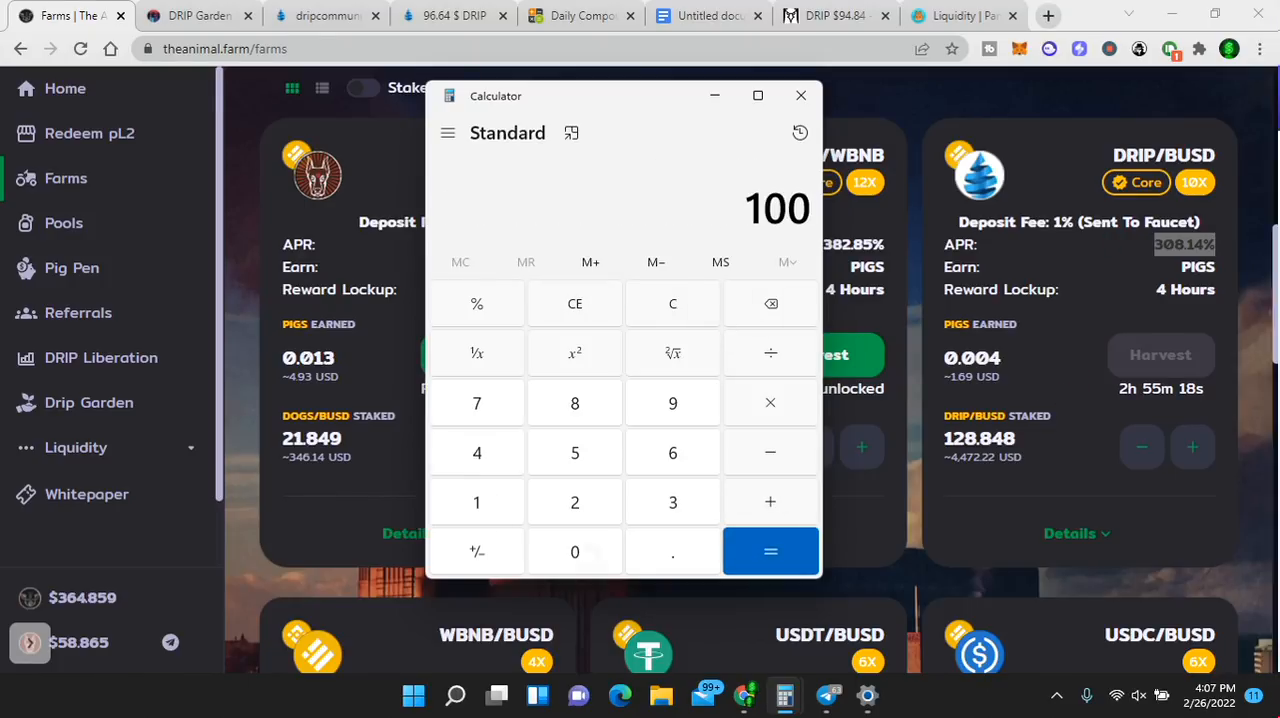
left_click(770, 402)
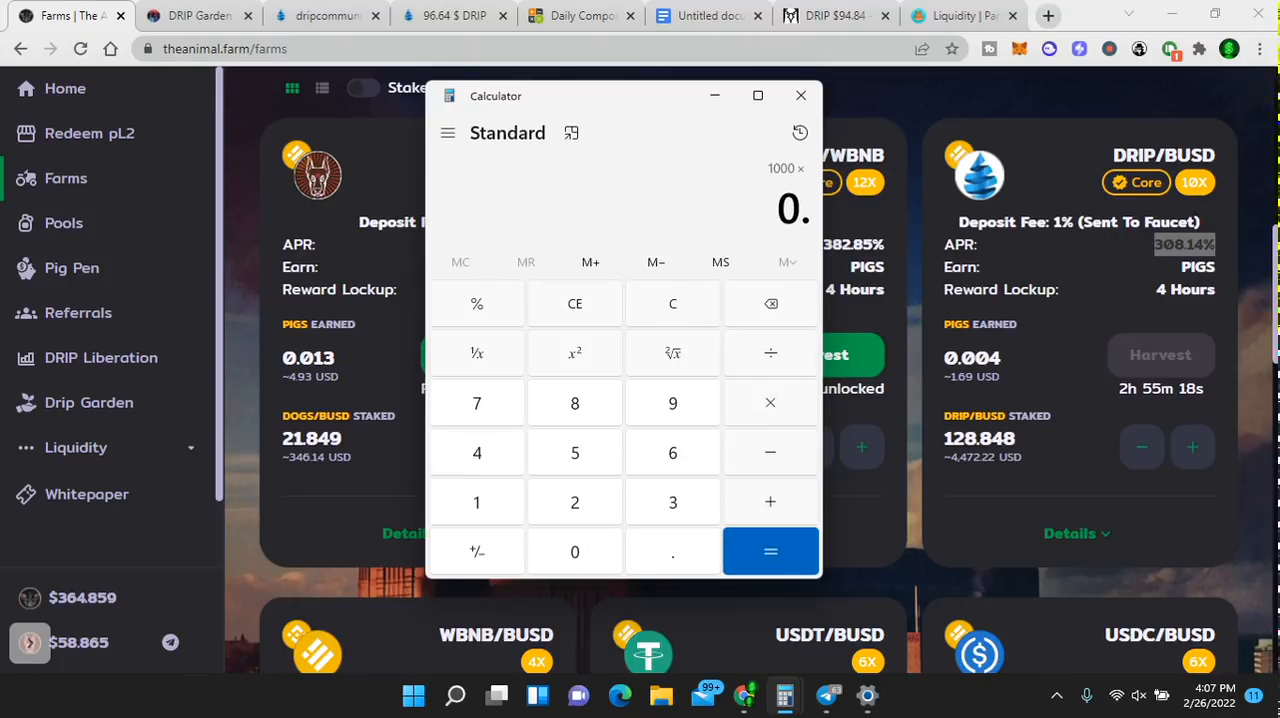
left_click(770, 551)
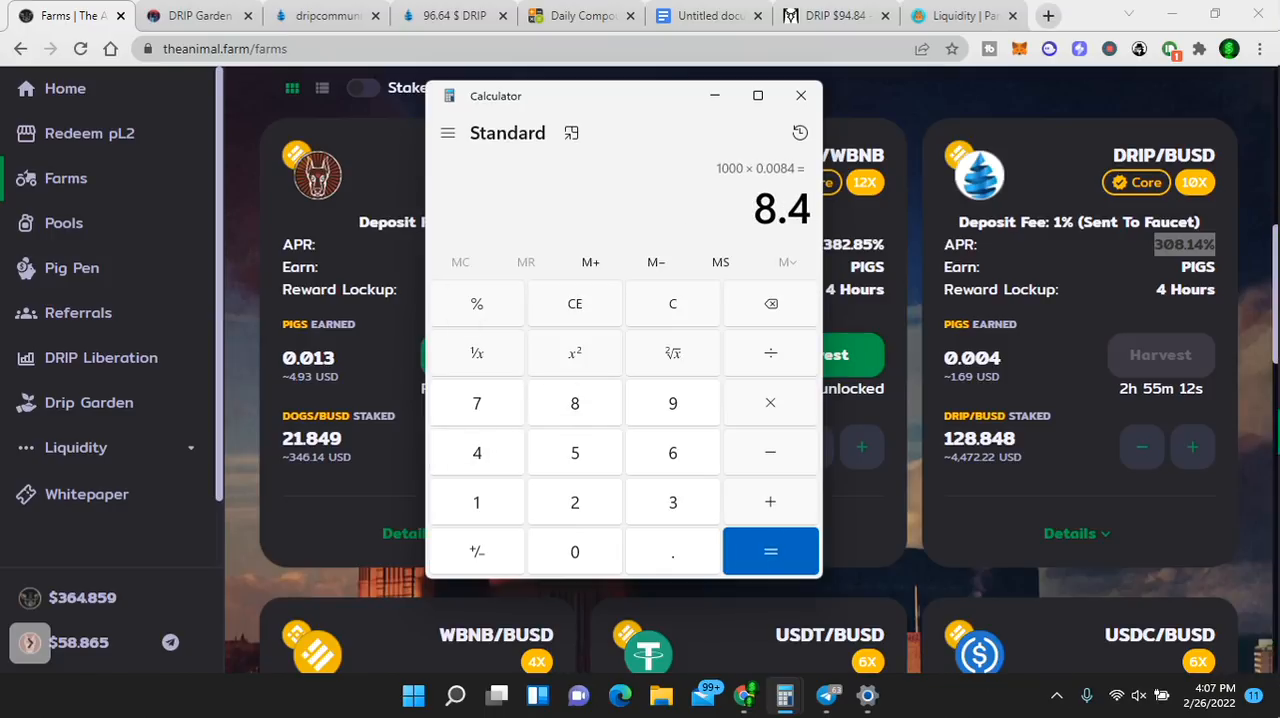
mouse_move(750, 216)
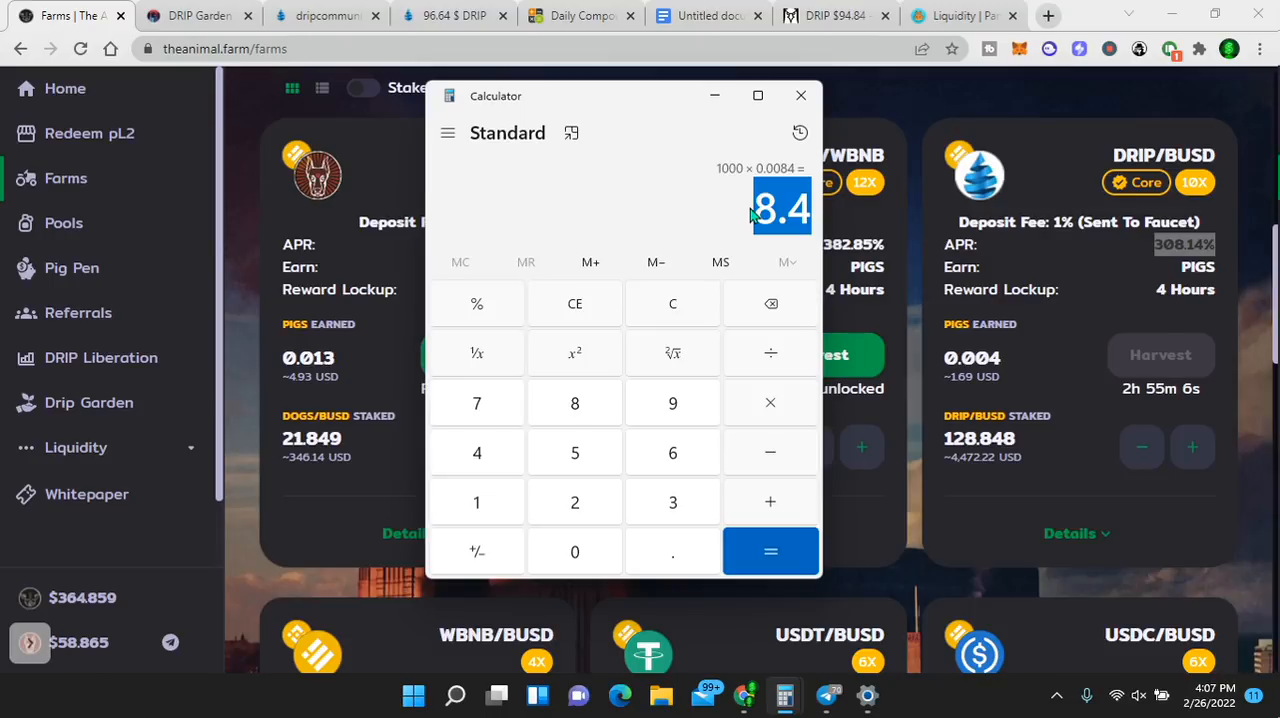
mouse_move(1017, 242)
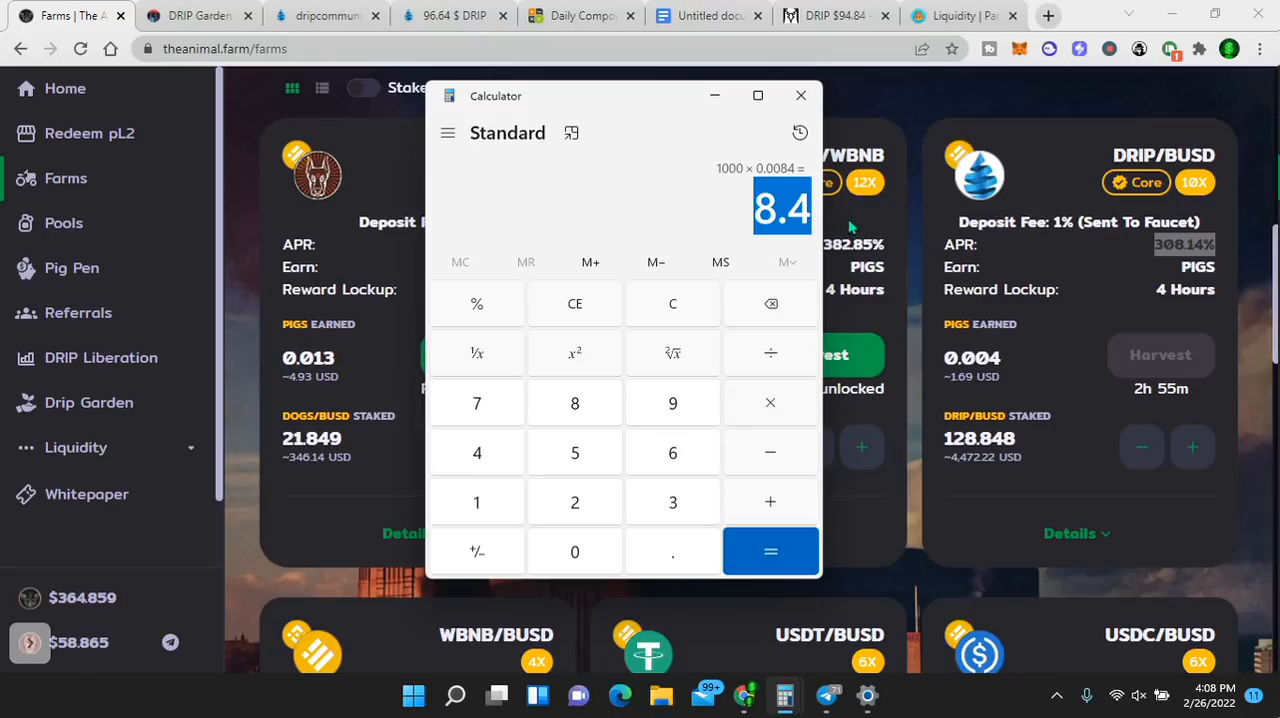
mouse_move(908, 232)
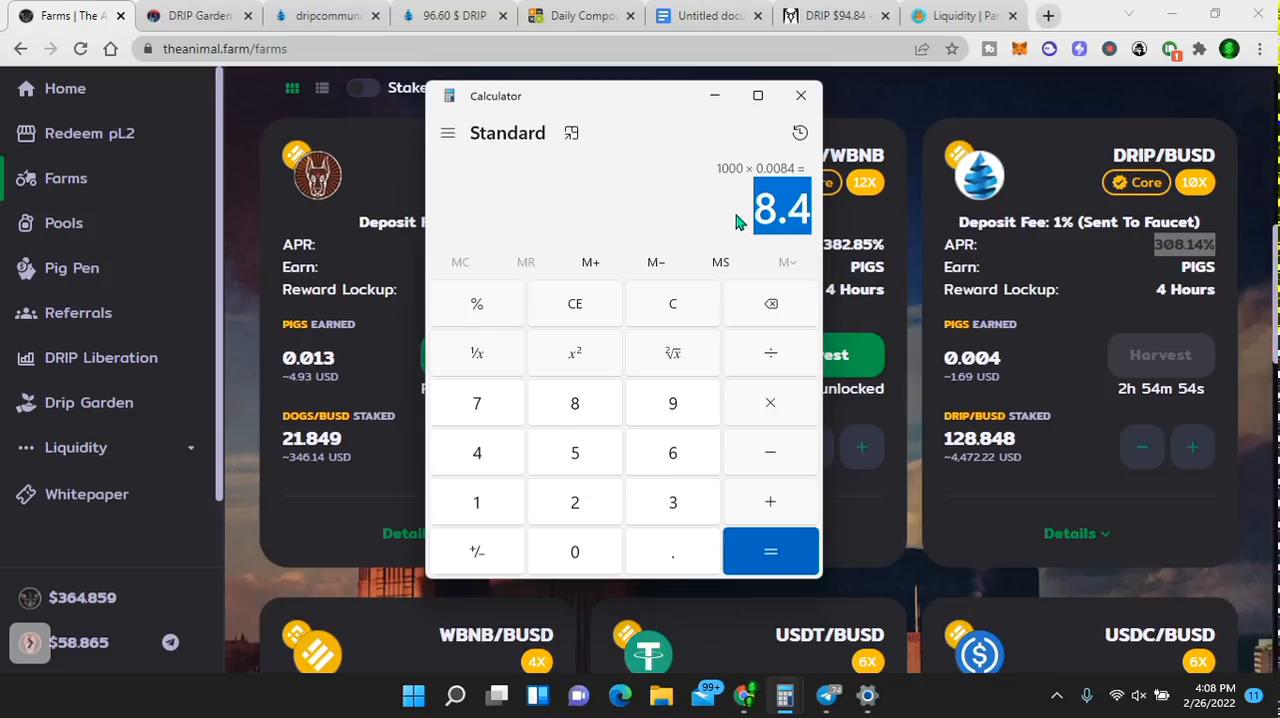
- Compute 95 ÷ 8.2 ≈ 11.59, then clear Calculator back to 0
left_click(672, 303)
type("1,000")
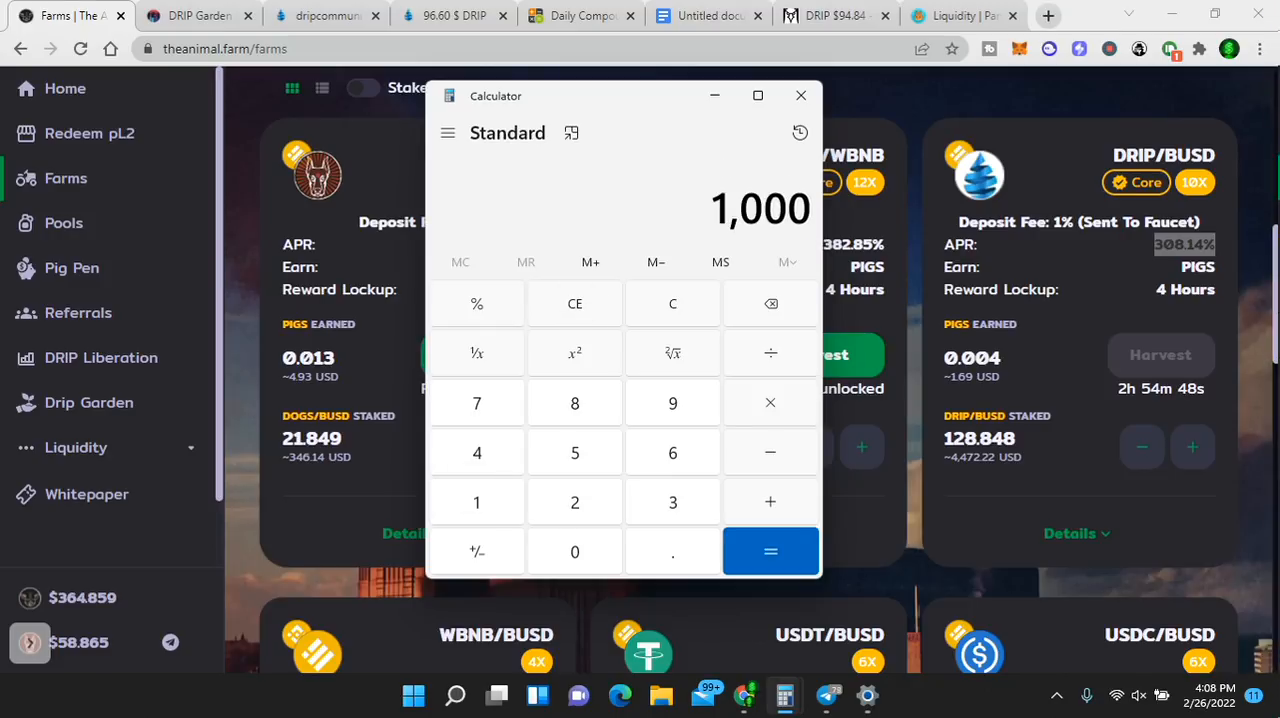
left_click(770, 551)
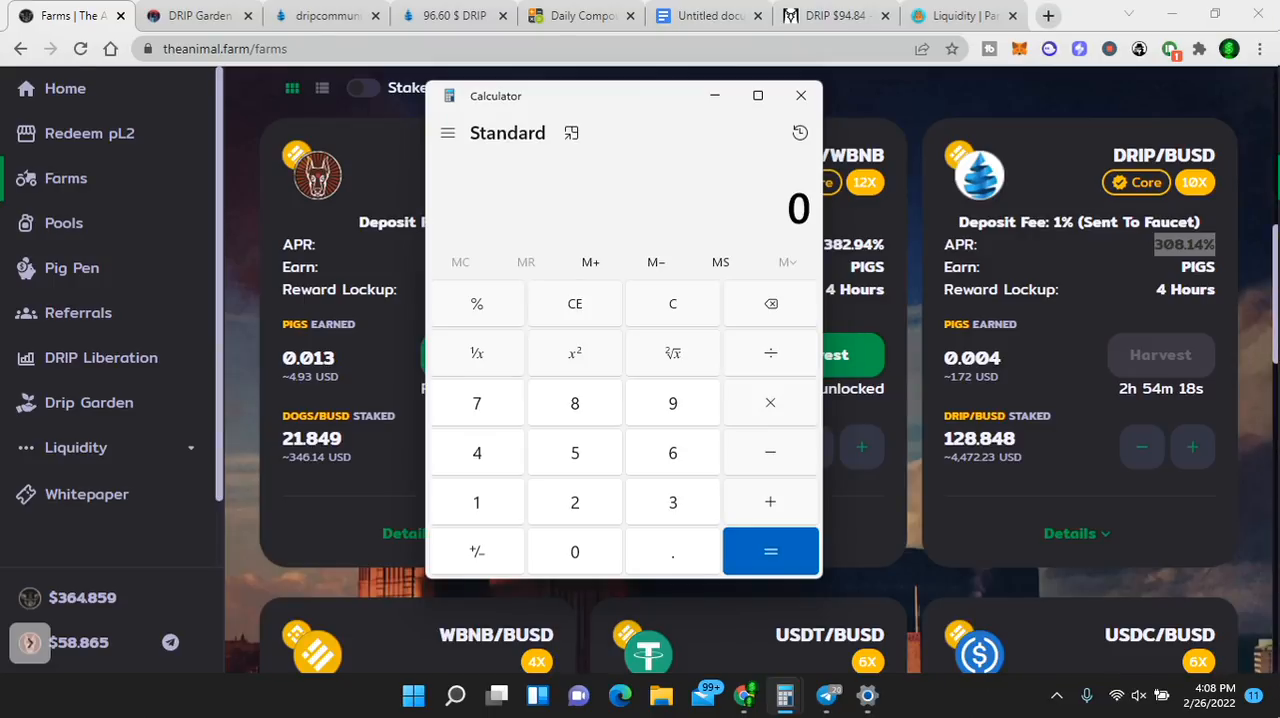
left_click(476, 502)
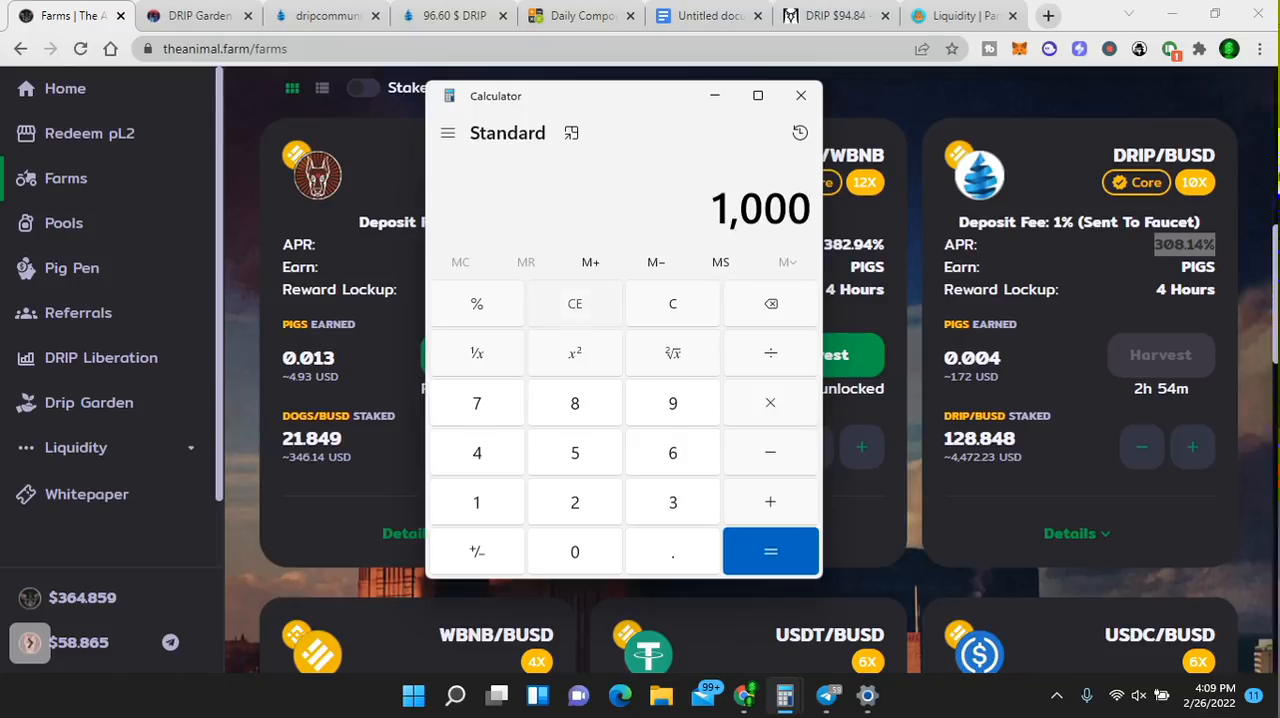
left_click(574, 303)
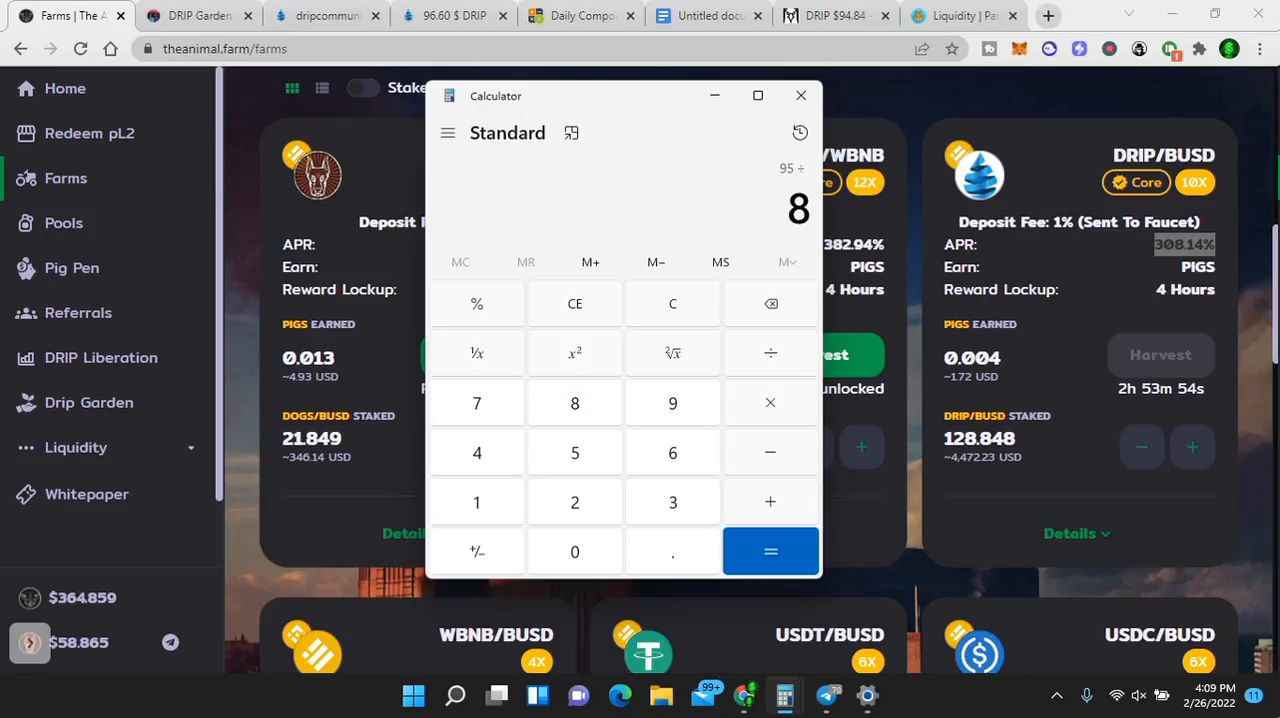
left_click(770, 551)
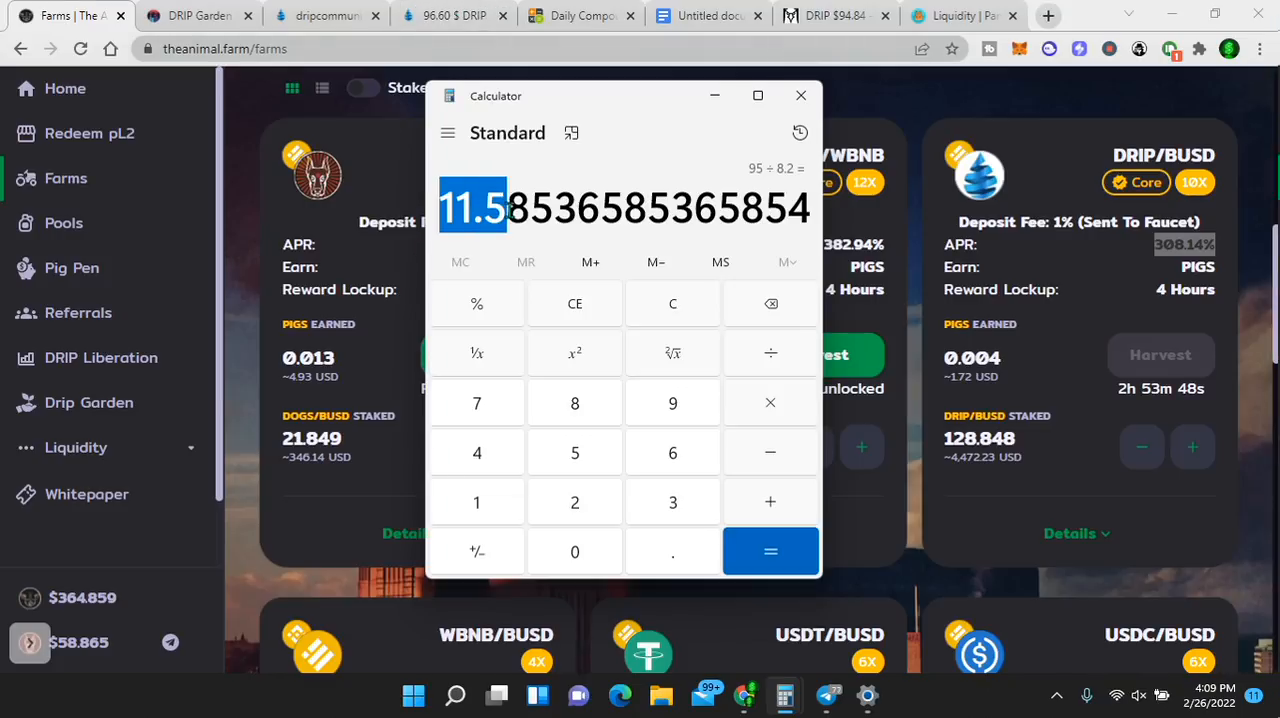
mouse_move(630, 136)
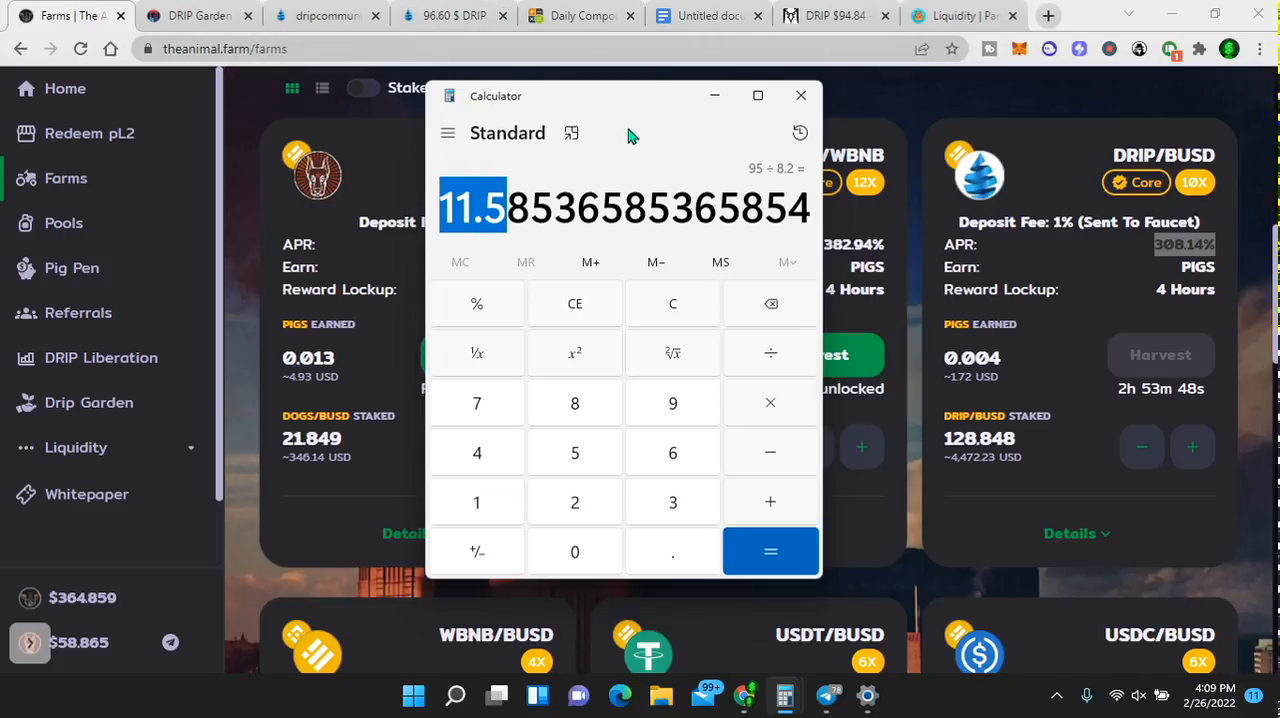
mouse_move(568, 300)
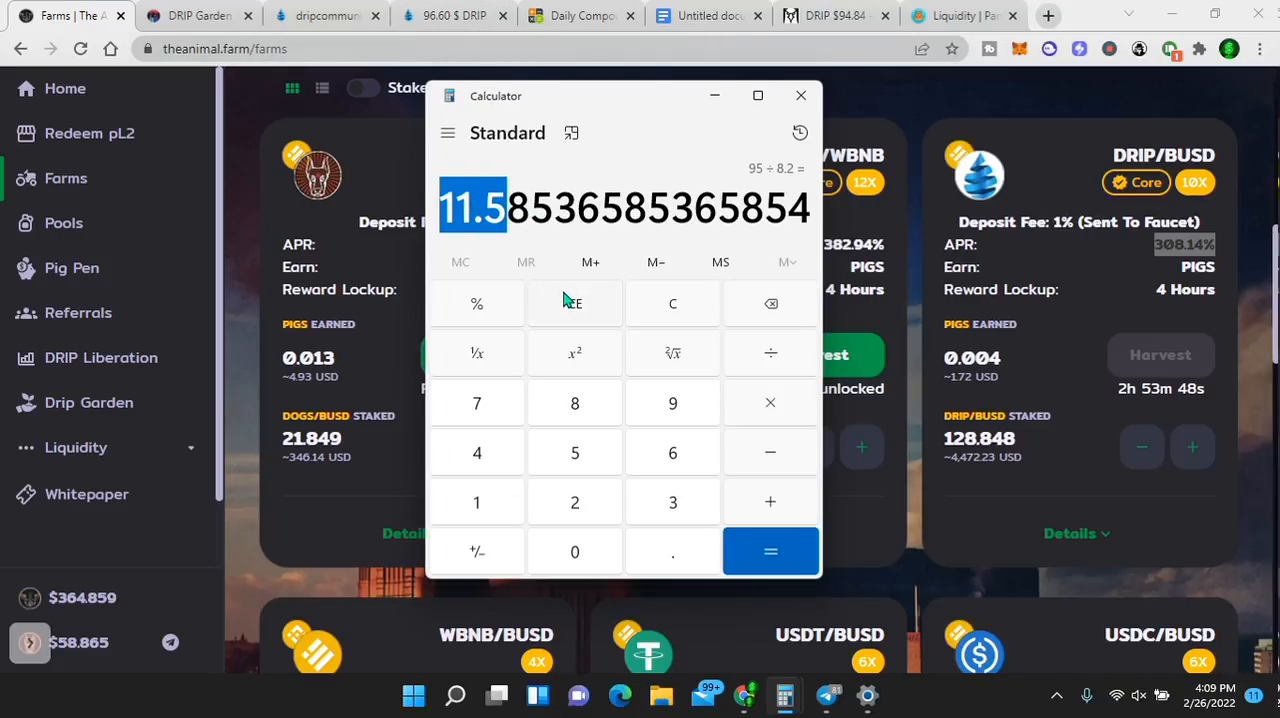
left_click(672, 303)
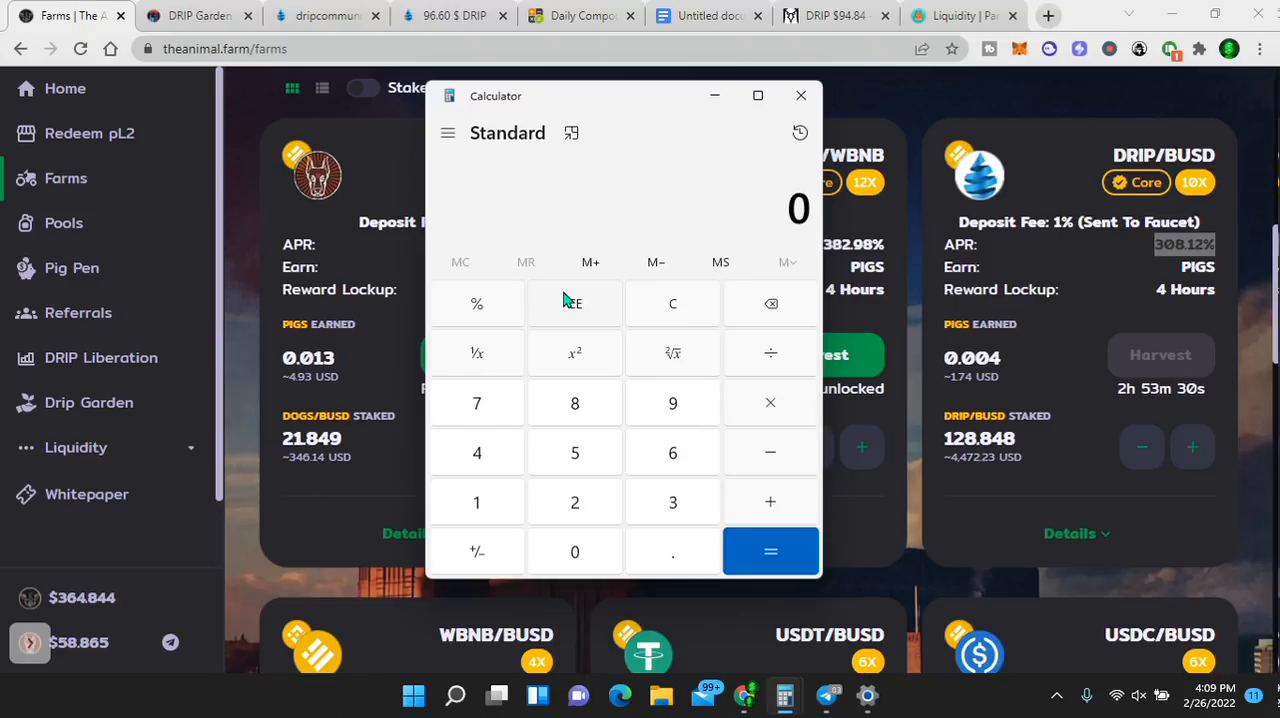
mouse_move(1053, 170)
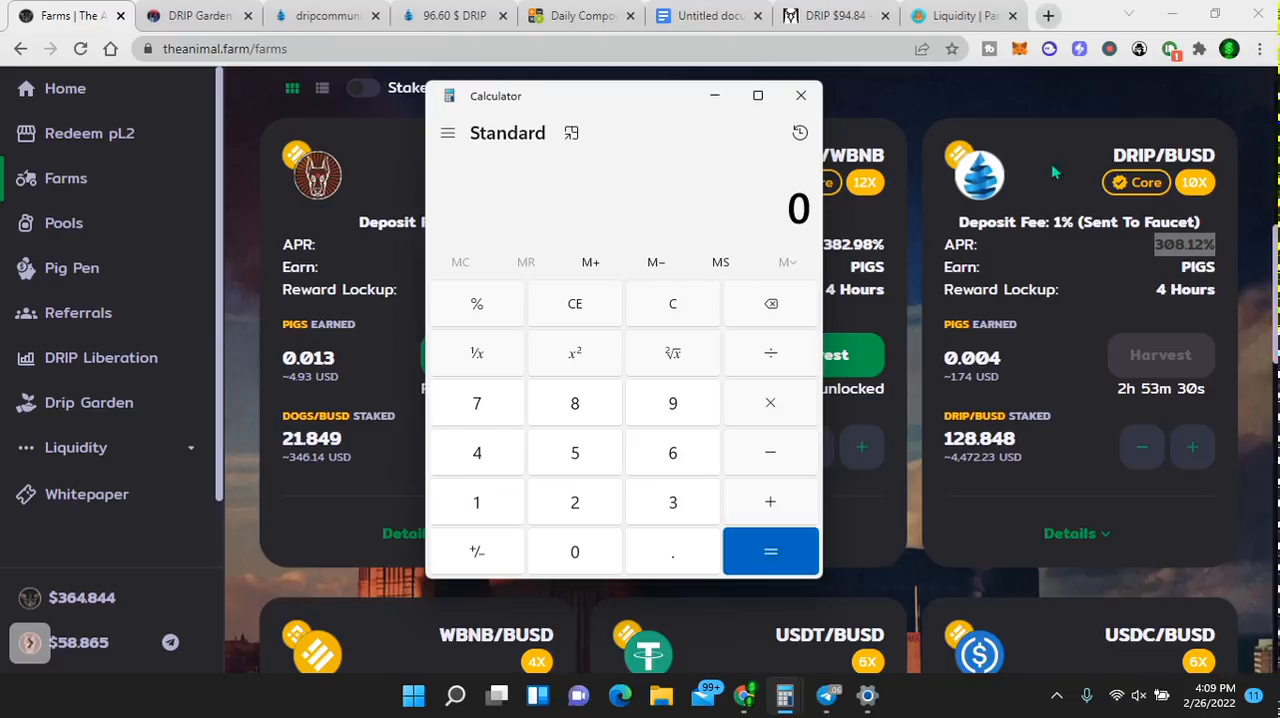
mouse_move(600, 304)
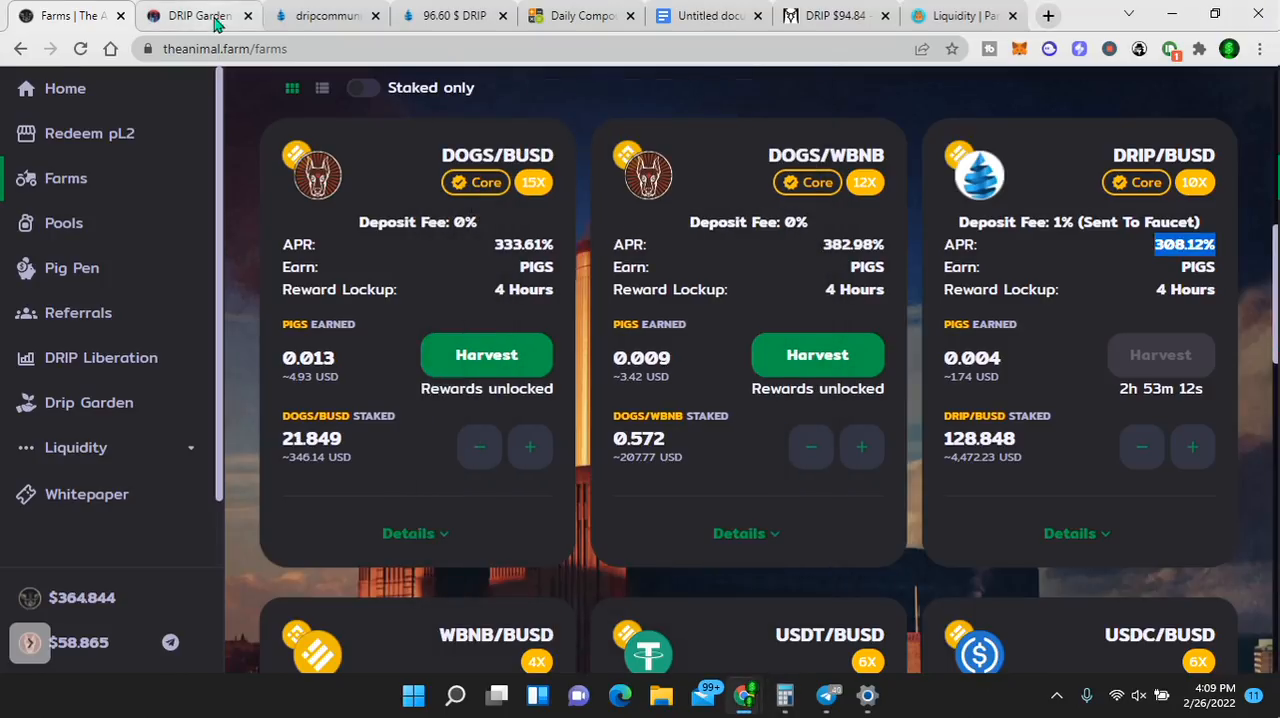
- Return to the DRIP Garden Scheduler tab showing 426 plants and 38 ready
left_click(190, 15)
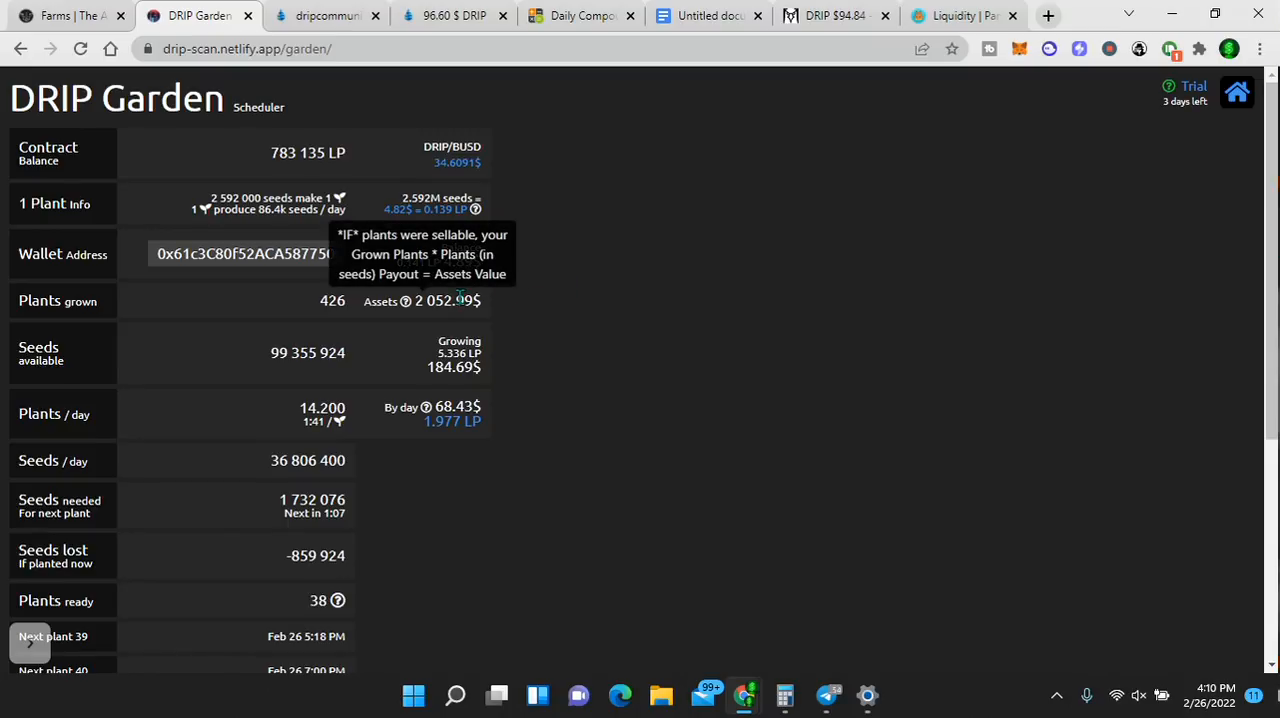
mouse_move(453, 407)
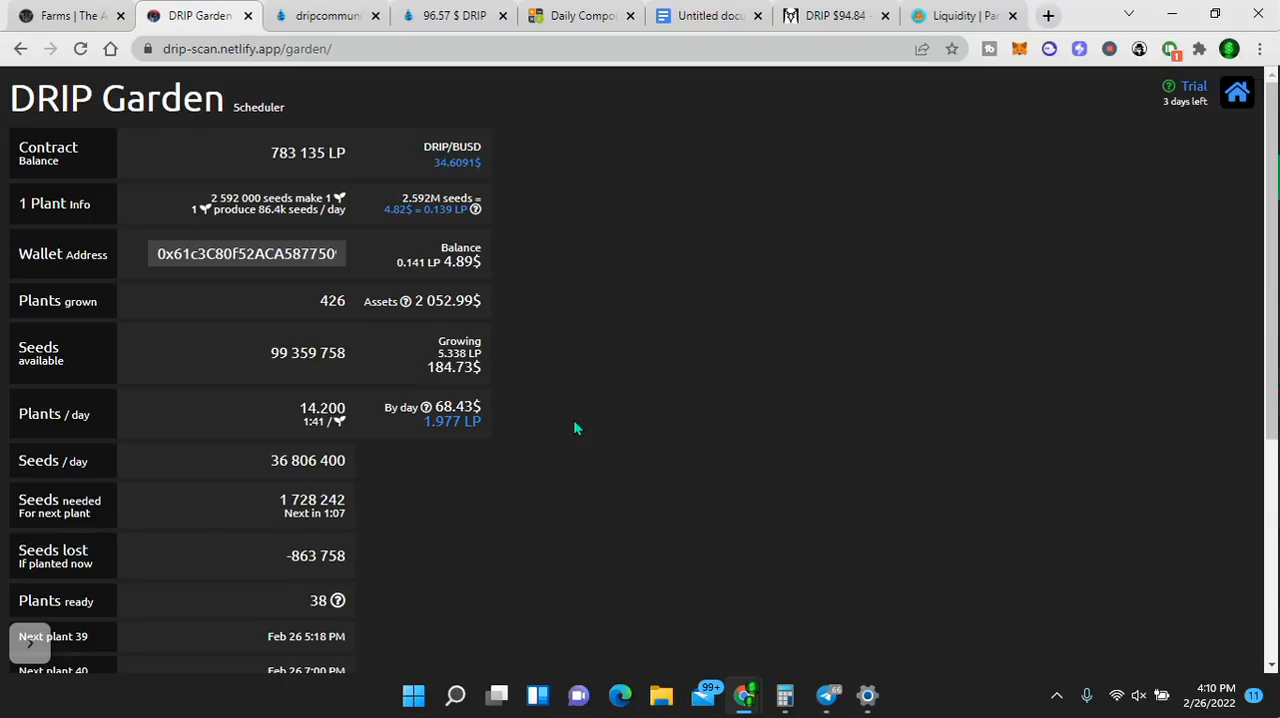
- Open the Animal Farm whitepaper PDF, then the Daily Compound calculator with $2000 principal
left_click(70, 15)
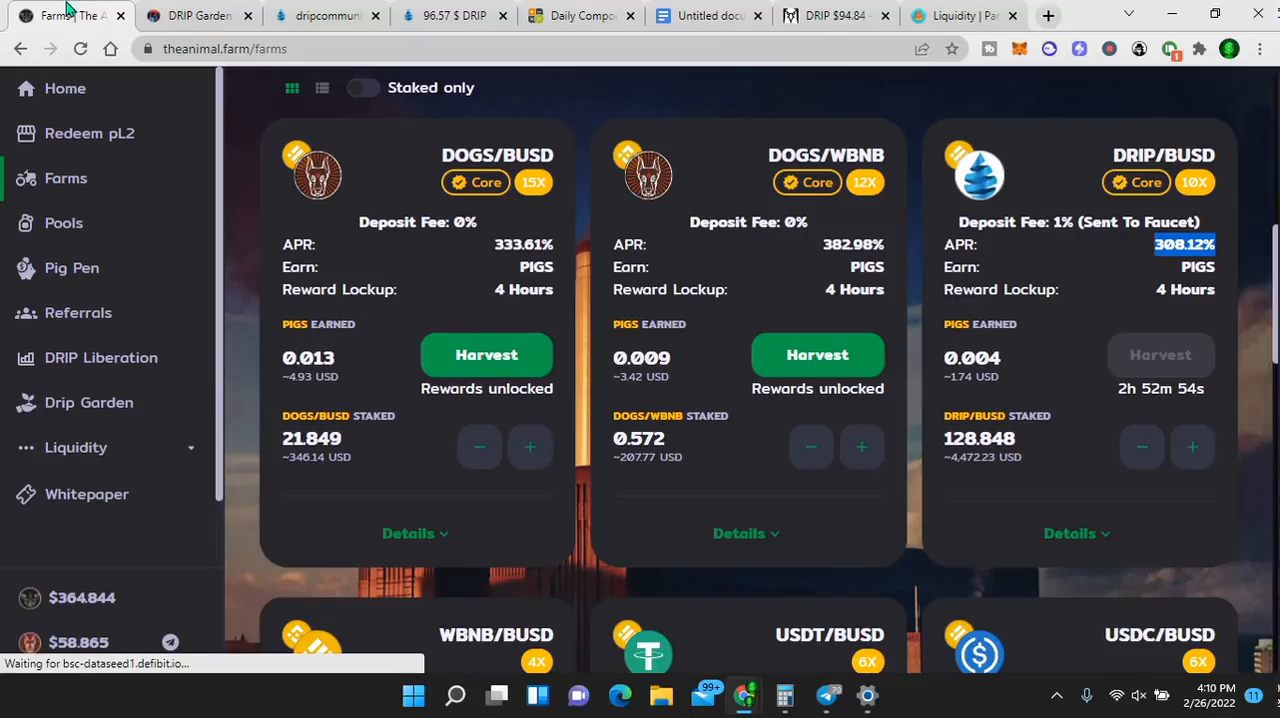
mouse_move(88, 402)
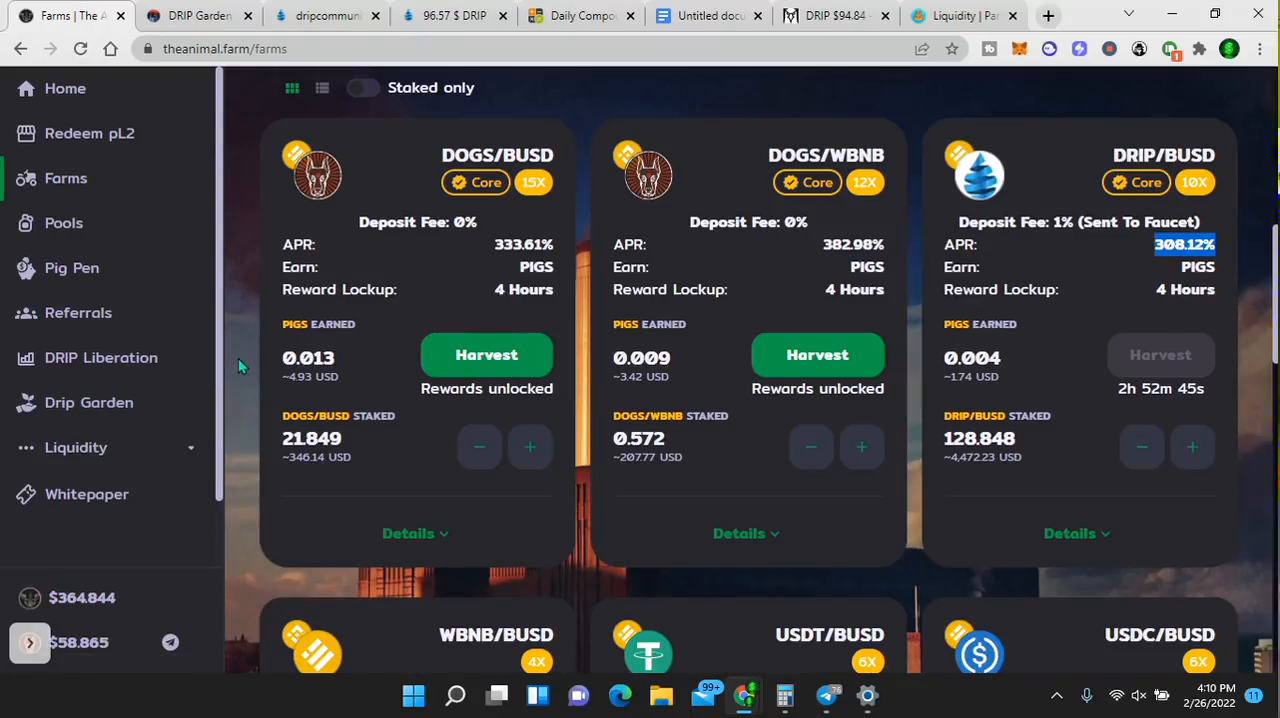
mouse_move(87, 494)
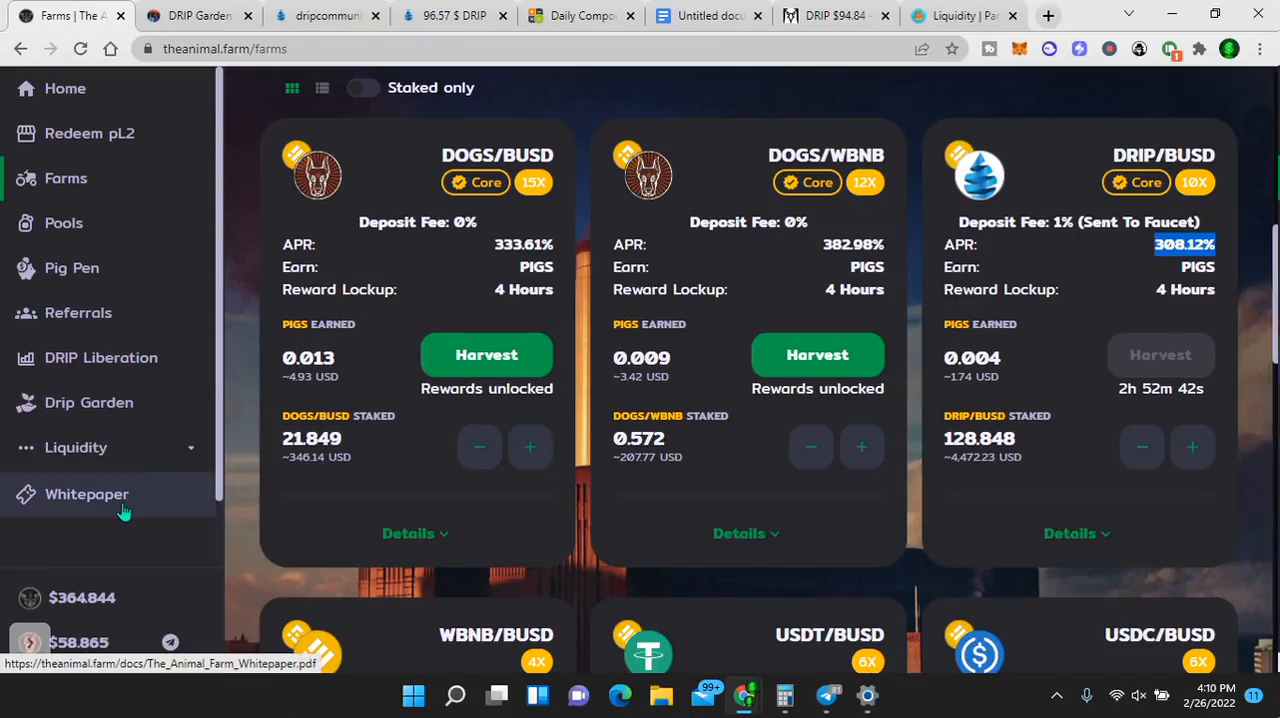
left_click(87, 494)
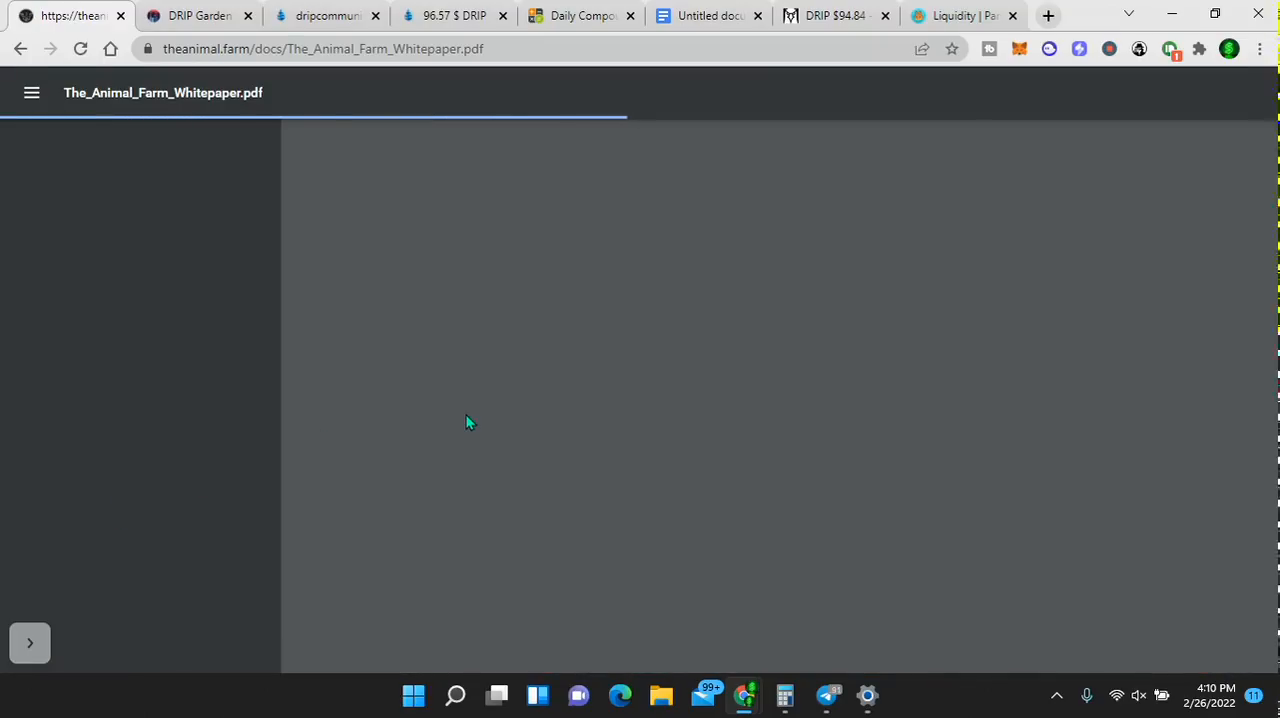
left_click(580, 15)
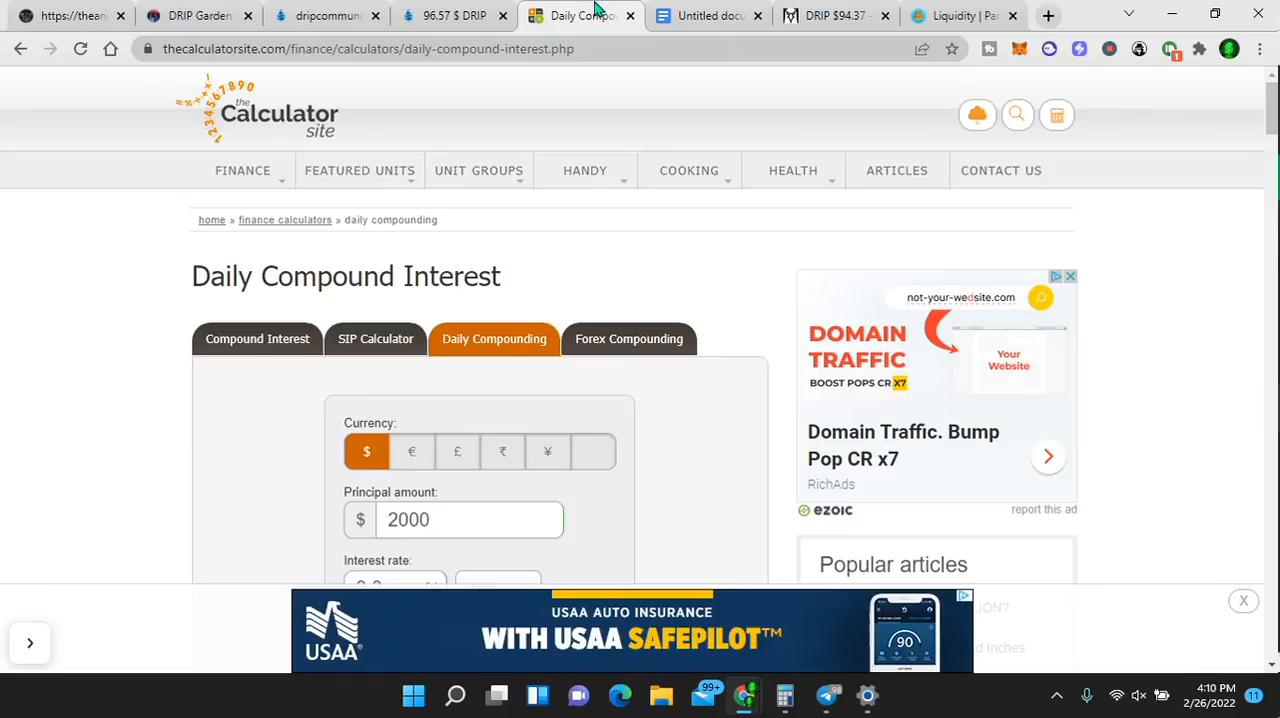
- Check the $2,000 principal, 3.3% daily rate and 30-day fields
scroll("down", 3)
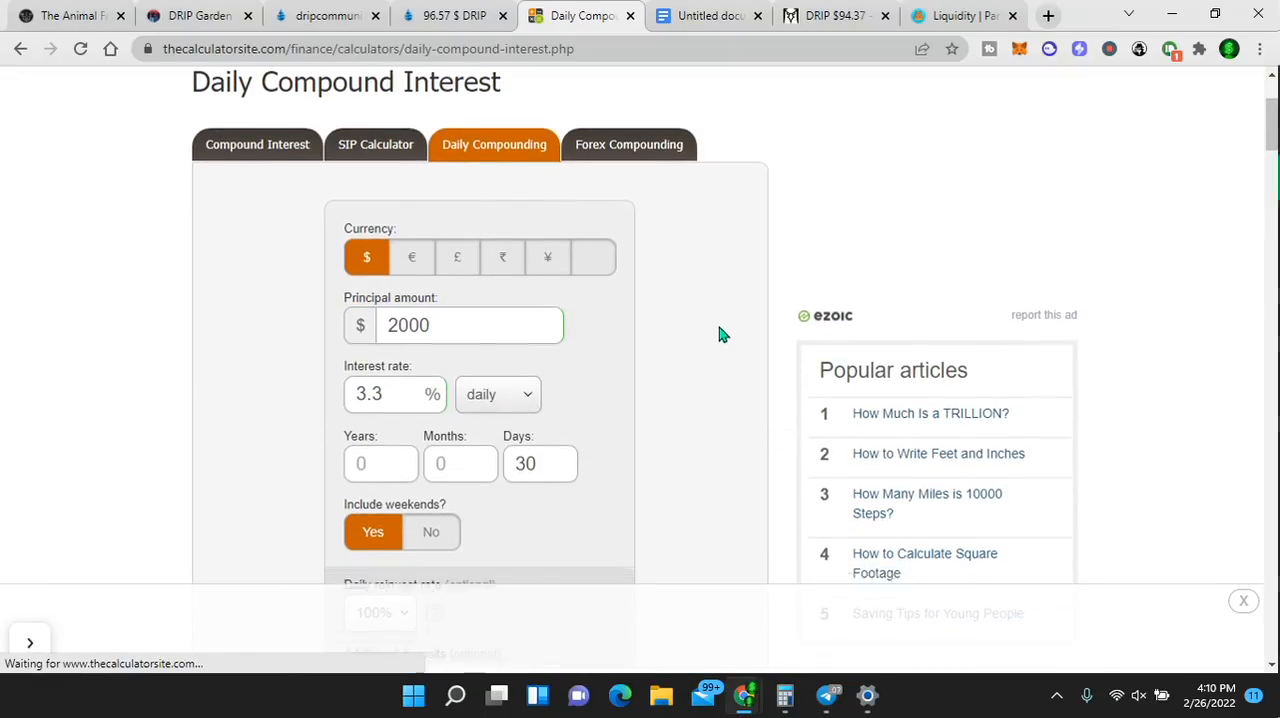
scroll("down", 3)
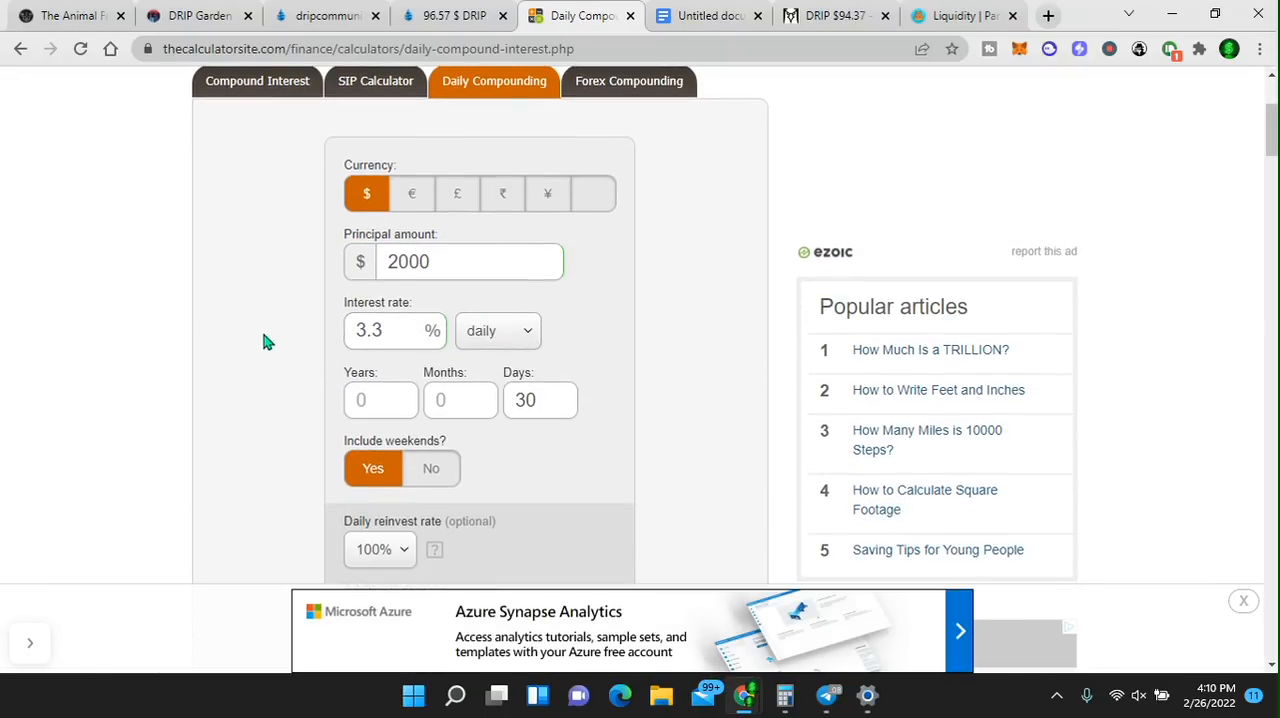
left_click(470, 261)
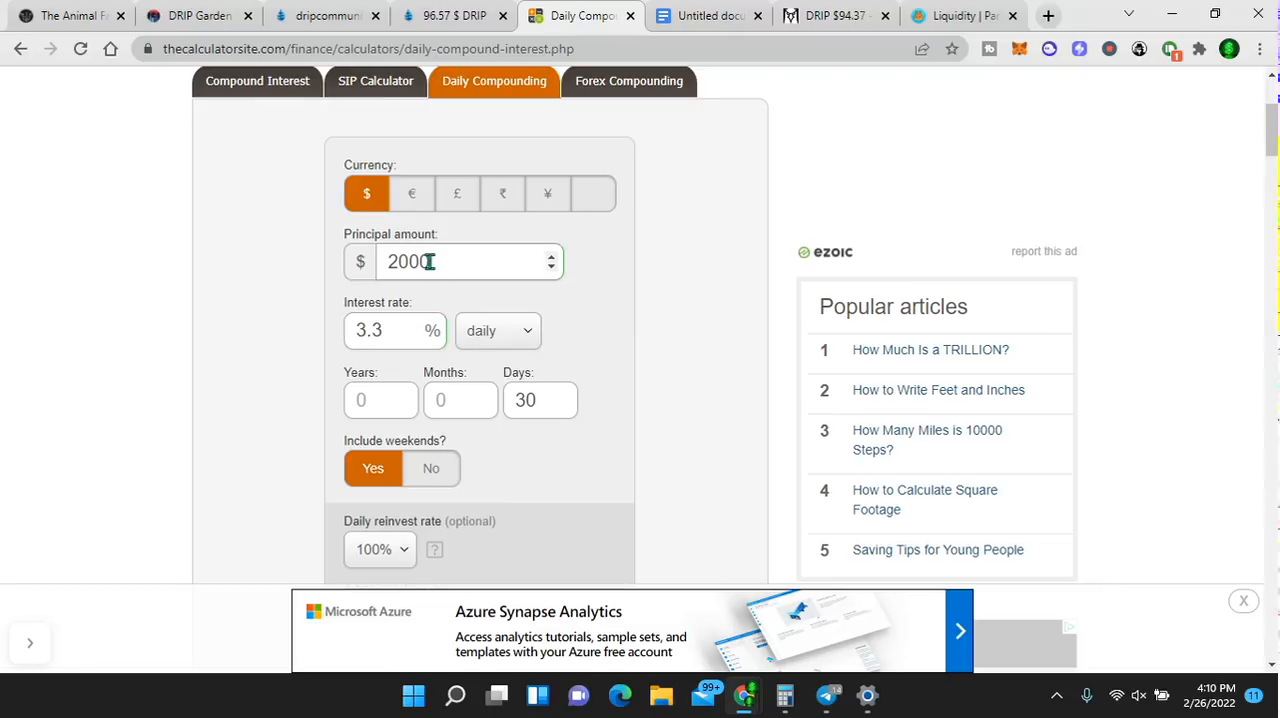
left_click(385, 330)
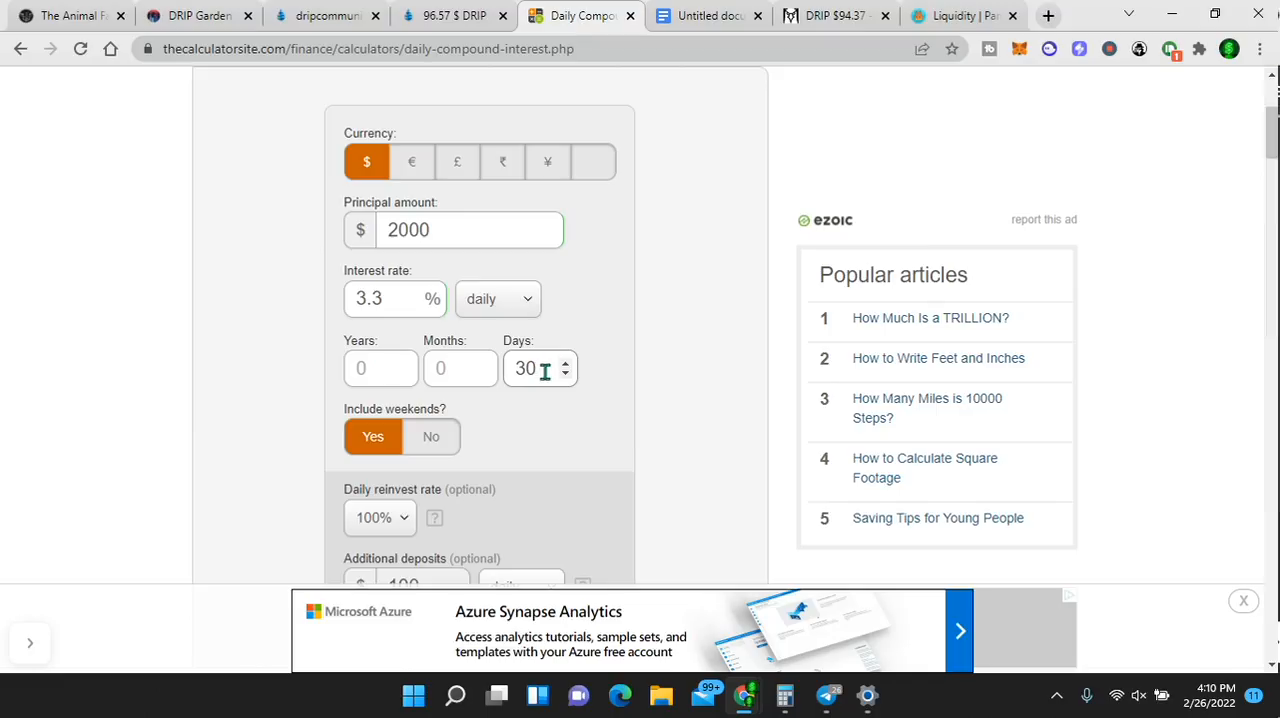
- Confirm the $100 daily deposit and calculate the projection, reaching $10,292.75
scroll("down", 3)
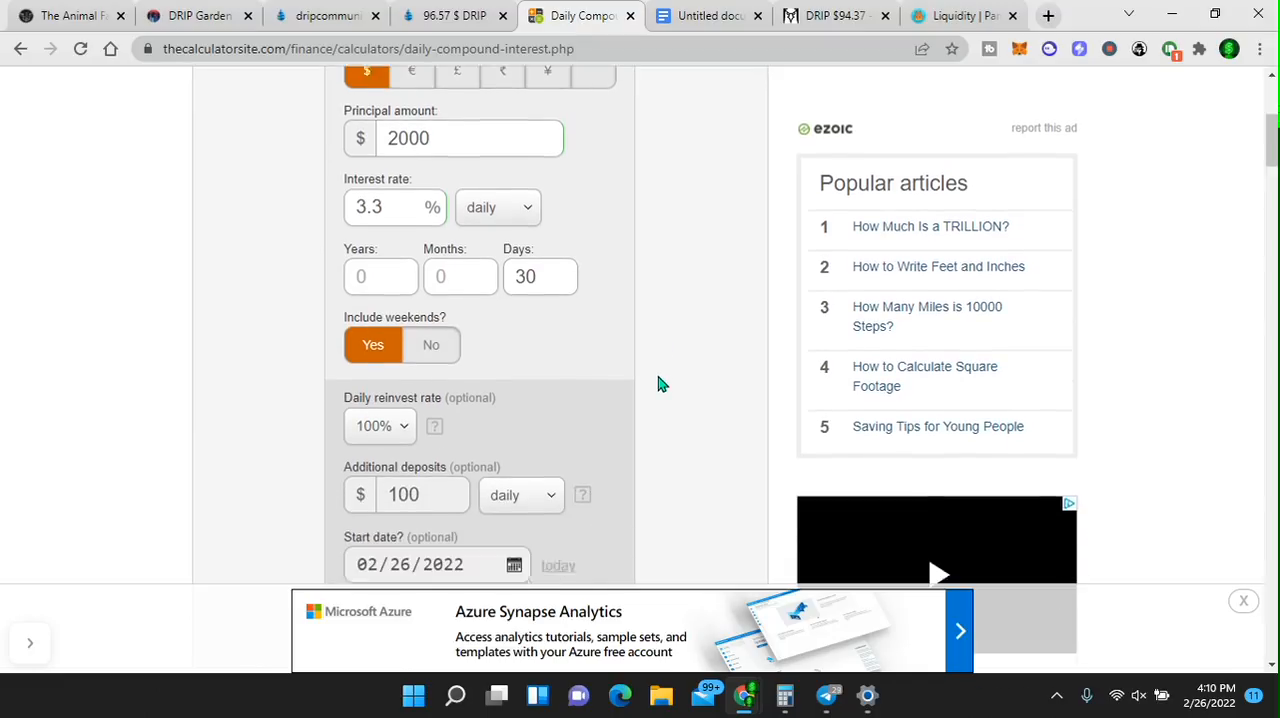
scroll("down", 3)
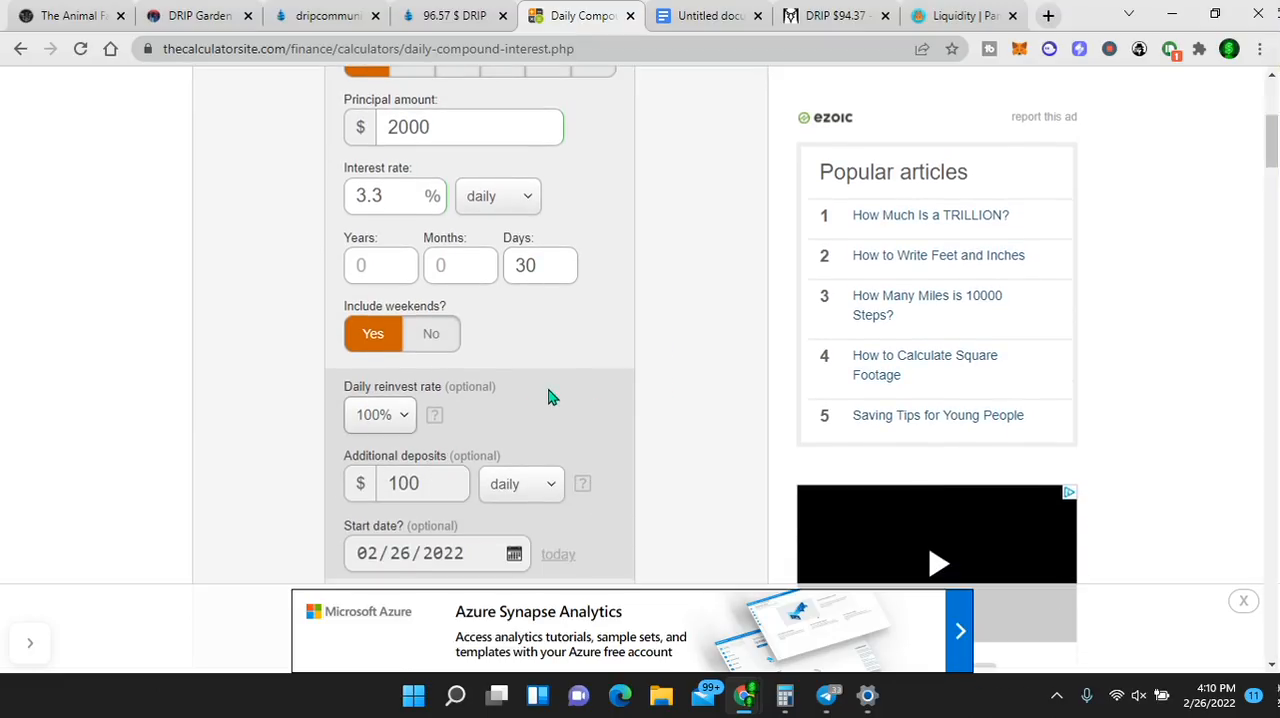
mouse_move(714, 330)
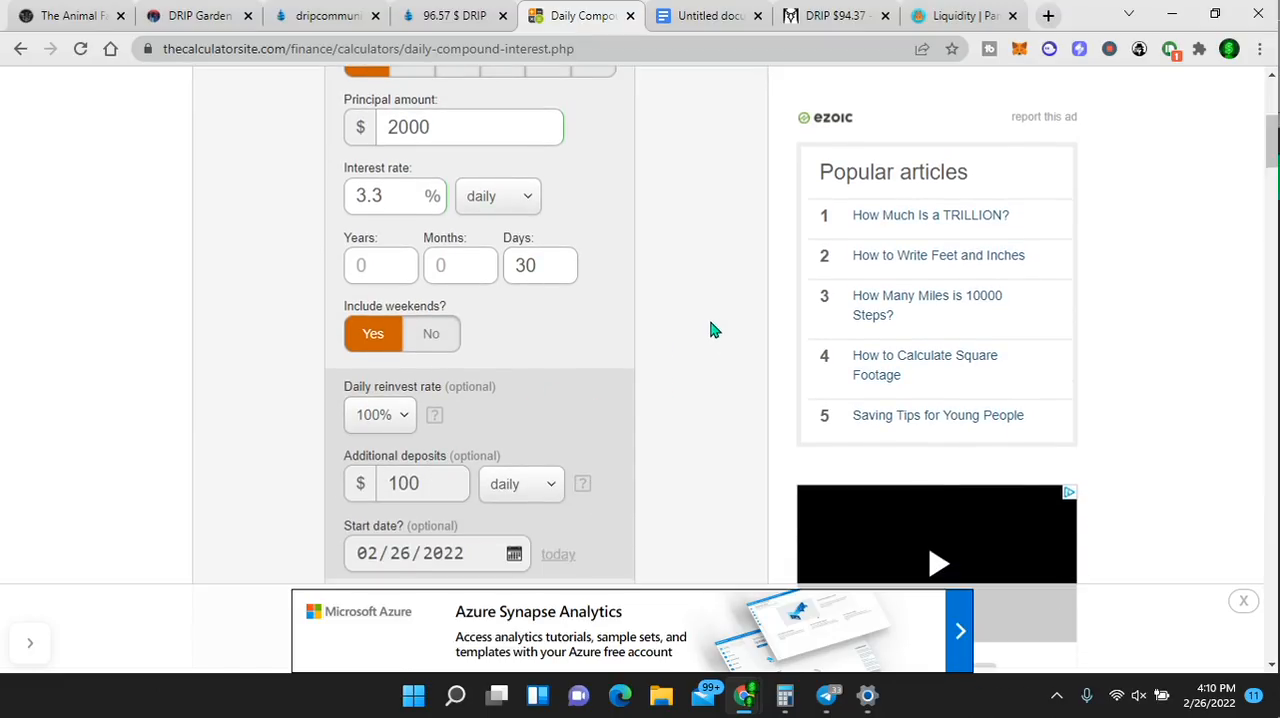
left_click(465, 126)
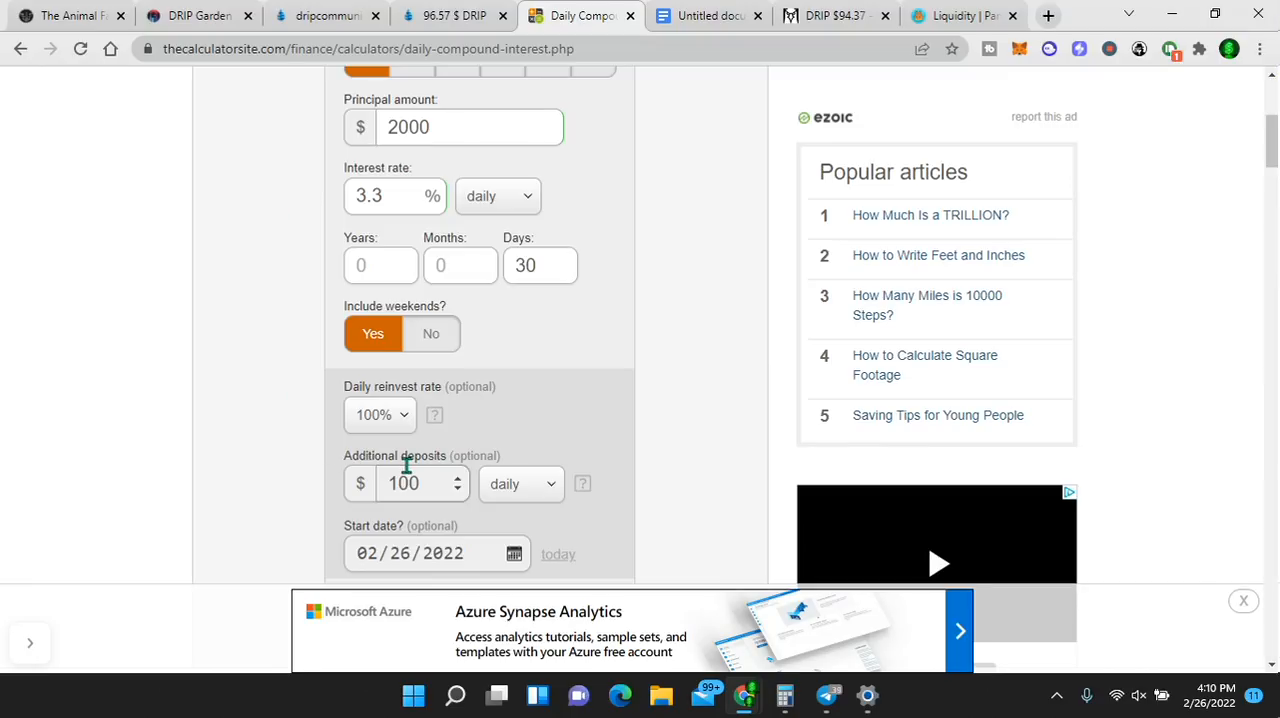
left_click(470, 127)
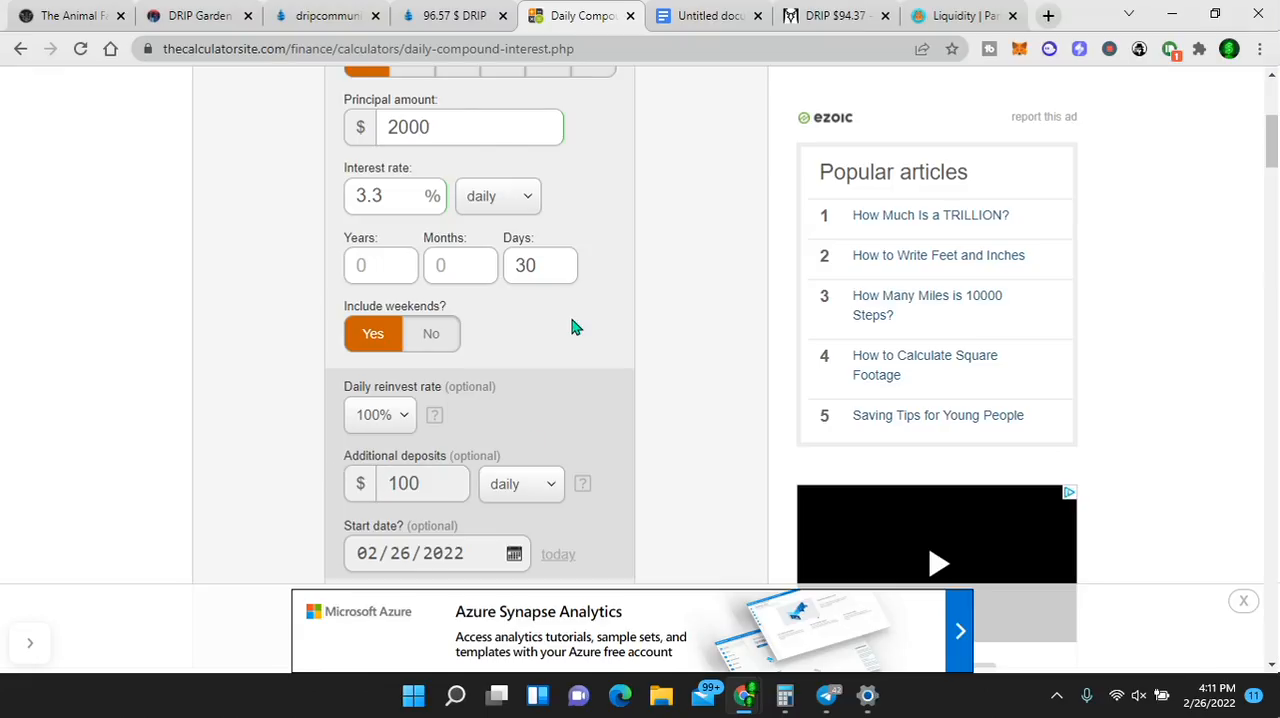
mouse_move(397, 220)
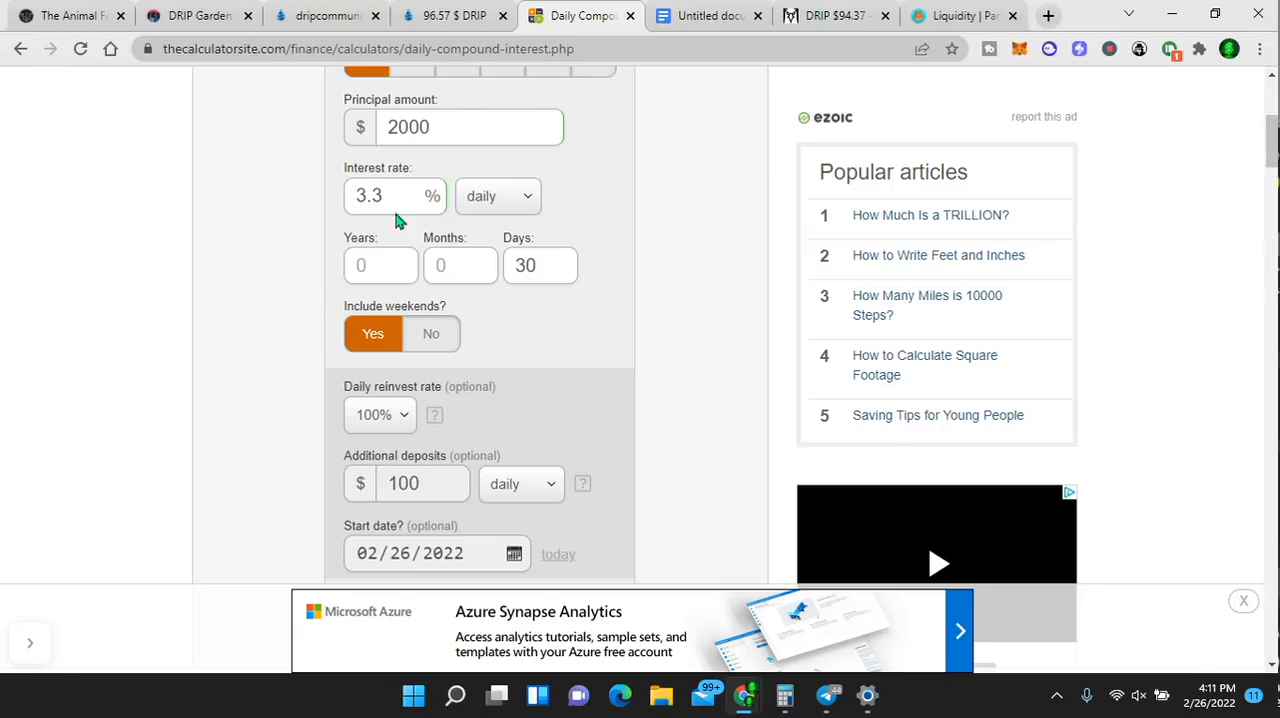
left_click(570, 376)
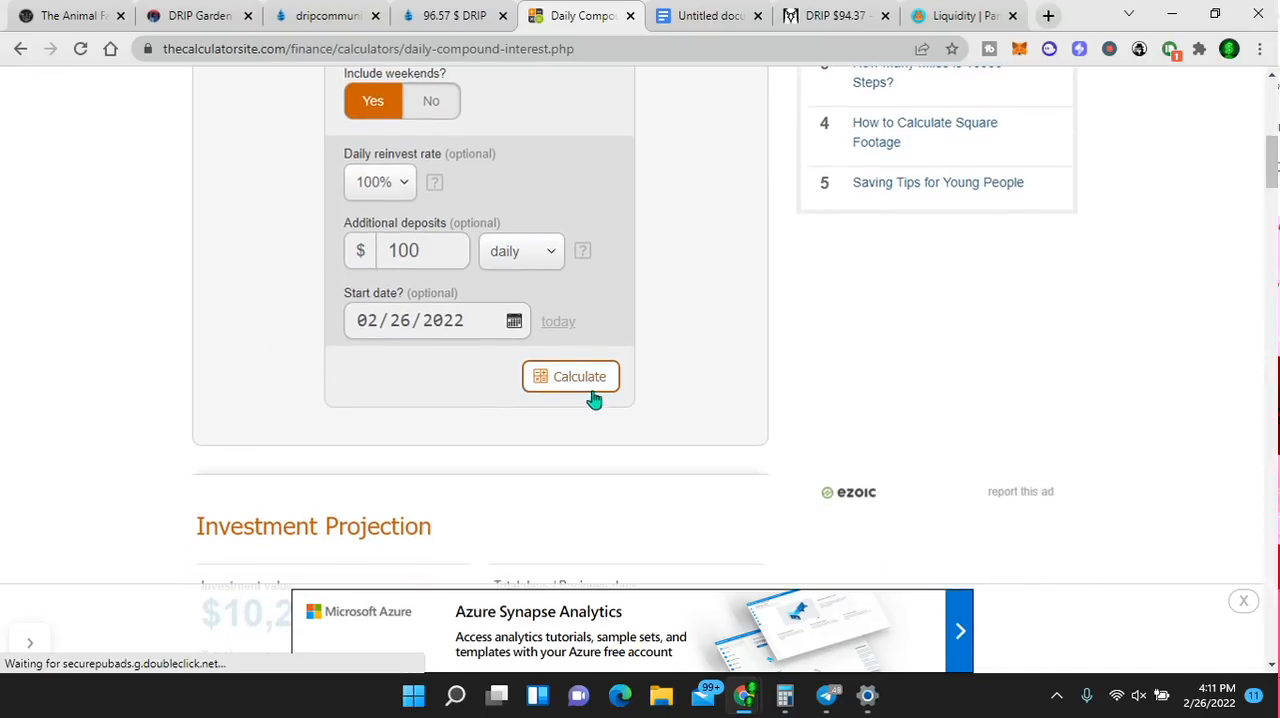
left_click(570, 376)
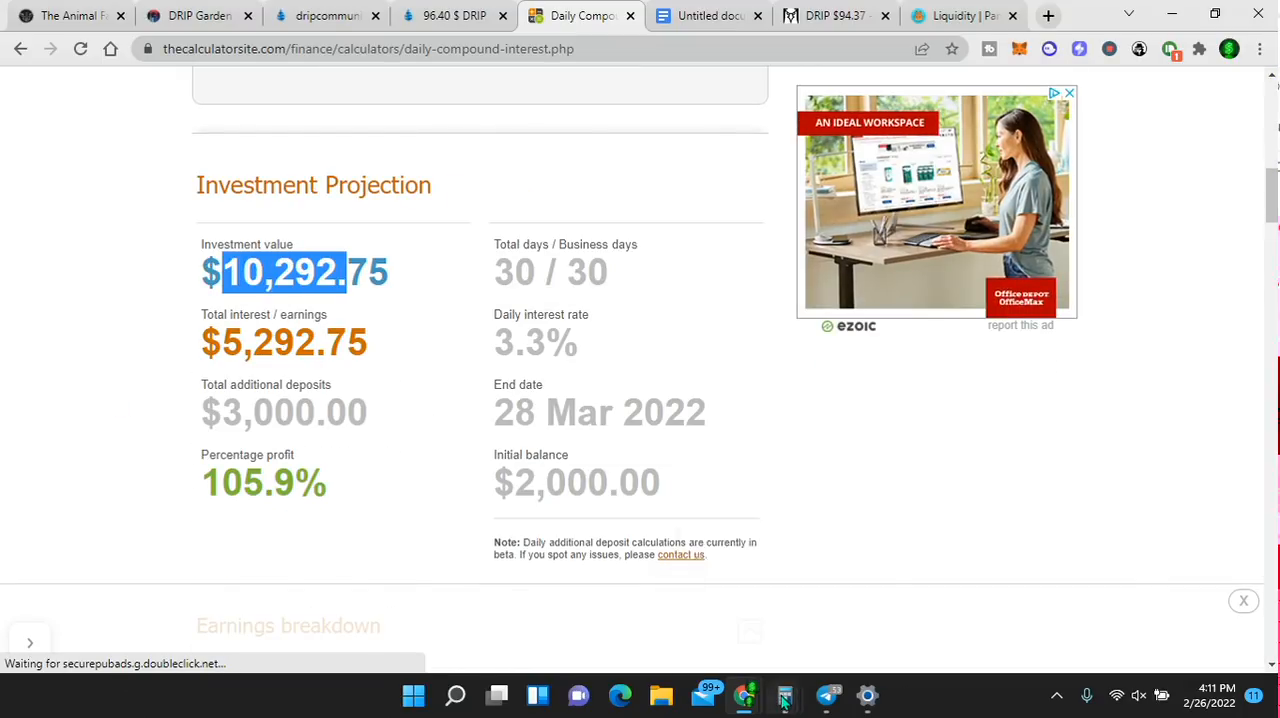
- In Windows Calculator, compute 10,292 × 0.03 for 308.76 daily earnings
left_click(784, 695)
type("0.03")
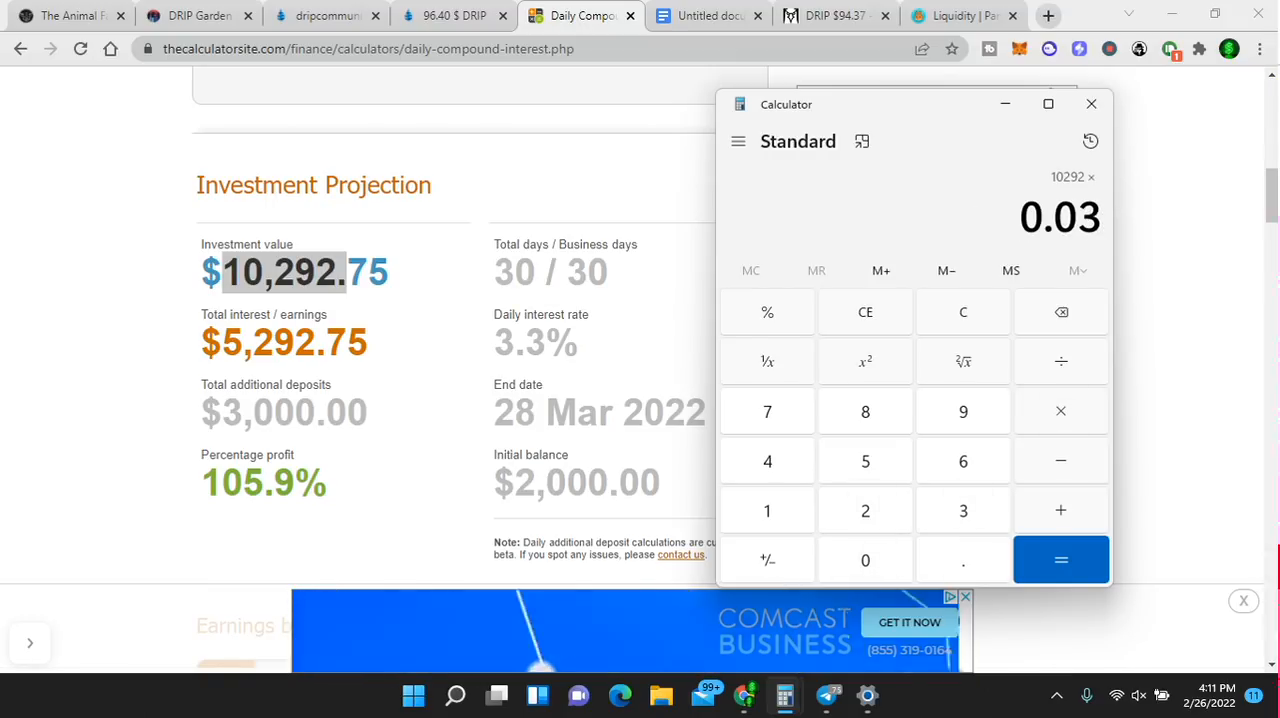
left_click(1060, 559)
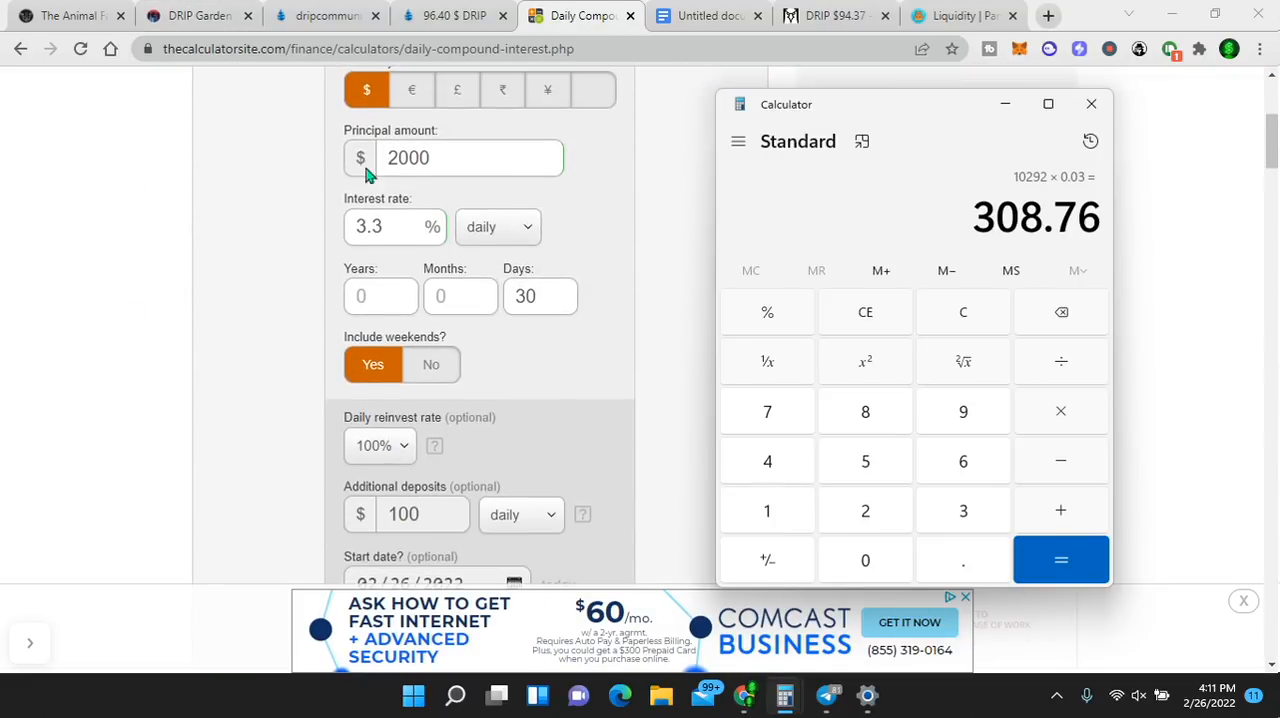
scroll("down", 3)
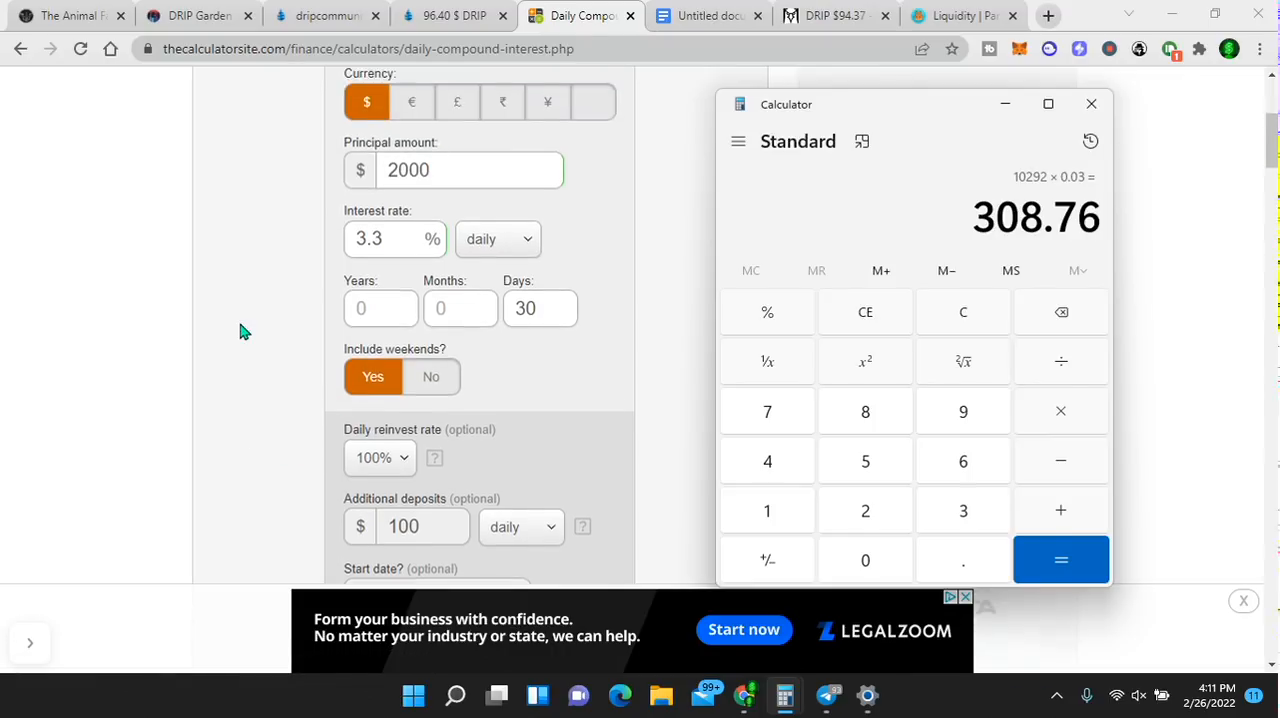
scroll("down", 3)
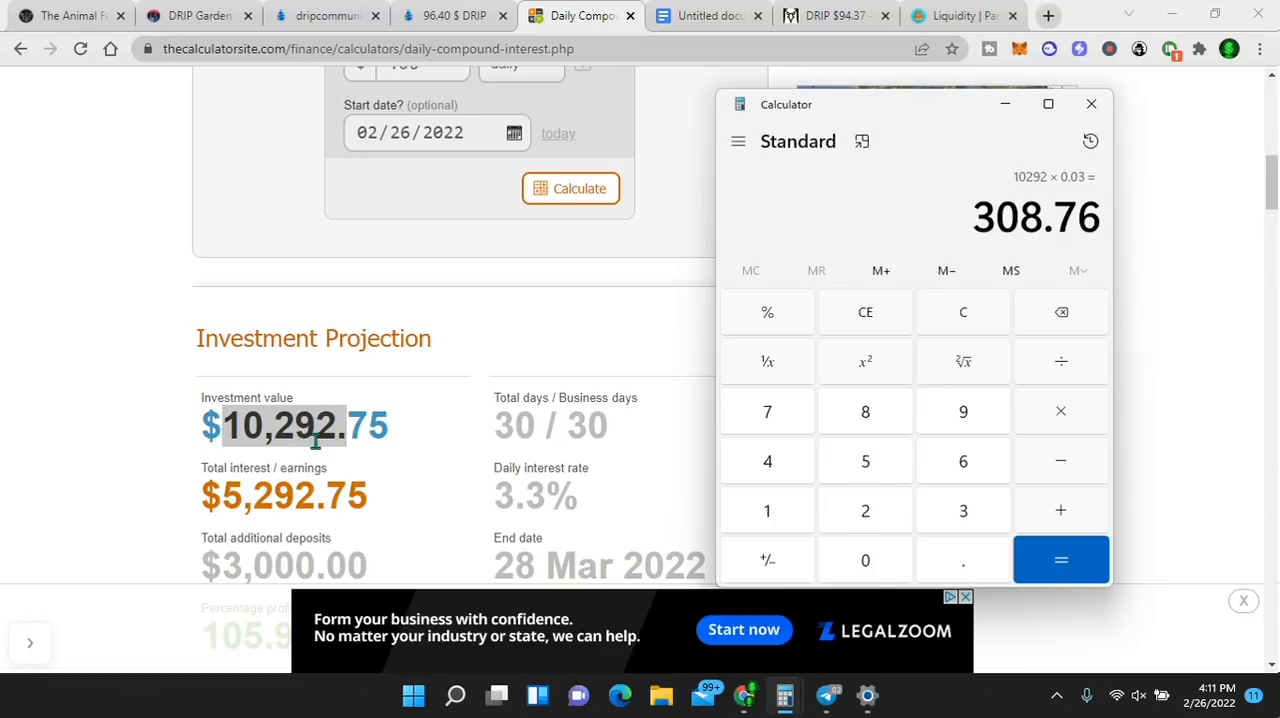
mouse_move(325, 420)
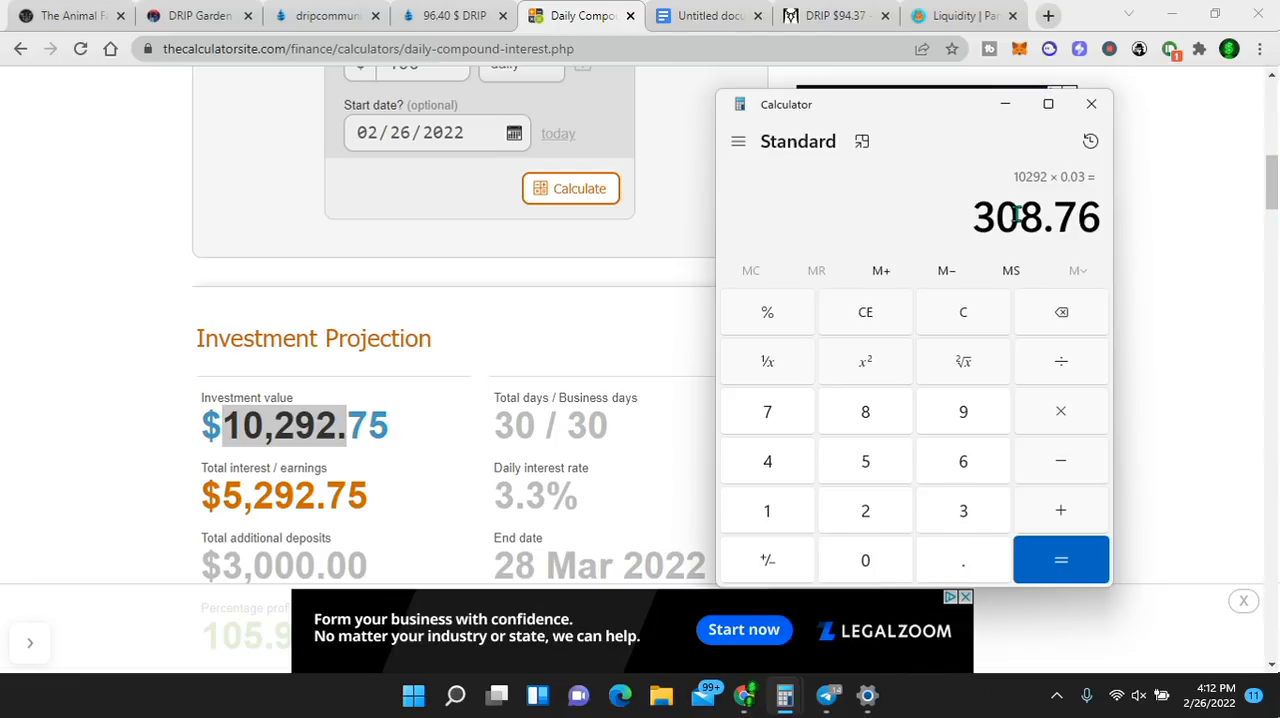
mouse_move(399, 397)
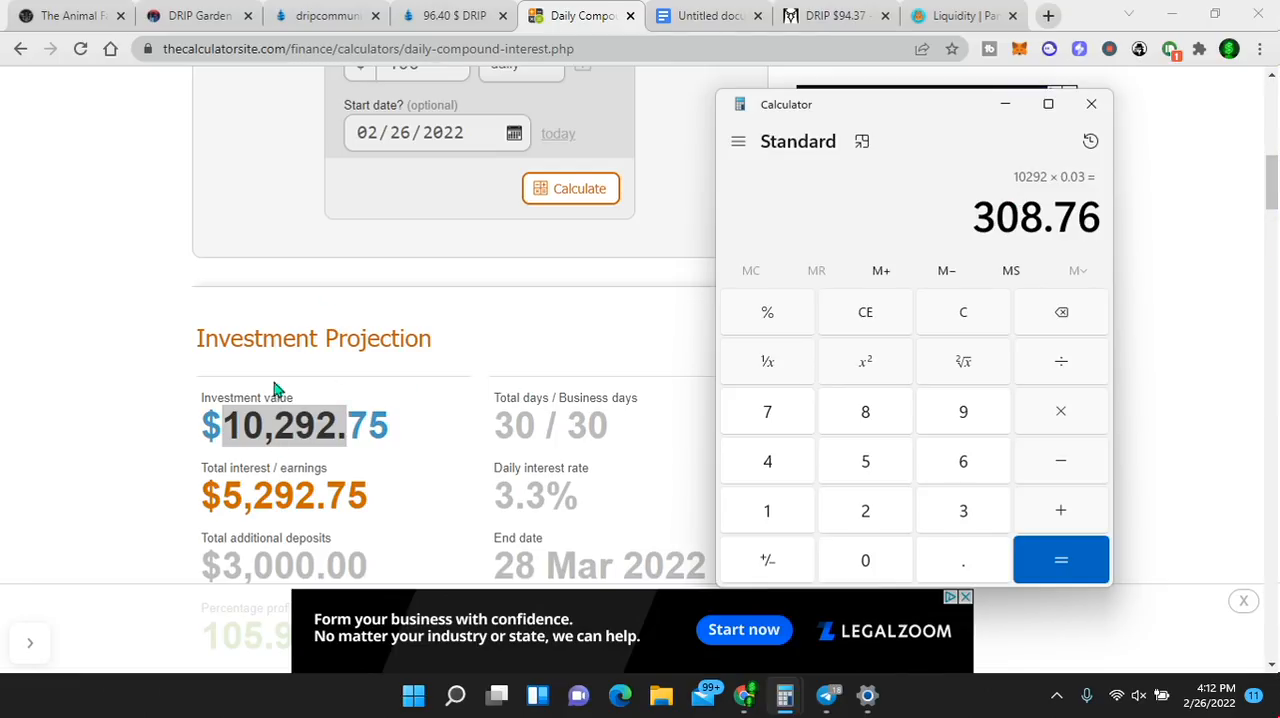
mouse_move(810, 338)
type("15")
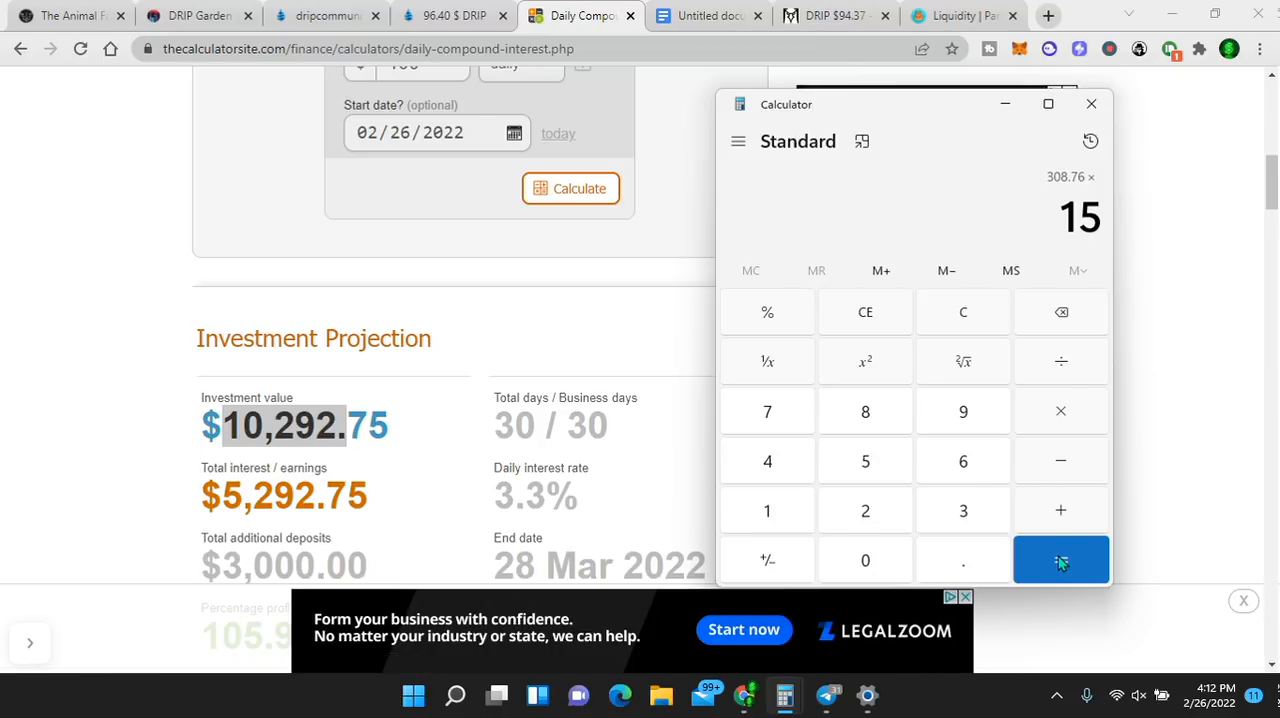
- Evaluate 308.76 × 15, giving a 4,631.4 payout total
left_click(1060, 560)
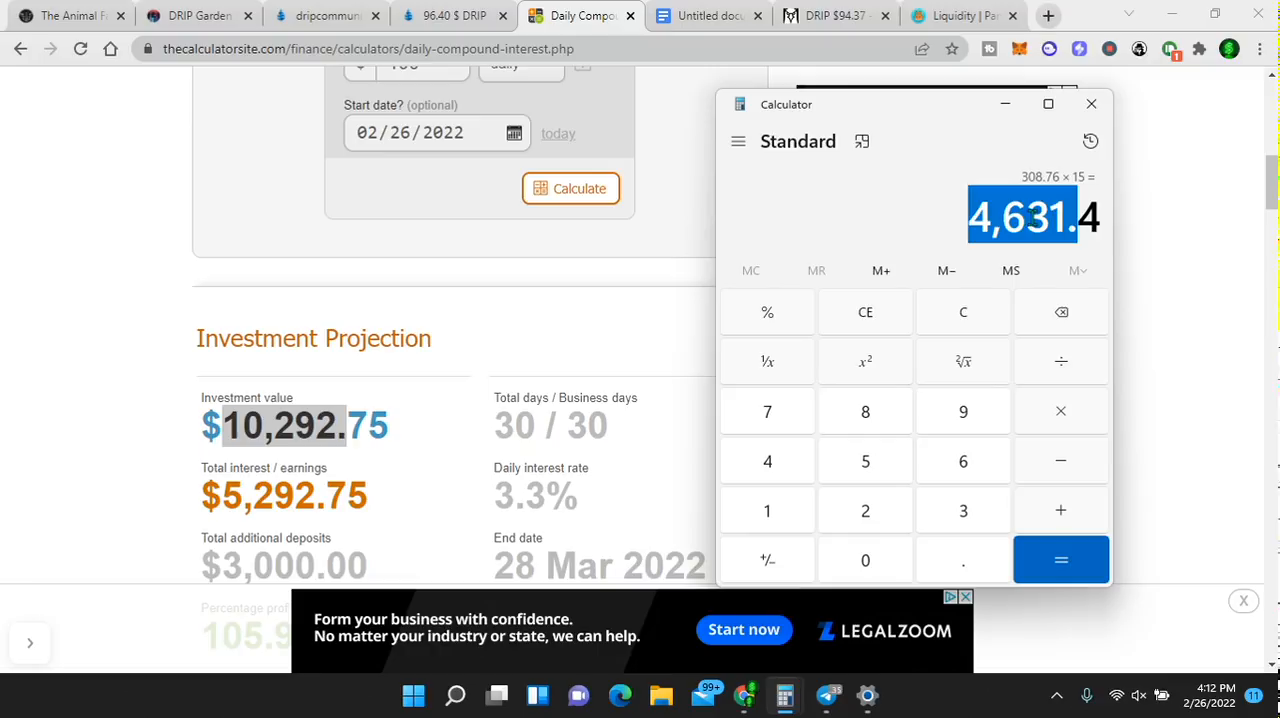
mouse_move(968, 222)
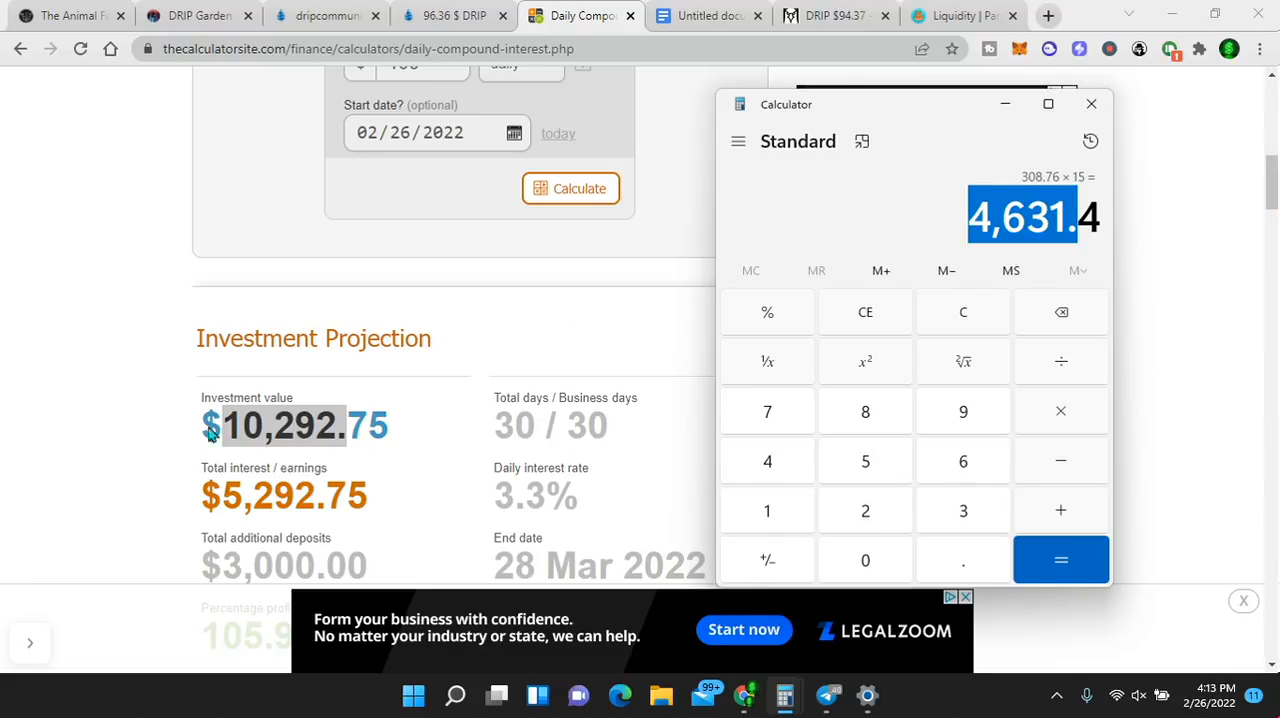
mouse_move(203, 428)
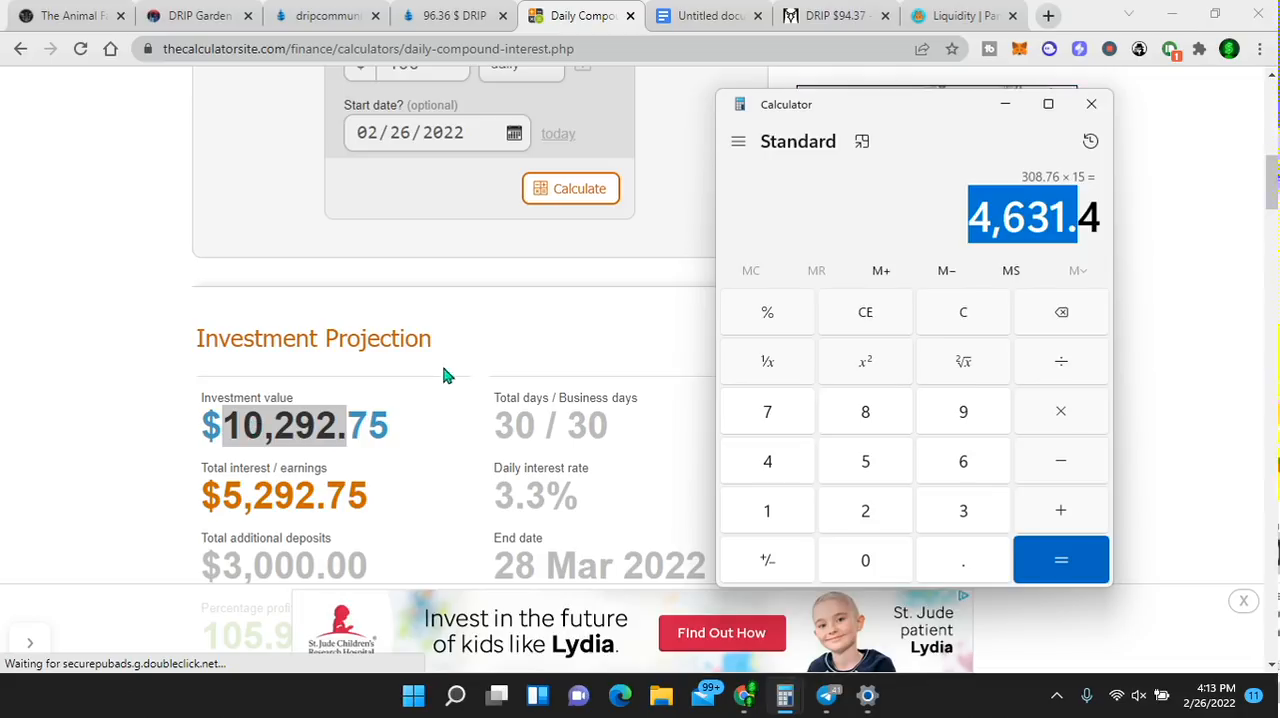
mouse_move(820, 297)
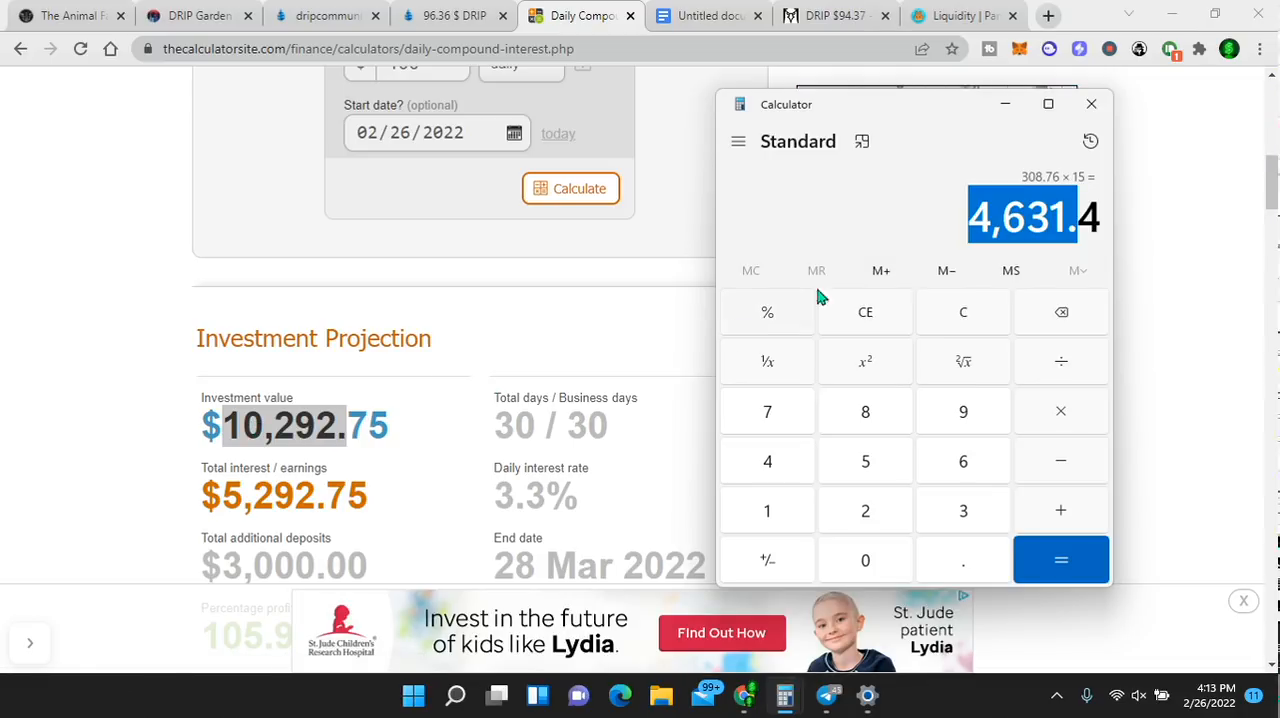
mouse_move(888, 305)
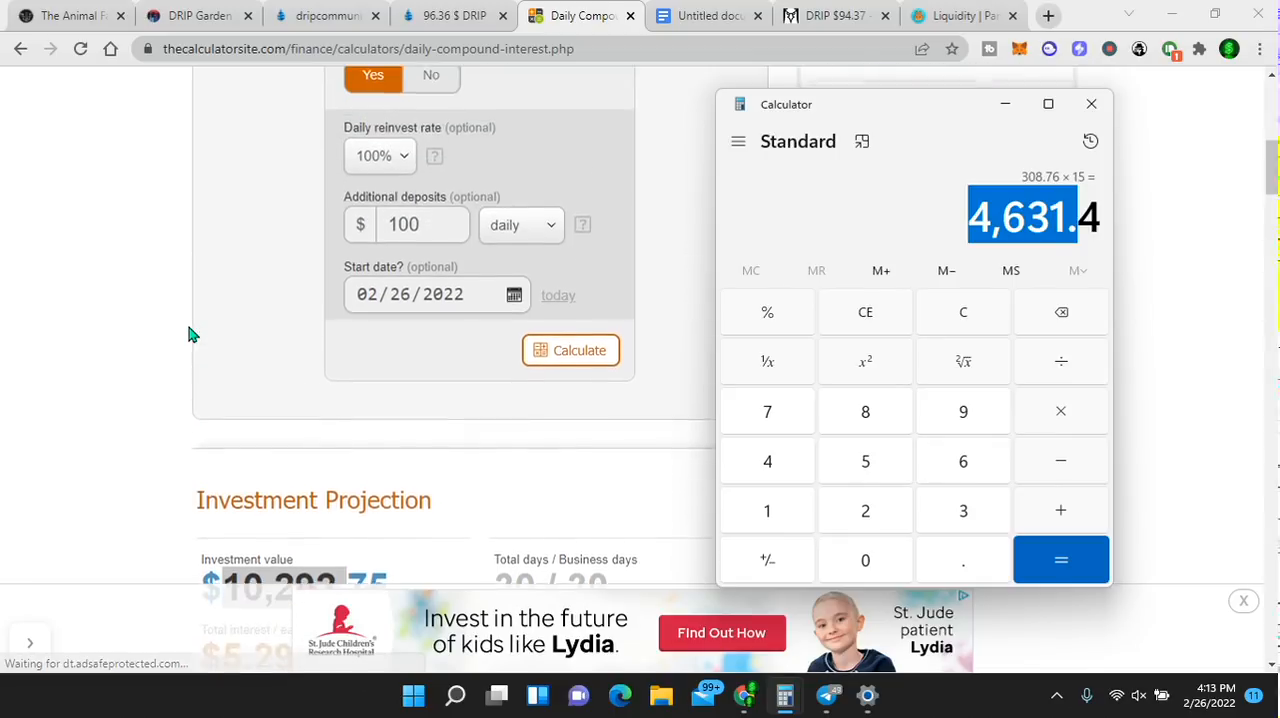
scroll("up", 3)
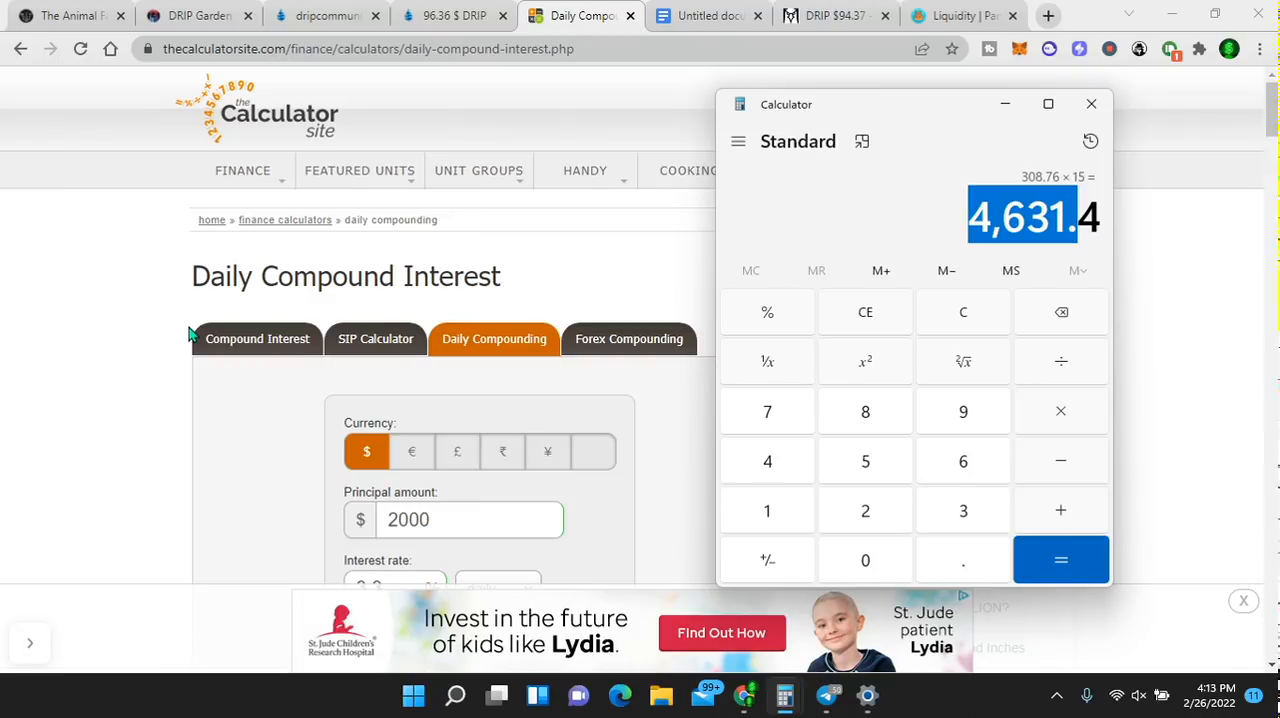
mouse_move(195, 15)
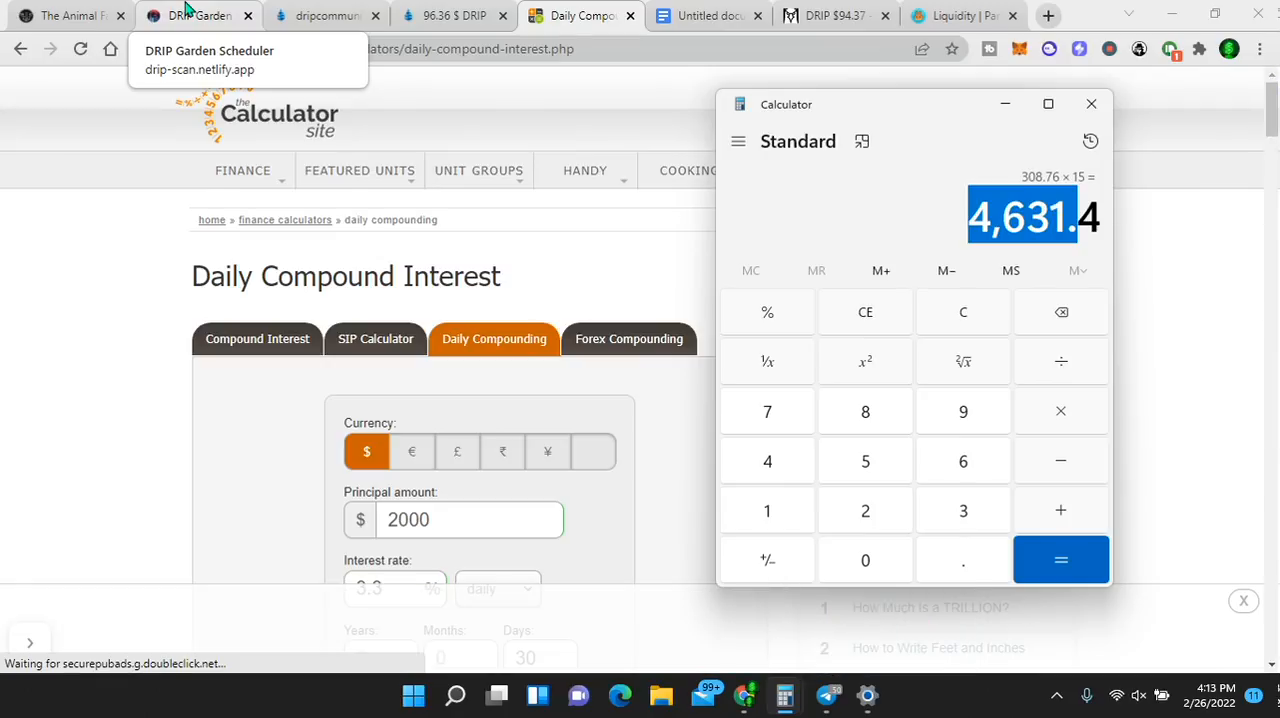
mouse_move(65, 15)
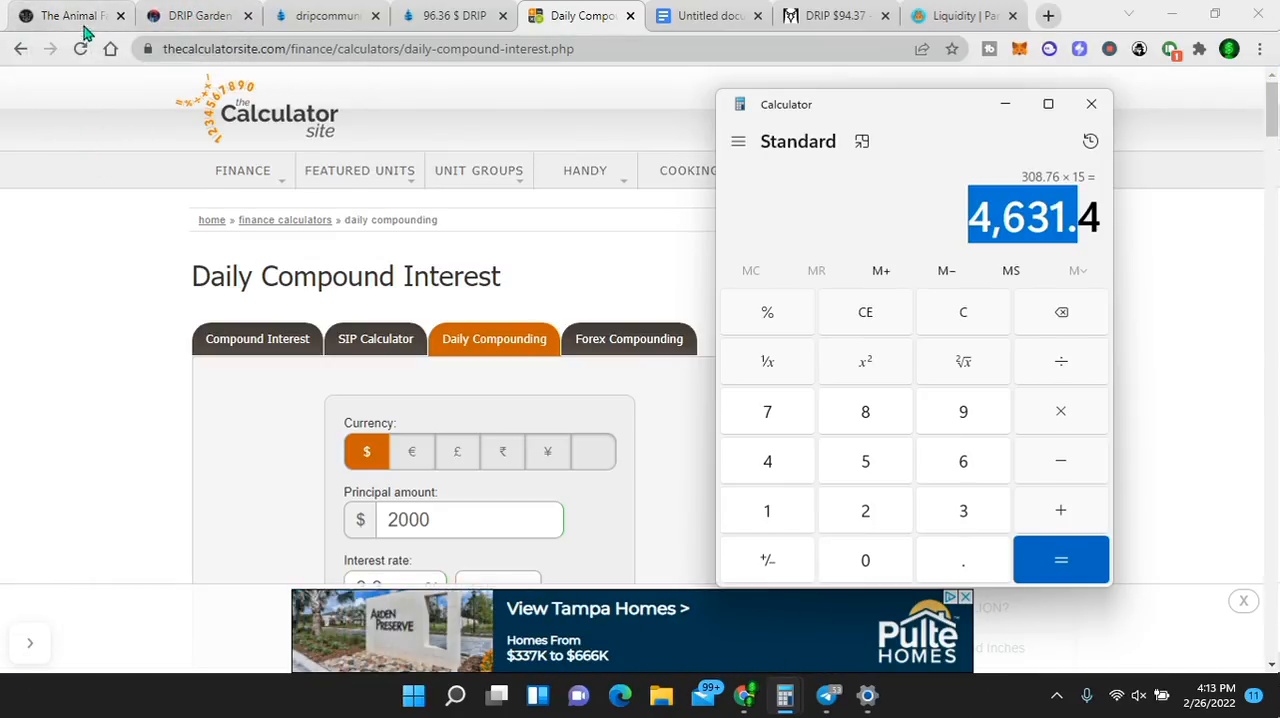
mouse_move(70, 15)
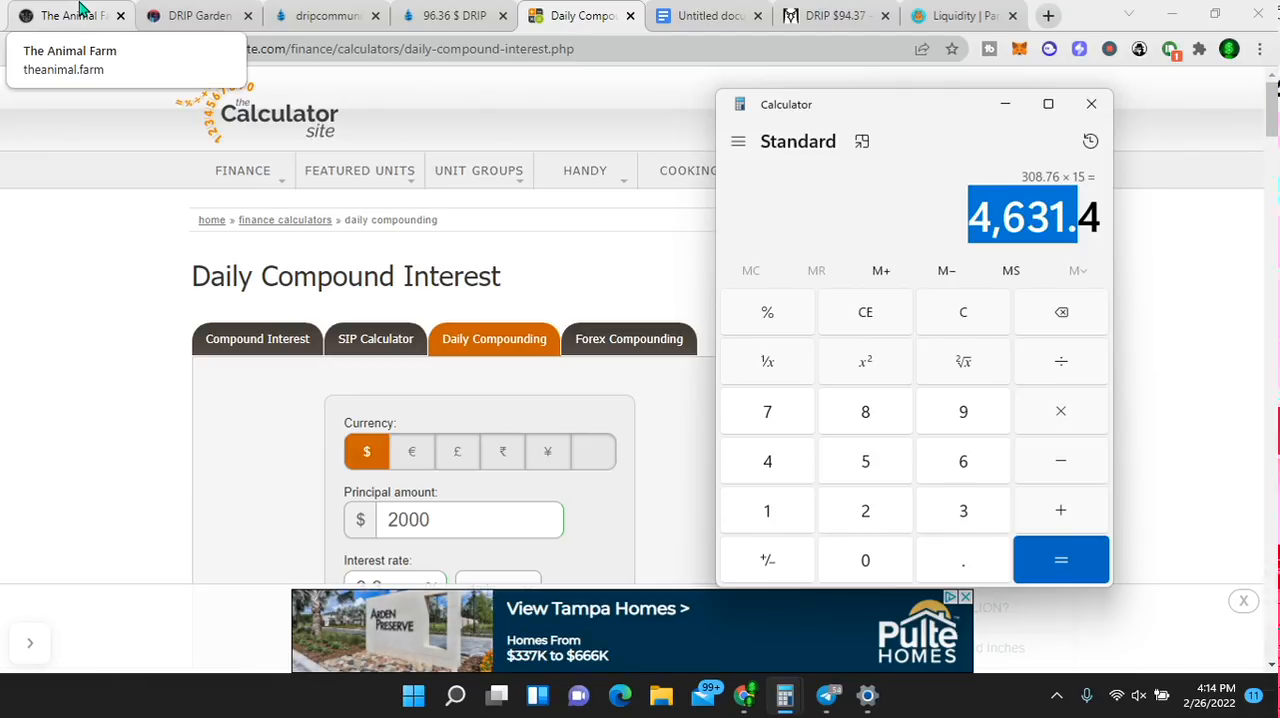
mouse_move(100, 266)
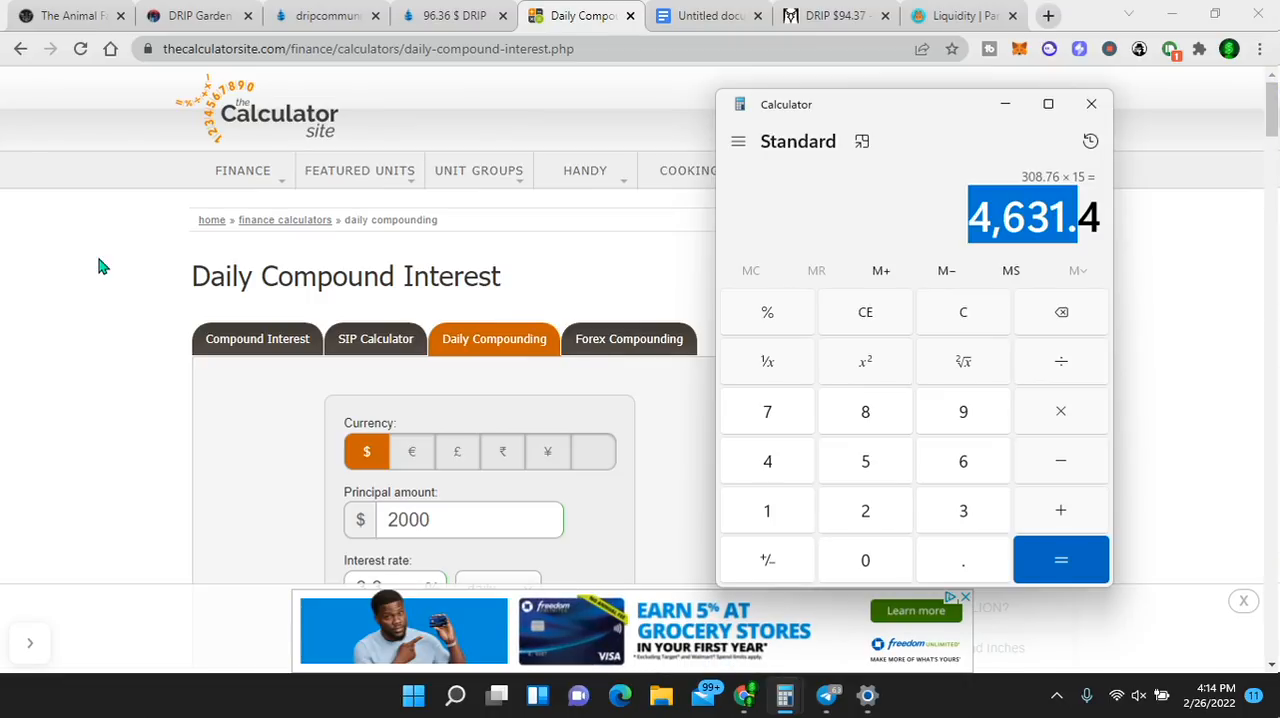
mouse_move(198, 15)
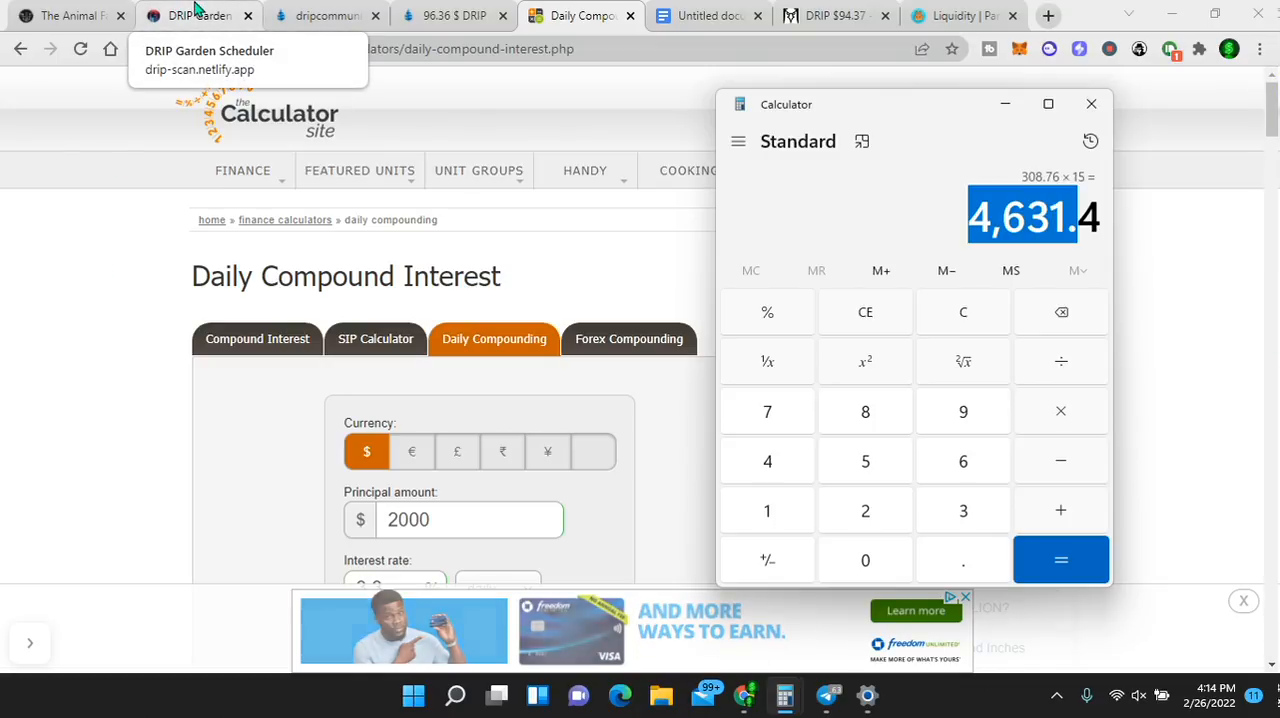
mouse_move(128, 317)
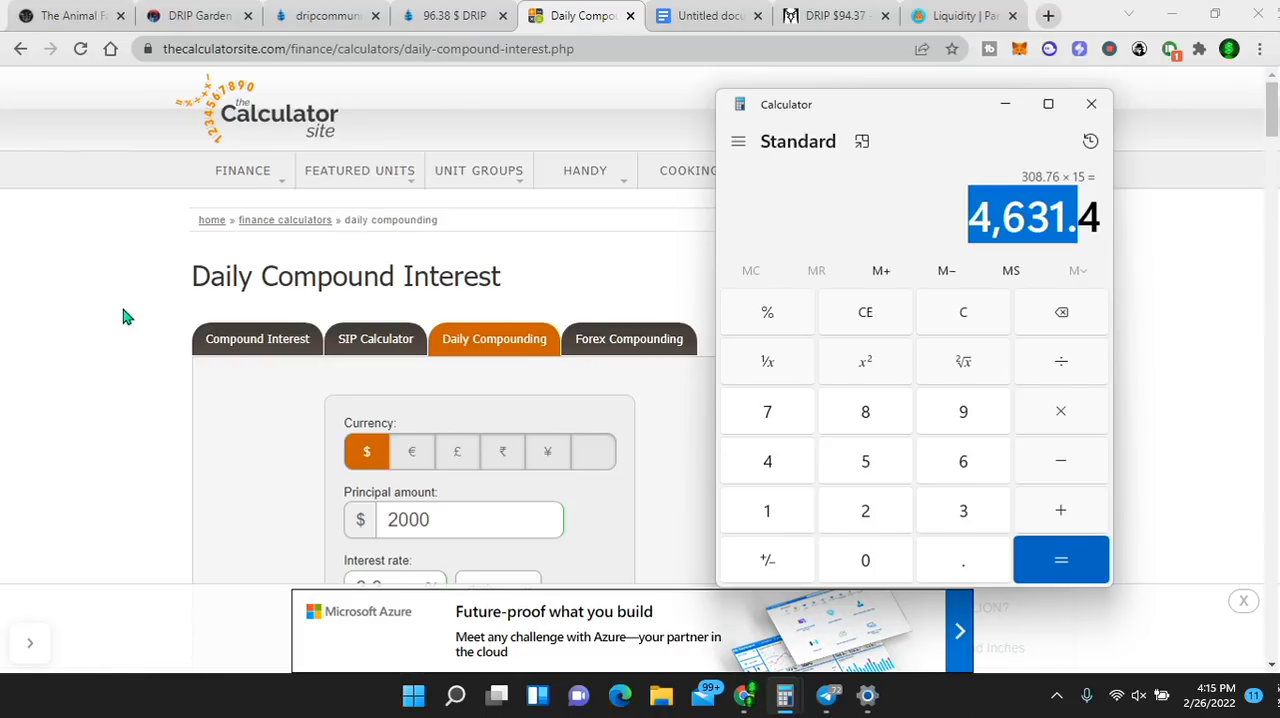
mouse_move(30, 650)
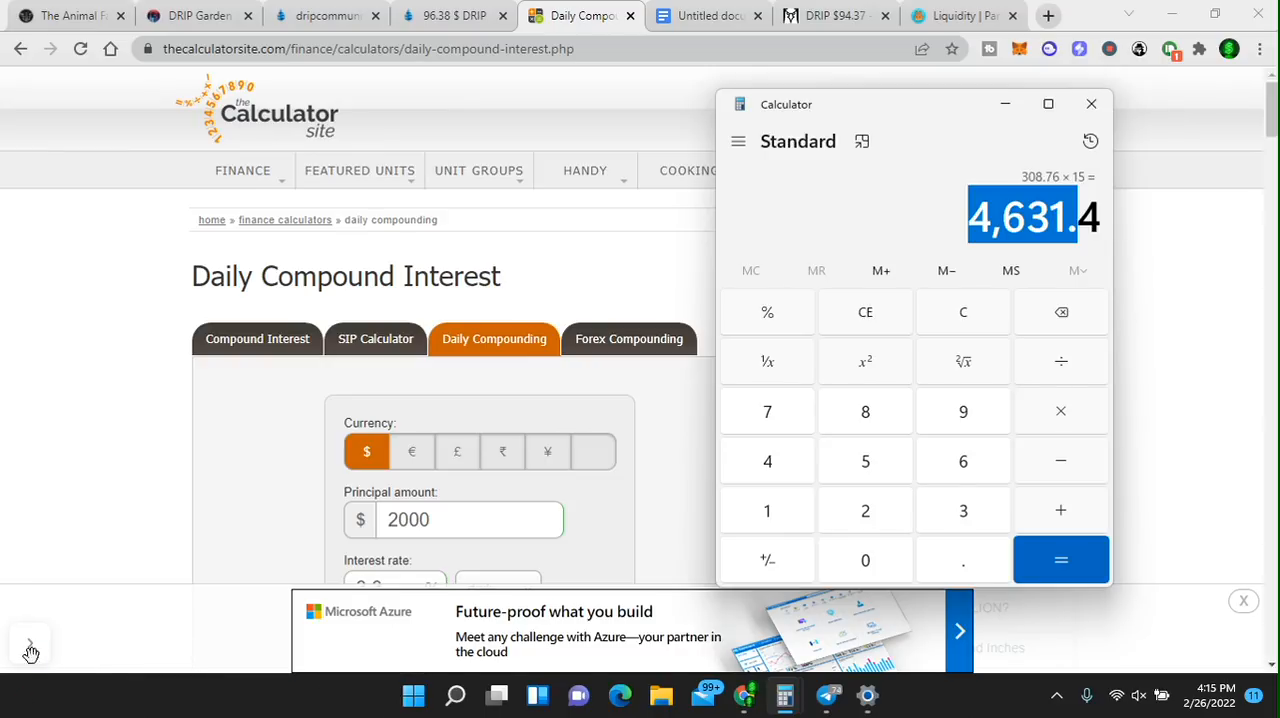